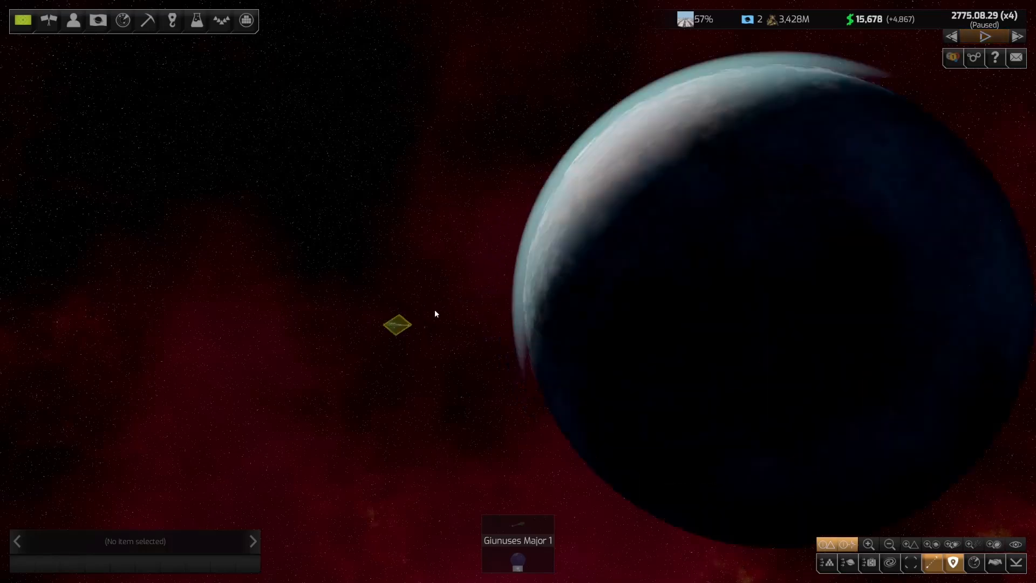
- Zoom out from the Giunuses Major 1 close-up to the empire's galaxy map
{"action": "left_click", "coordinate": [398, 325]}
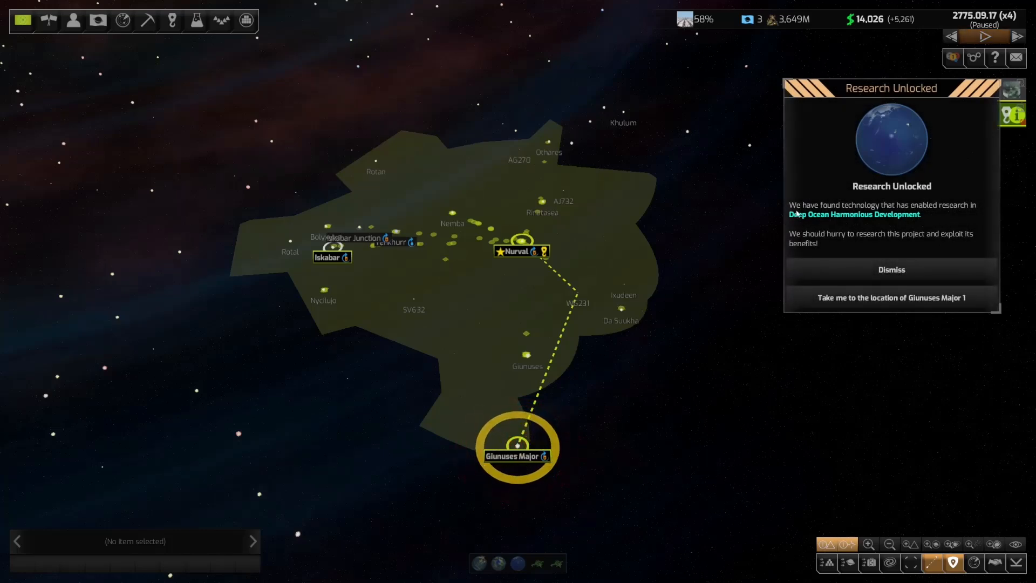
- Dismiss the Research Unlocked and Secrets of Life notices and list Ekloy, Nurval 3, Giunuses Major 1
{"action": "left_click", "coordinate": [891, 270]}
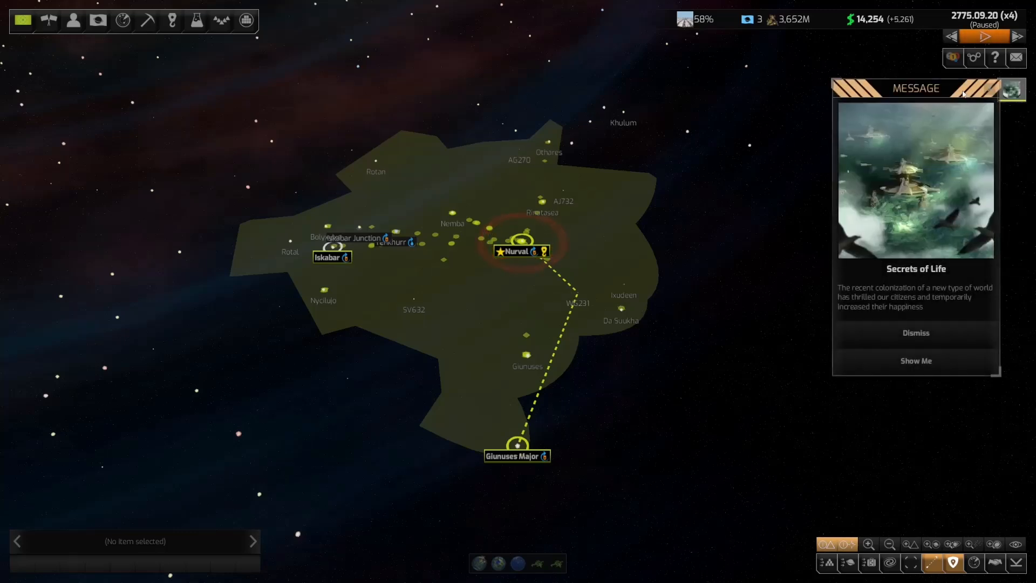
{"action": "mouse_move", "coordinate": [916, 332]}
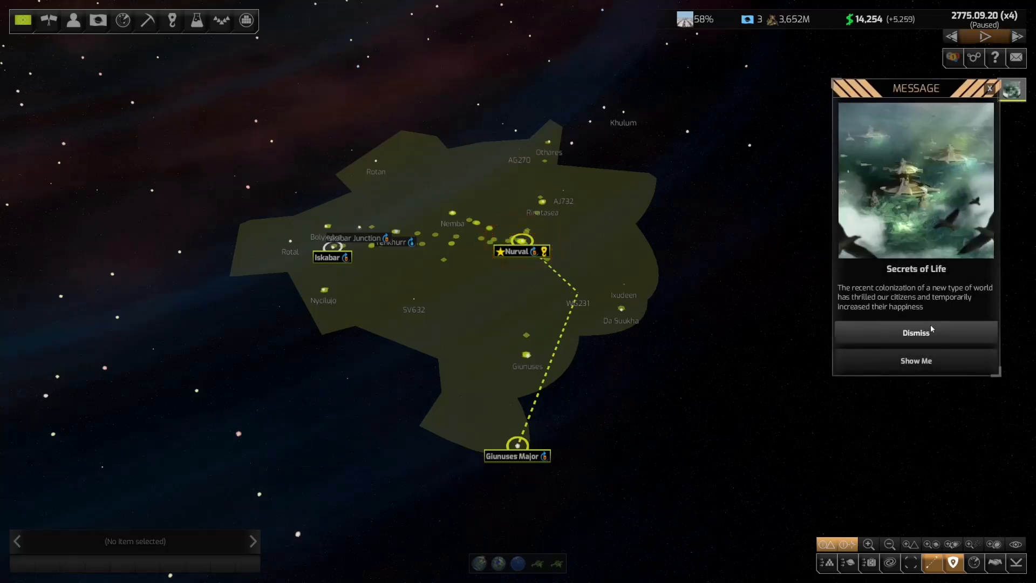
{"action": "left_click", "coordinate": [916, 333]}
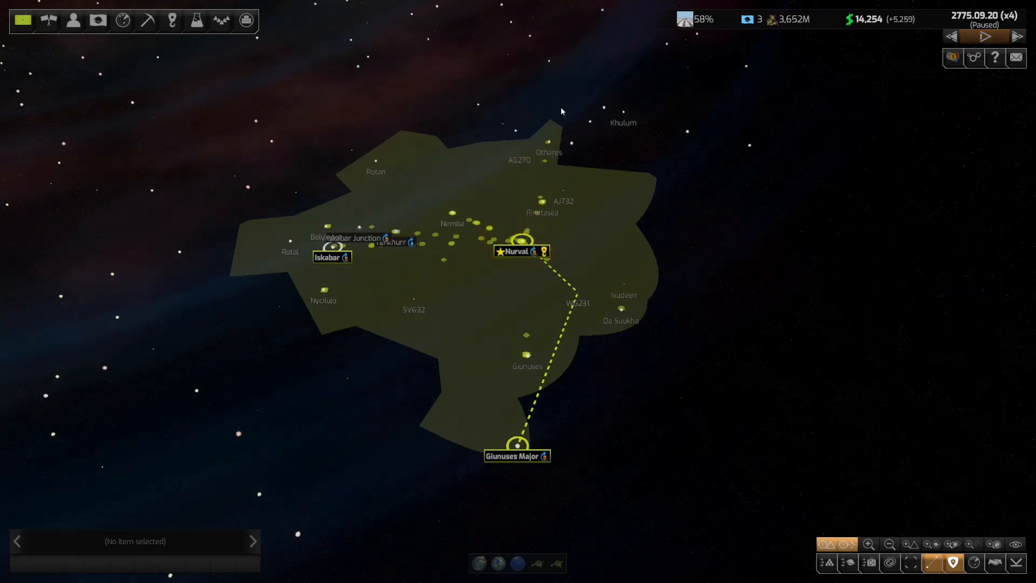
{"action": "left_click", "coordinate": [98, 20]}
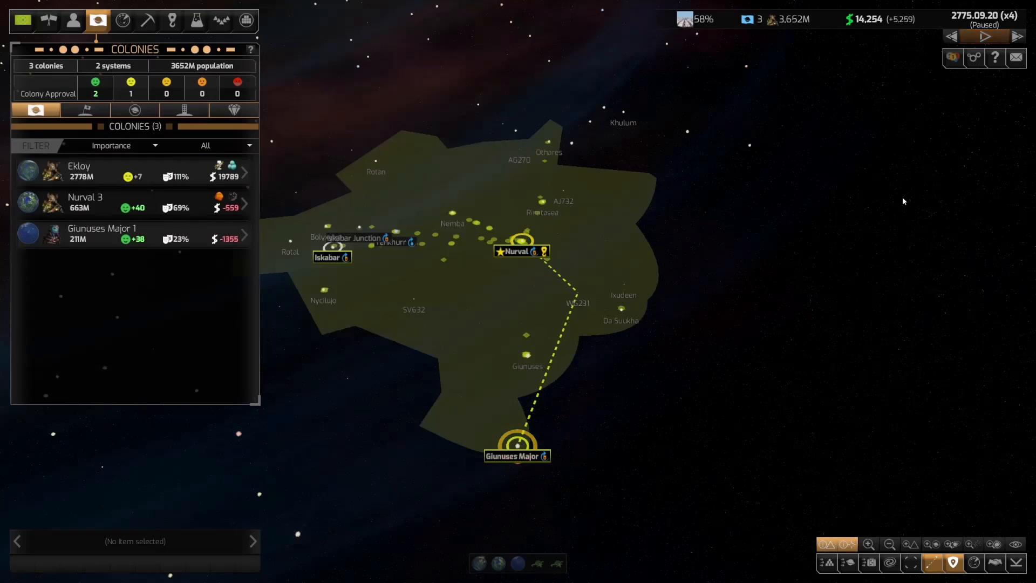
- View Giunuses Major 1's colony summary, then list the five new colony candidates led by Damazy
{"action": "left_click", "coordinate": [102, 233]}
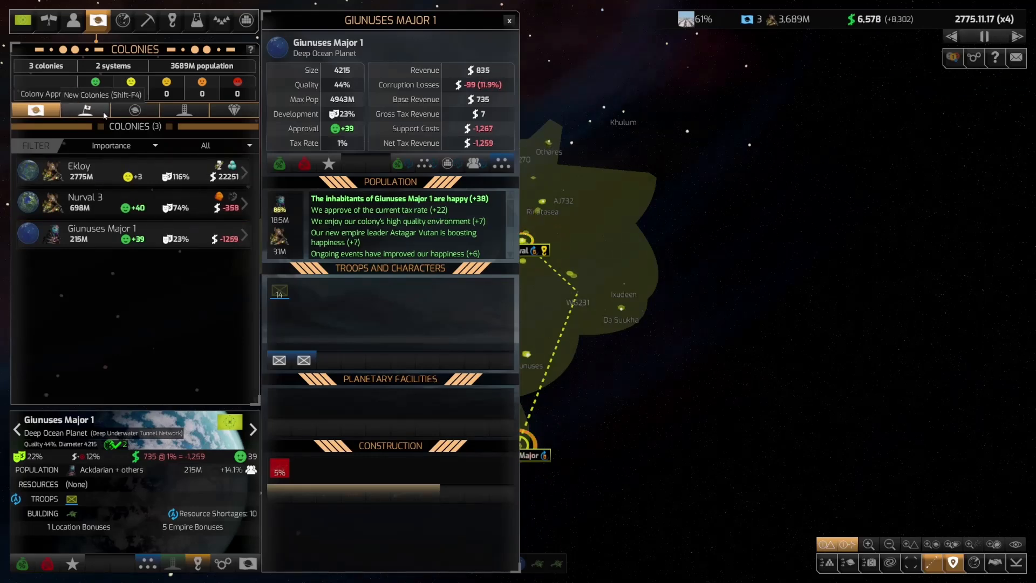
{"action": "left_click", "coordinate": [84, 109]}
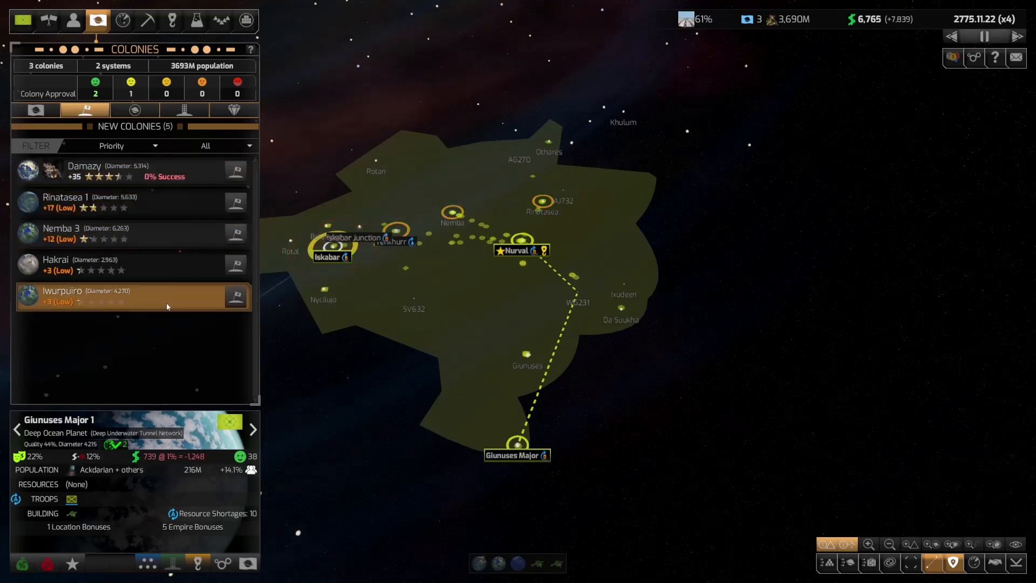
{"action": "mouse_move", "coordinate": [66, 201]}
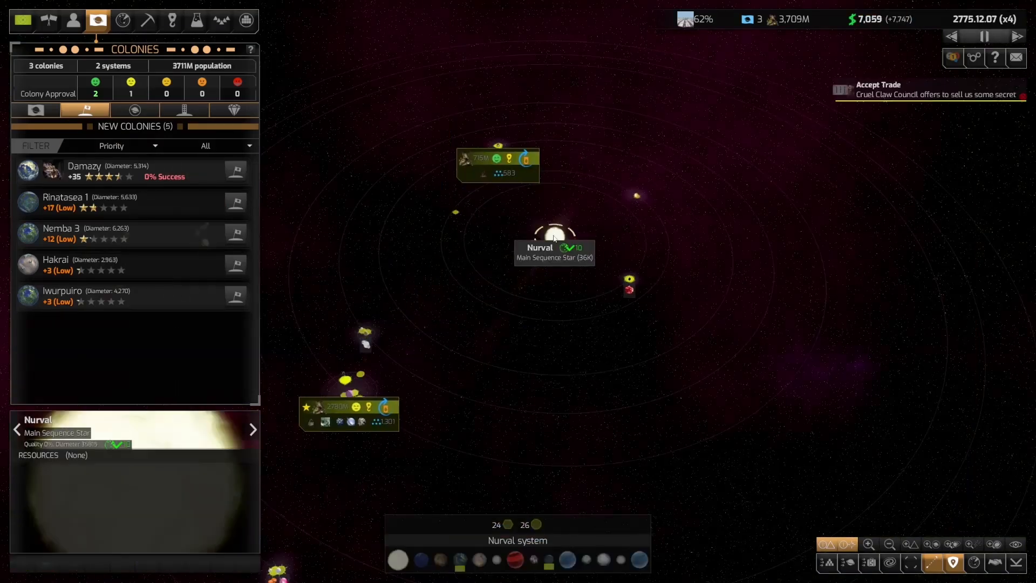
- Inspect Nurval 1, reopen and close Giunuses Major 1 details, and dismiss the Trade Offer notice
{"action": "left_click", "coordinate": [398, 560]}
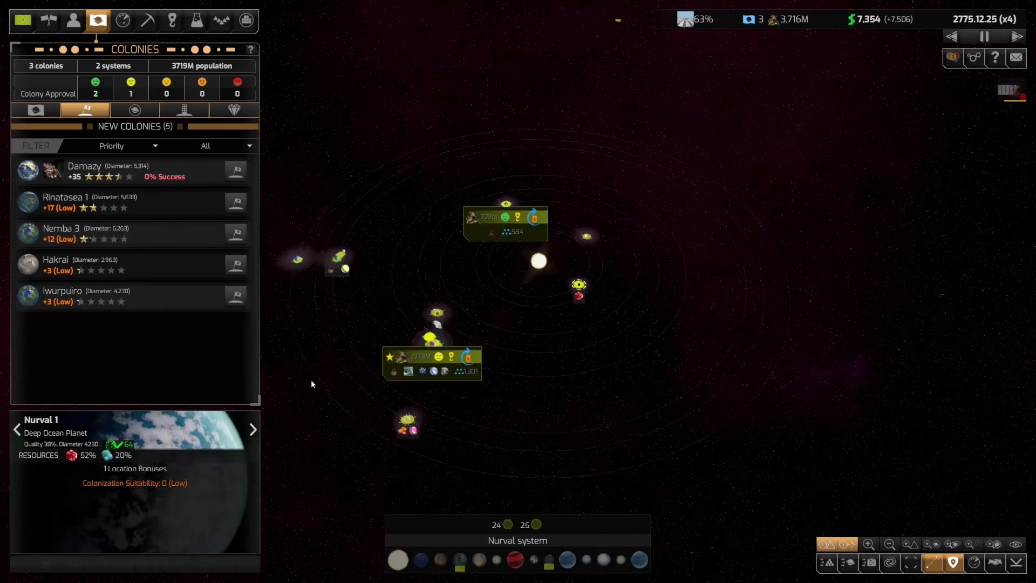
{"action": "left_click", "coordinate": [36, 109]}
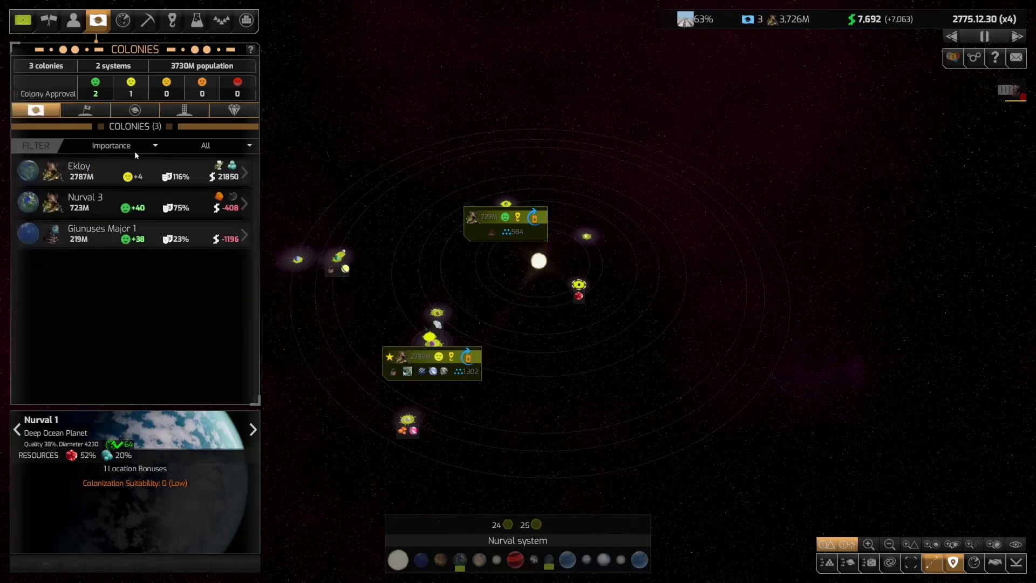
{"action": "left_click", "coordinate": [102, 233]}
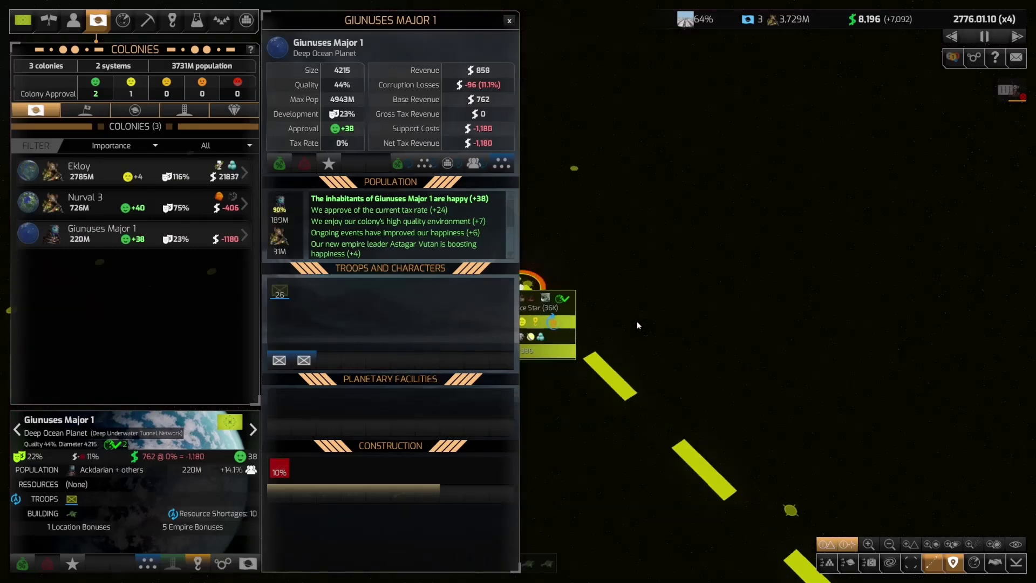
{"action": "left_click", "coordinate": [509, 21]}
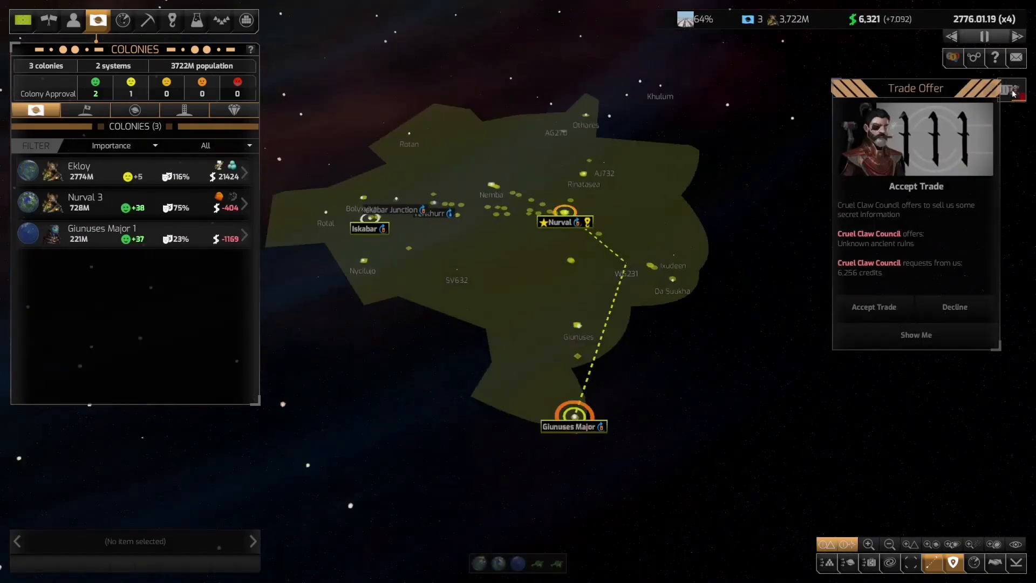
{"action": "left_click", "coordinate": [1011, 88]}
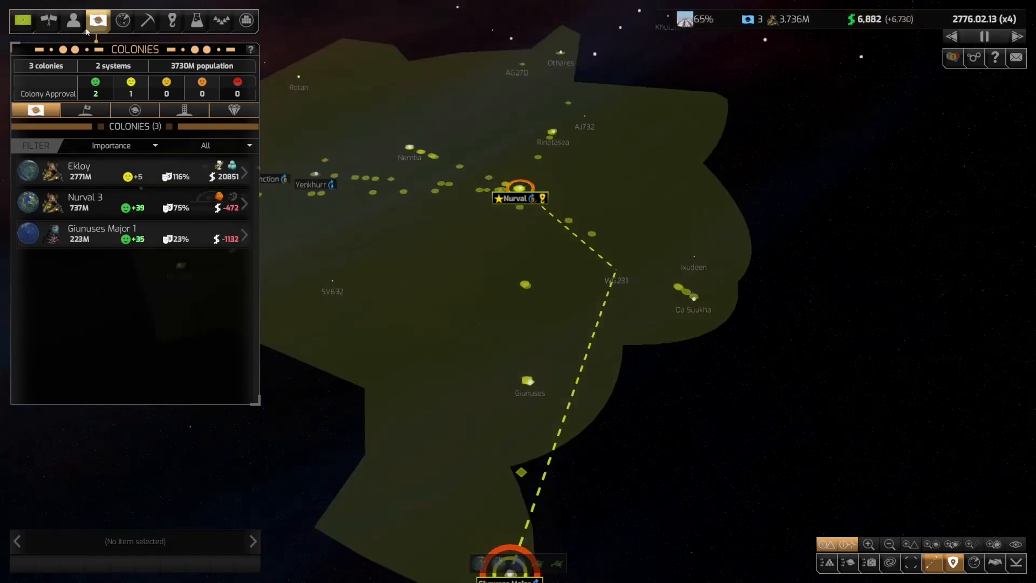
- Review the seven research stations, then list the 72 civilian ships with their missions
{"action": "left_click", "coordinate": [197, 20]}
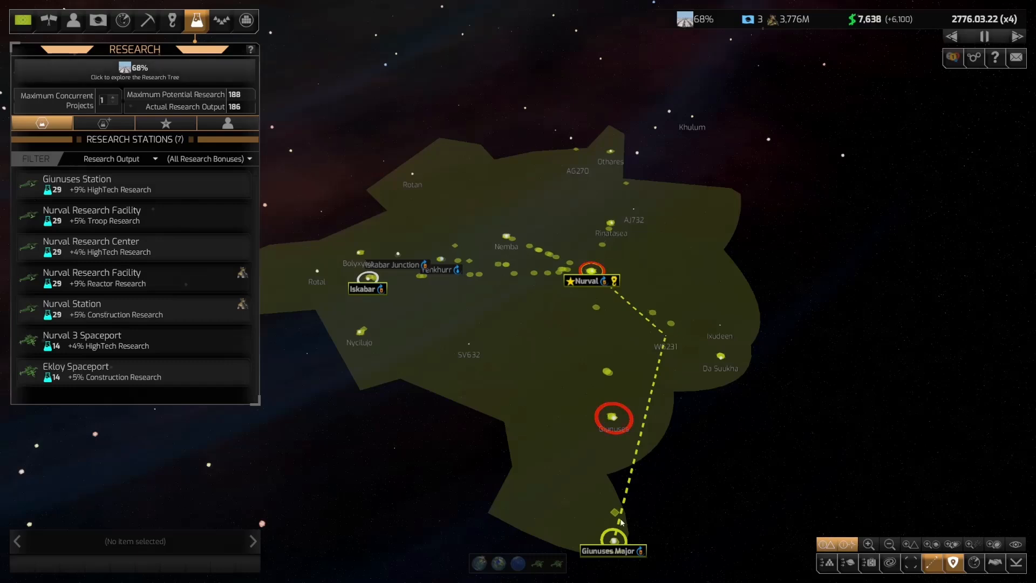
{"action": "mouse_move", "coordinate": [649, 374]}
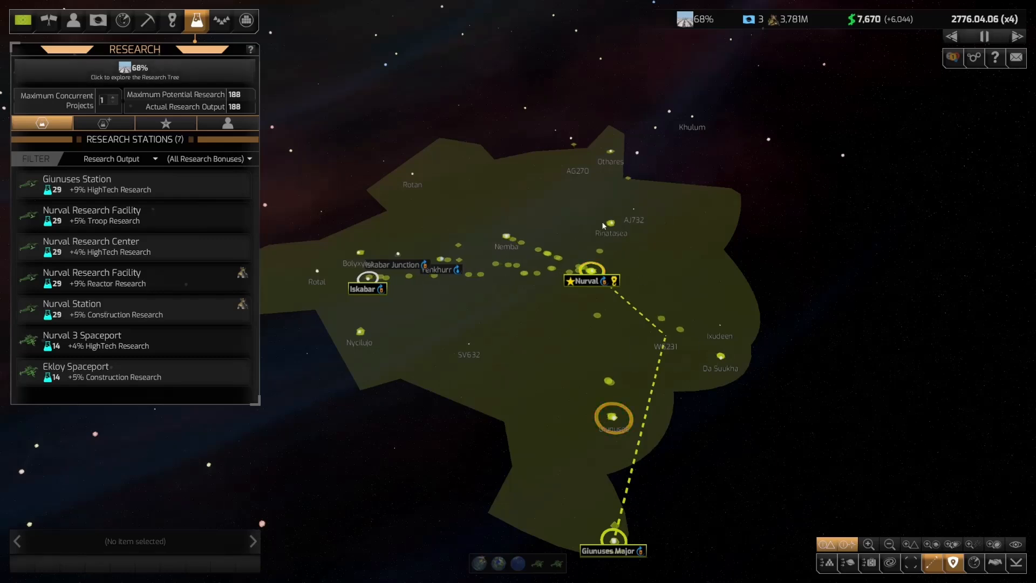
{"action": "left_click", "coordinate": [246, 20]}
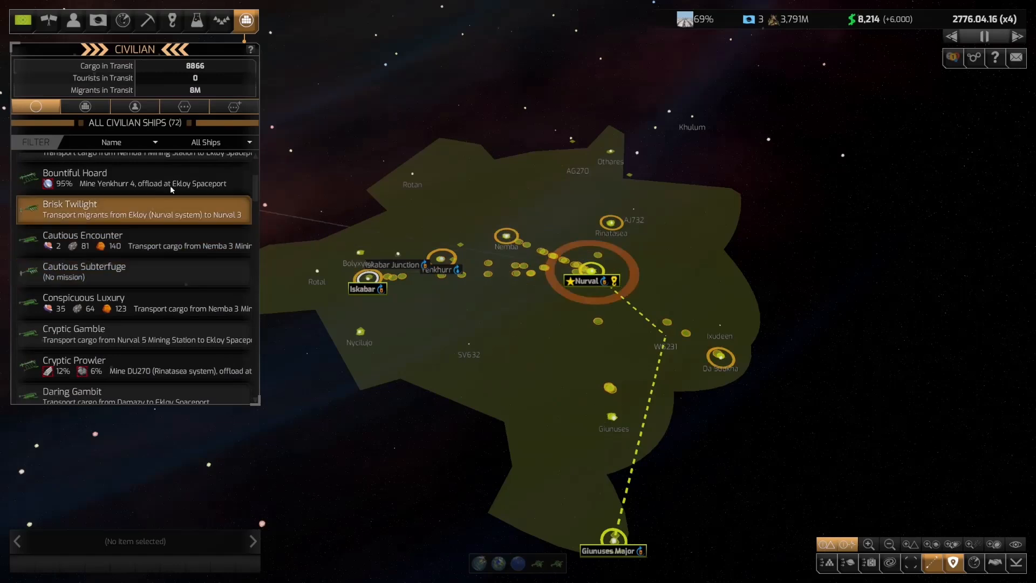
- Filter the civilian list to passenger ships, then show The Forest Utopia's policy settings
{"action": "left_click", "coordinate": [134, 106]}
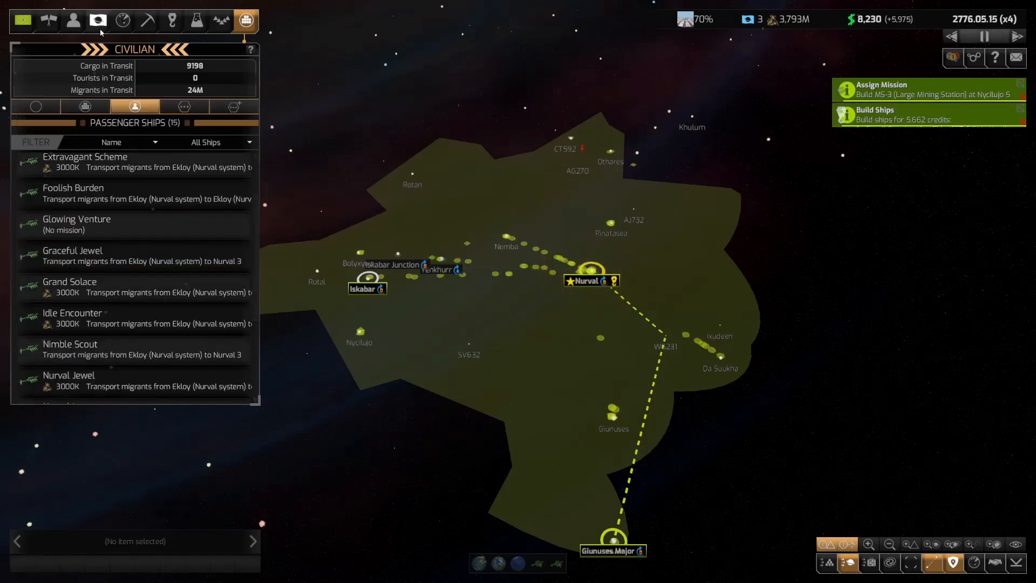
{"action": "left_click", "coordinate": [97, 20]}
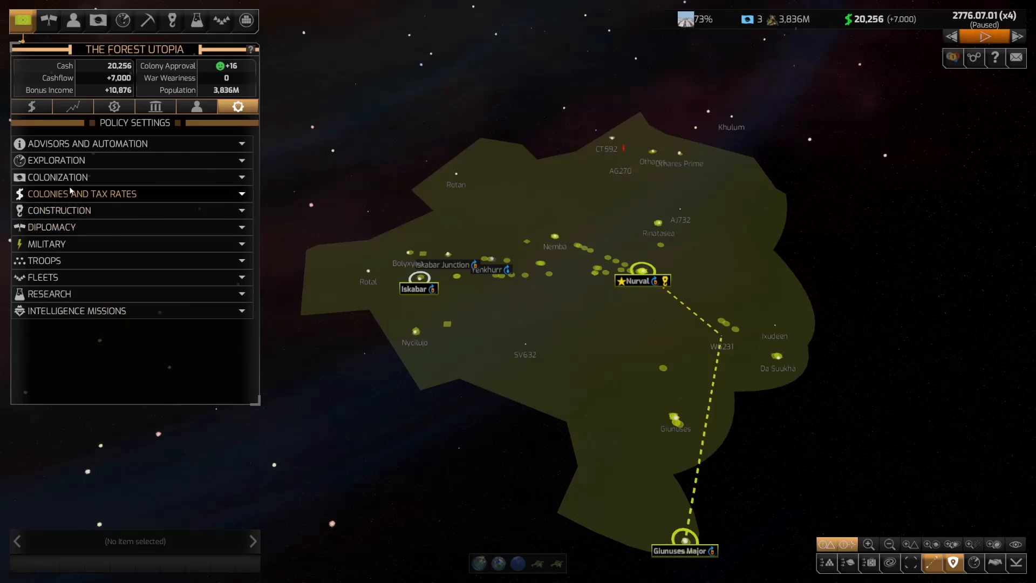
- Expand Colonies and Tax Rates to show approval targets 40 (small) and 20 (medium)
{"action": "left_click", "coordinate": [83, 194]}
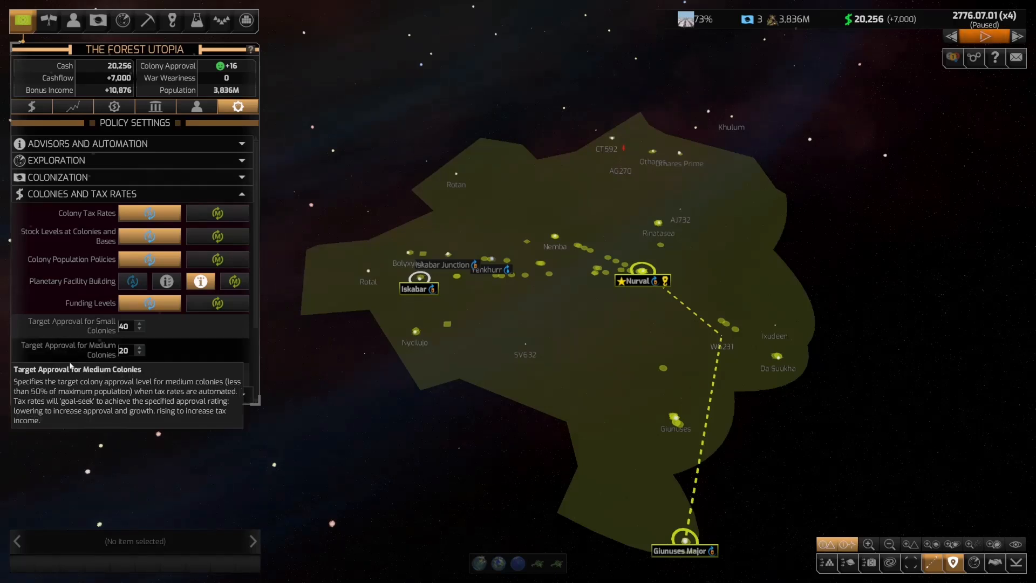
{"action": "mouse_move", "coordinate": [80, 336]}
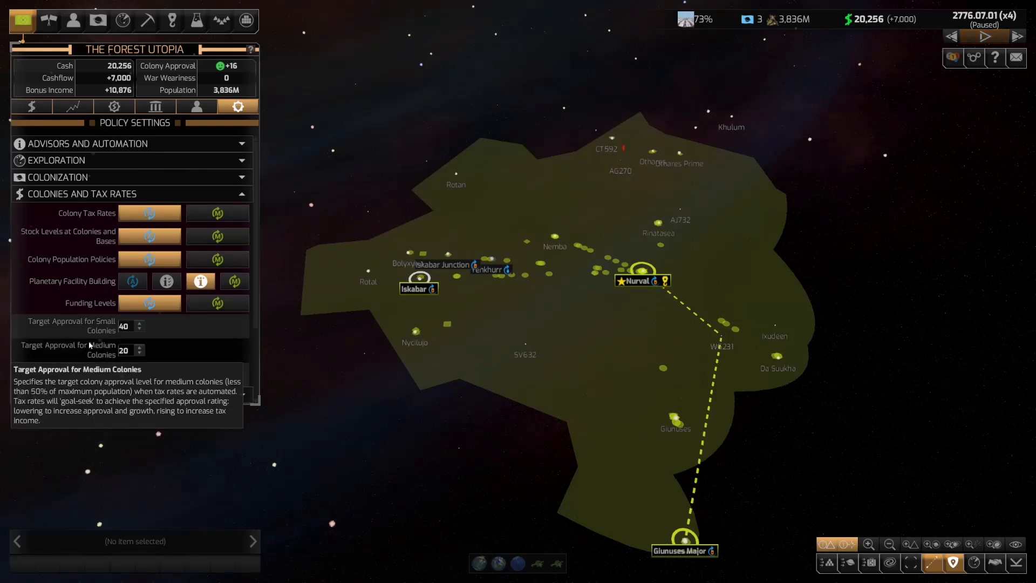
{"action": "mouse_move", "coordinate": [89, 333]}
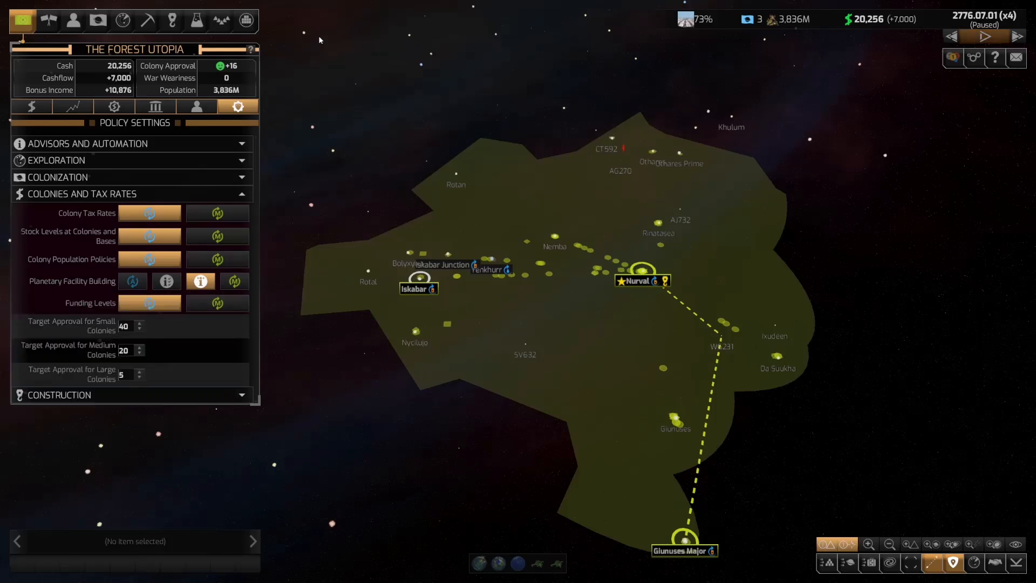
{"action": "mouse_move", "coordinate": [89, 349]}
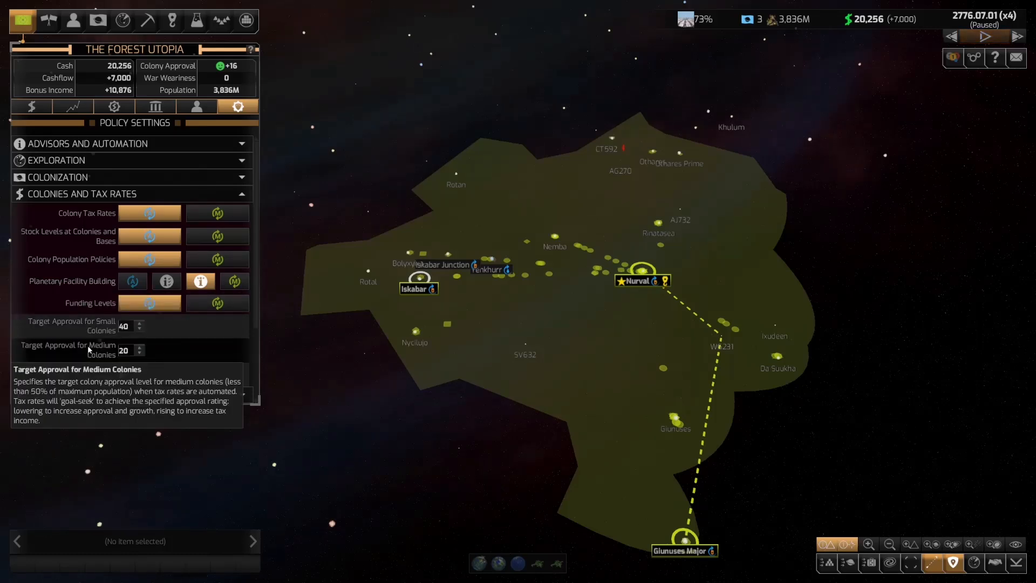
- Browse Ekloy, Nurval 3 and Giunuses Major 1 details, ending on Giunuses Major 1 at +36 approval
{"action": "left_click", "coordinate": [98, 20]}
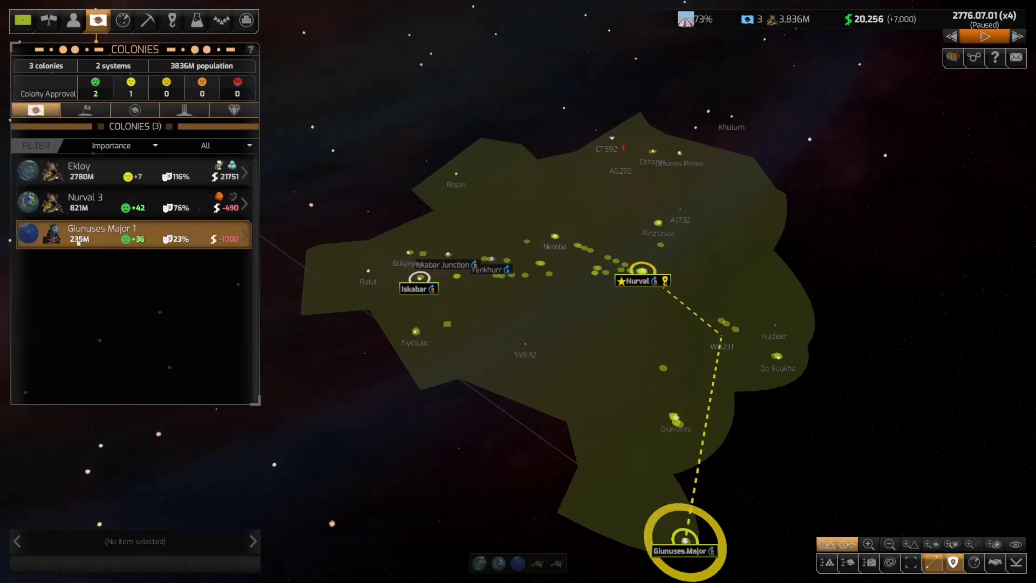
{"action": "left_click", "coordinate": [85, 201]}
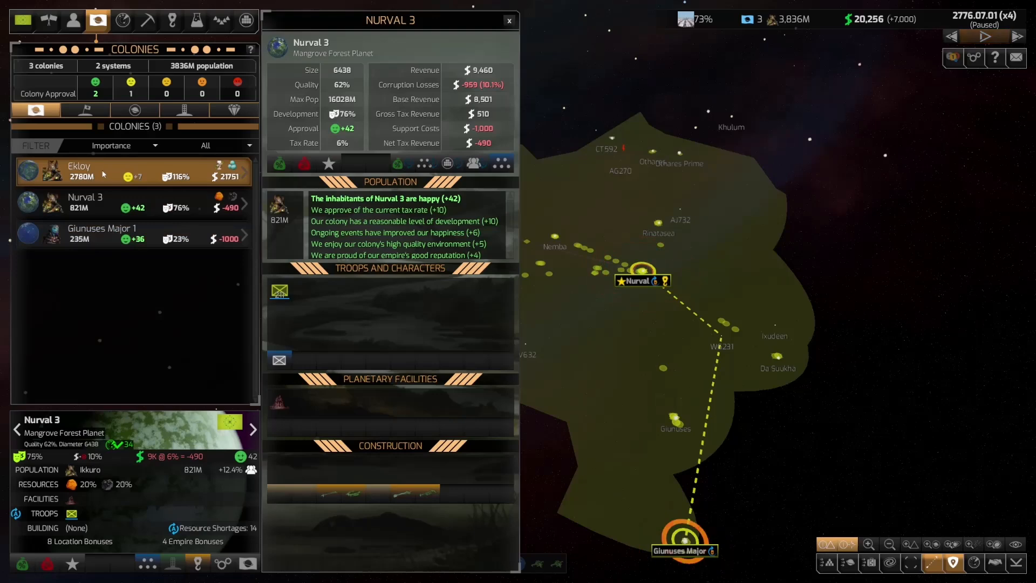
{"action": "left_click", "coordinate": [984, 36]}
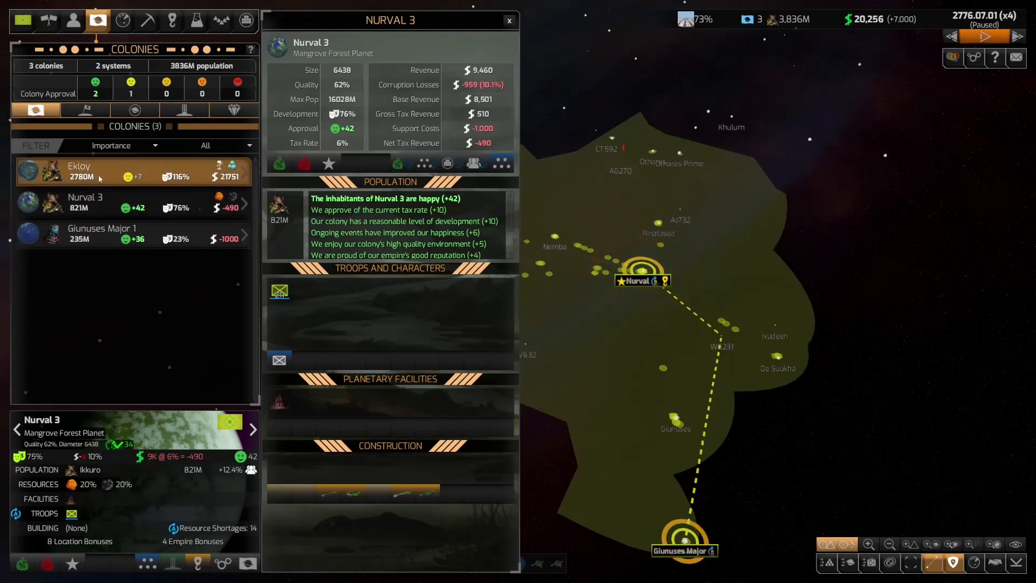
{"action": "left_click", "coordinate": [80, 172]}
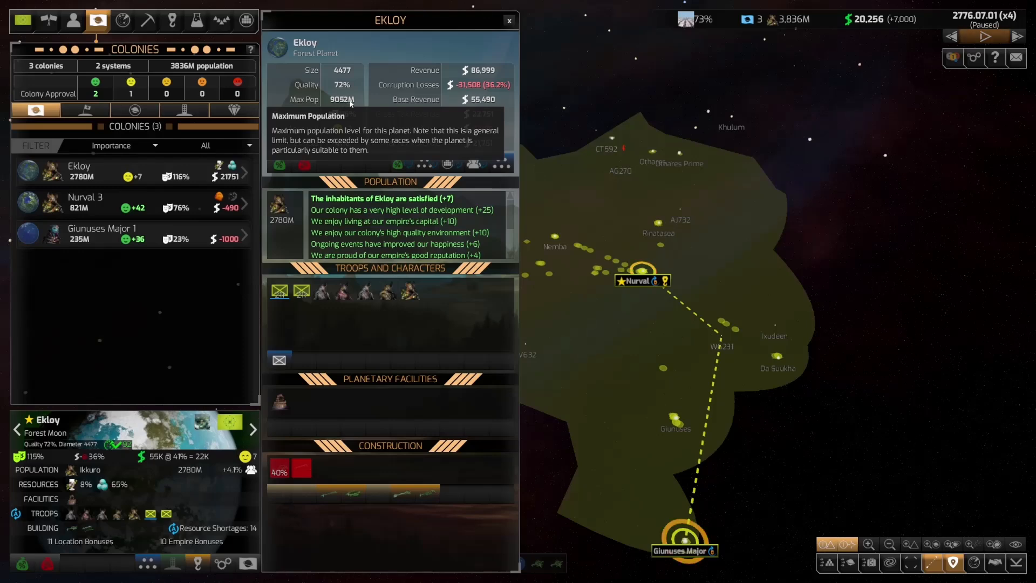
{"action": "left_click", "coordinate": [85, 201]}
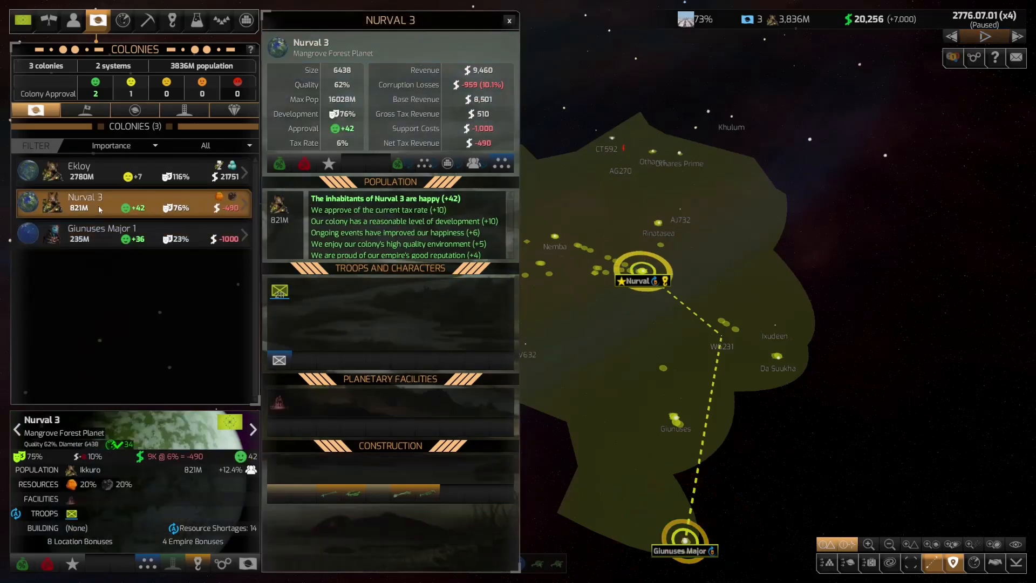
{"action": "left_click", "coordinate": [101, 234]}
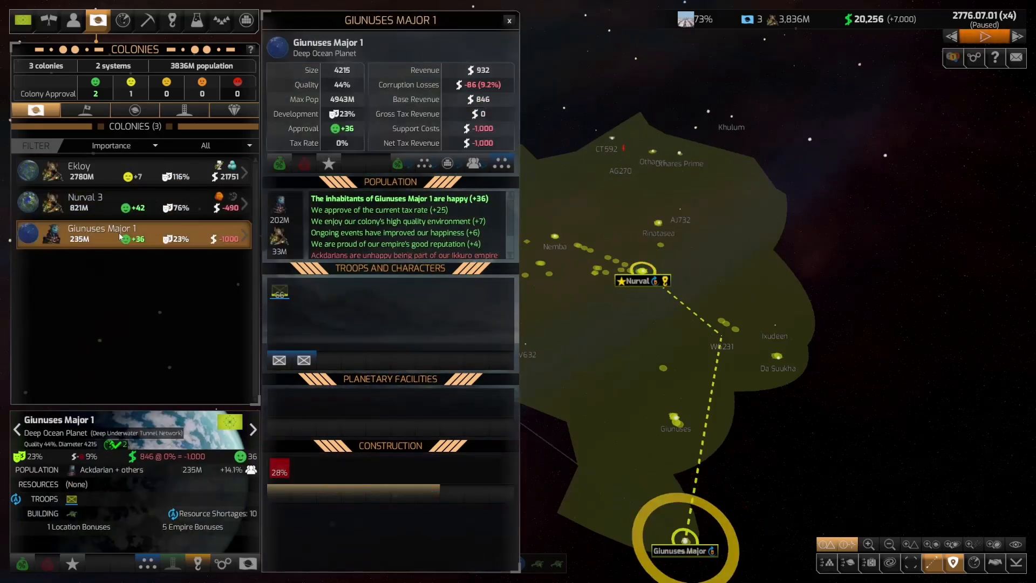
{"action": "mouse_move", "coordinate": [343, 102]}
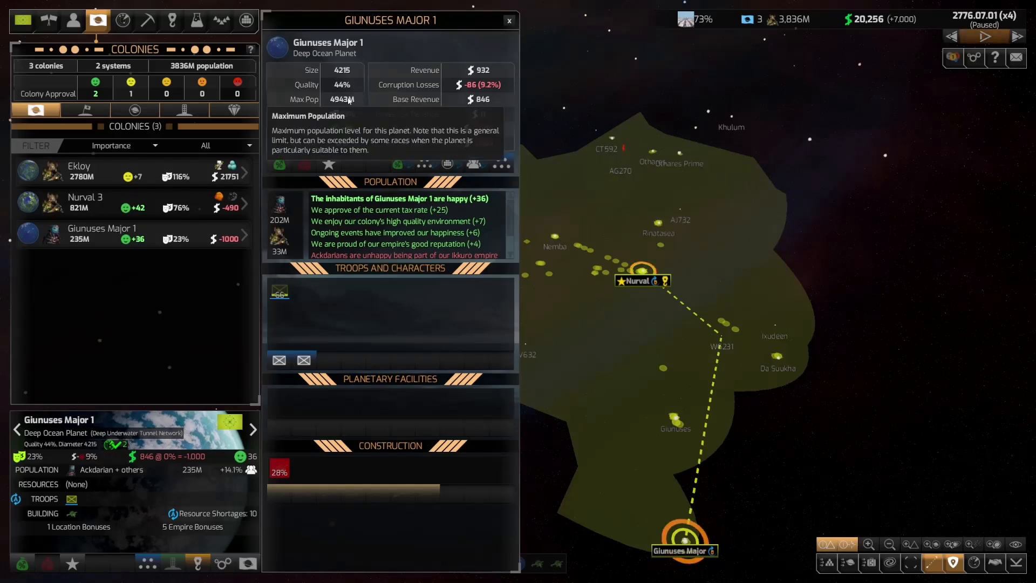
{"action": "left_click", "coordinate": [984, 36]}
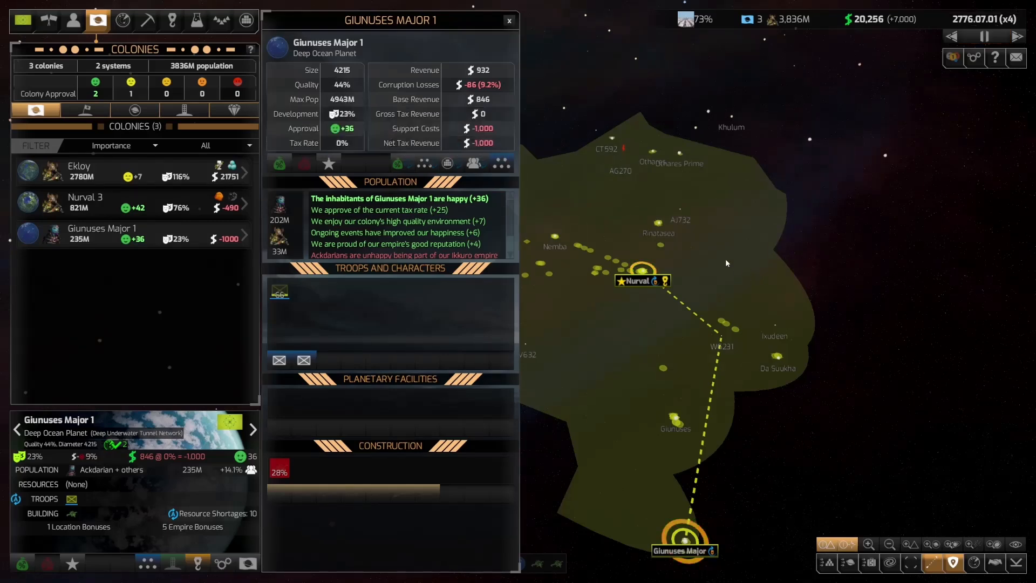
{"action": "left_click", "coordinate": [85, 203]}
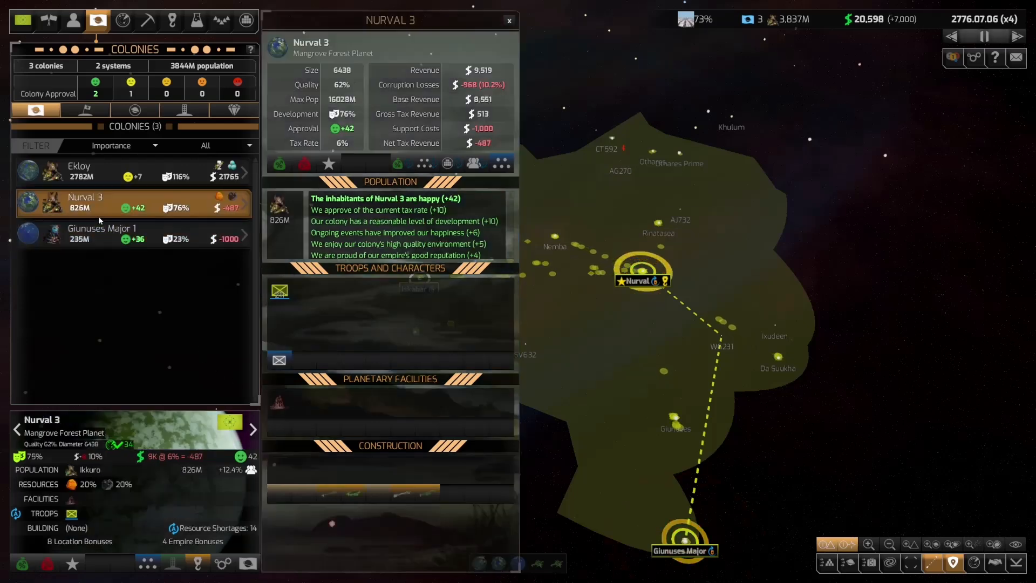
{"action": "left_click", "coordinate": [102, 233]}
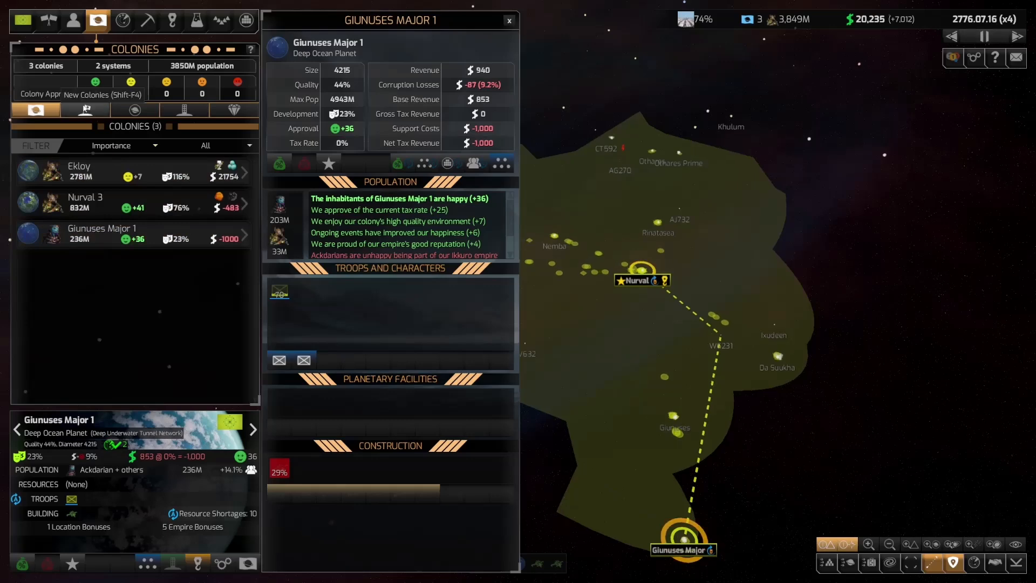
- Show the new colony targets and filter them to Deep Ocean planets only
{"action": "left_click", "coordinate": [85, 109]}
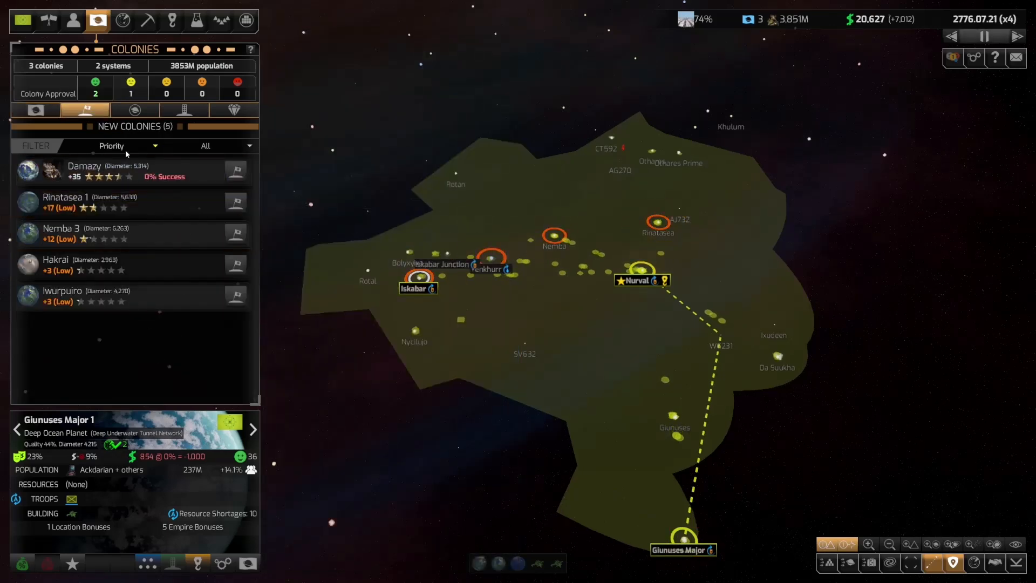
{"action": "left_click", "coordinate": [223, 146]}
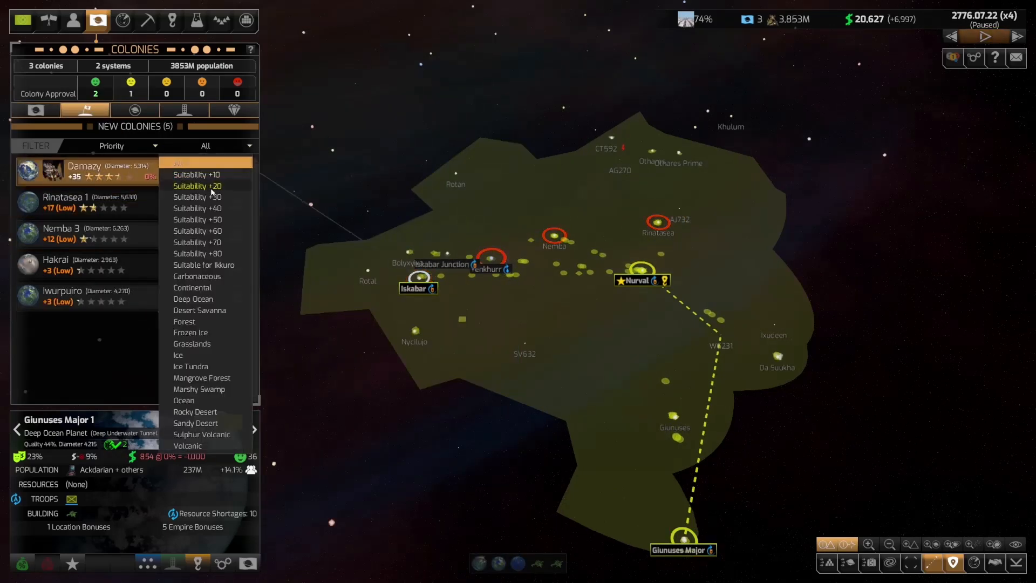
{"action": "mouse_move", "coordinate": [192, 344]}
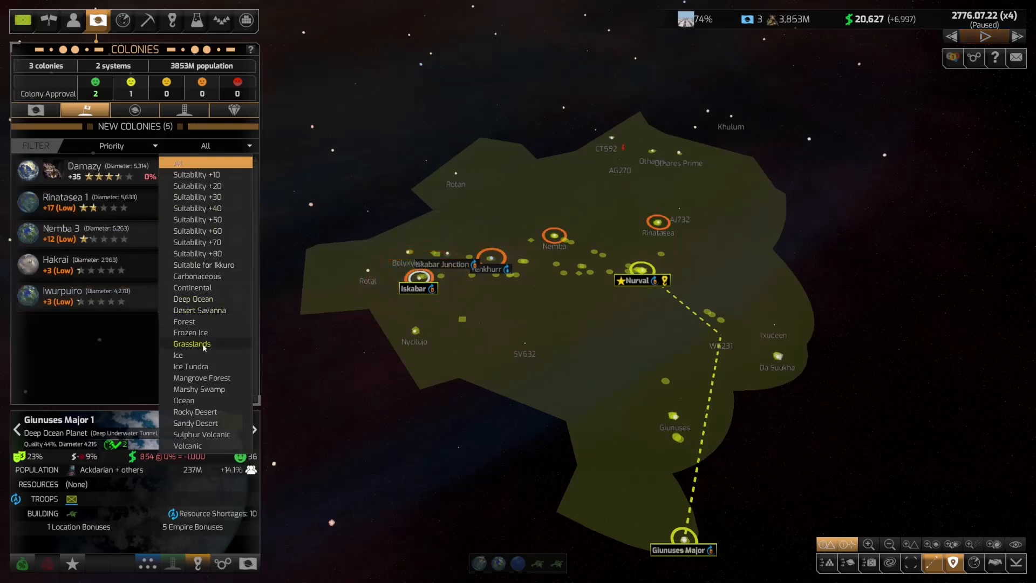
{"action": "left_click", "coordinate": [193, 298]}
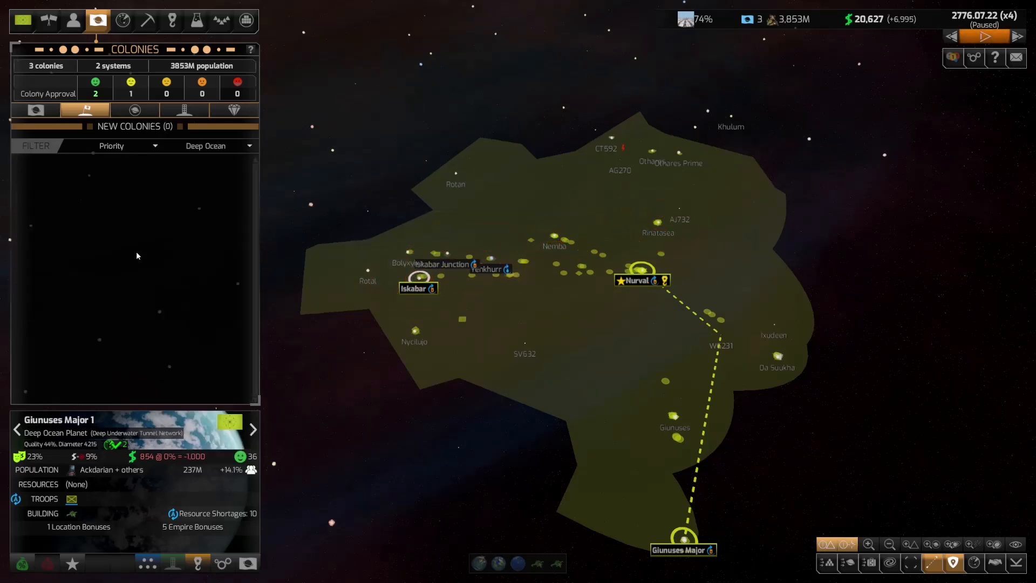
- Try Suitability sorting, then restore Priority sort and the All planet-type filter
{"action": "left_click", "coordinate": [126, 145]}
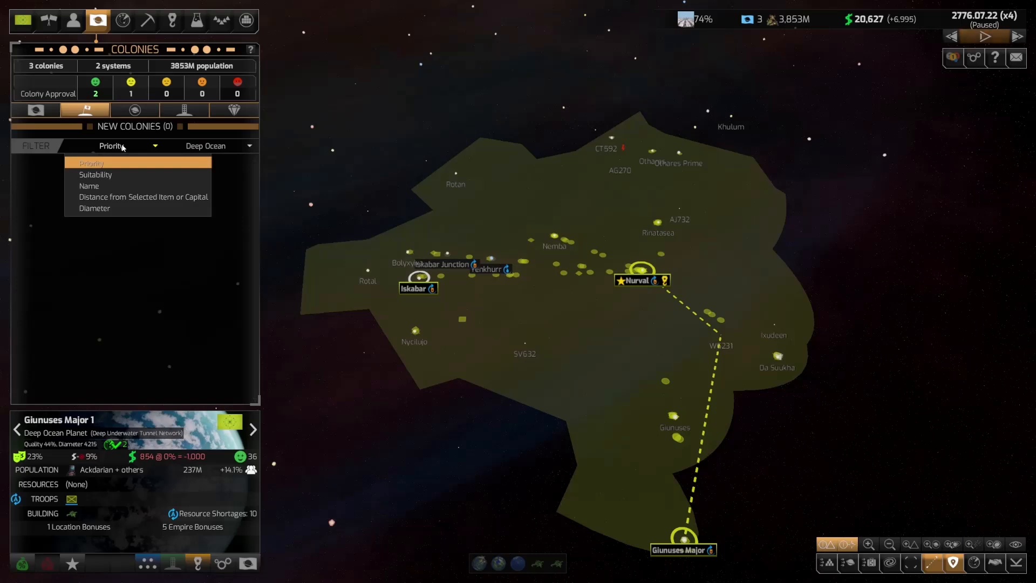
{"action": "left_click", "coordinate": [109, 174]}
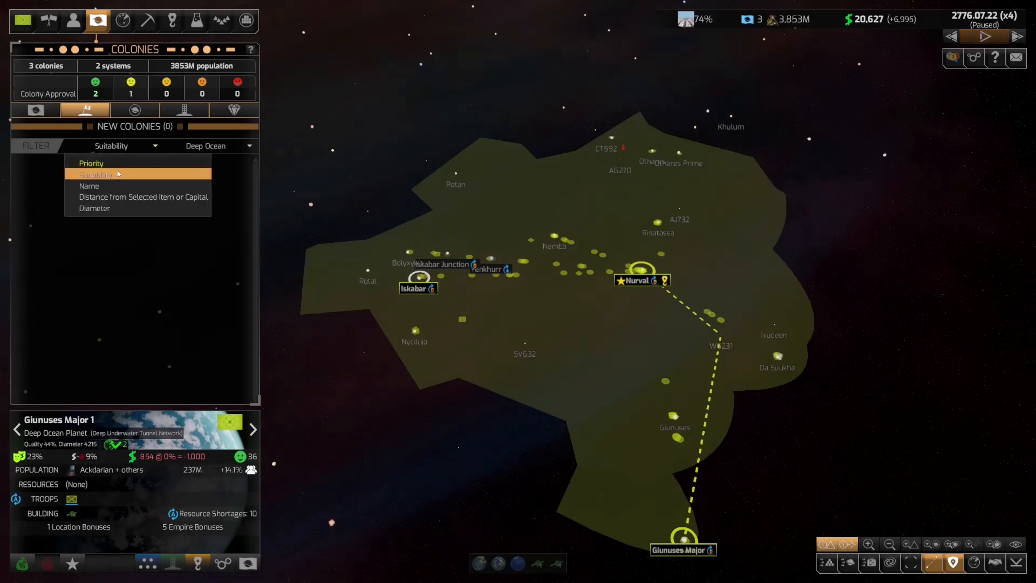
{"action": "left_click", "coordinate": [92, 163]}
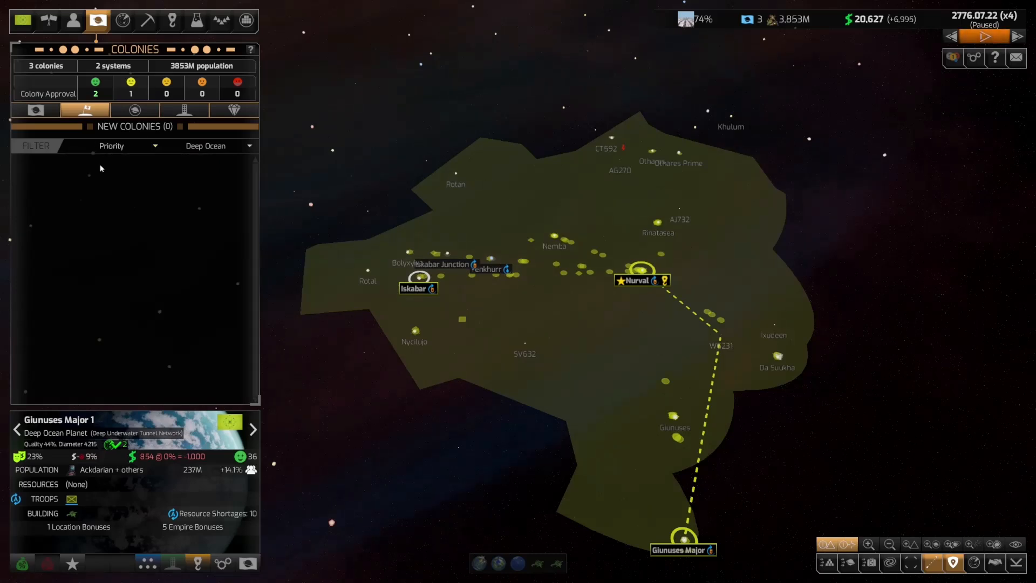
{"action": "left_click", "coordinate": [218, 145]}
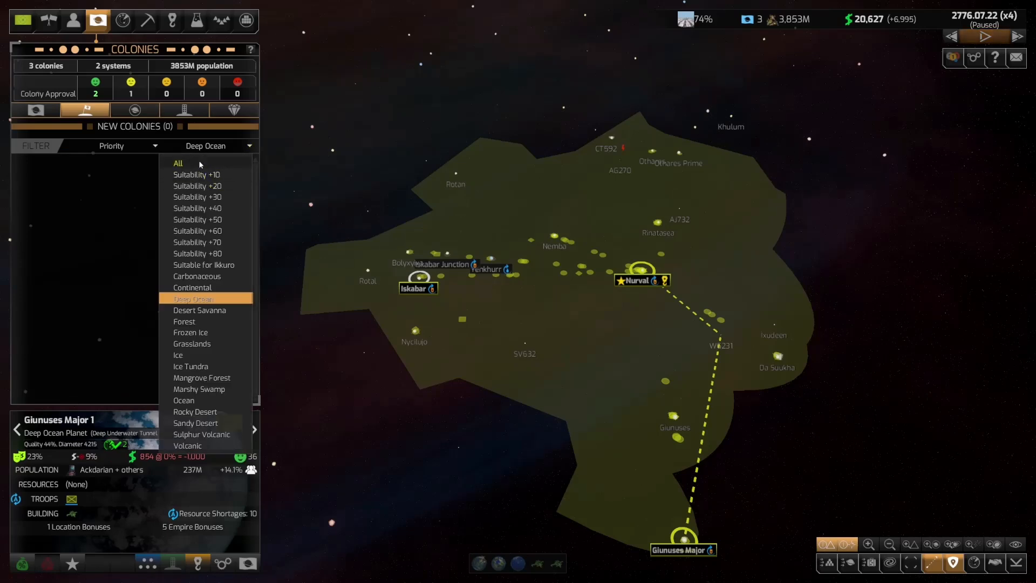
{"action": "left_click", "coordinate": [177, 163]}
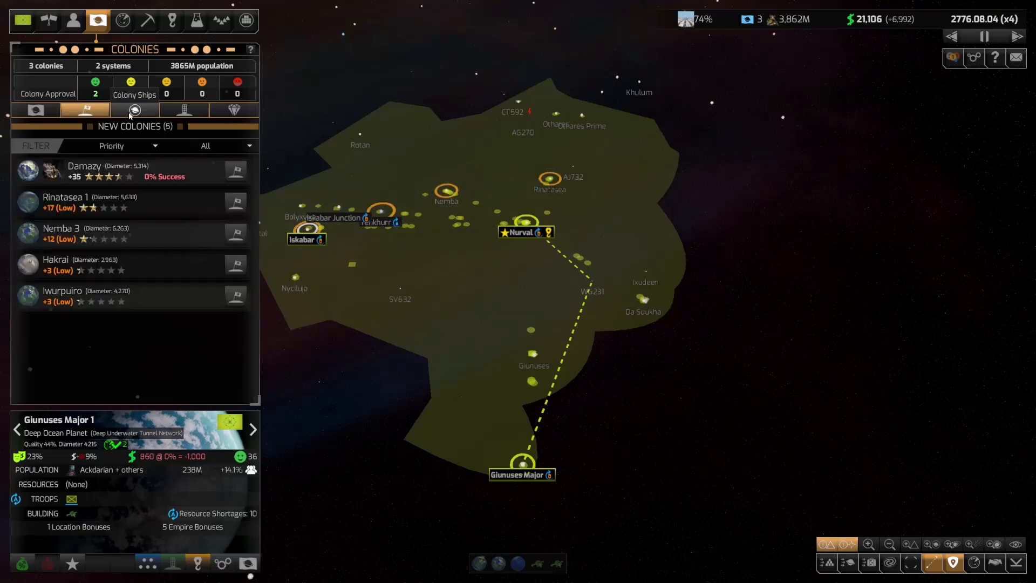
- Glance at colony ships and research stations, then open the Nurval star system
{"action": "left_click", "coordinate": [134, 109]}
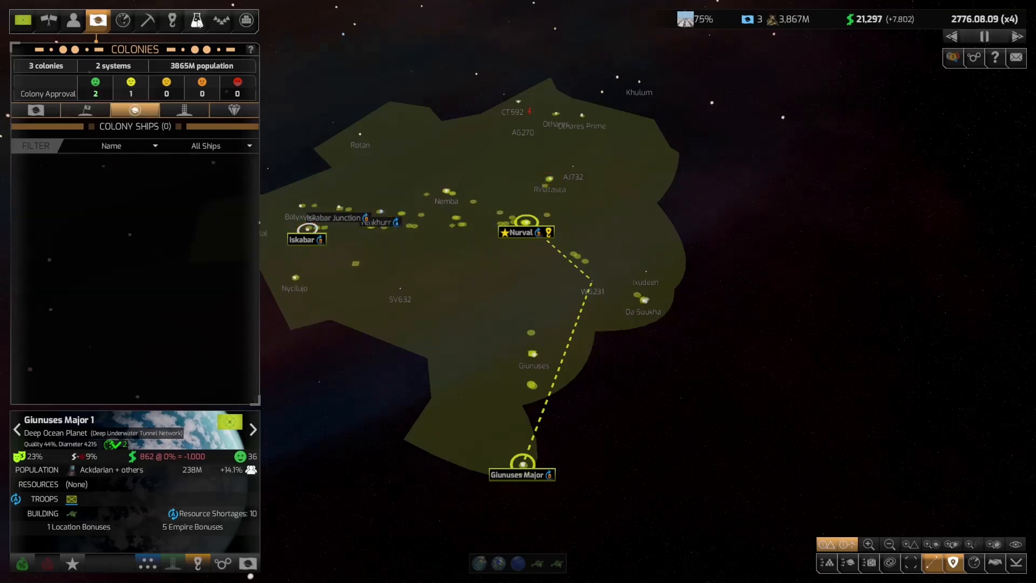
{"action": "left_click", "coordinate": [196, 20]}
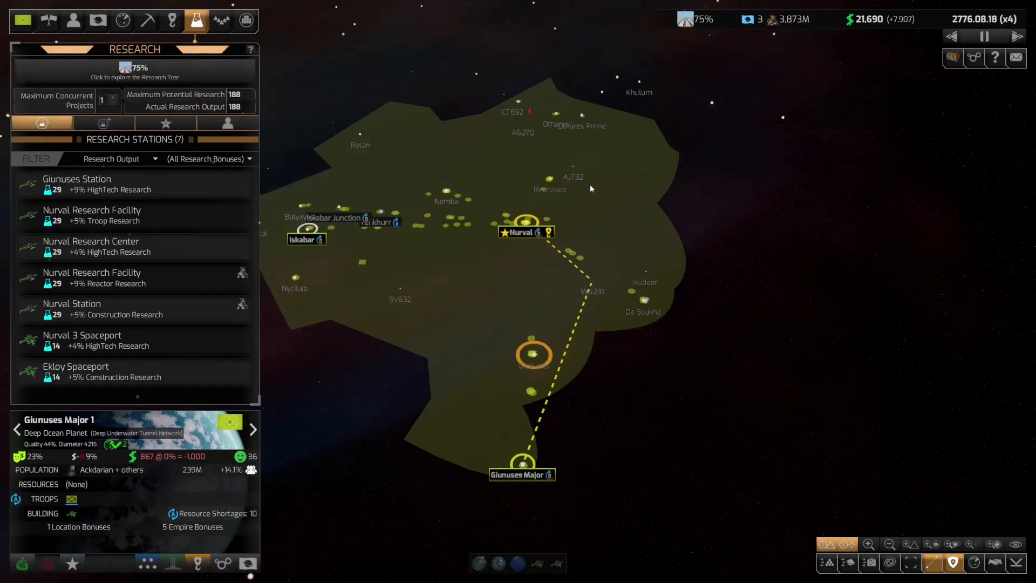
{"action": "left_click", "coordinate": [97, 20]}
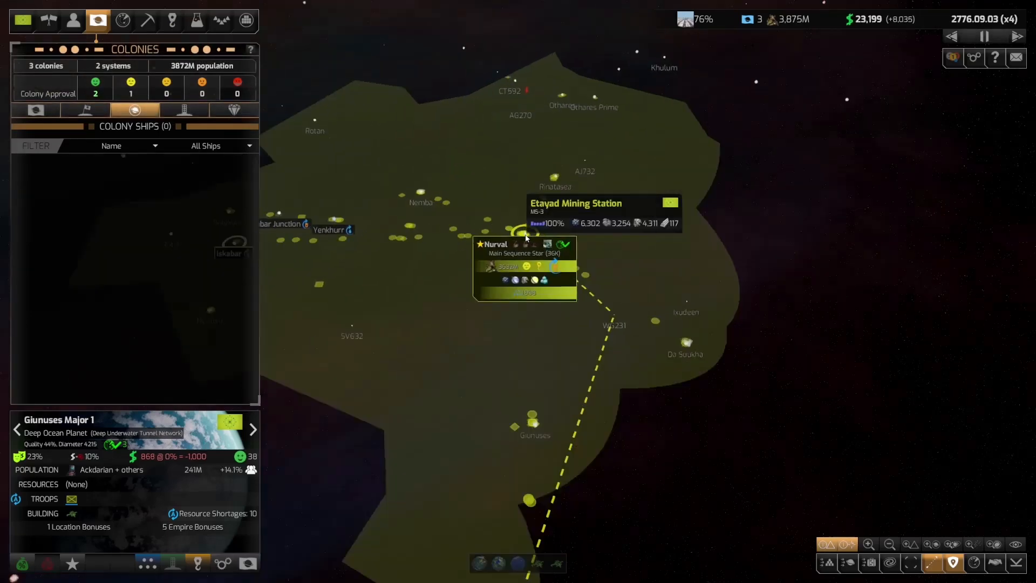
{"action": "left_click", "coordinate": [85, 110]}
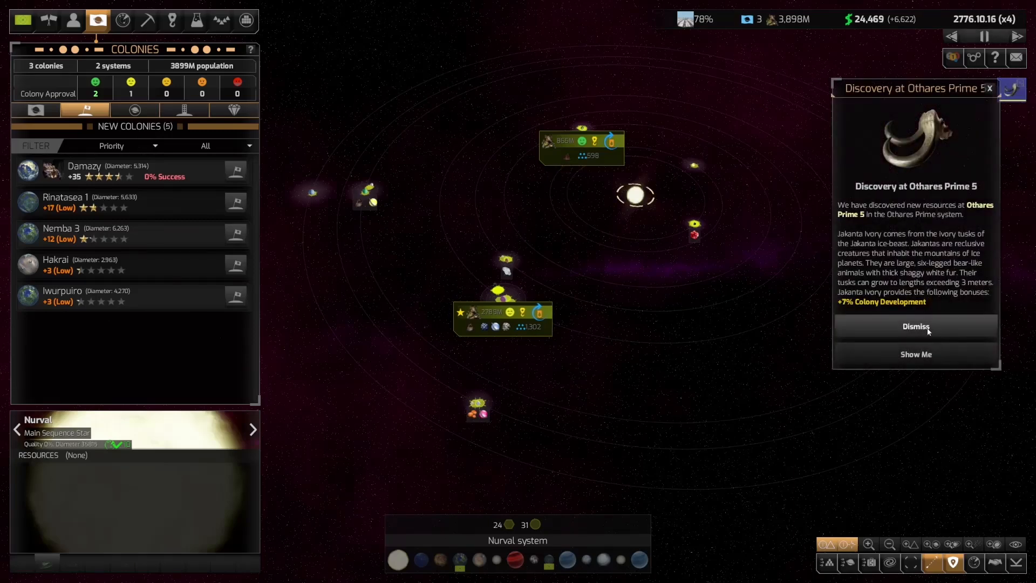
- Dismiss the Jakanta Ivory discovery notice at Othares Prime 5 and return to the galaxy map
{"action": "left_click", "coordinate": [916, 326]}
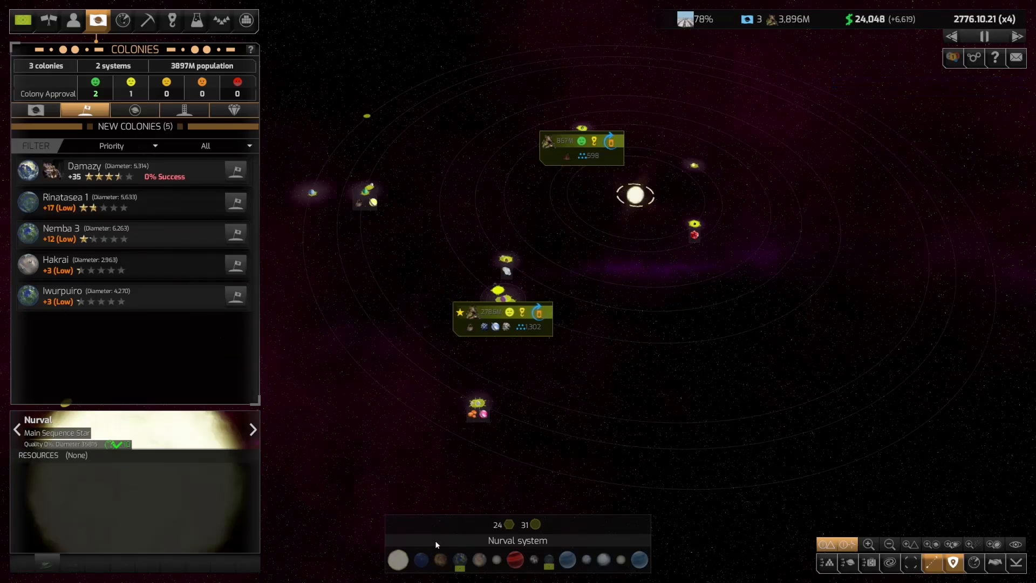
{"action": "left_click", "coordinate": [253, 429]}
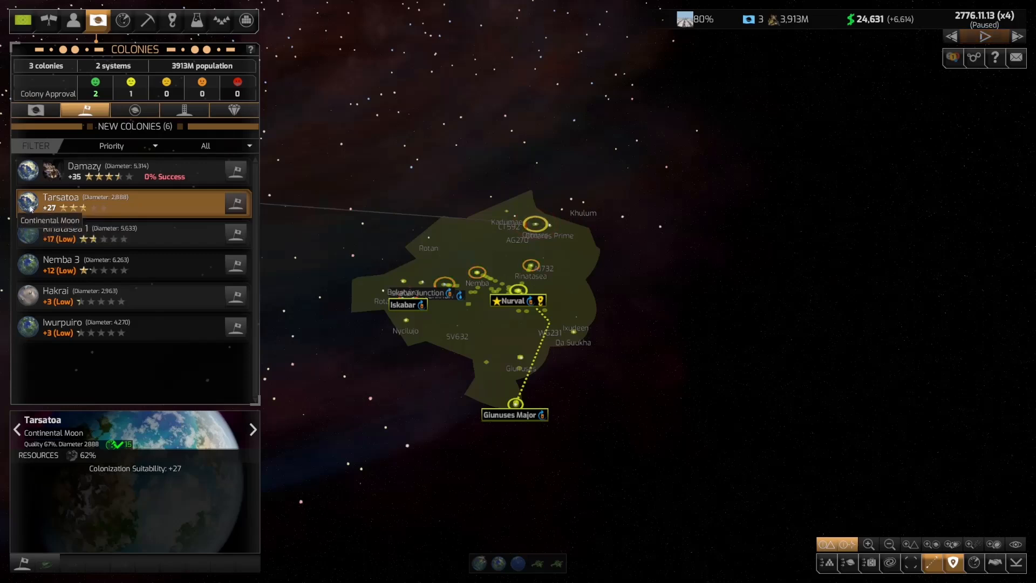
{"action": "mouse_move", "coordinate": [236, 203]}
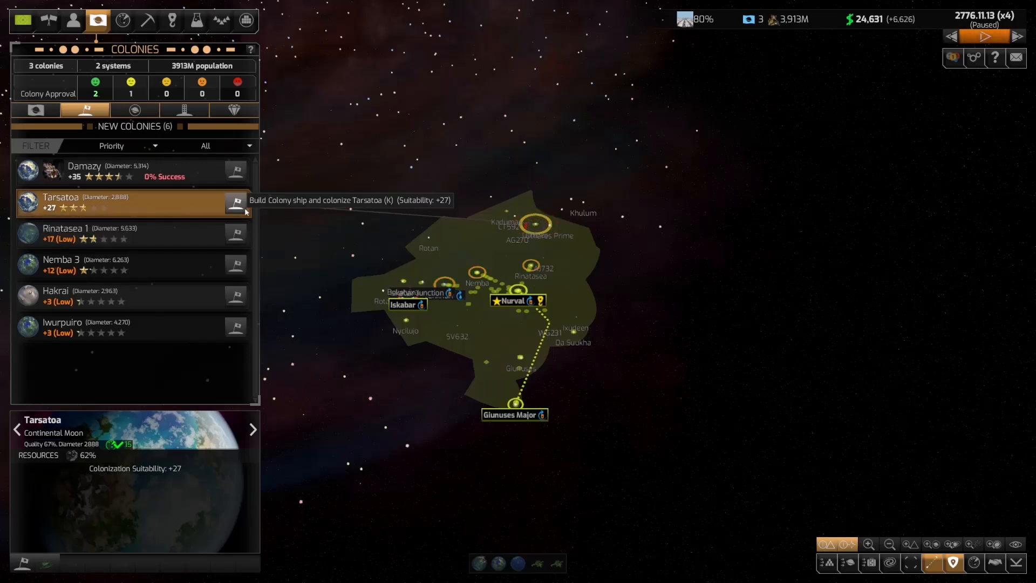
- Order a colony ship for Tarsatoa, then show the established colonies list
{"action": "left_click", "coordinate": [236, 203]}
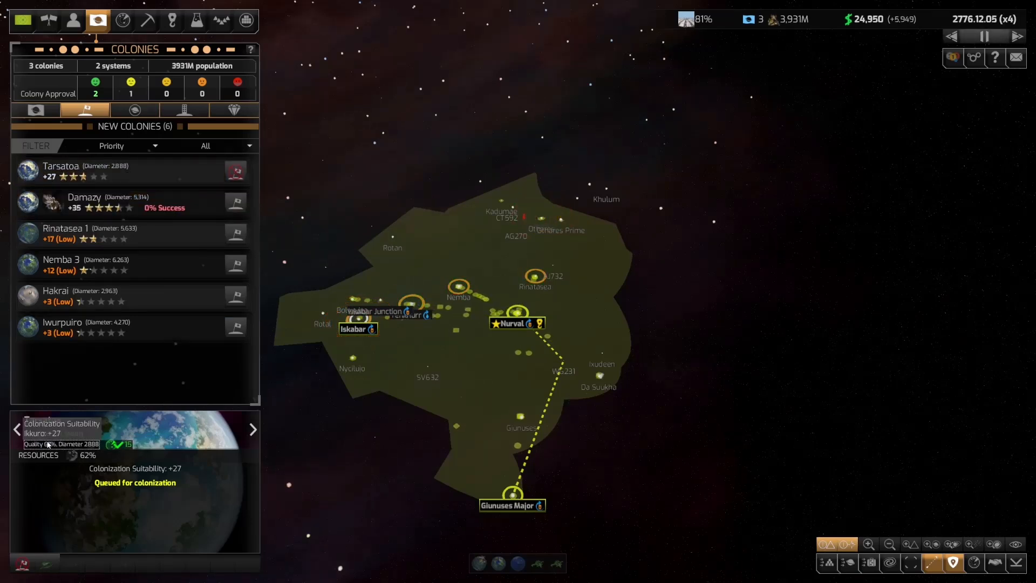
{"action": "left_click", "coordinate": [253, 429]}
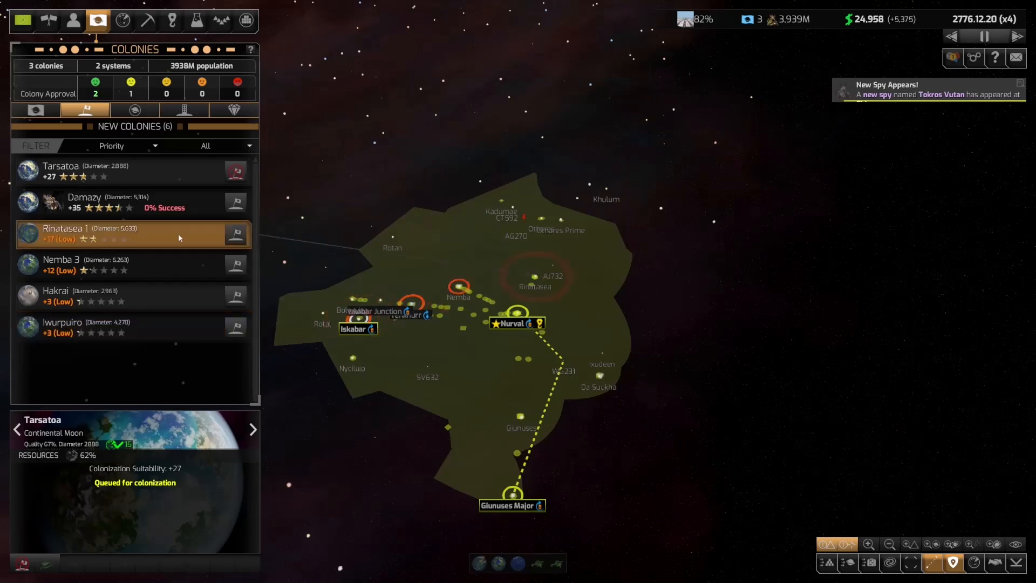
{"action": "left_click", "coordinate": [35, 110]}
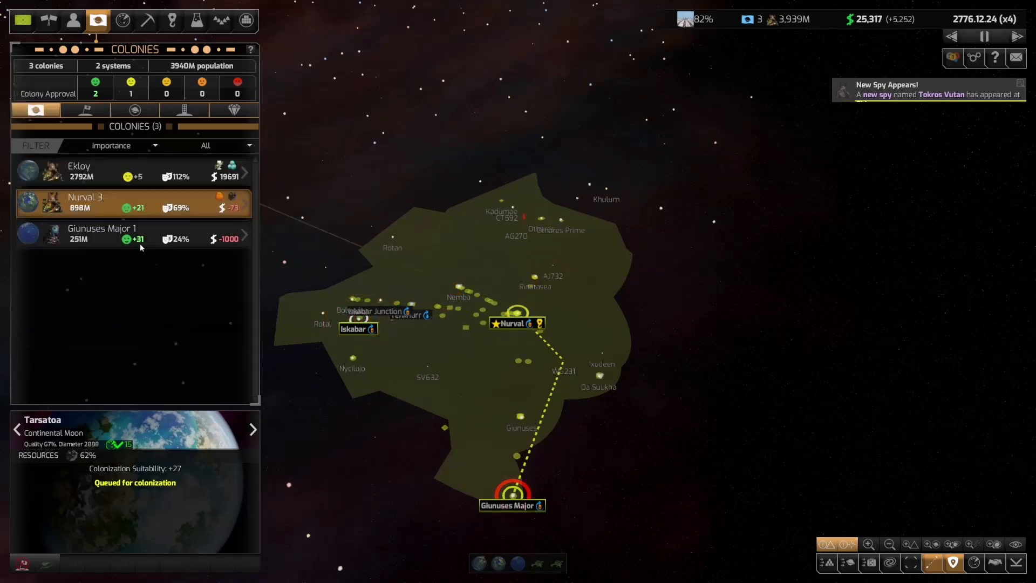
{"action": "left_click", "coordinate": [85, 202]}
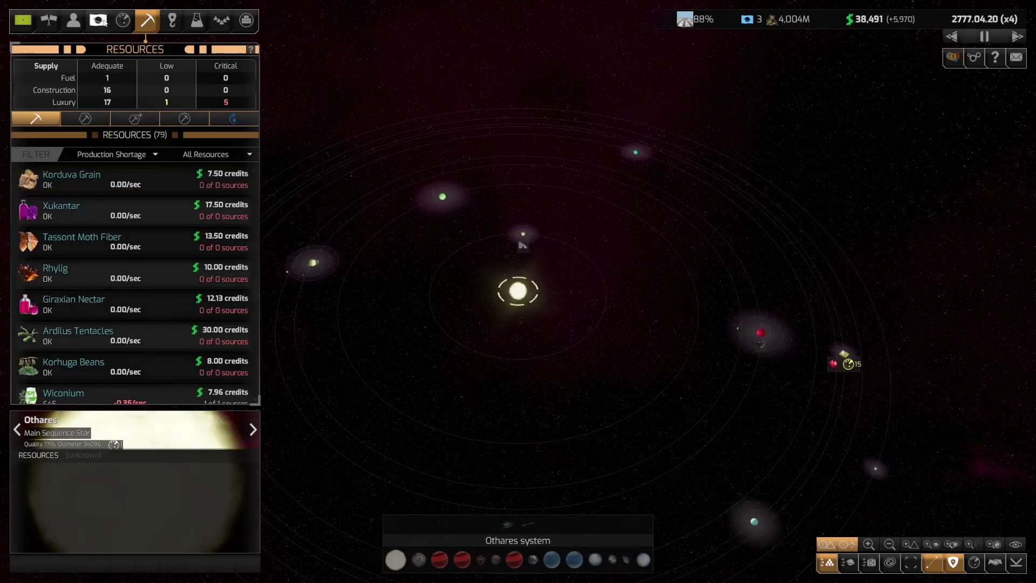
- Reopen the Colonies overview to show the six candidate colony worlds
{"action": "left_click", "coordinate": [97, 20]}
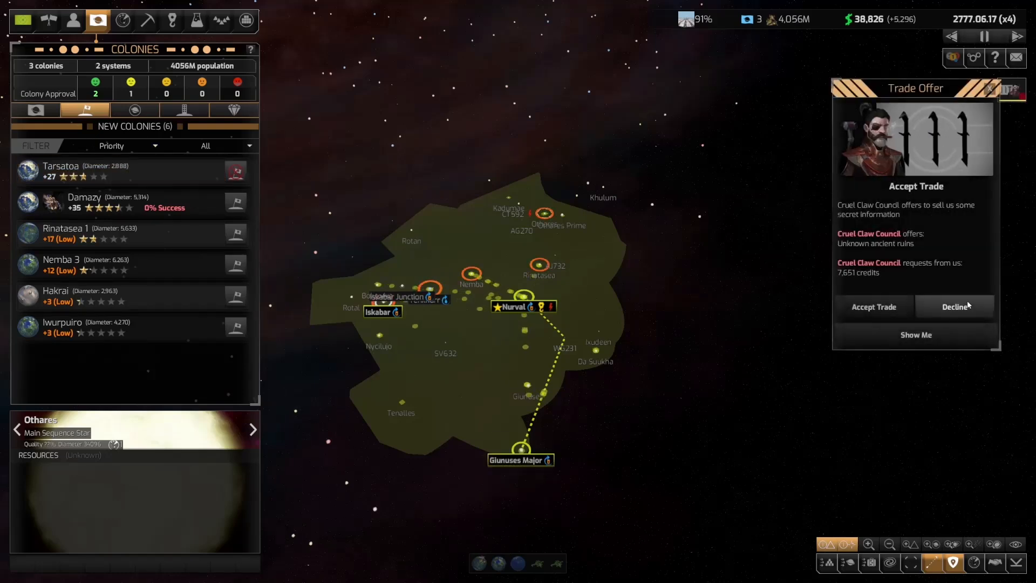
- Decline the Cruel Claw Council offer, browse the tech tree, then view the research bonuses
{"action": "left_click", "coordinate": [954, 307]}
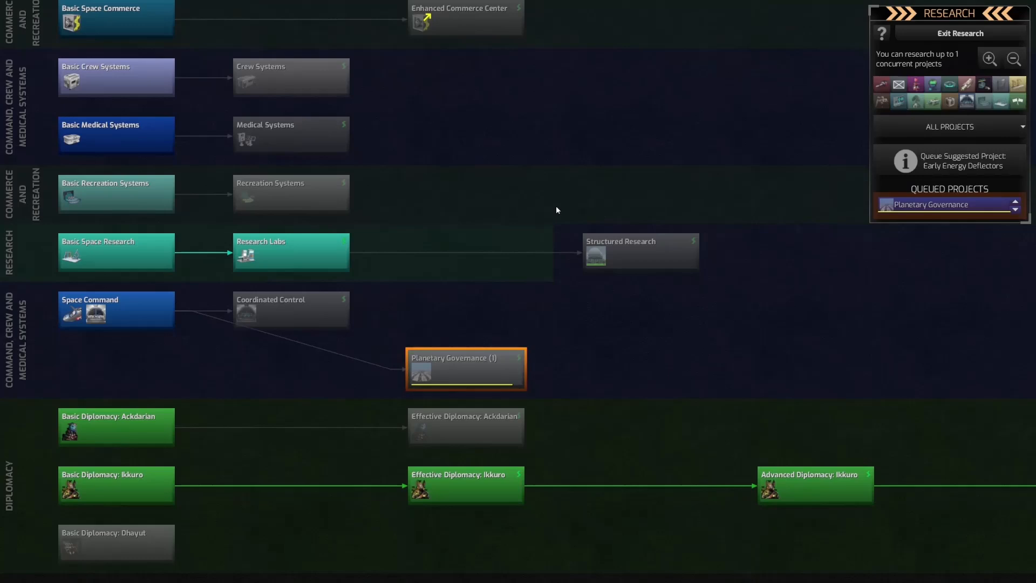
{"action": "scroll", "scroll_direction": "down", "scroll_amount": 3}
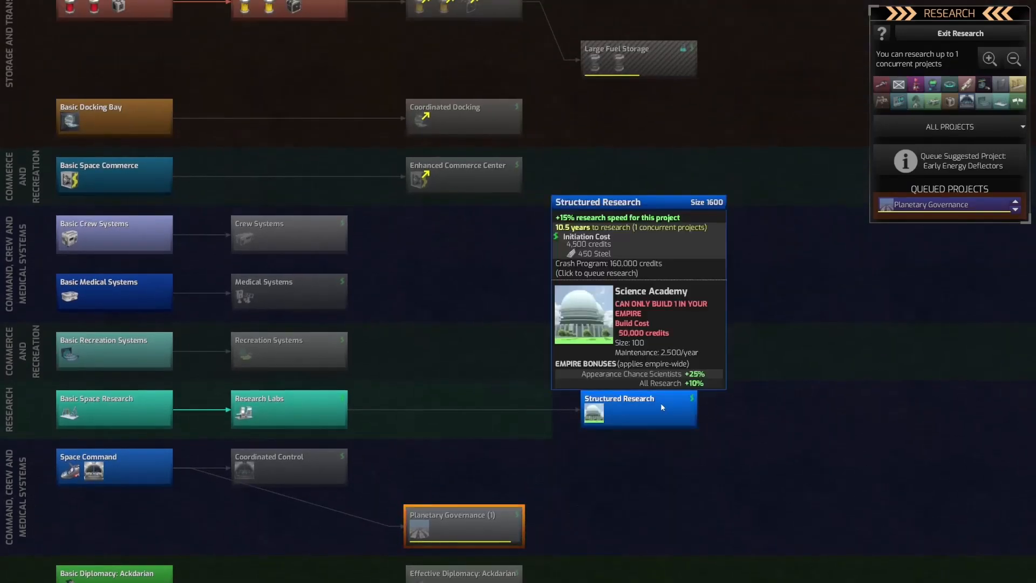
{"action": "mouse_move", "coordinate": [295, 139]}
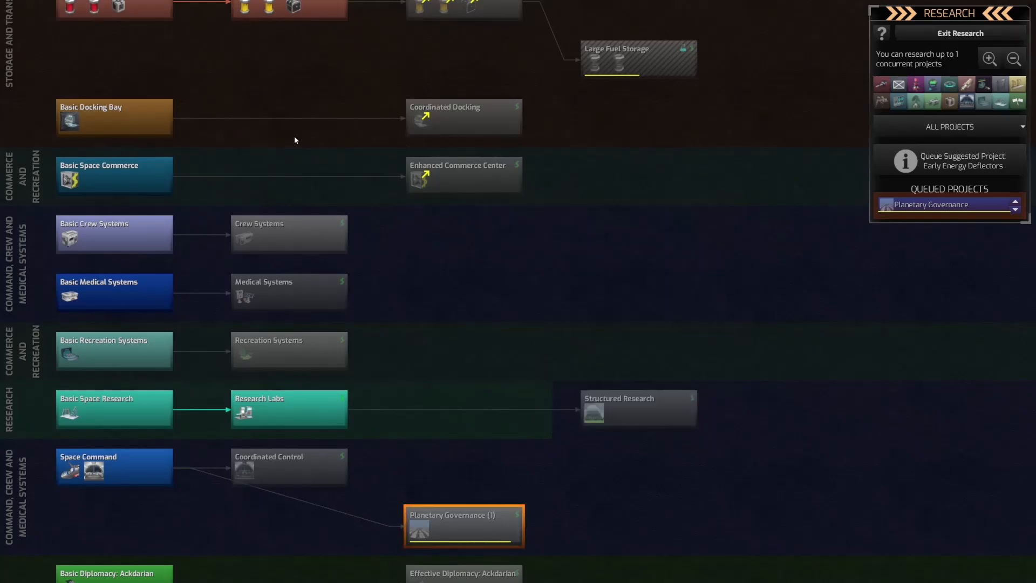
{"action": "left_click", "coordinate": [961, 33]}
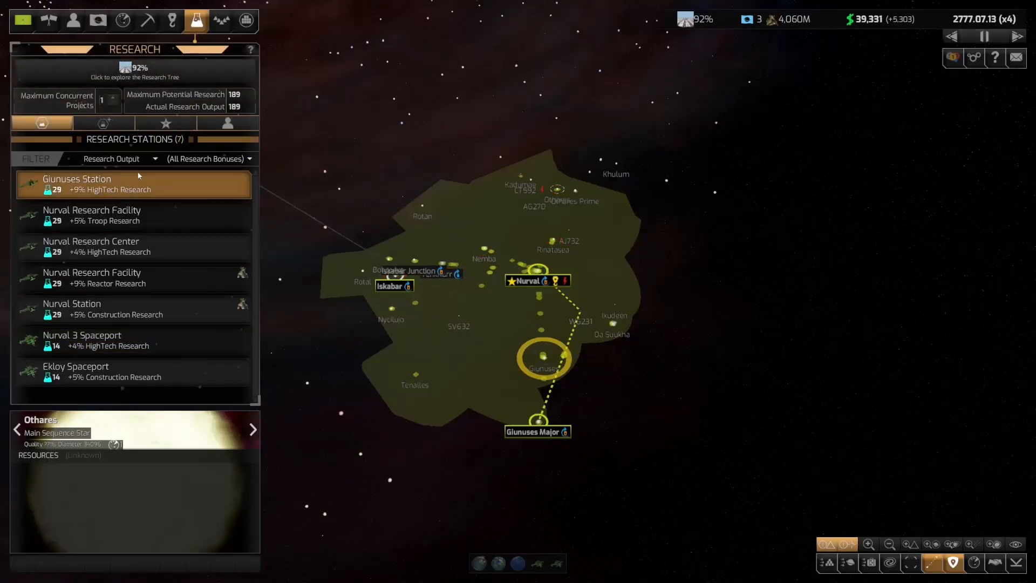
{"action": "left_click", "coordinate": [102, 124]}
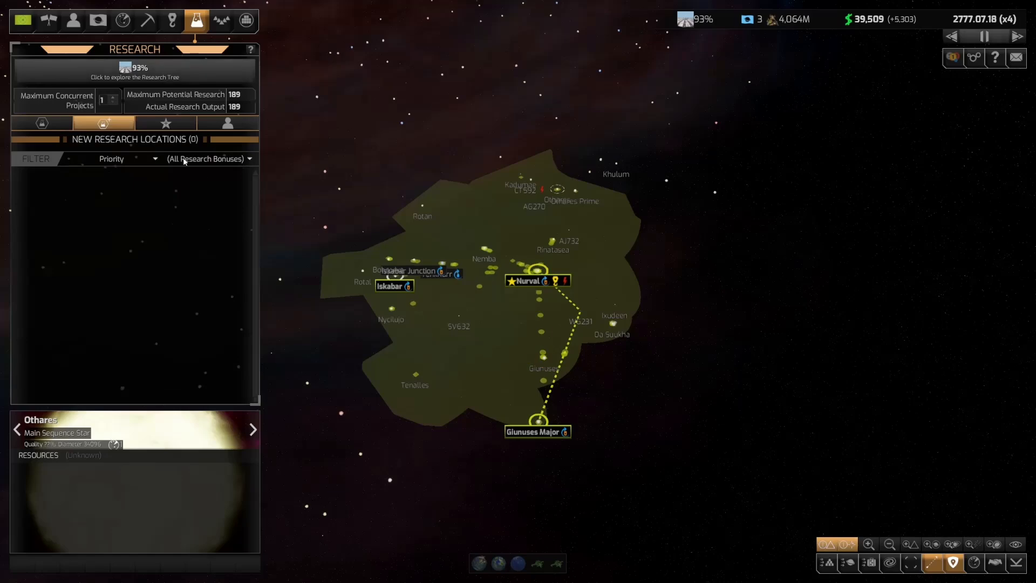
{"action": "left_click", "coordinate": [165, 124]}
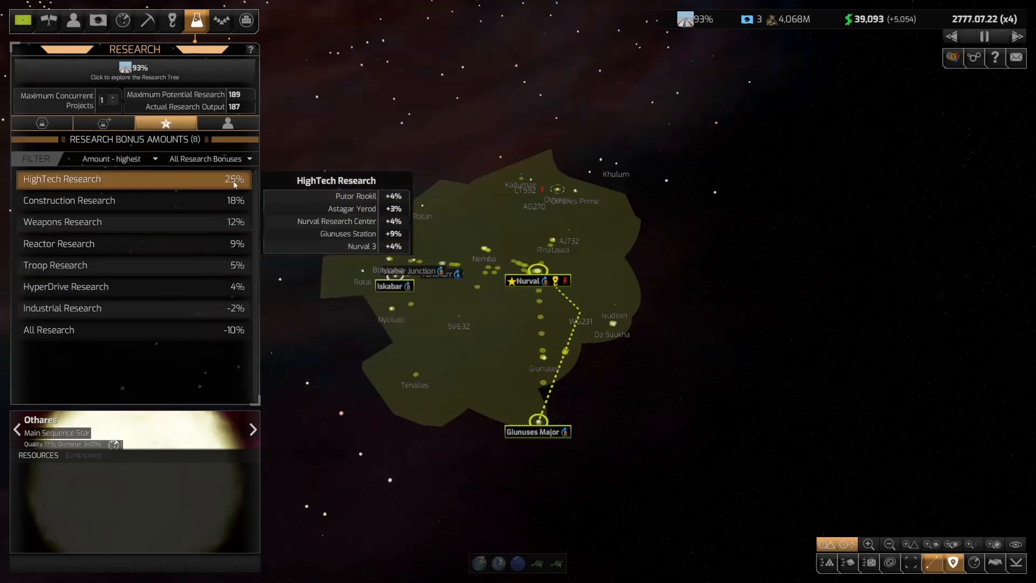
- Queue Enhanced Commerce Center after Planetary Governance, paying its project initiation costs
{"action": "left_click", "coordinate": [135, 75]}
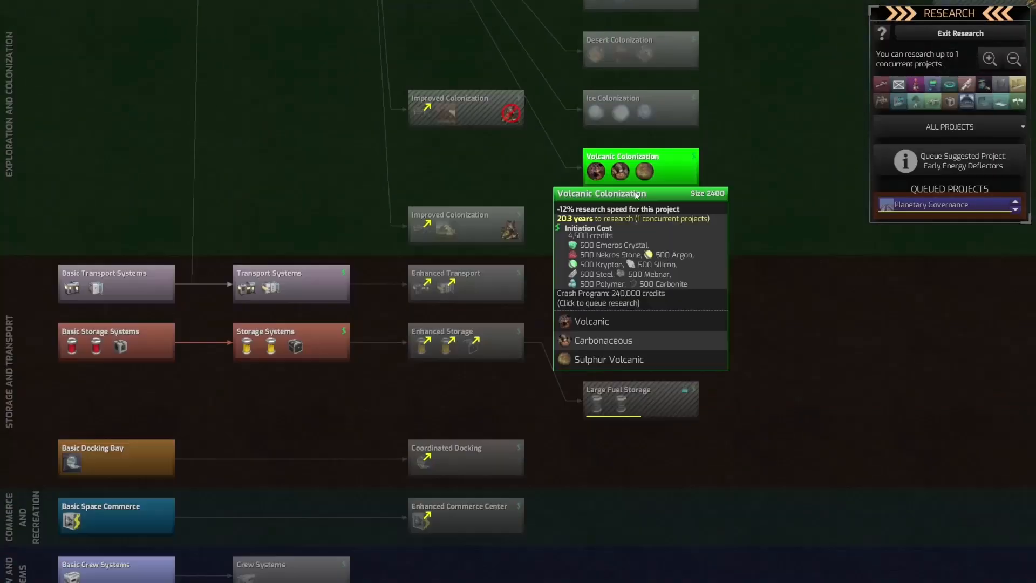
{"action": "scroll", "scroll_direction": "down", "scroll_amount": 3}
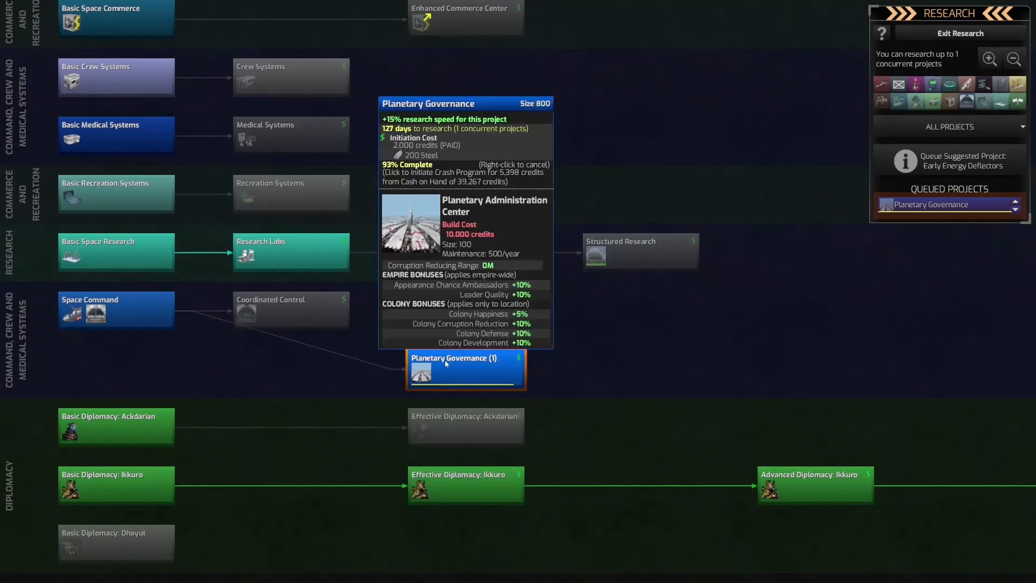
{"action": "mouse_move", "coordinate": [639, 251]}
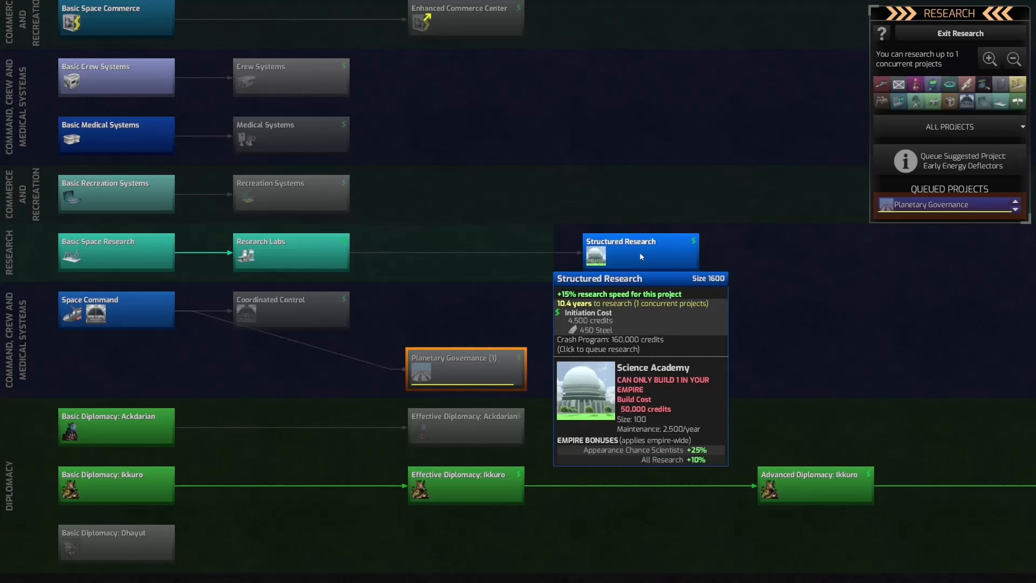
{"action": "mouse_move", "coordinate": [465, 369]}
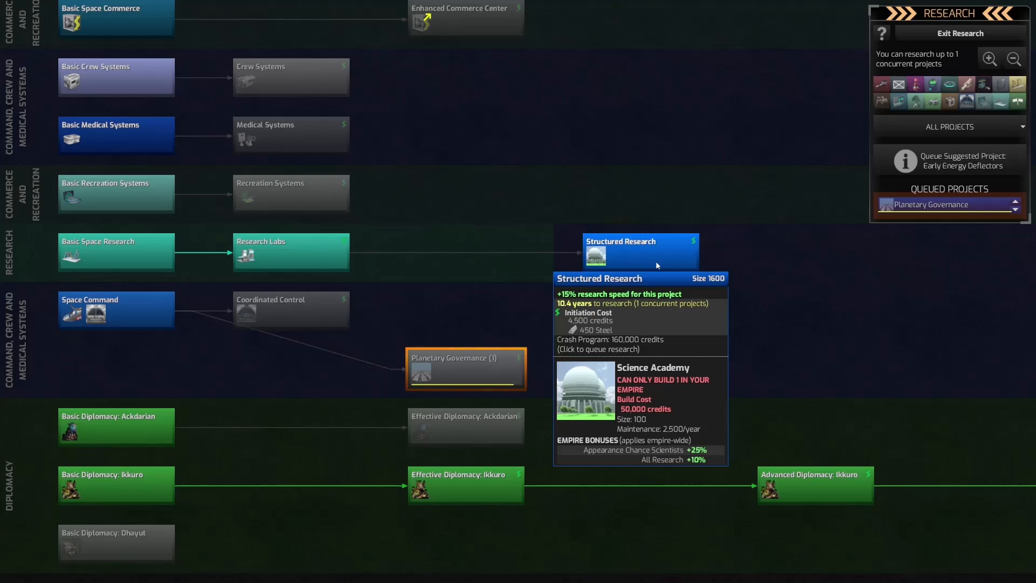
{"action": "mouse_move", "coordinate": [534, 207]}
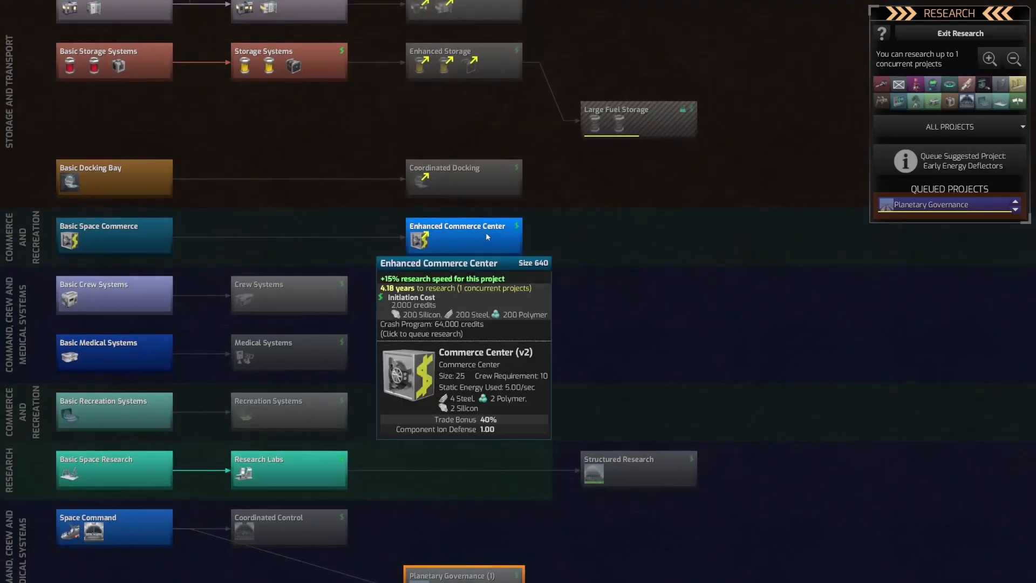
{"action": "left_click", "coordinate": [463, 236]}
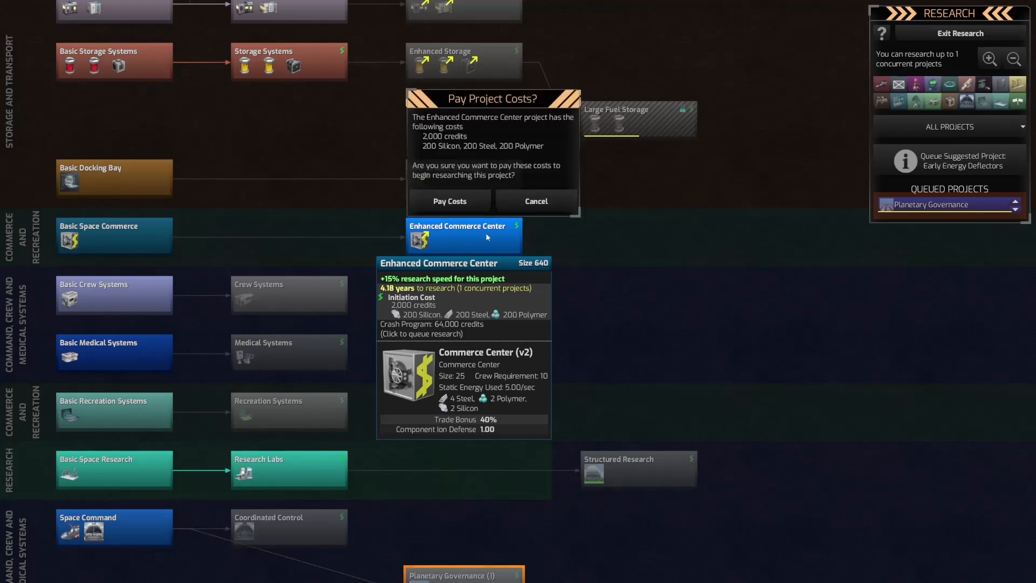
{"action": "left_click", "coordinate": [450, 200]}
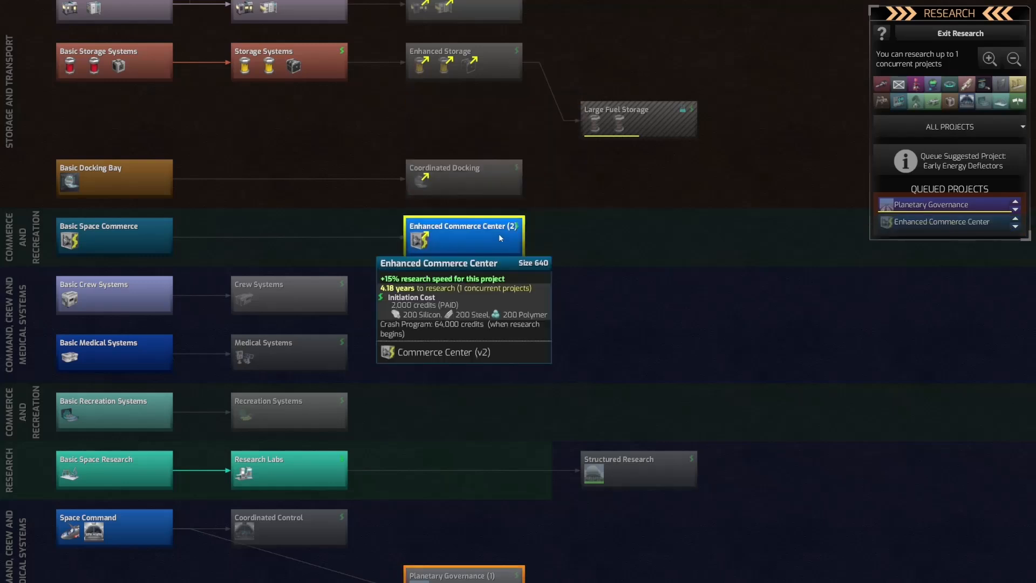
{"action": "mouse_move", "coordinate": [444, 471]}
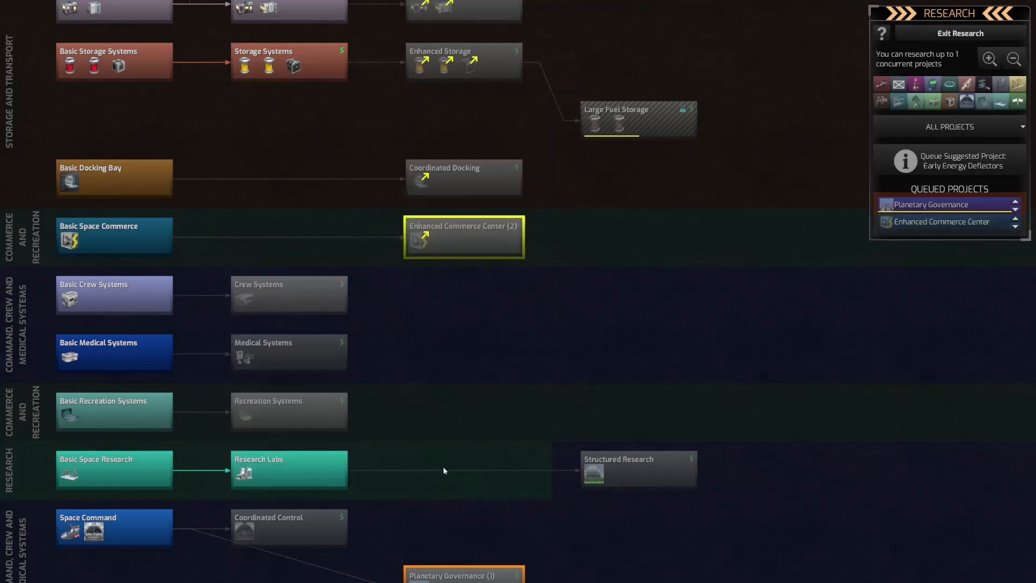
{"action": "scroll", "scroll_direction": "down", "scroll_amount": 3}
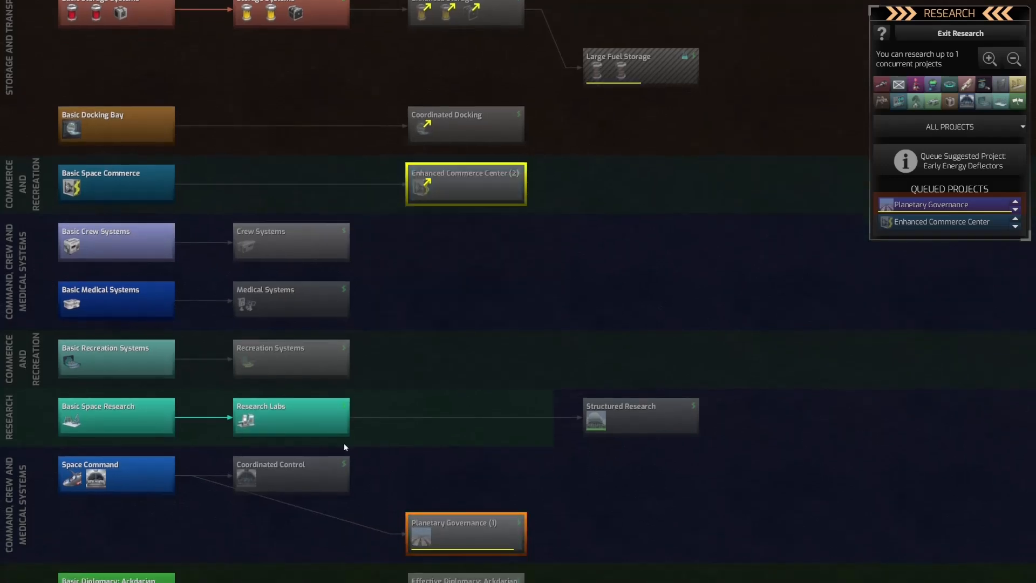
{"action": "mouse_move", "coordinate": [291, 358]}
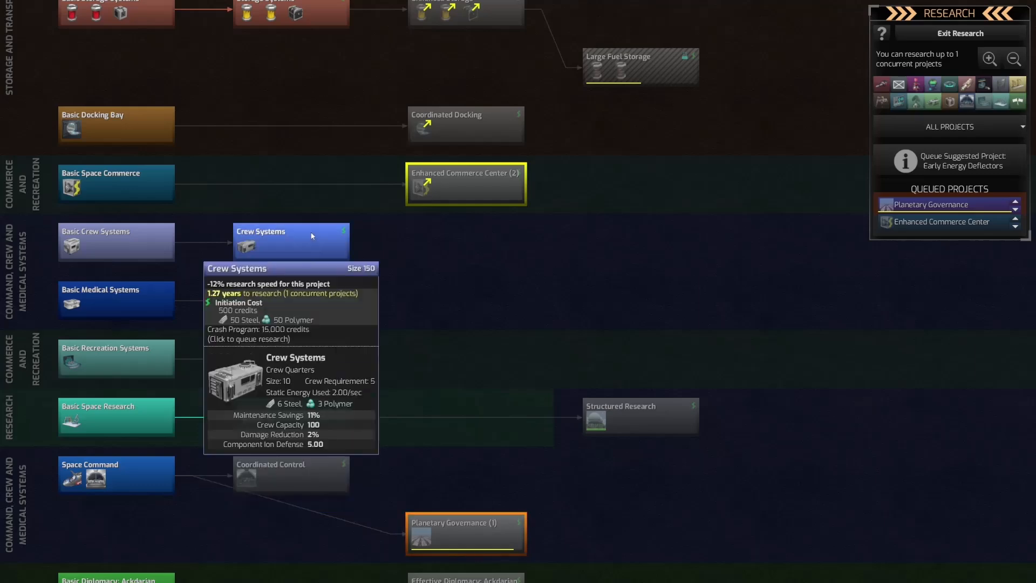
{"action": "mouse_move", "coordinate": [325, 249]}
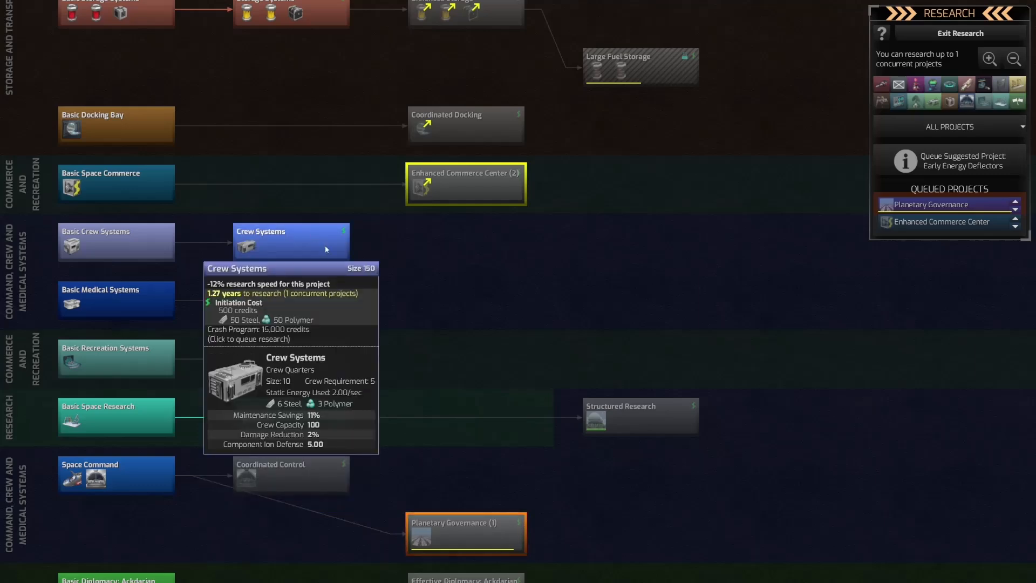
{"action": "scroll", "scroll_direction": "down", "scroll_amount": 3}
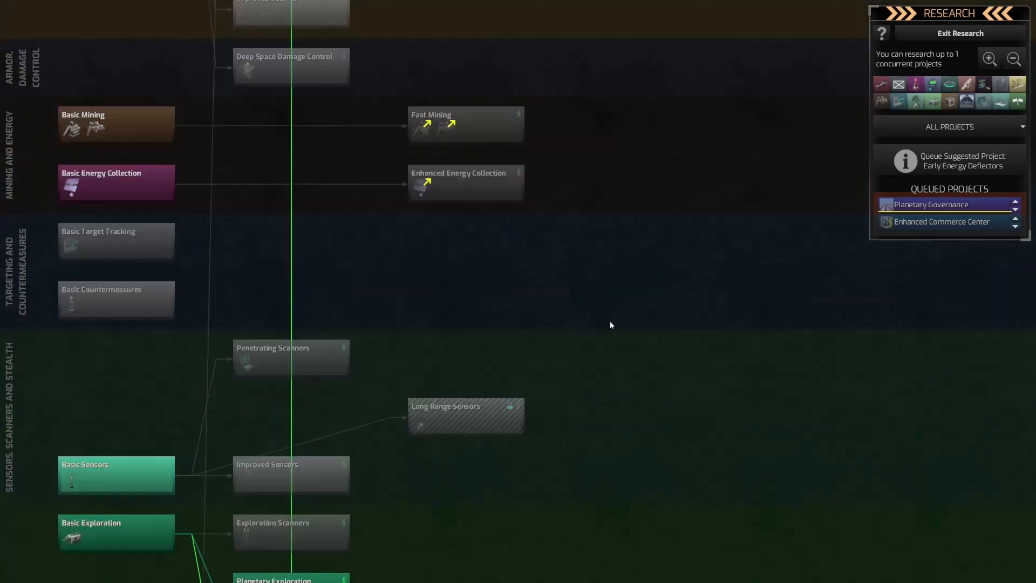
{"action": "scroll", "scroll_direction": "down", "scroll_amount": 3}
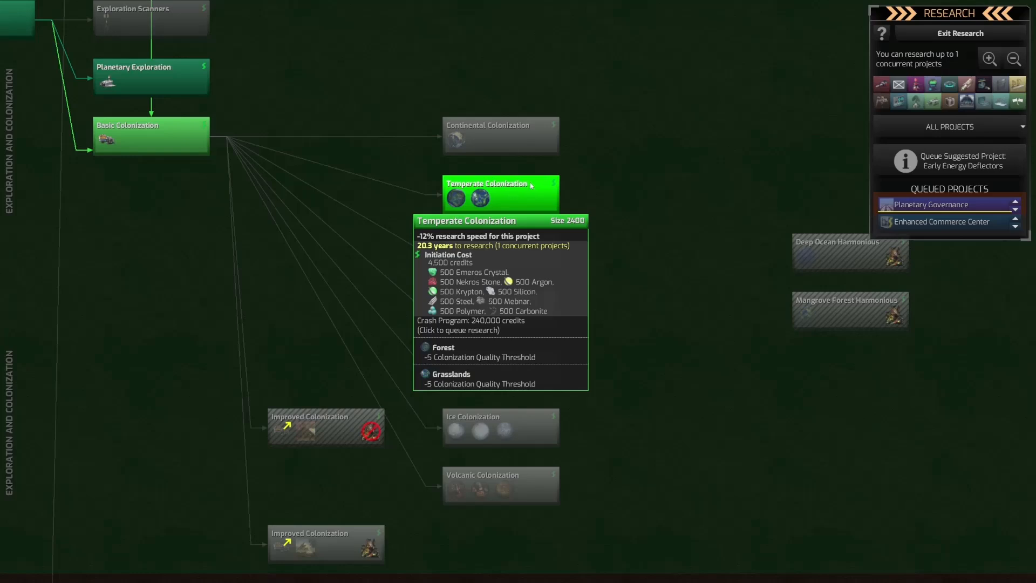
{"action": "mouse_move", "coordinate": [633, 470]}
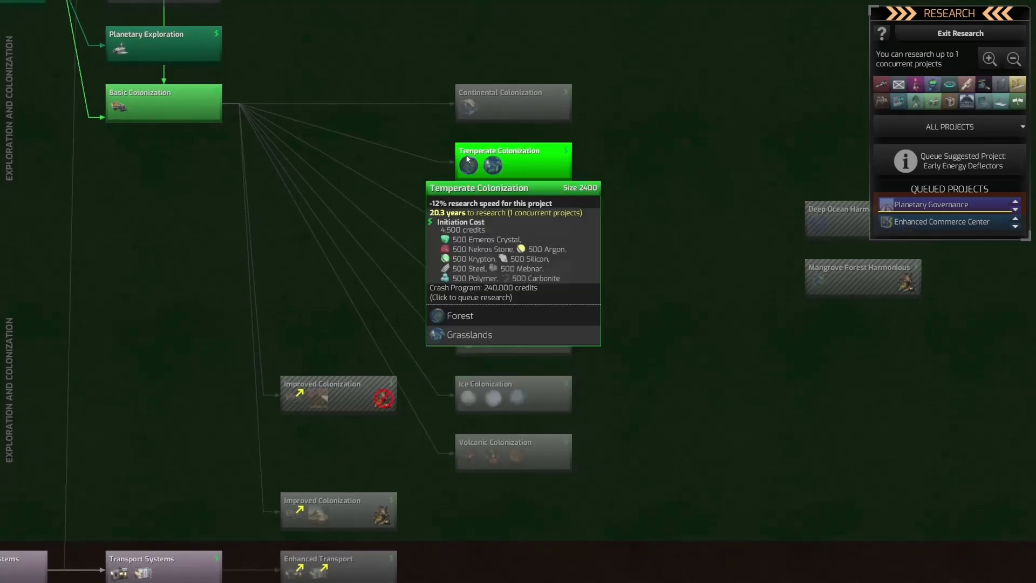
{"action": "mouse_move", "coordinate": [507, 224]}
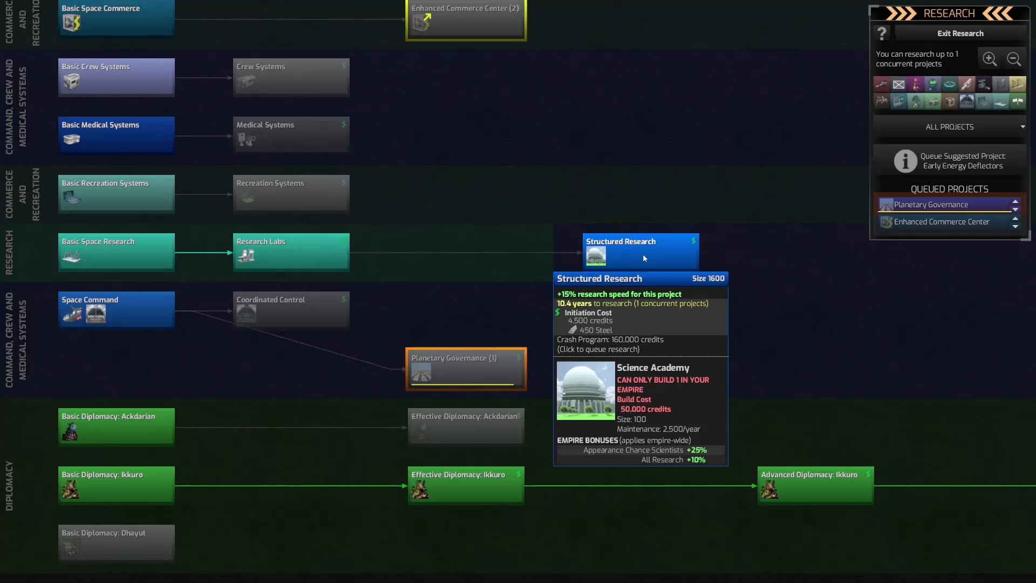
{"action": "mouse_move", "coordinate": [603, 336]}
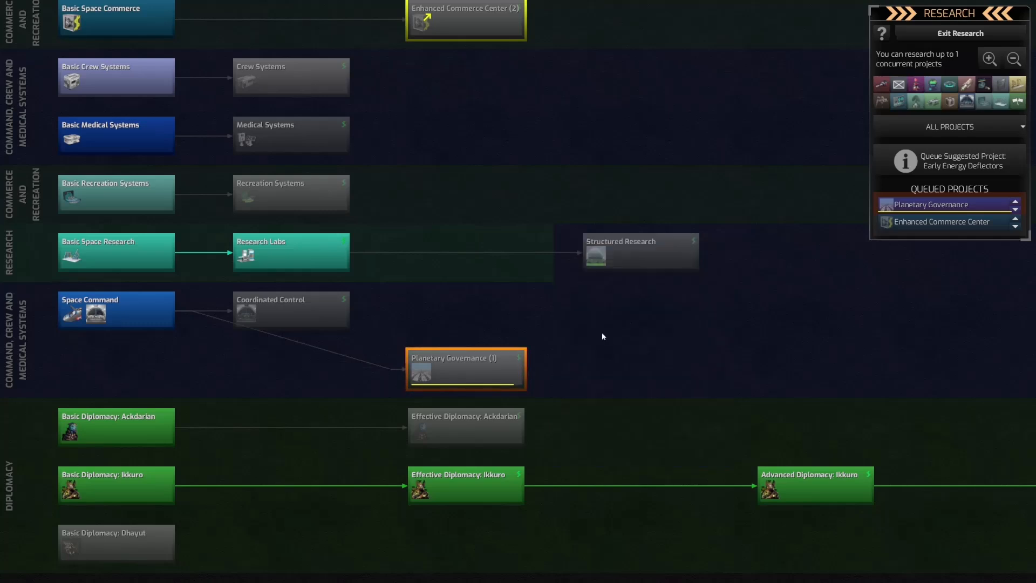
{"action": "mouse_move", "coordinate": [309, 313]}
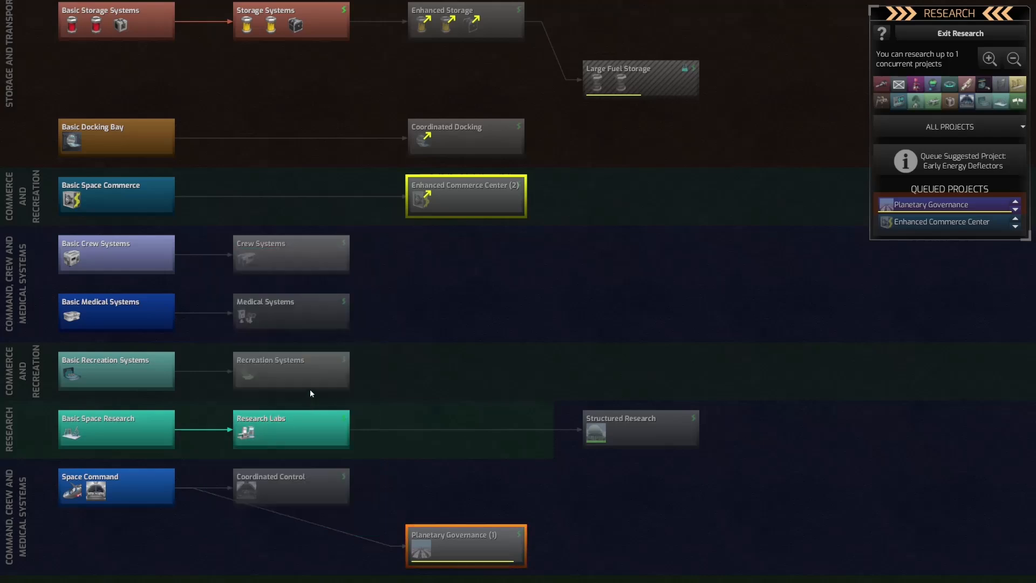
{"action": "mouse_move", "coordinate": [291, 311]}
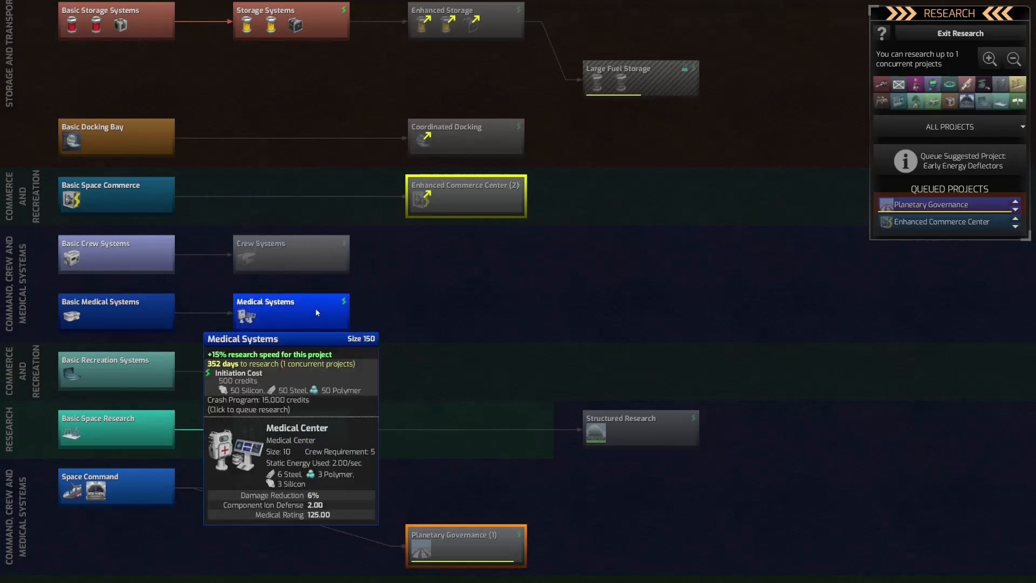
{"action": "mouse_move", "coordinate": [291, 370]}
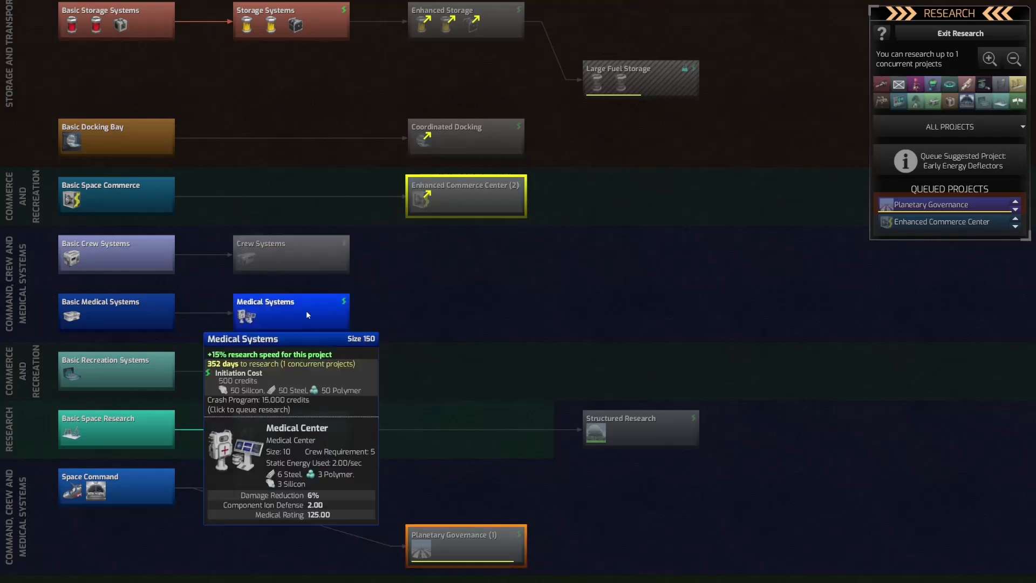
- Queue Medical Systems and Recreation Systems, bringing the queue to four, then exit research
{"action": "left_click", "coordinate": [291, 311]}
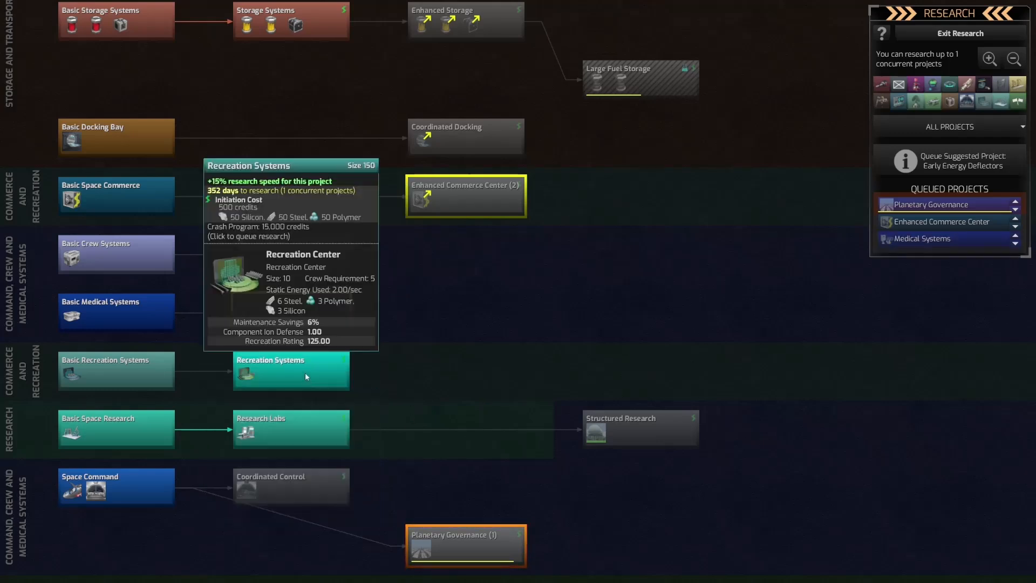
{"action": "left_click", "coordinate": [291, 371]}
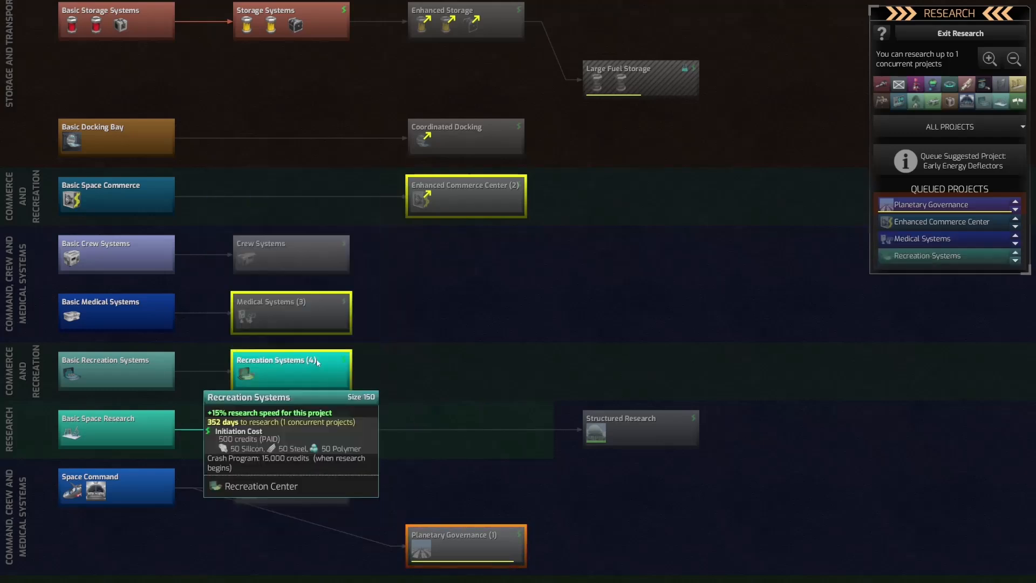
{"action": "scroll", "scroll_direction": "down", "scroll_amount": 3}
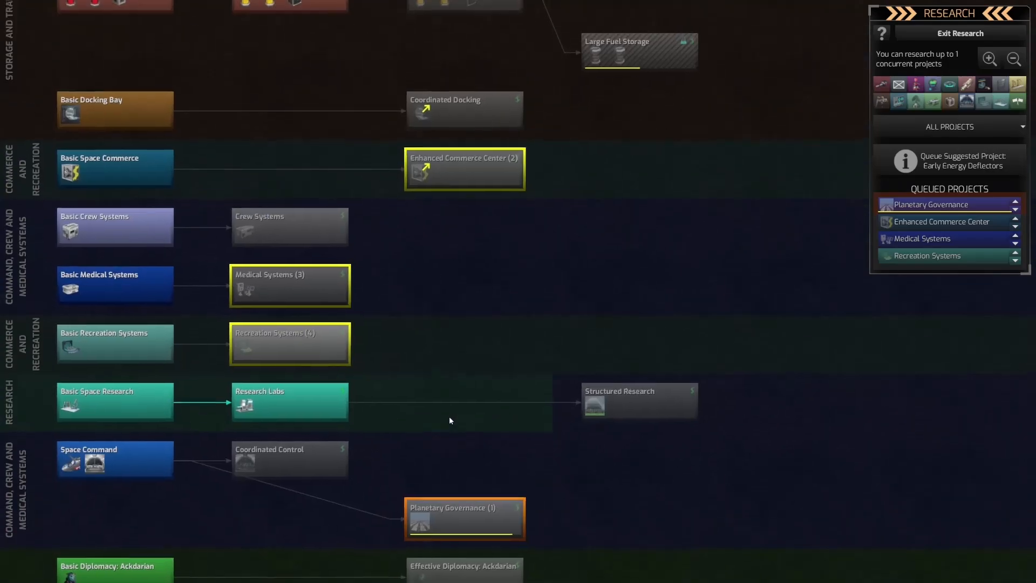
{"action": "left_click", "coordinate": [960, 33]}
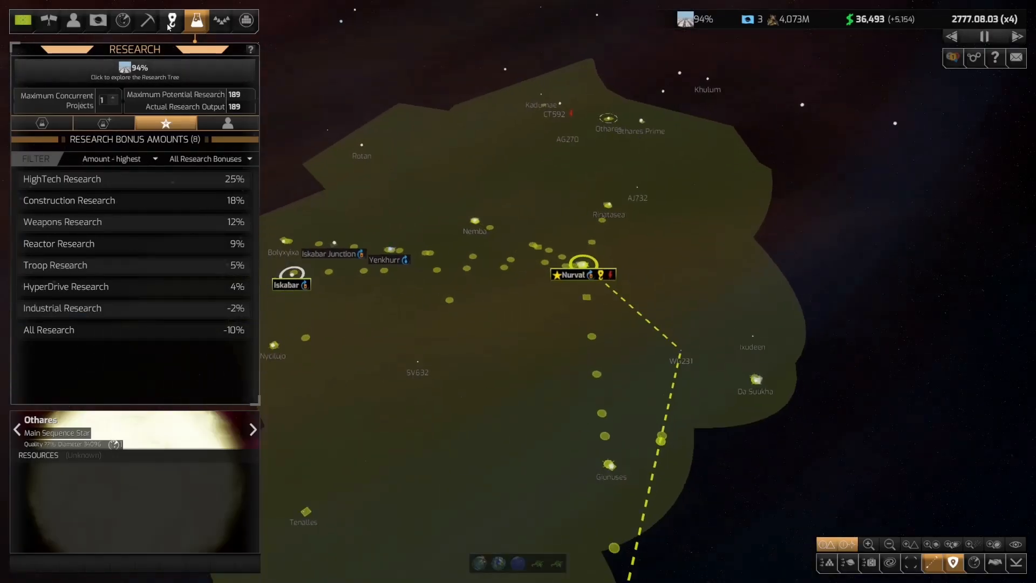
- Inspect the SSP-7 space port design's components from Ship Designs, then close it
{"action": "left_click", "coordinate": [221, 20]}
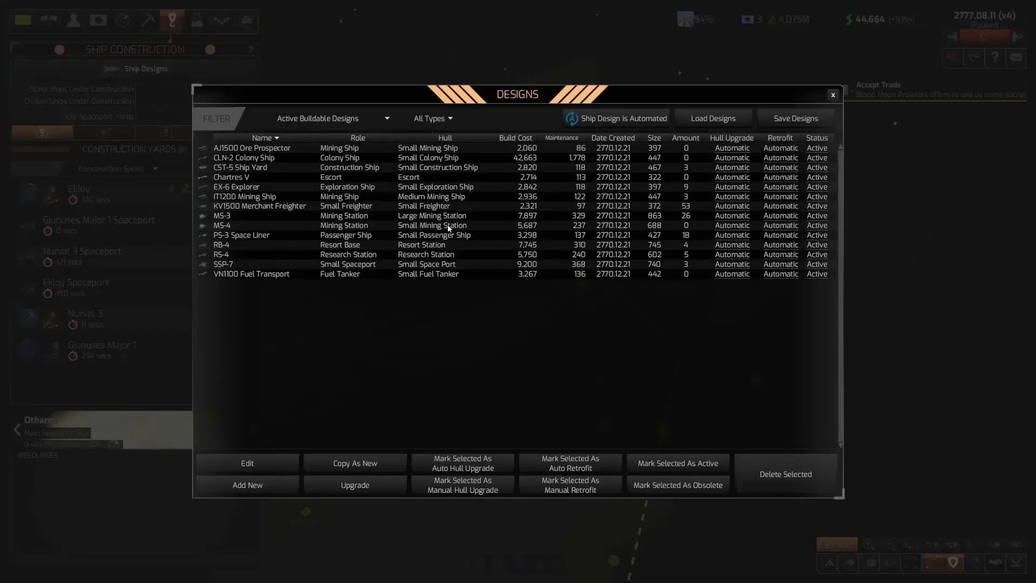
{"action": "mouse_move", "coordinate": [263, 257]}
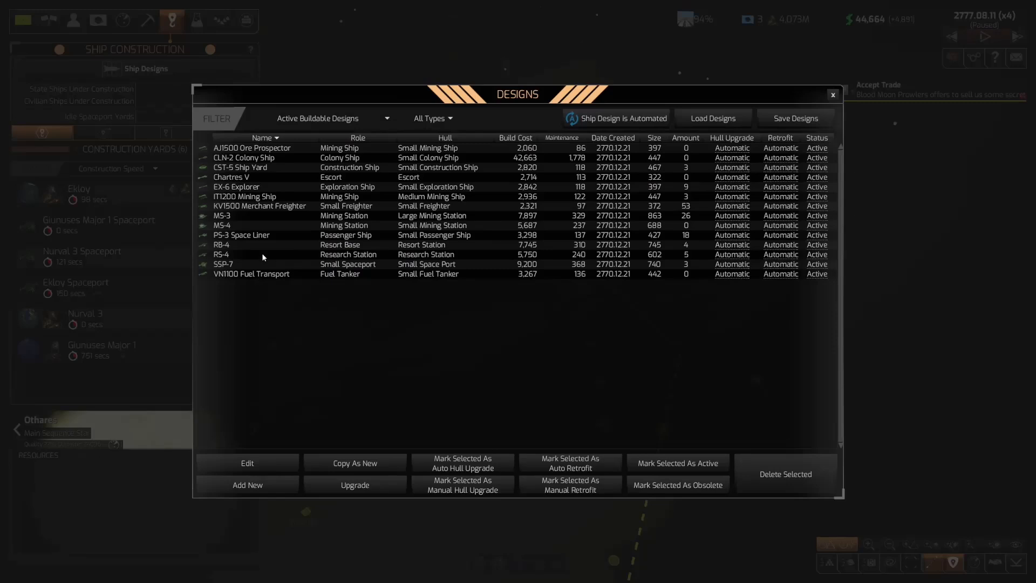
{"action": "left_click", "coordinate": [265, 264]}
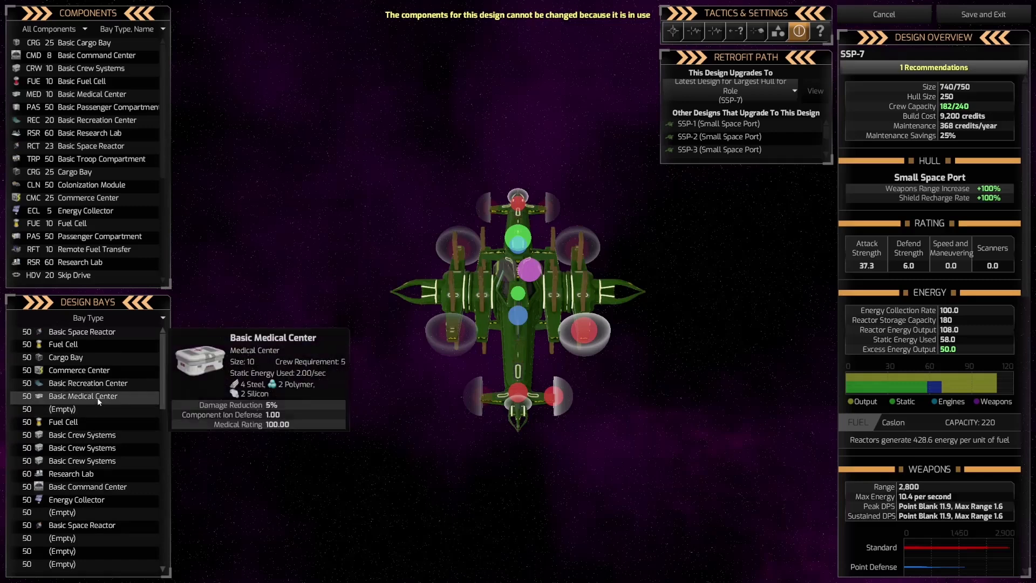
{"action": "mouse_move", "coordinate": [88, 382]}
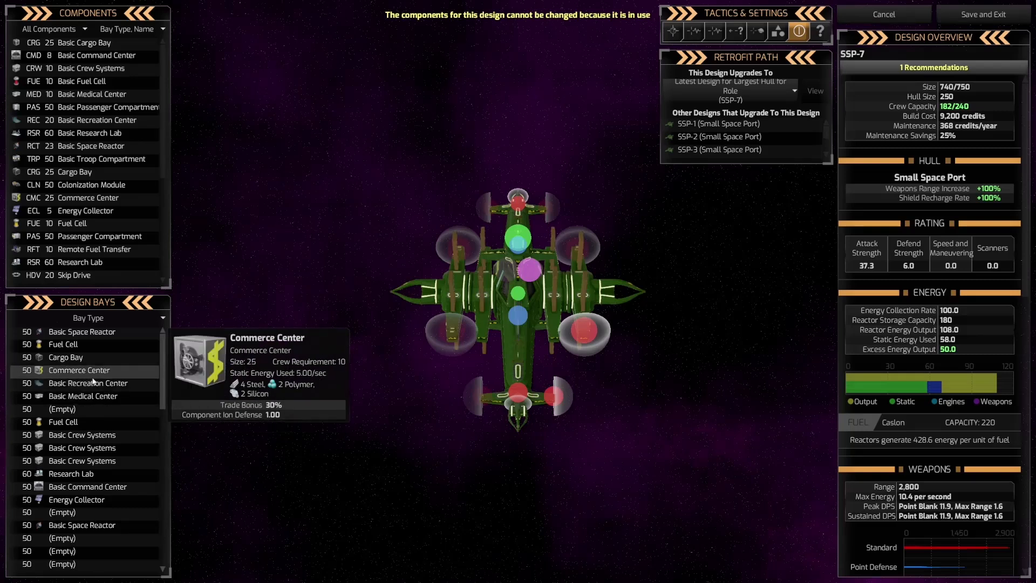
{"action": "left_click", "coordinate": [883, 15]}
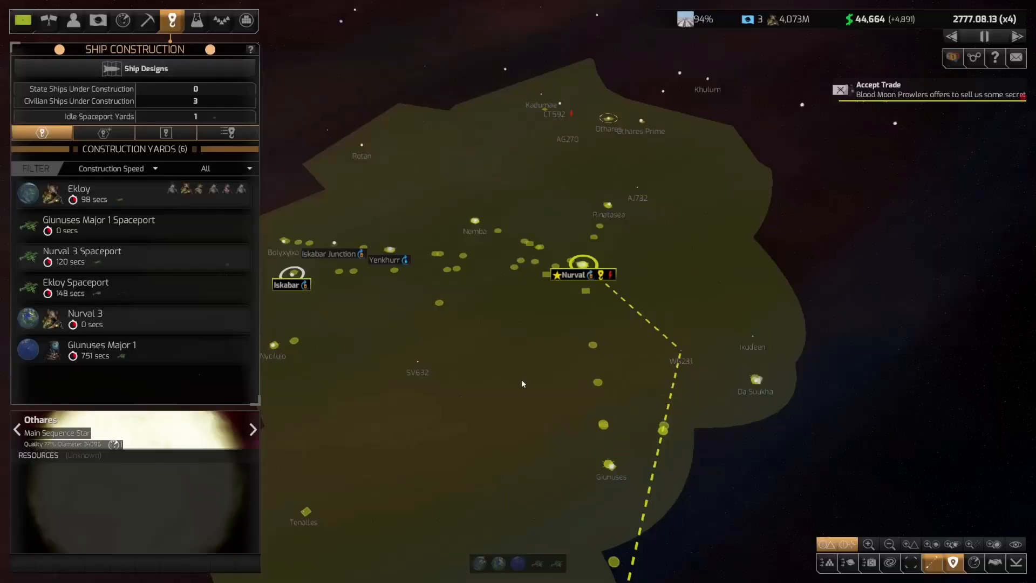
- Browse colony details for Ekloy and Giunuses Major 1, switching between colonies and research overviews
{"action": "left_click", "coordinate": [97, 20]}
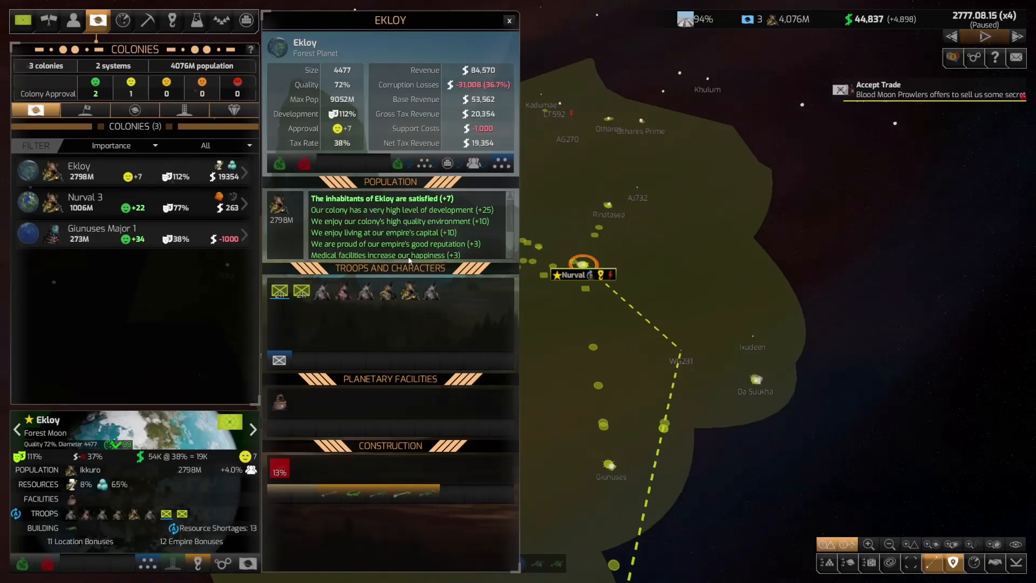
{"action": "scroll", "scroll_direction": "down", "scroll_amount": 3}
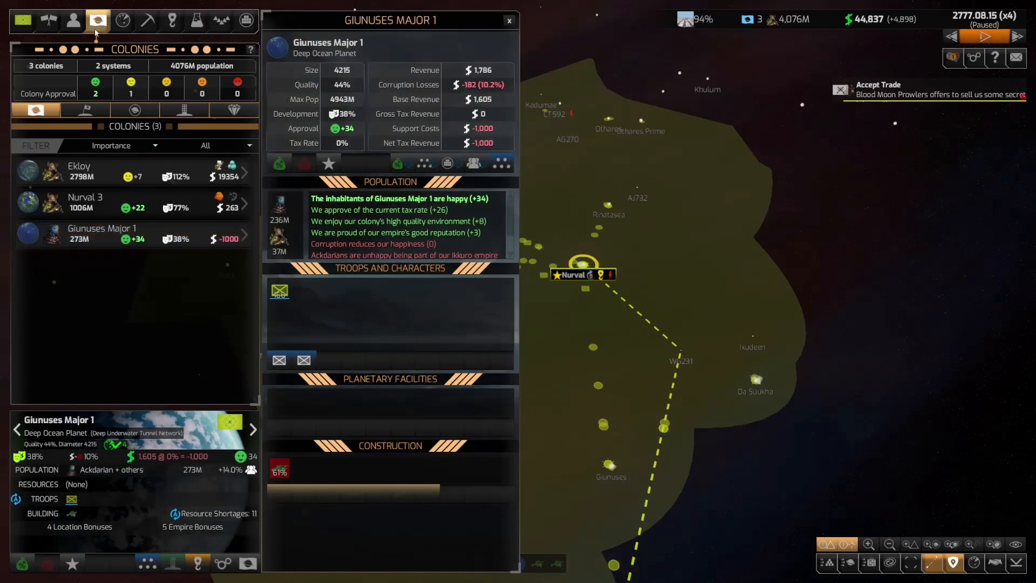
{"action": "left_click", "coordinate": [196, 21]}
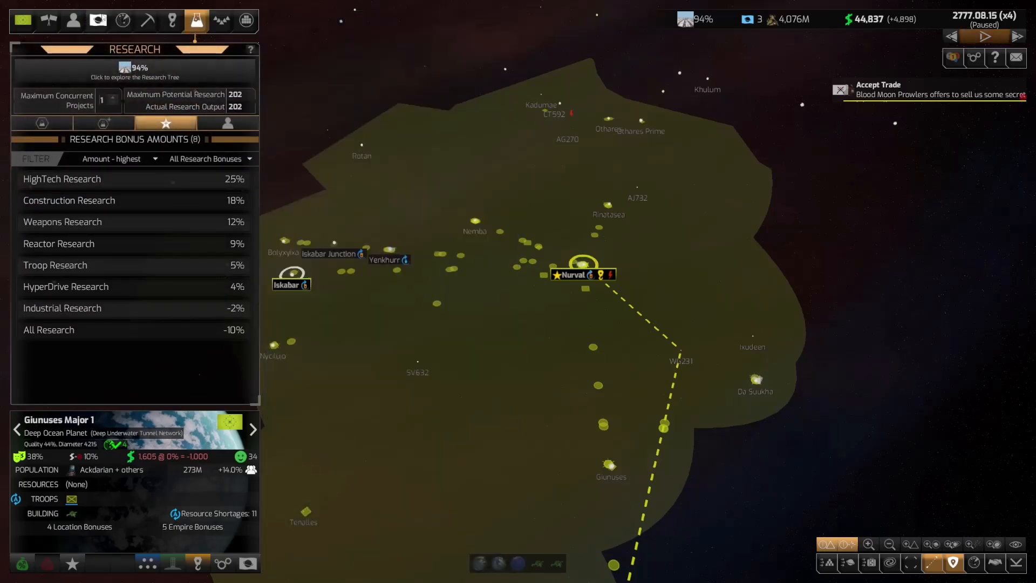
{"action": "left_click", "coordinate": [97, 20]}
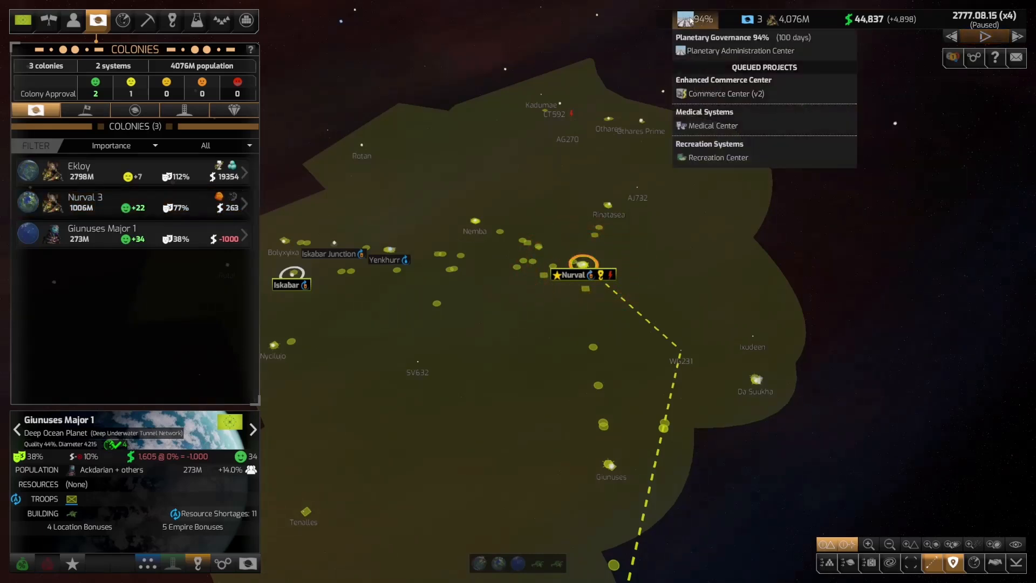
{"action": "left_click", "coordinate": [195, 20]}
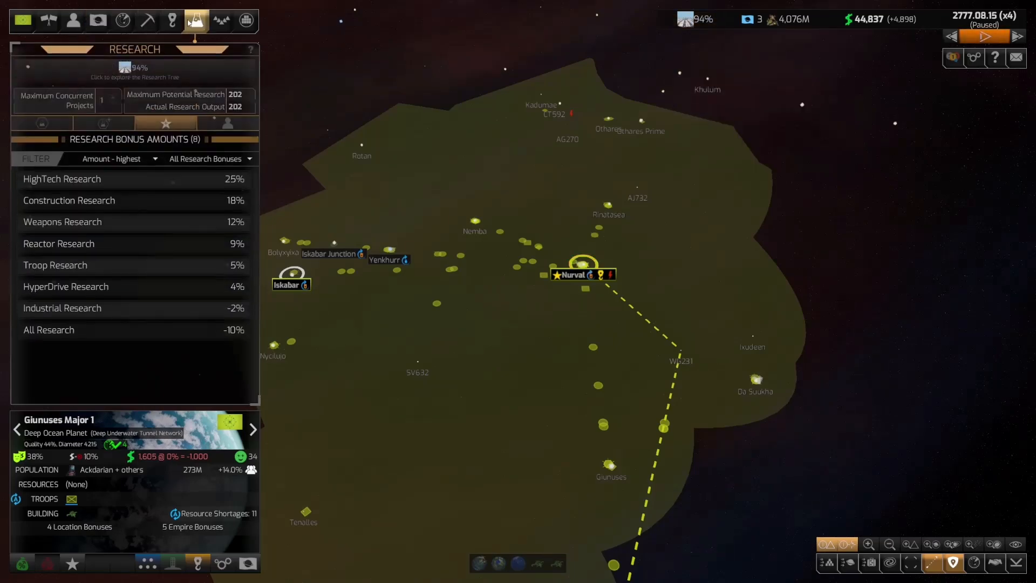
- Open the full research tree, then exit back to the galaxy map
{"action": "left_click", "coordinate": [135, 71]}
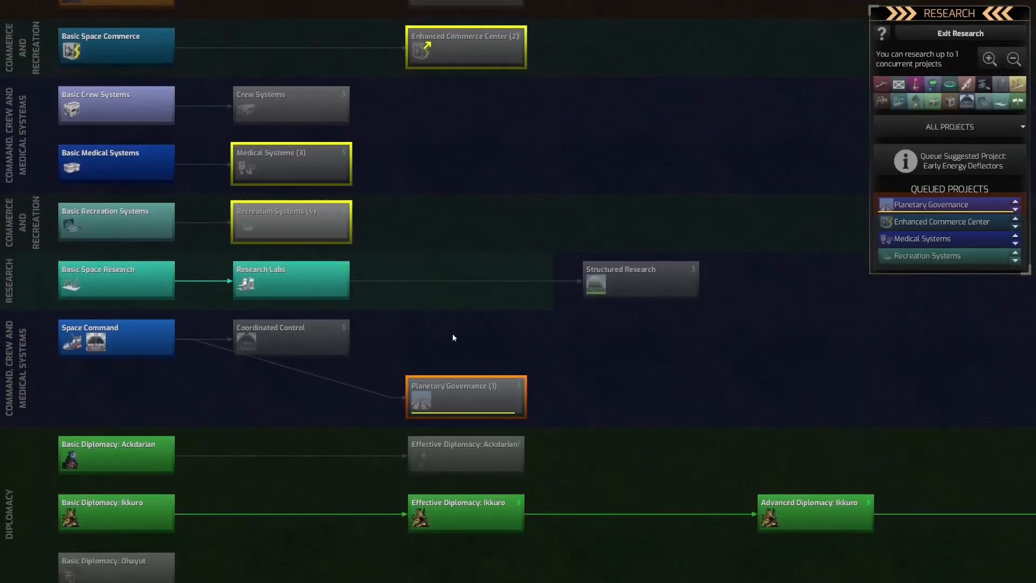
{"action": "mouse_move", "coordinate": [291, 195]}
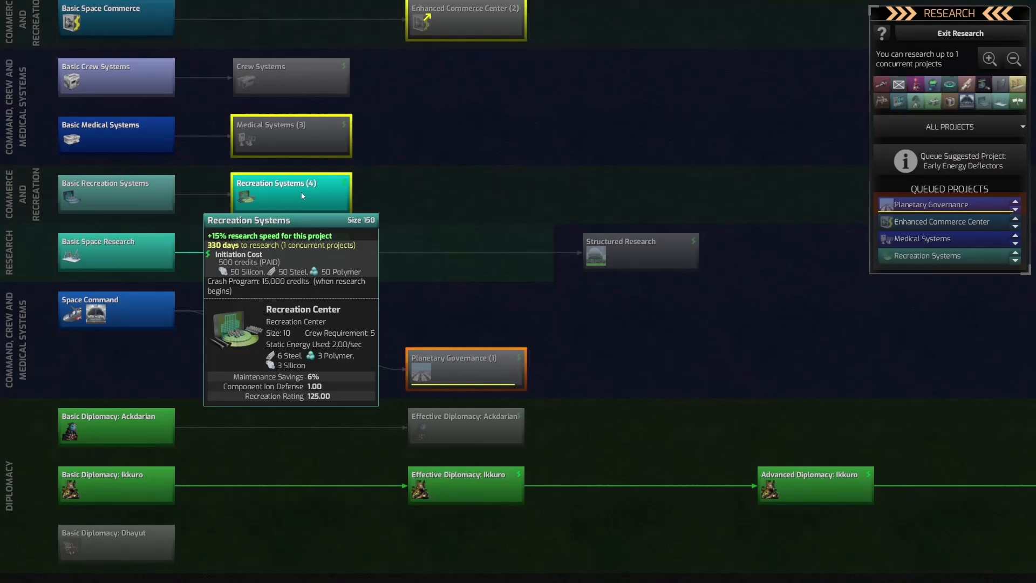
{"action": "mouse_move", "coordinate": [390, 173]}
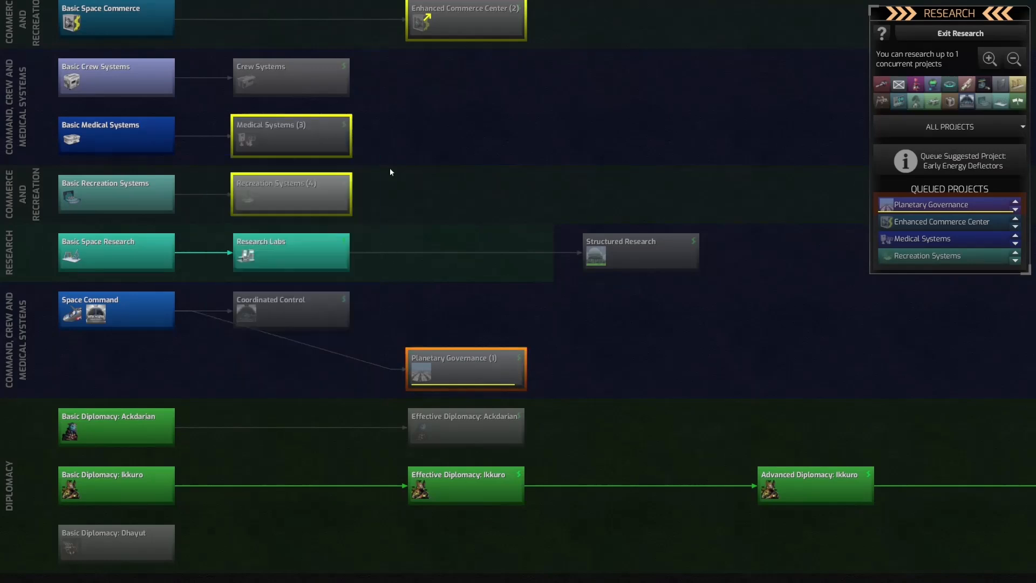
{"action": "mouse_move", "coordinate": [427, 207]}
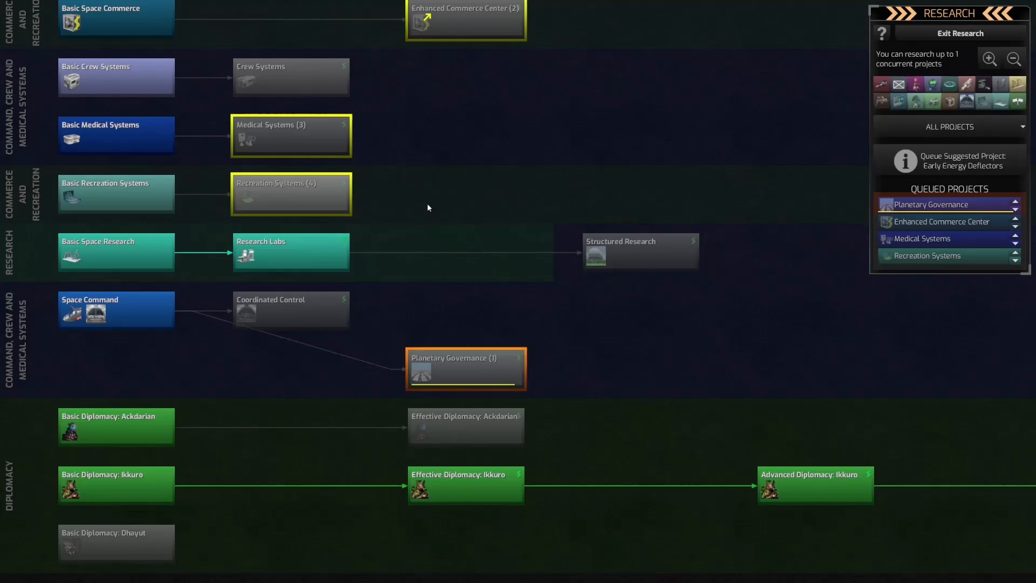
{"action": "left_click", "coordinate": [962, 33]}
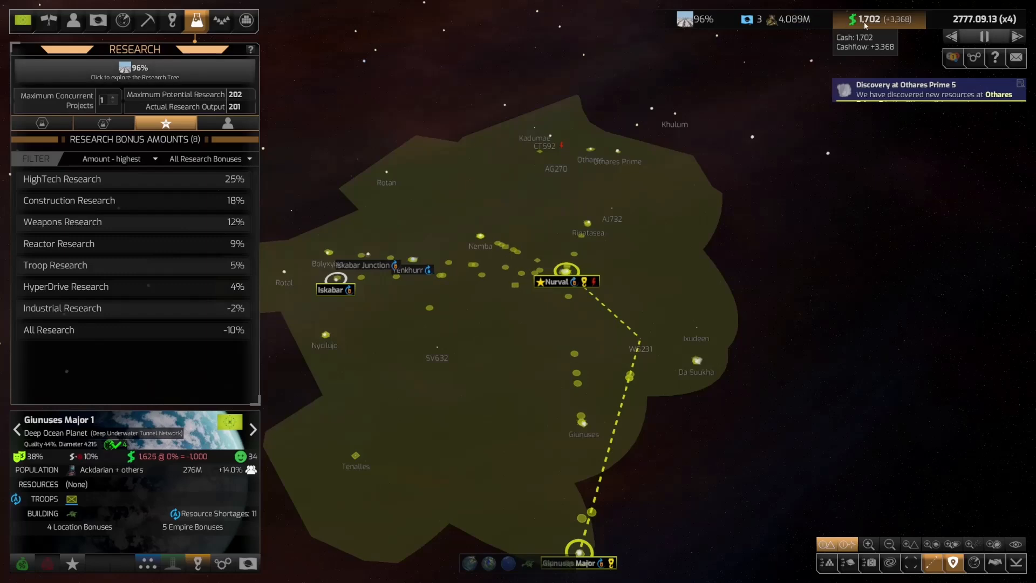
- Scroll through the 100 entries under New Mining Locations in the Resources panel
{"action": "left_click", "coordinate": [925, 89]}
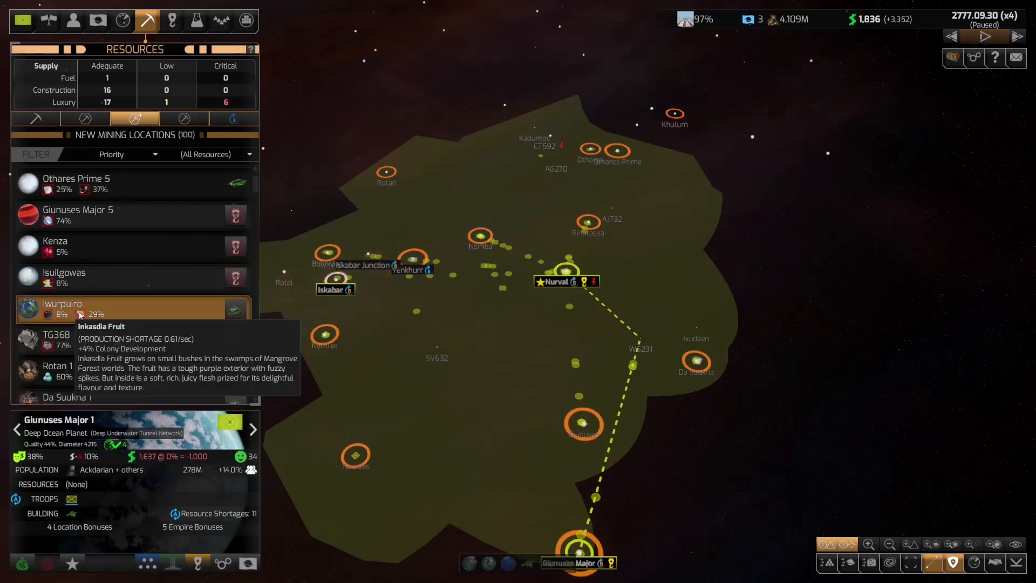
{"action": "scroll", "scroll_direction": "down", "scroll_amount": 3}
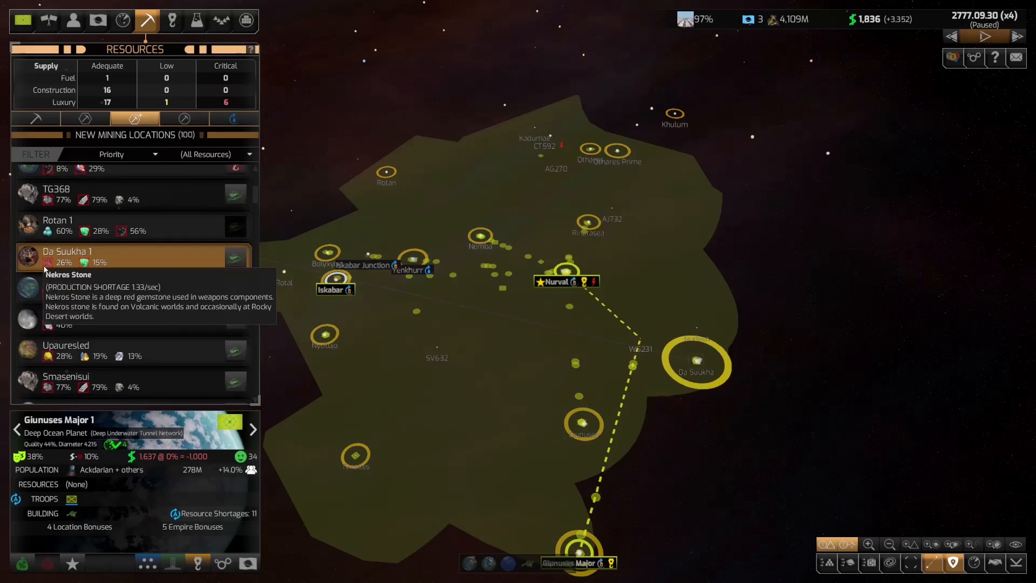
{"action": "mouse_move", "coordinate": [235, 257]}
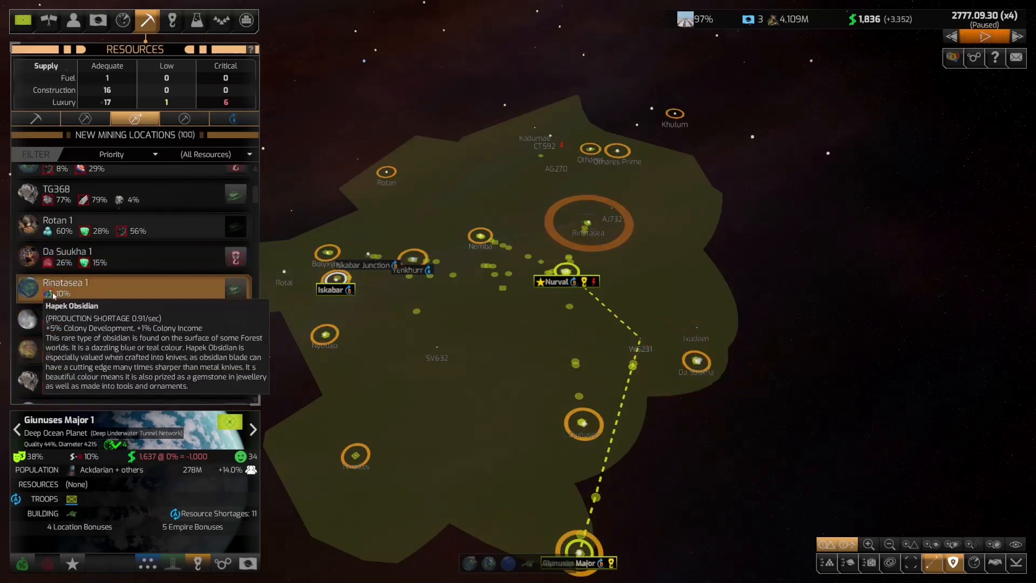
{"action": "scroll", "scroll_direction": "down", "scroll_amount": 3}
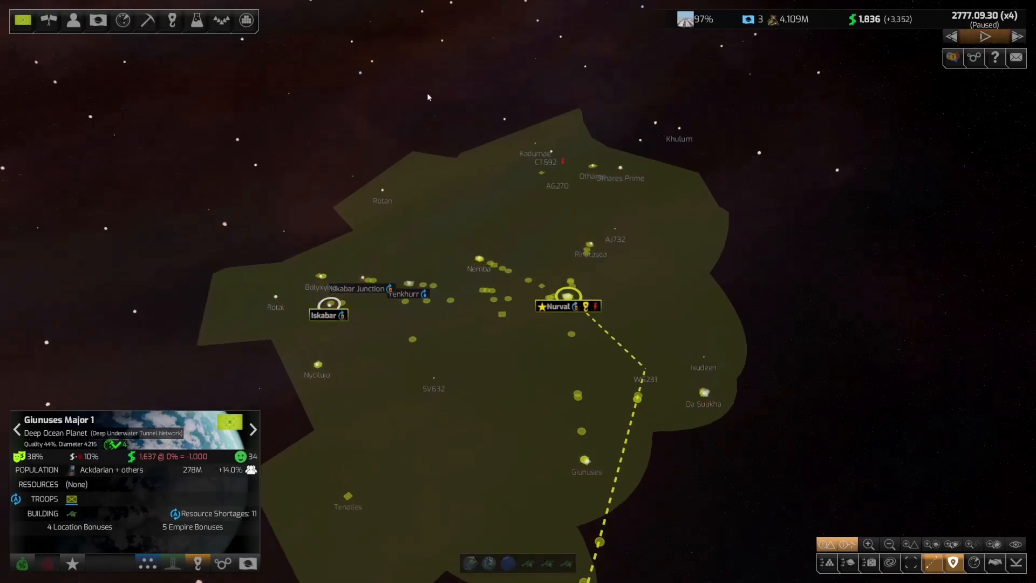
- Open the Colonies overview and show capital Ekloy's colony details
{"action": "left_click", "coordinate": [984, 36]}
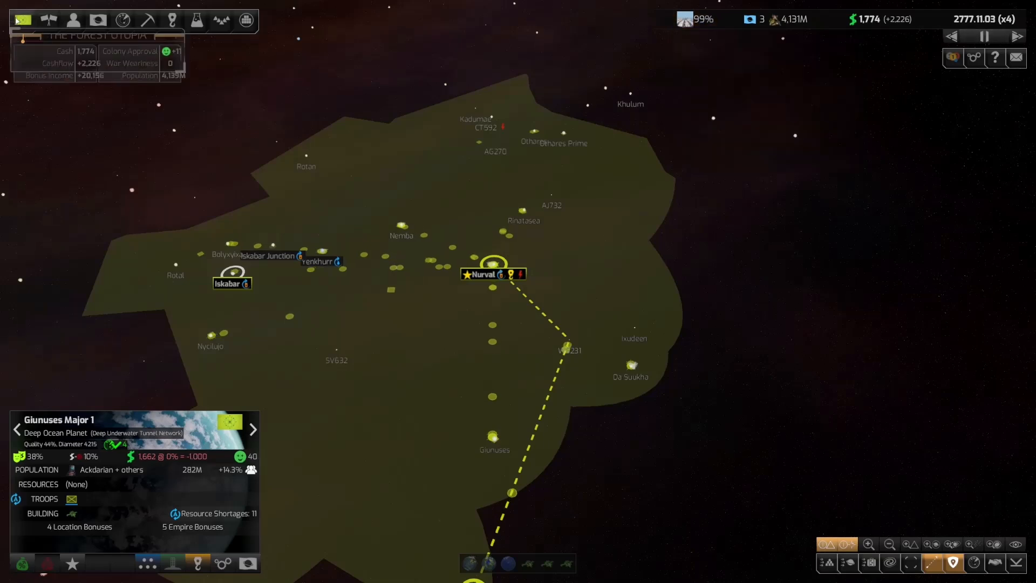
{"action": "left_click", "coordinate": [97, 20]}
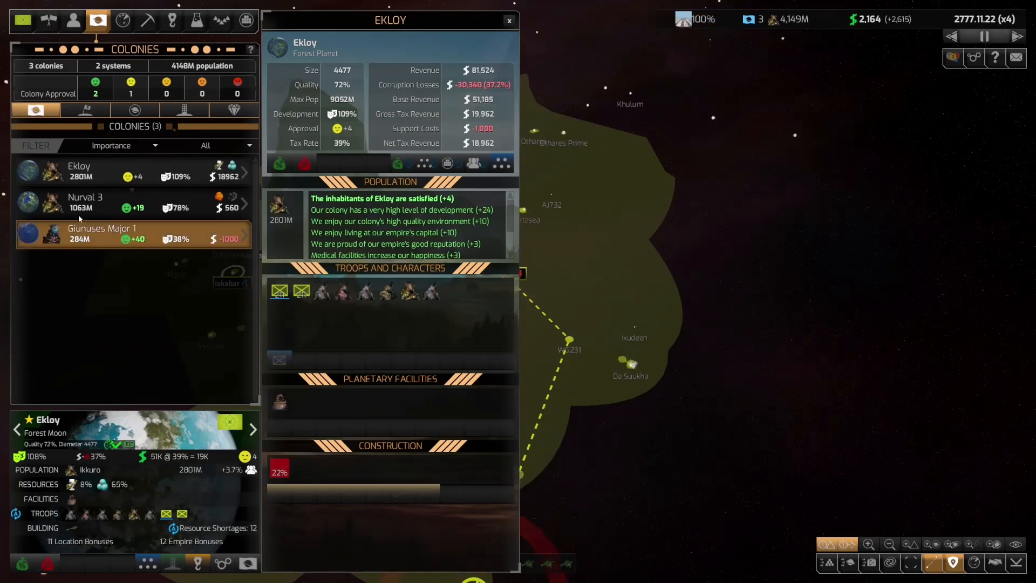
{"action": "mouse_move", "coordinate": [697, 19]}
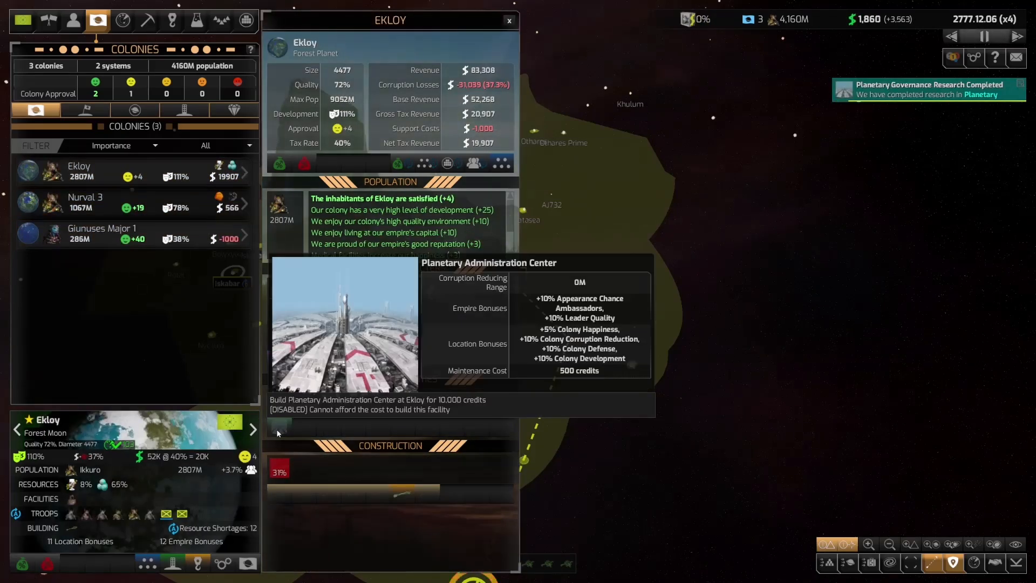
- Check the Planetary Administration Center option at Ekloy, then show Nurval 3's details
{"action": "left_click", "coordinate": [509, 20]}
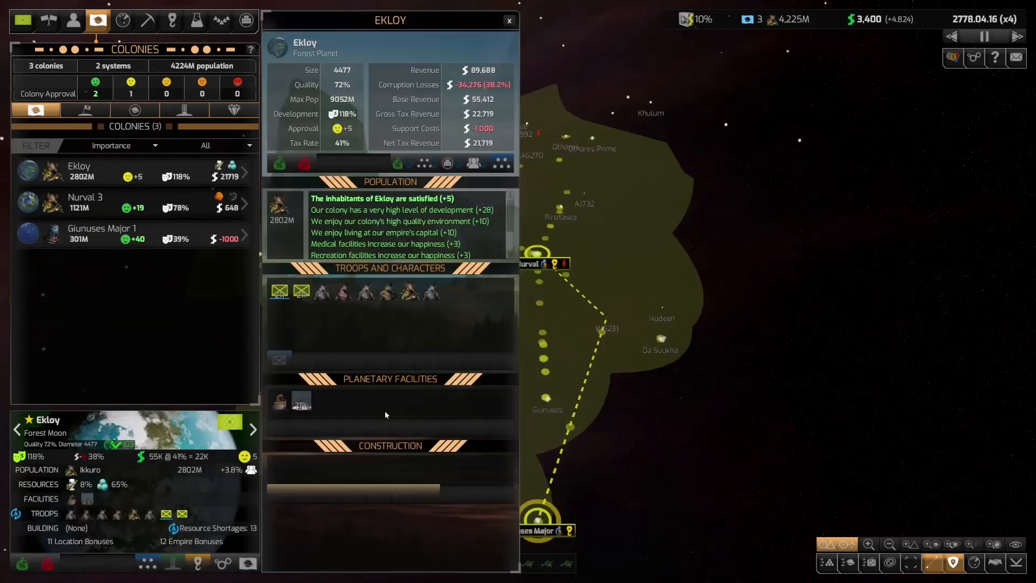
{"action": "mouse_move", "coordinate": [280, 401]}
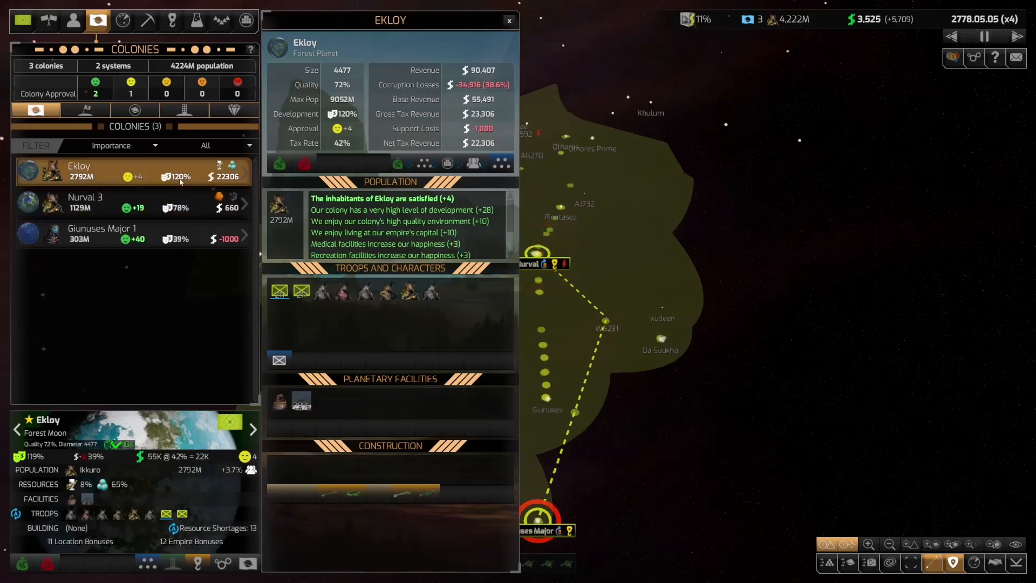
{"action": "mouse_move", "coordinate": [300, 401]}
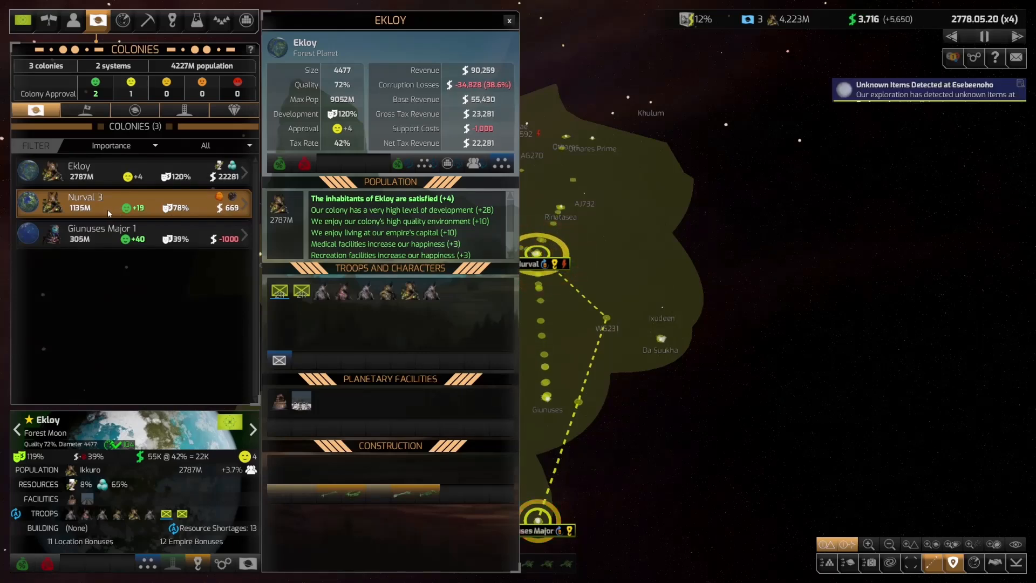
{"action": "left_click", "coordinate": [84, 203]}
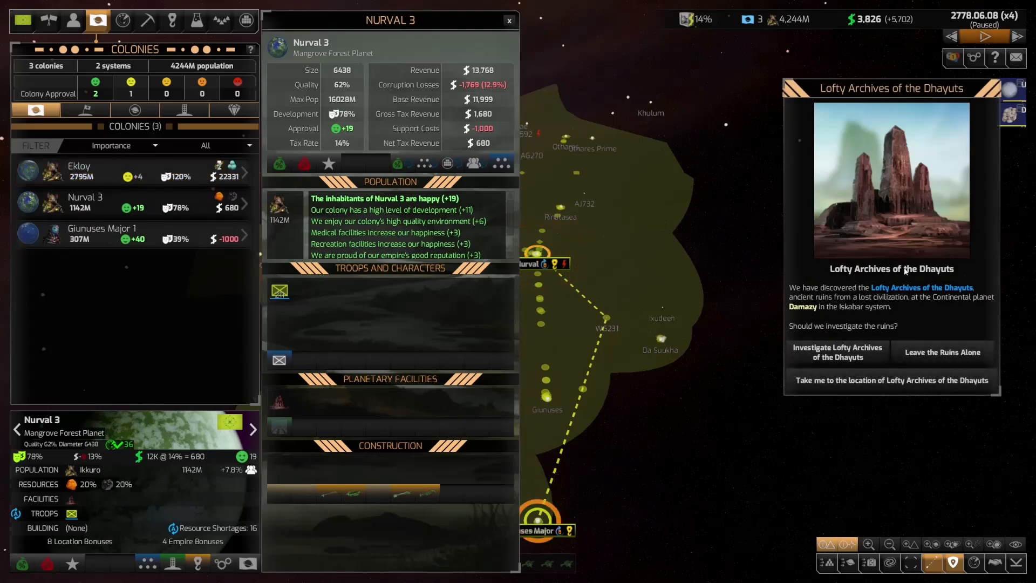
- Investigate the Lofty Archives of the Dhayuts and exploit the natives' myths for diplomacy
{"action": "left_click", "coordinate": [837, 353]}
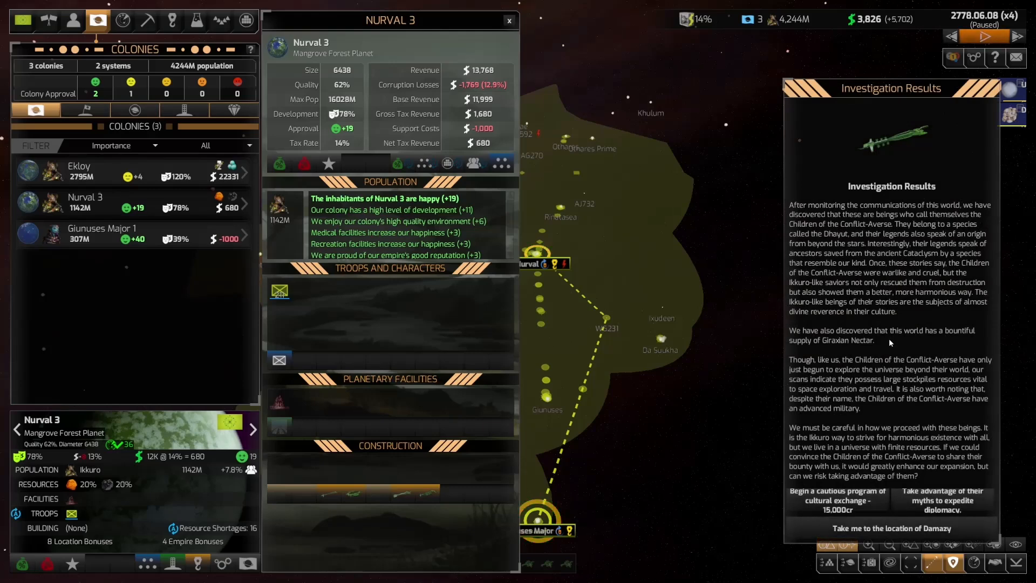
{"action": "mouse_move", "coordinate": [638, 113]}
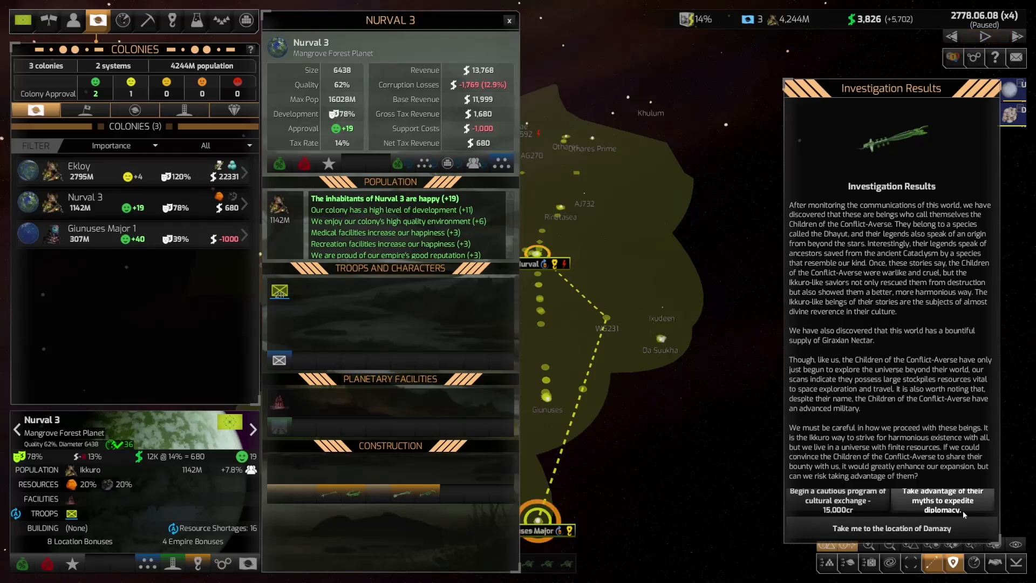
{"action": "left_click", "coordinate": [943, 500]}
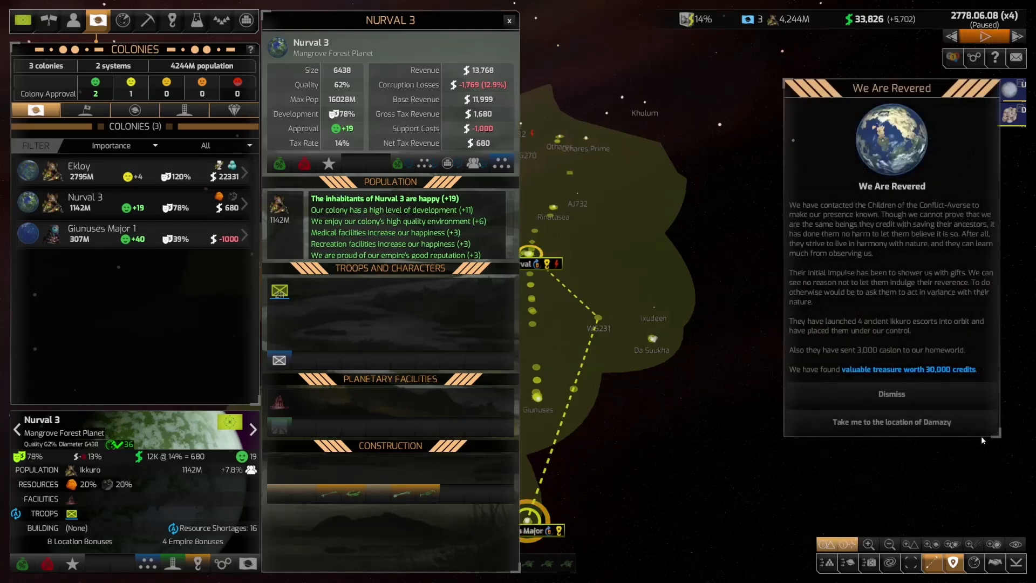
{"action": "mouse_move", "coordinate": [859, 361]}
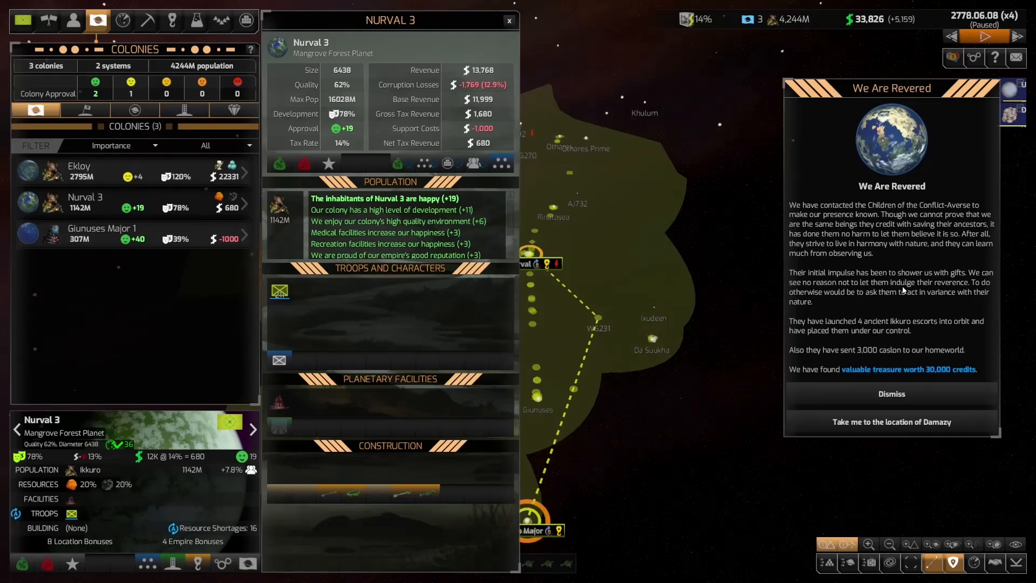
{"action": "mouse_move", "coordinate": [824, 298]}
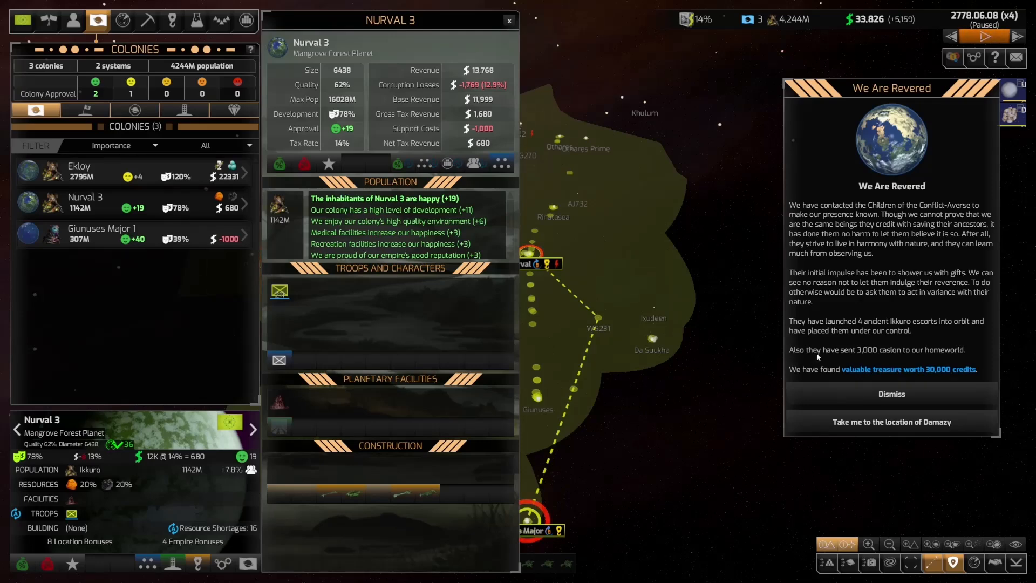
{"action": "mouse_move", "coordinate": [899, 357]}
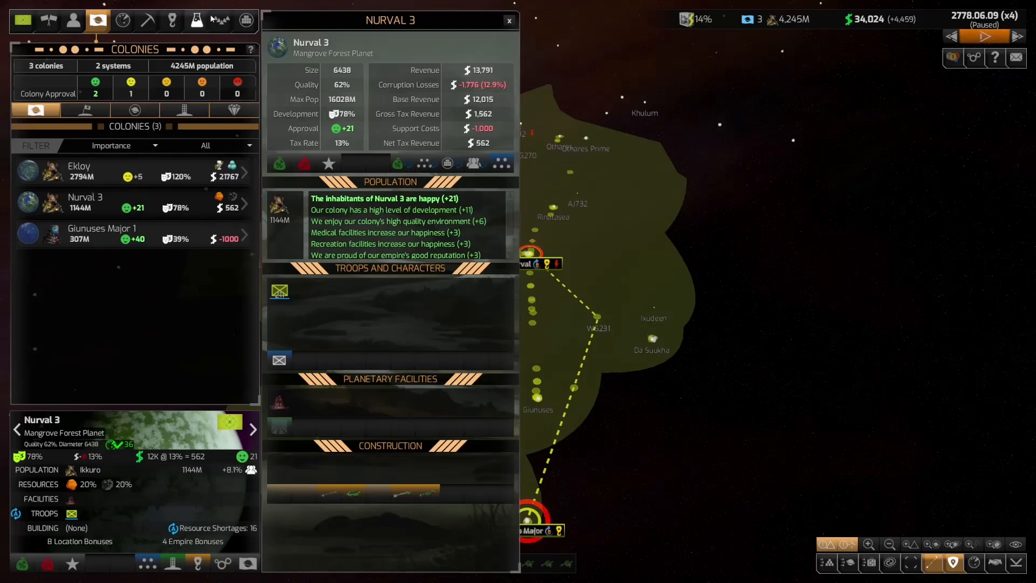
- Assign Fearless Fate, Insidious Emancipator, Merciless Judgment and Inevitable Leader to 1st Fleet
{"action": "left_click", "coordinate": [221, 20]}
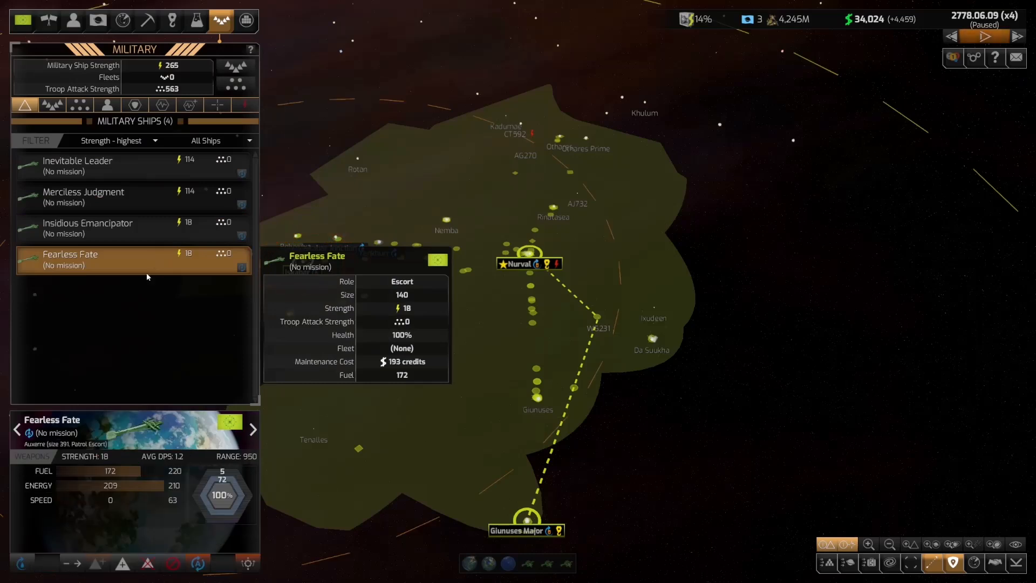
{"action": "left_click", "coordinate": [86, 227]}
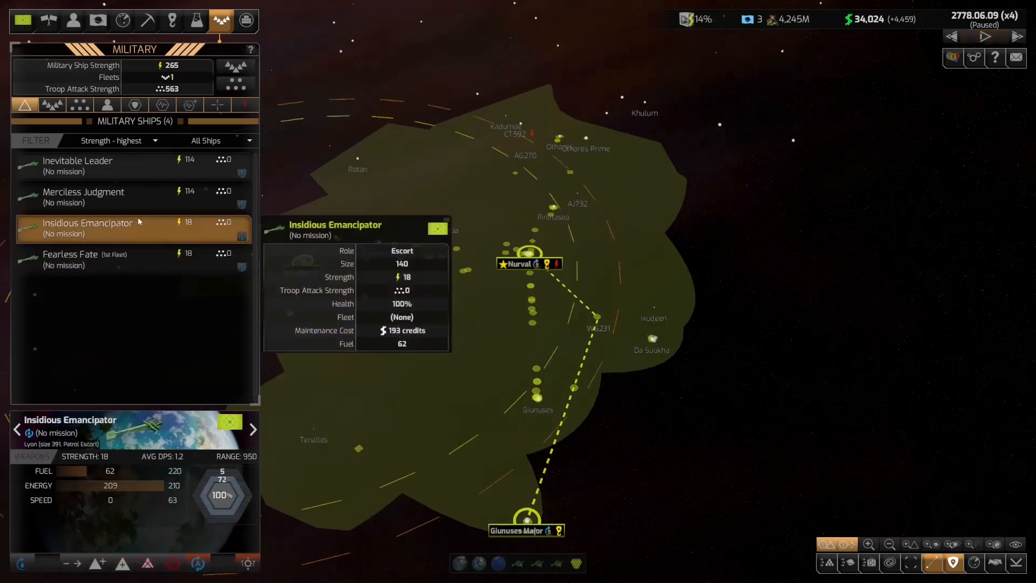
{"action": "left_click", "coordinate": [70, 259]}
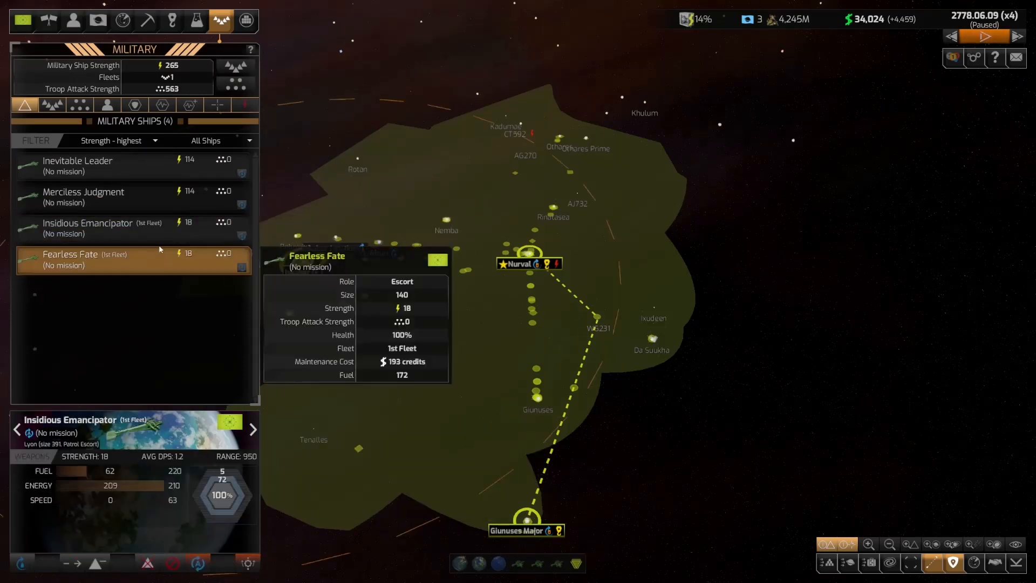
{"action": "left_click", "coordinate": [77, 165]}
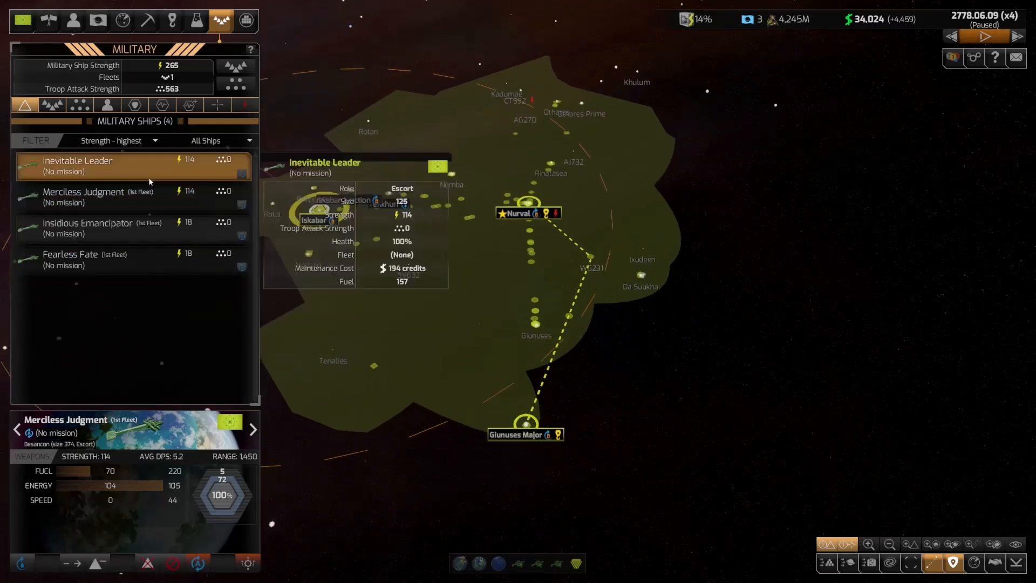
{"action": "left_click", "coordinate": [85, 228]}
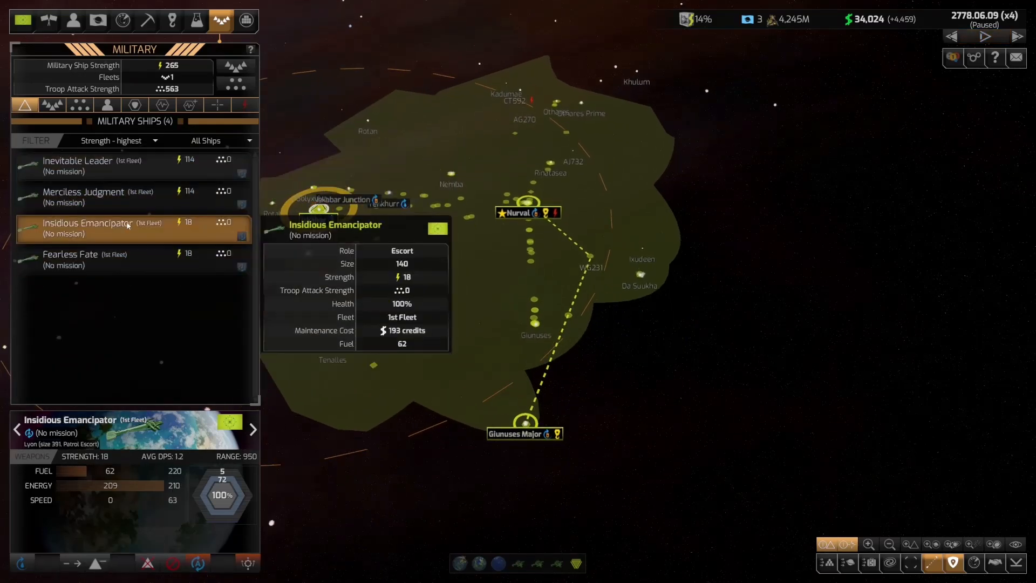
{"action": "left_click", "coordinate": [83, 192]}
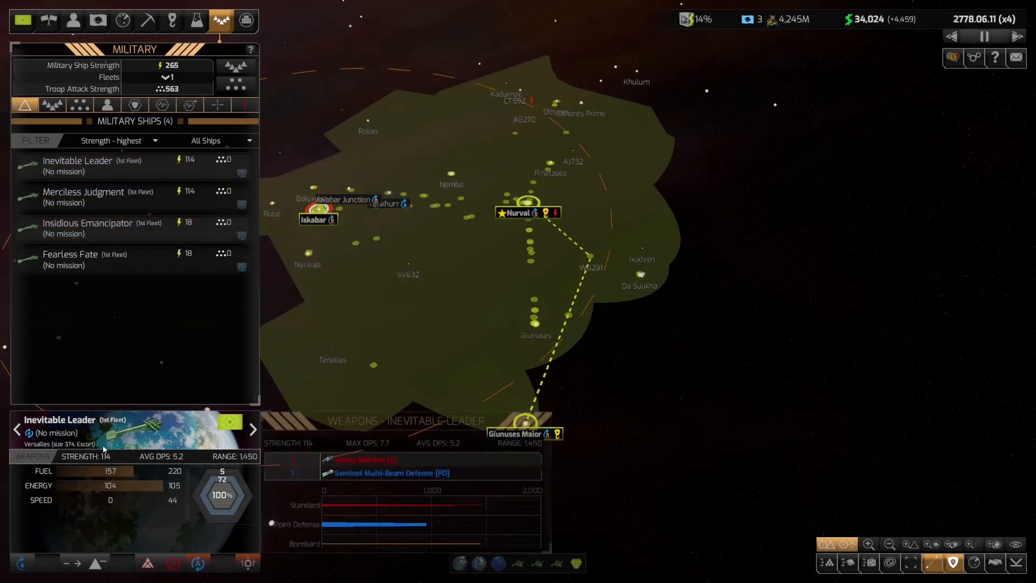
{"action": "left_click", "coordinate": [85, 260]}
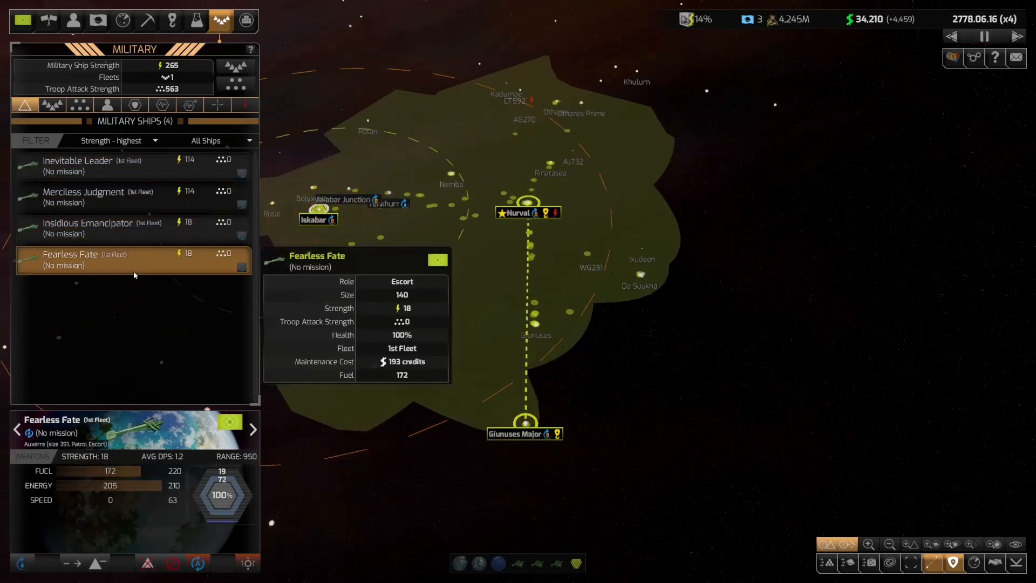
{"action": "left_click", "coordinate": [52, 106]}
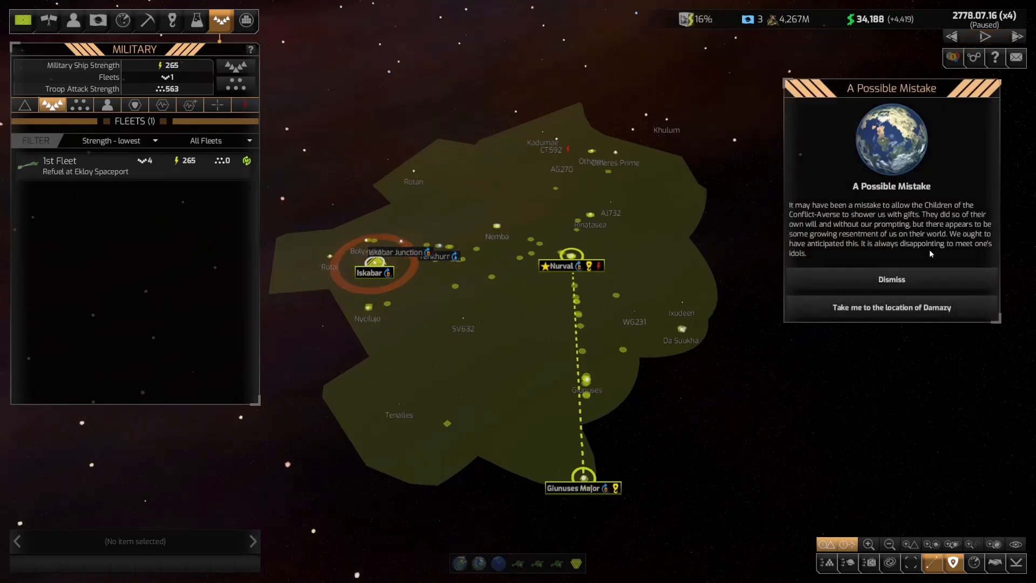
- Dismiss A Possible Mistake and start a facility at Giunuses Major 1
{"action": "left_click", "coordinate": [985, 36]}
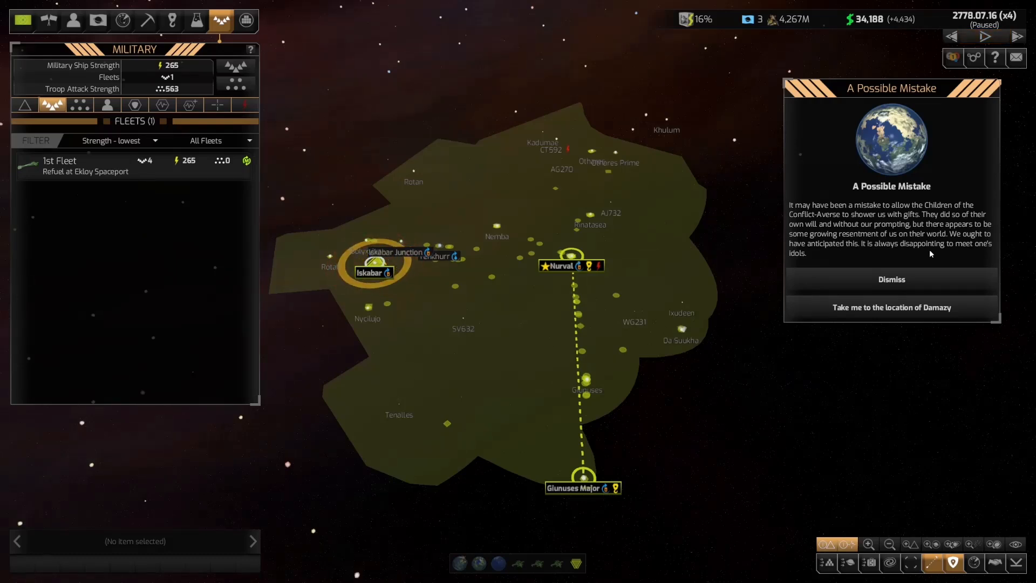
{"action": "left_click", "coordinate": [986, 36]}
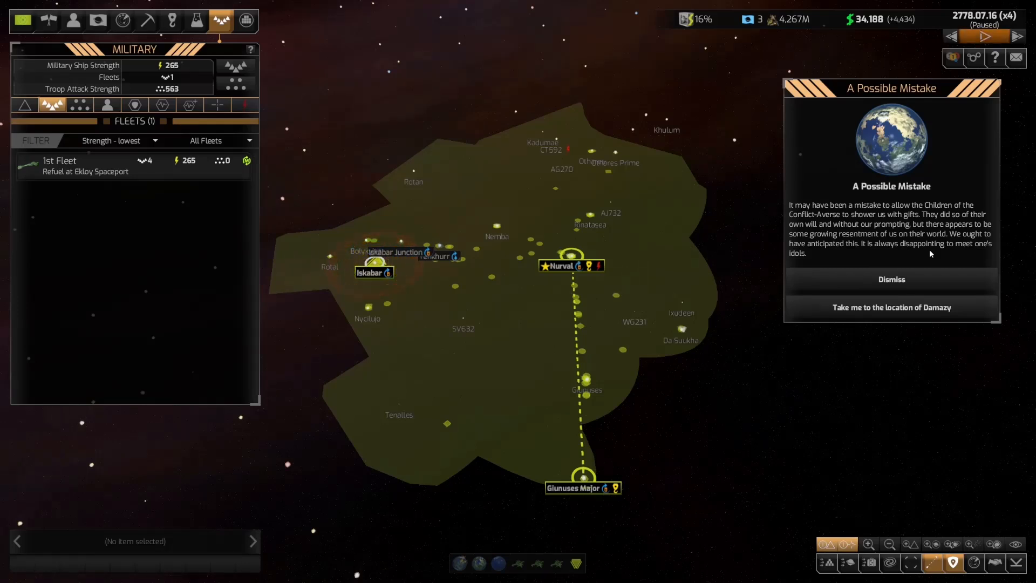
{"action": "mouse_move", "coordinate": [913, 291]}
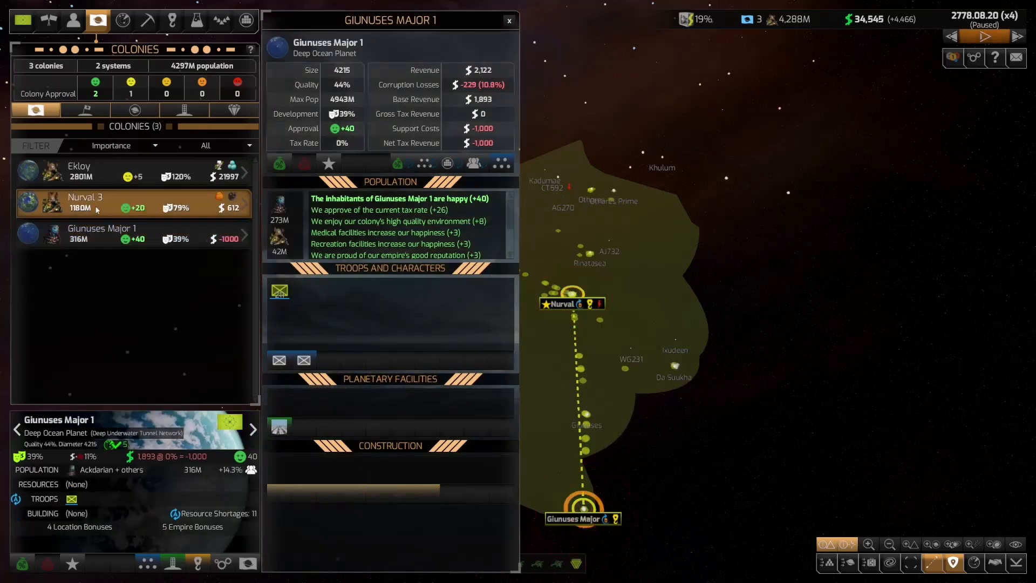
{"action": "left_click", "coordinate": [84, 201]}
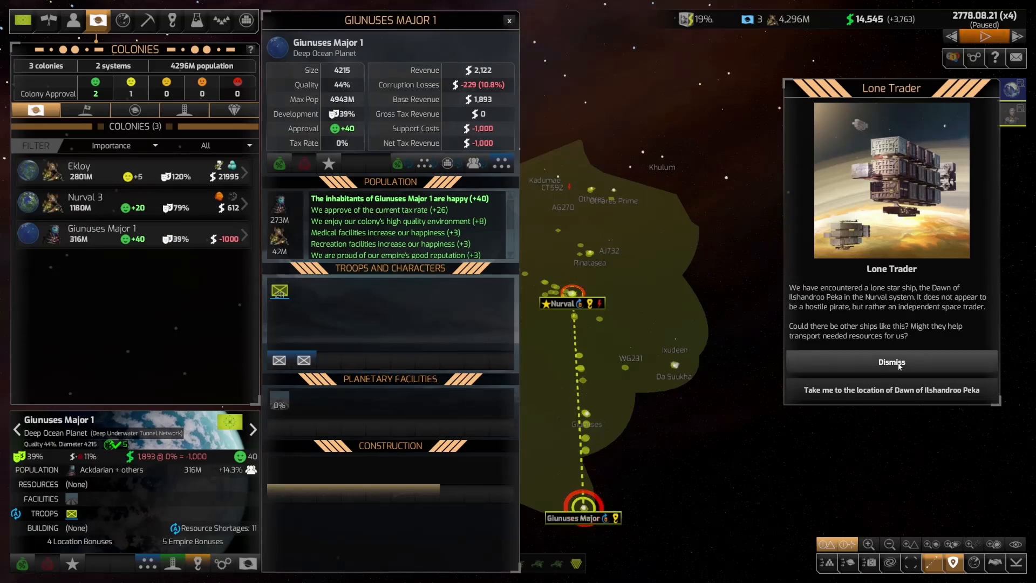
- Dismiss the Lone Trader report and close the Pyrrho first-contact conversation
{"action": "left_click", "coordinate": [892, 361]}
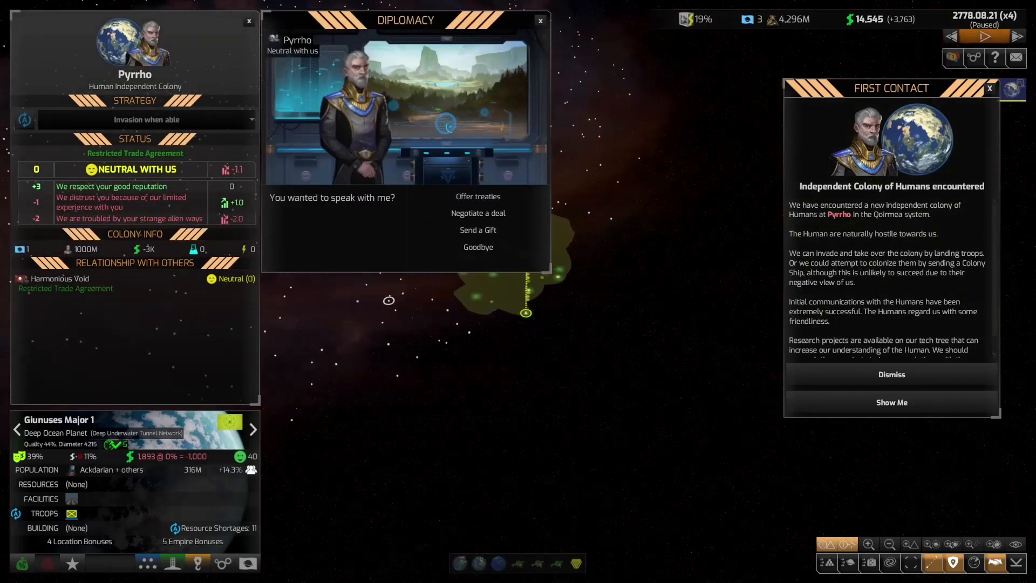
{"action": "left_click", "coordinate": [891, 374]}
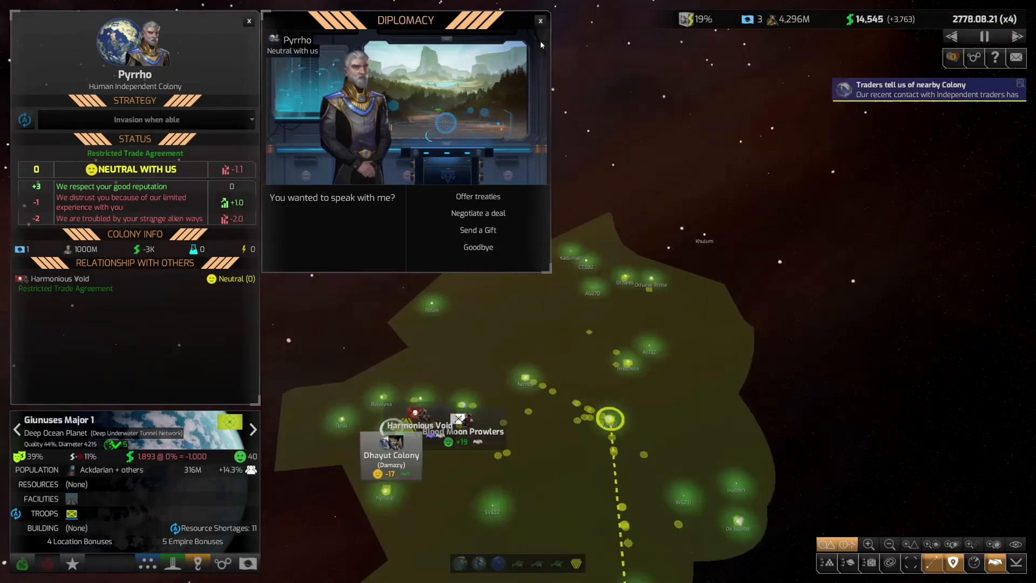
{"action": "left_click", "coordinate": [477, 246]}
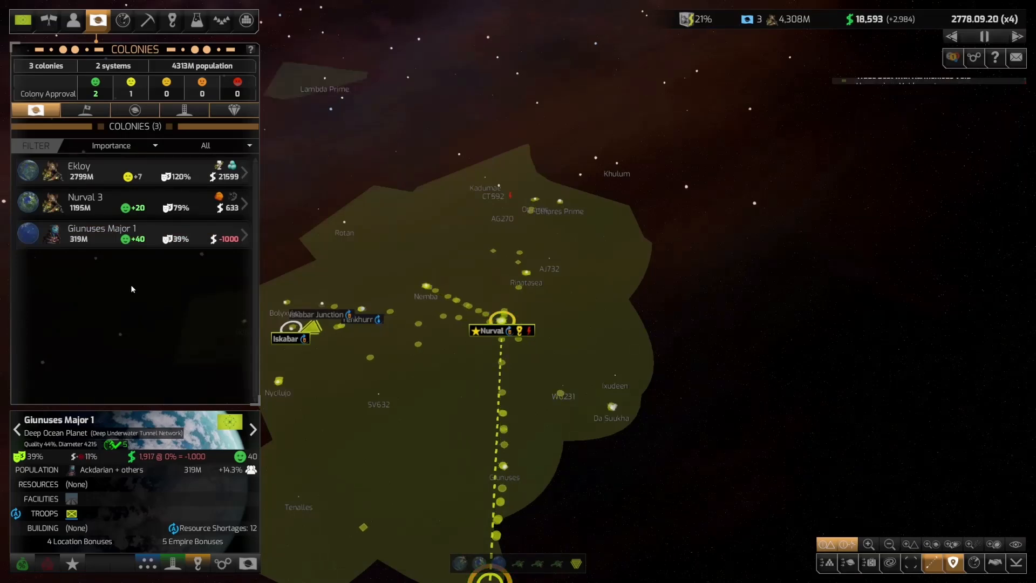
- Review Giunuses Major 1, Ekloy and Nurval 3, then list the 18 passenger ships
{"action": "left_click", "coordinate": [101, 234]}
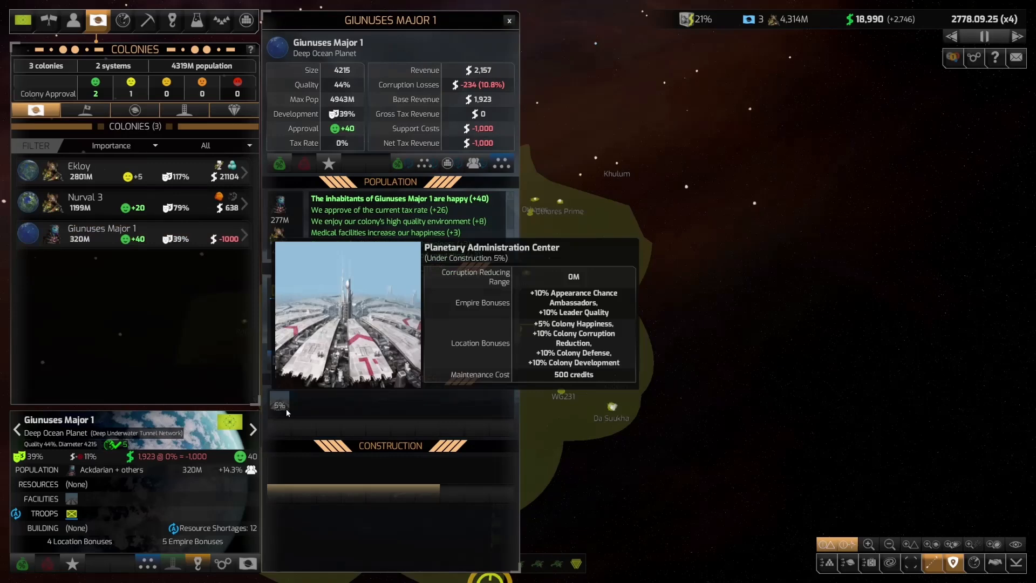
{"action": "left_click", "coordinate": [79, 170]}
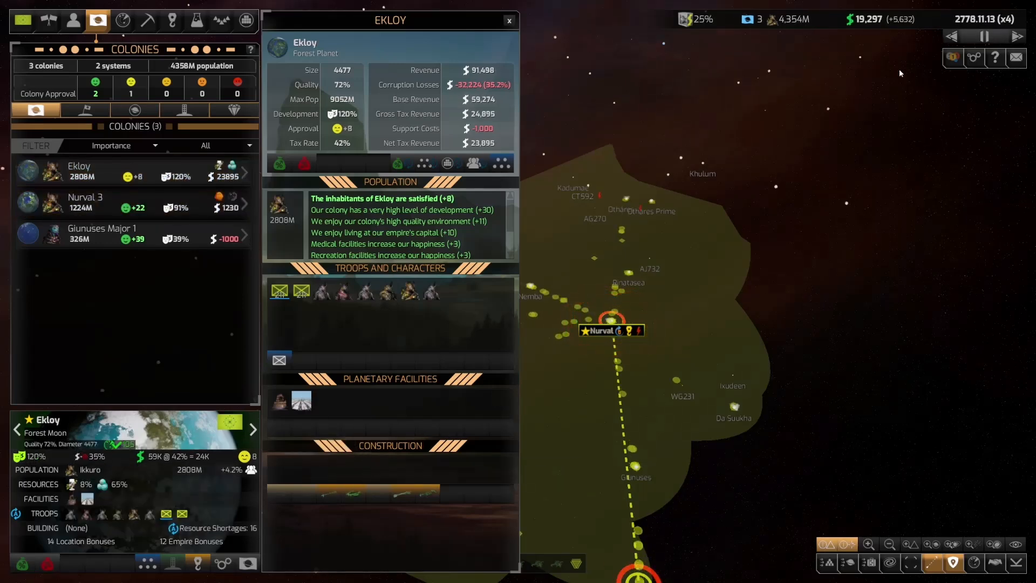
{"action": "left_click", "coordinate": [85, 201]}
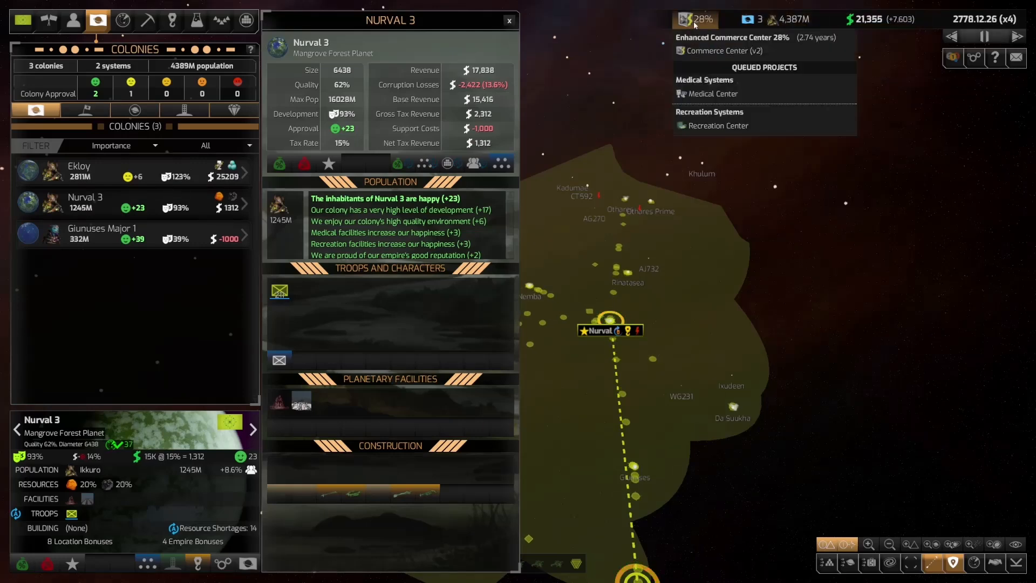
{"action": "left_click", "coordinate": [103, 233]}
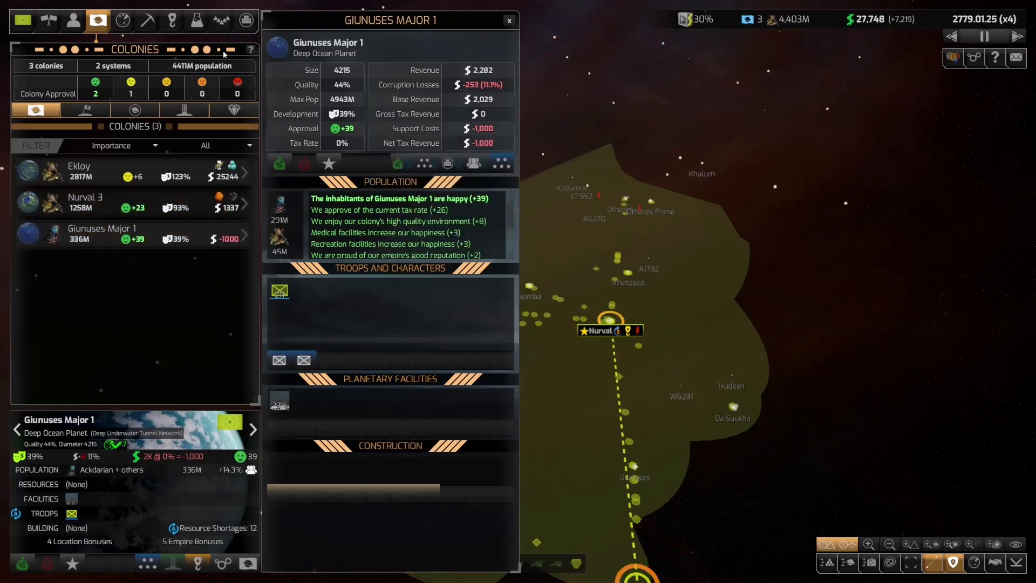
{"action": "left_click", "coordinate": [247, 20]}
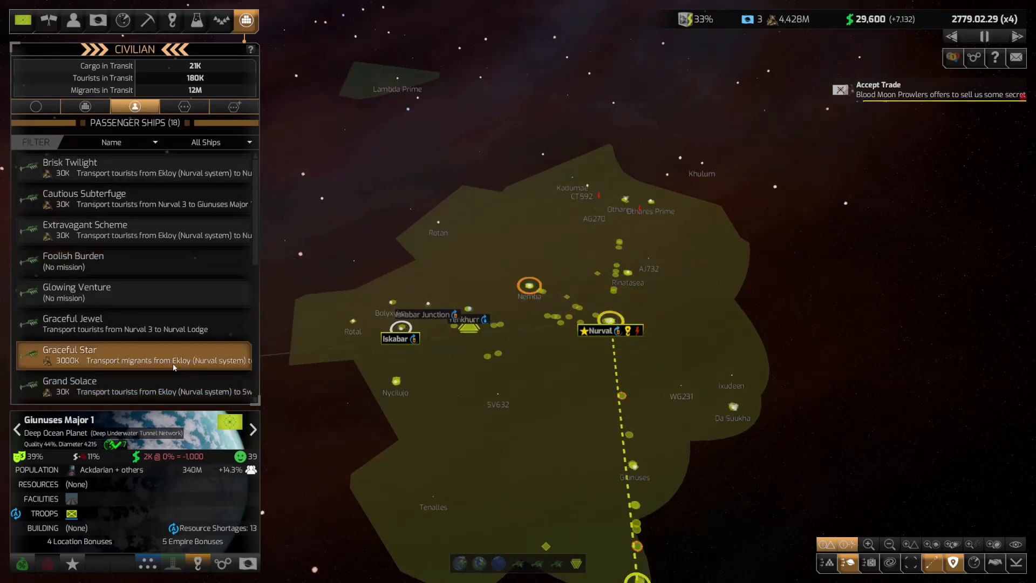
- Decline the Blood Moon Prowlers trade, recheck Nurval 3, and list colony ships
{"action": "left_click", "coordinate": [939, 90]}
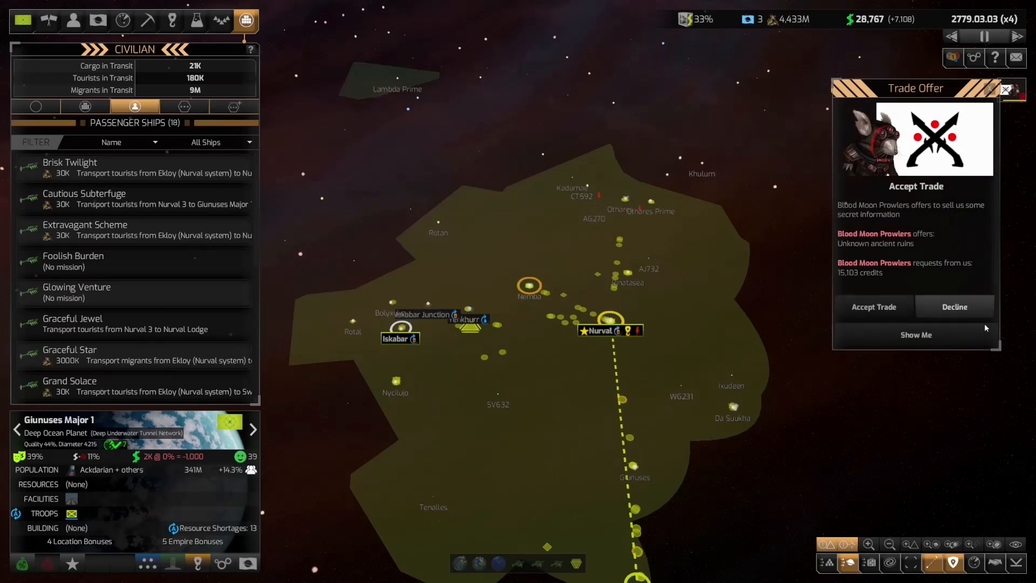
{"action": "left_click", "coordinate": [97, 21]}
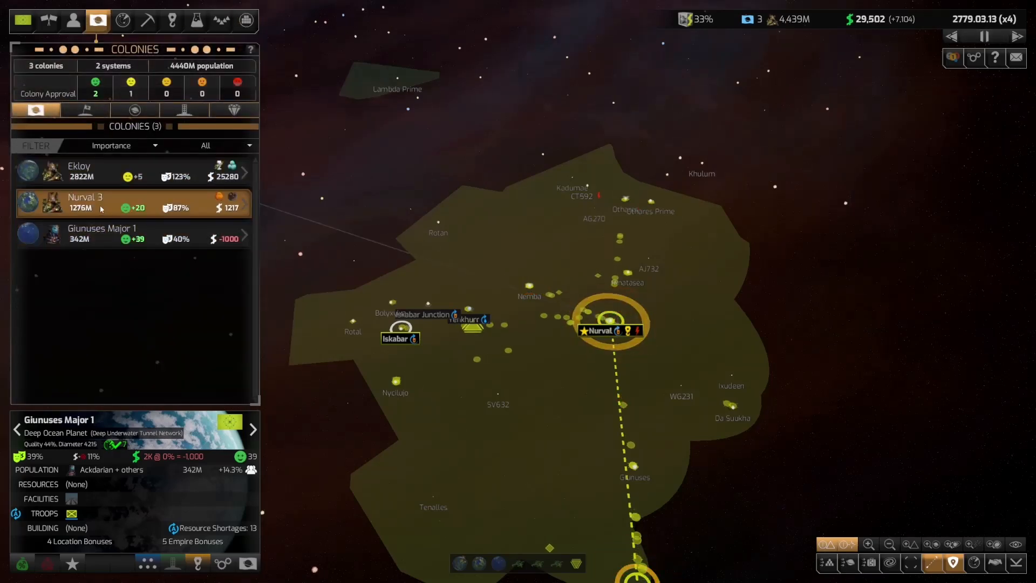
{"action": "left_click", "coordinate": [84, 201]}
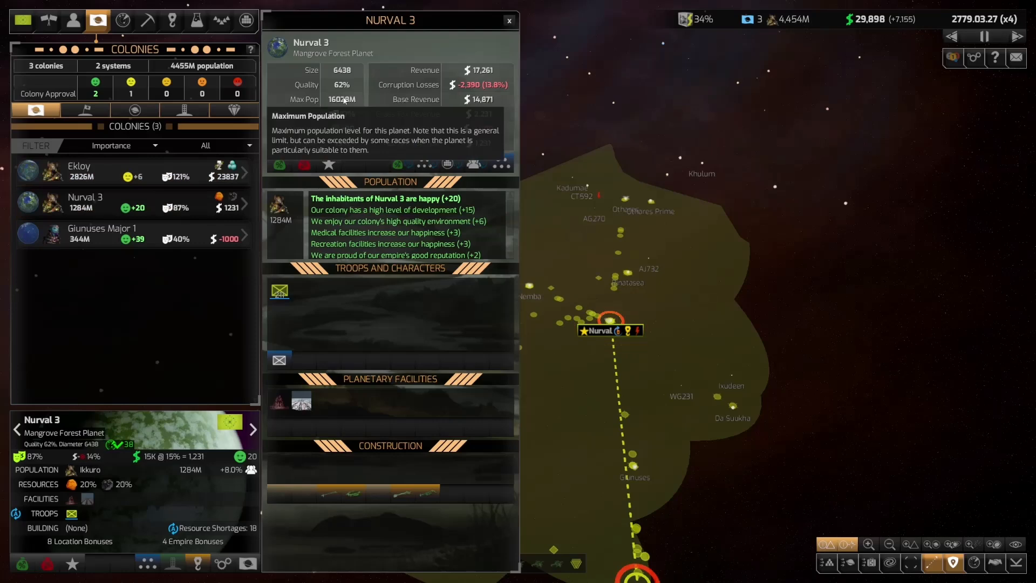
{"action": "left_click", "coordinate": [509, 20]}
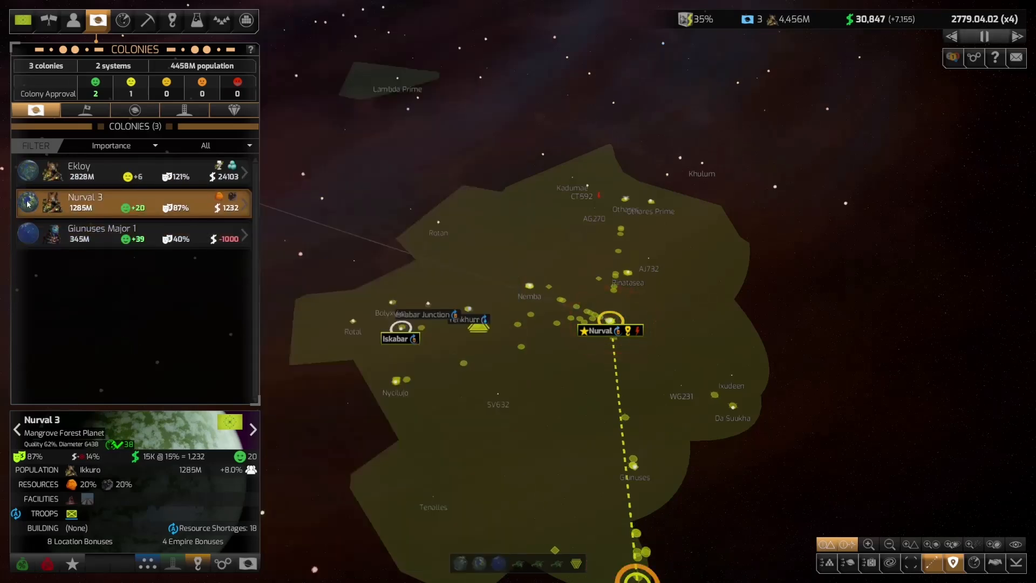
{"action": "left_click", "coordinate": [85, 203]}
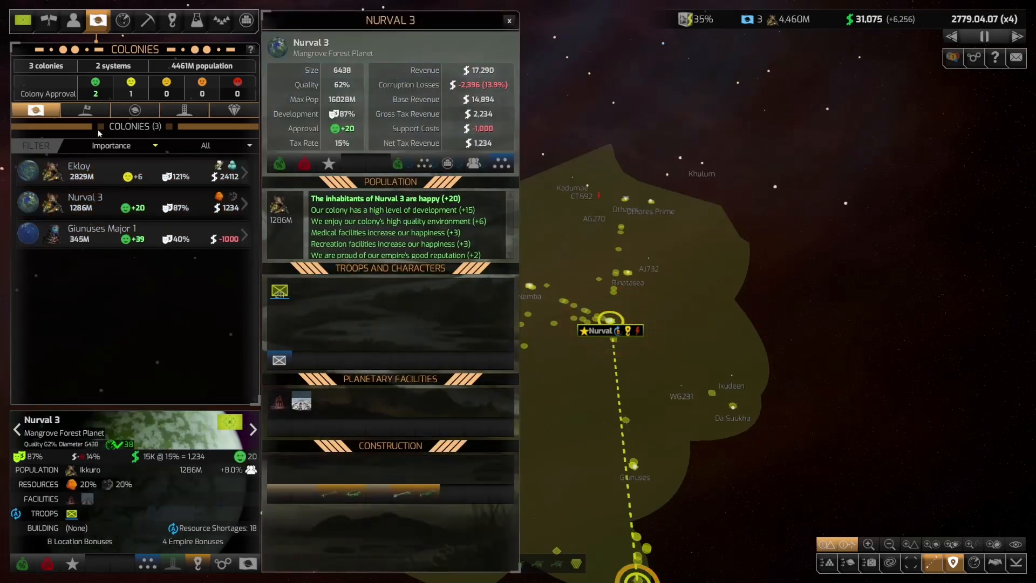
{"action": "left_click", "coordinate": [84, 110]}
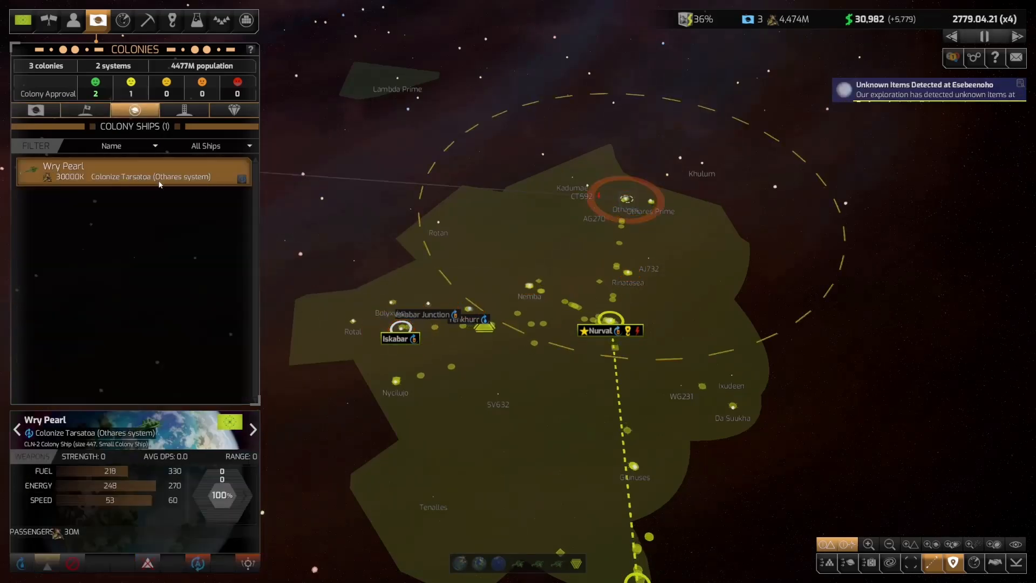
- Queue Dreereyes for colonization and dismiss the unknown-items and new-colony messages
{"action": "left_click", "coordinate": [85, 110]}
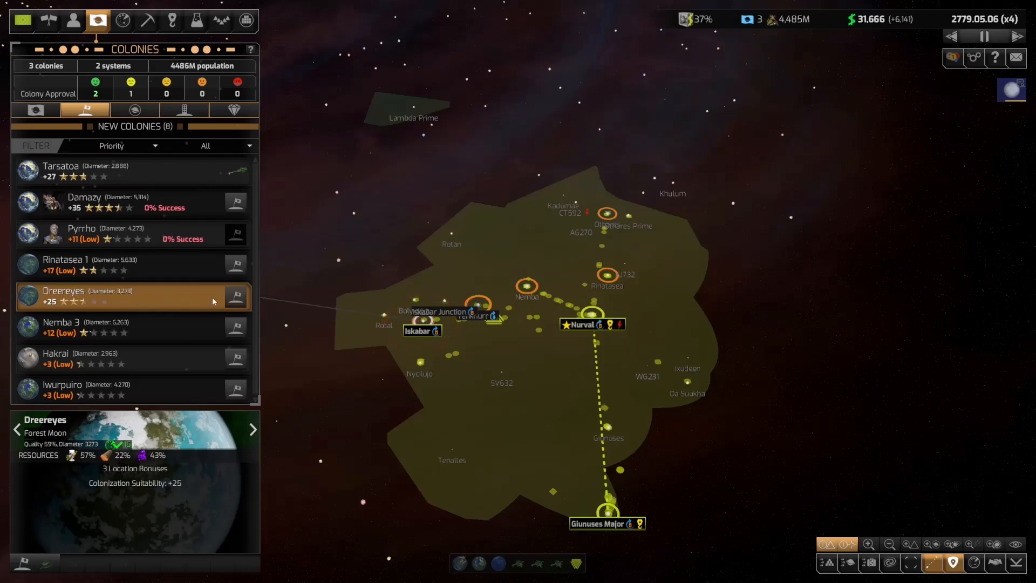
{"action": "left_click", "coordinate": [236, 296]}
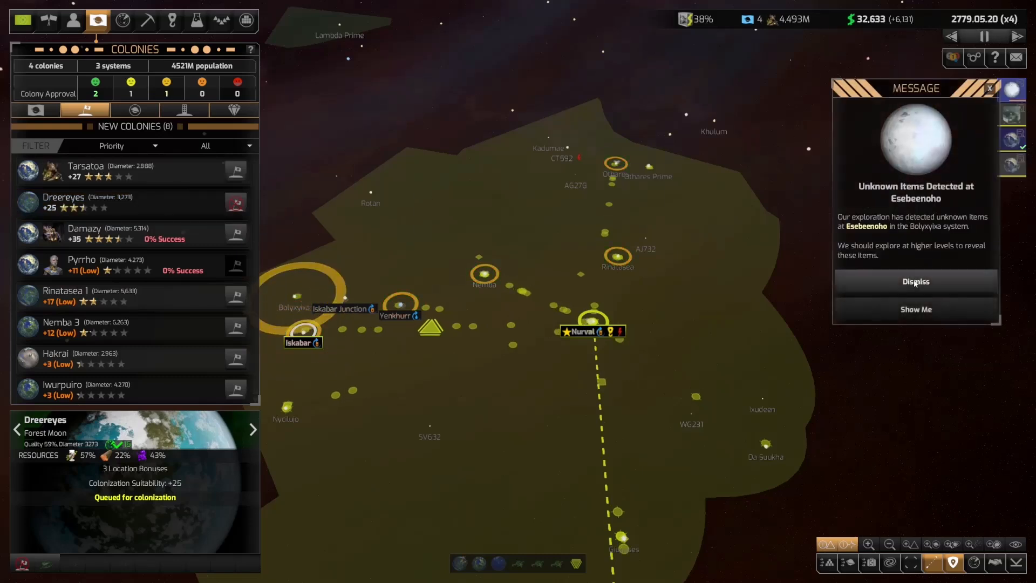
{"action": "left_click", "coordinate": [915, 281]}
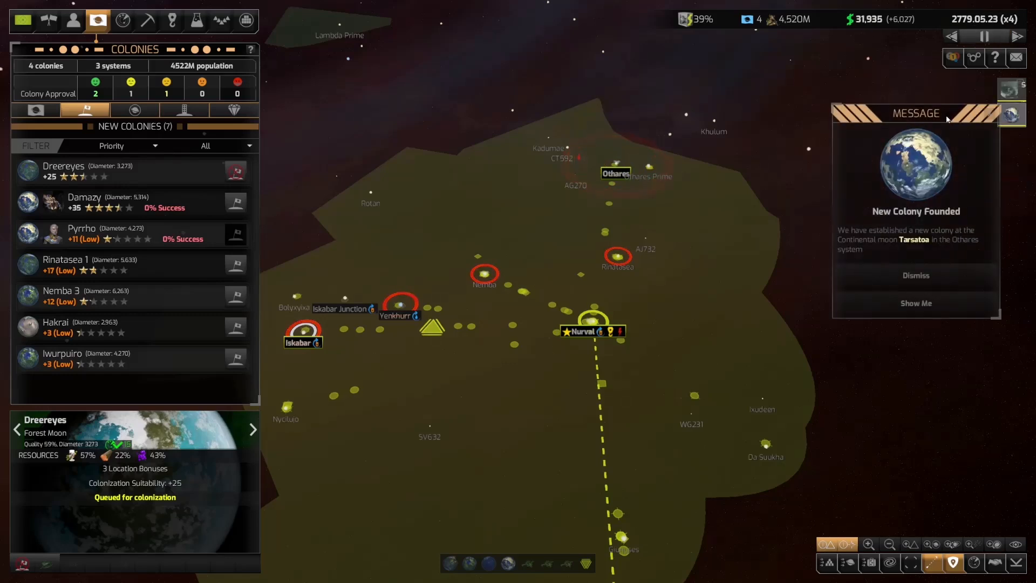
{"action": "left_click", "coordinate": [916, 276]}
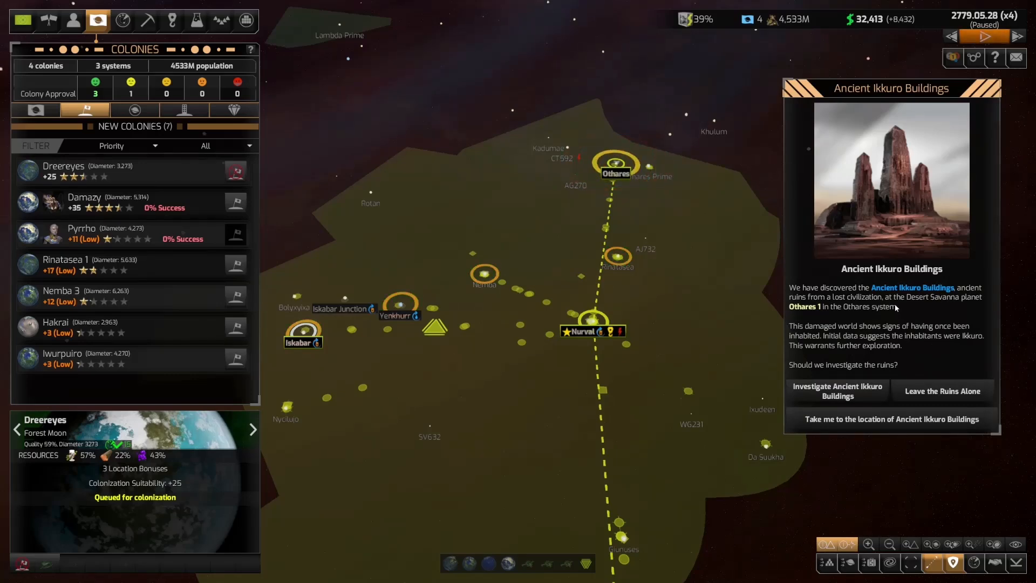
- Investigate the Ancient Ikkuro Buildings on Othares 1 and excavate the archive
{"action": "left_click", "coordinate": [837, 391]}
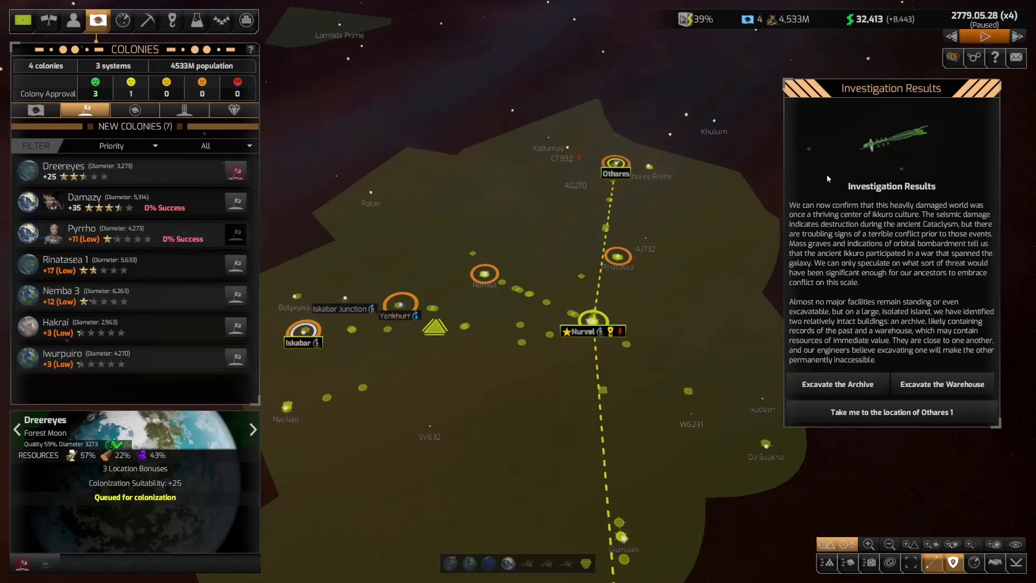
{"action": "left_click", "coordinate": [837, 383]}
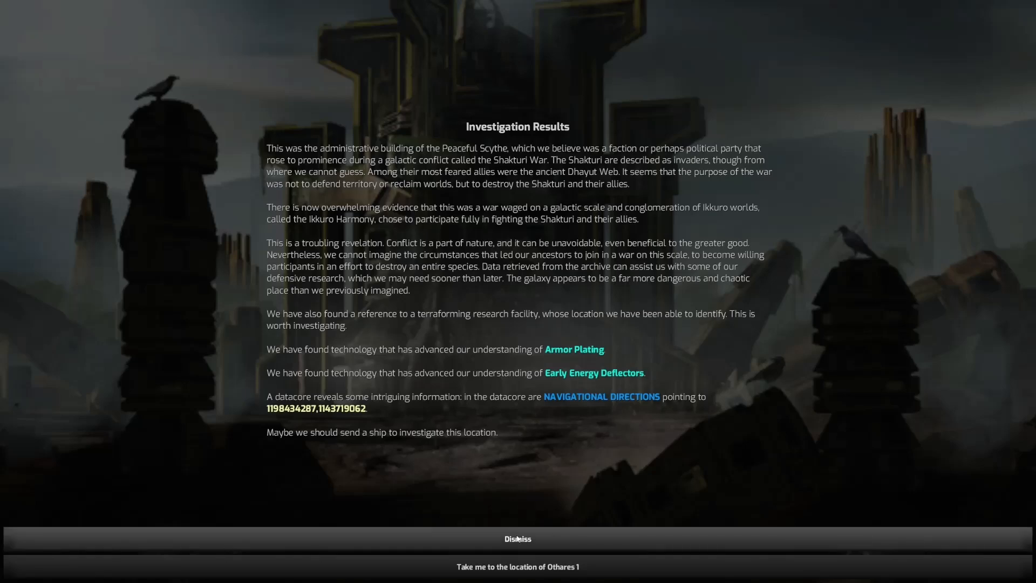
{"action": "left_click", "coordinate": [517, 539]}
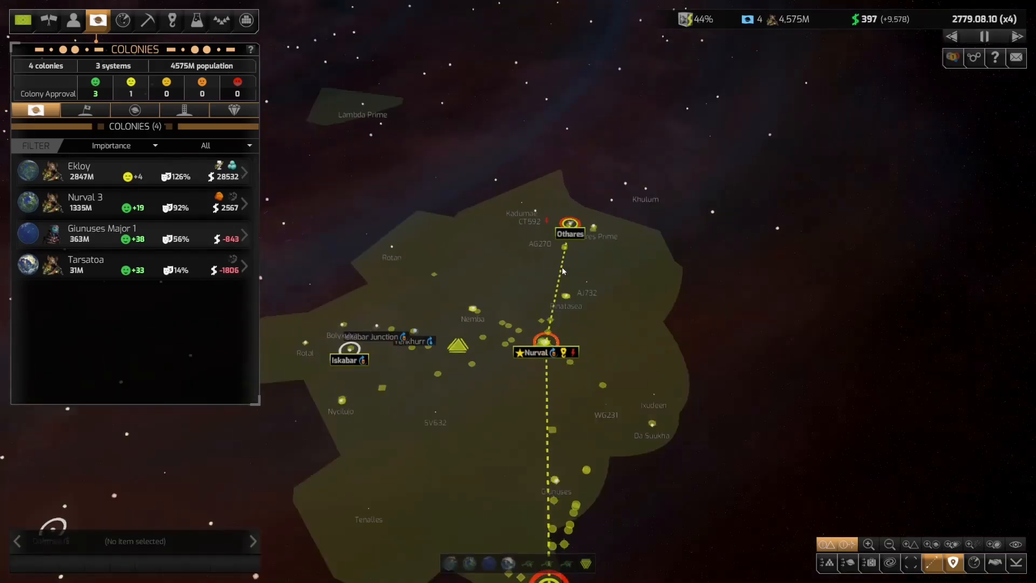
{"action": "left_click", "coordinate": [195, 19]}
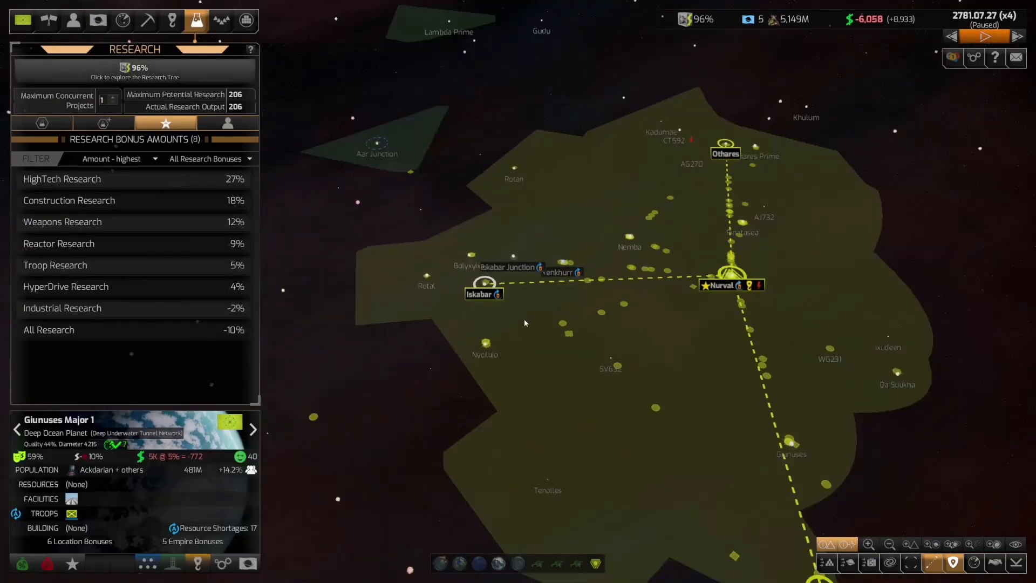
{"action": "left_click", "coordinate": [97, 20]}
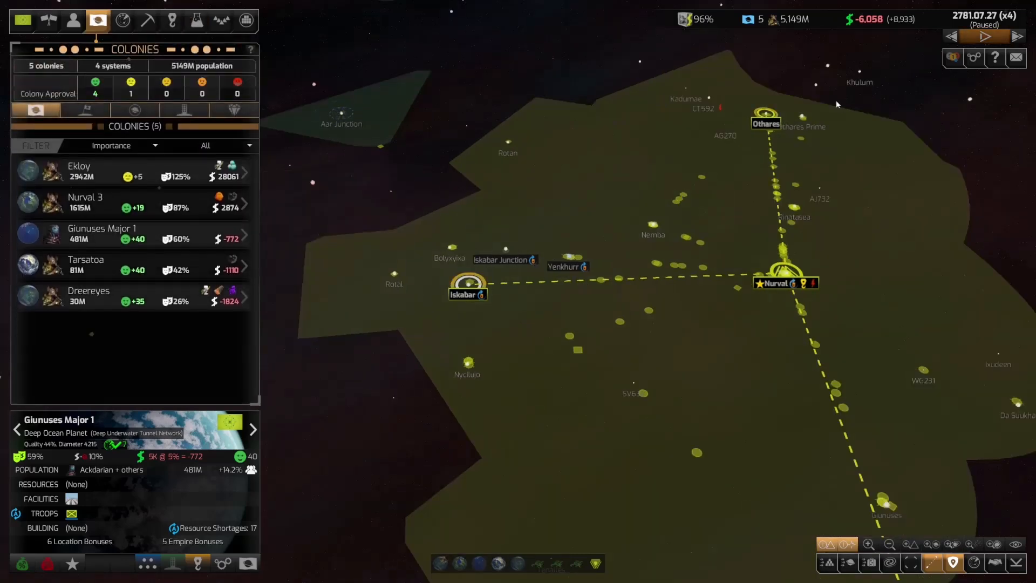
{"action": "mouse_move", "coordinate": [864, 73]}
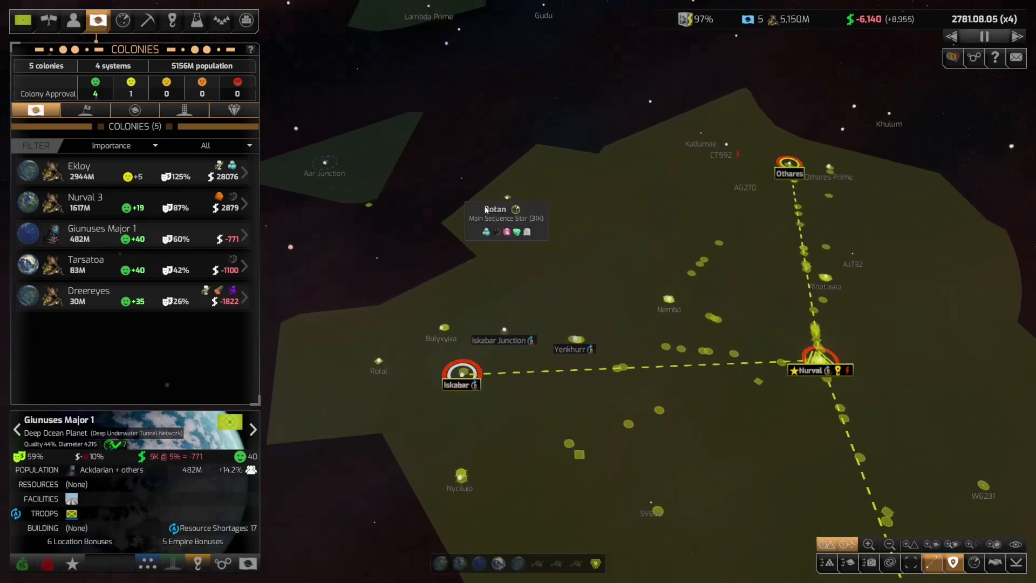
{"action": "left_click", "coordinate": [84, 110]}
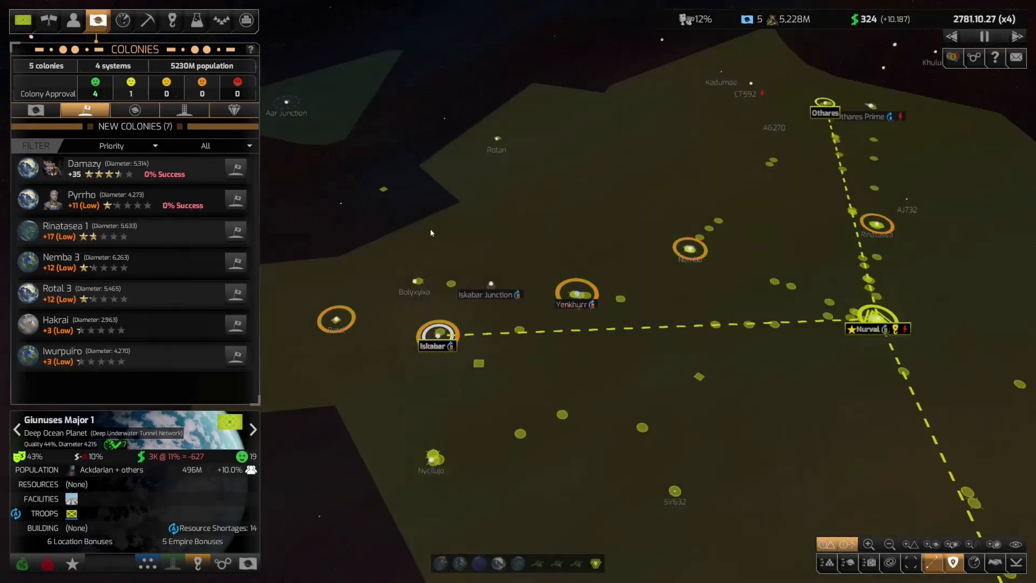
{"action": "left_click", "coordinate": [86, 170]}
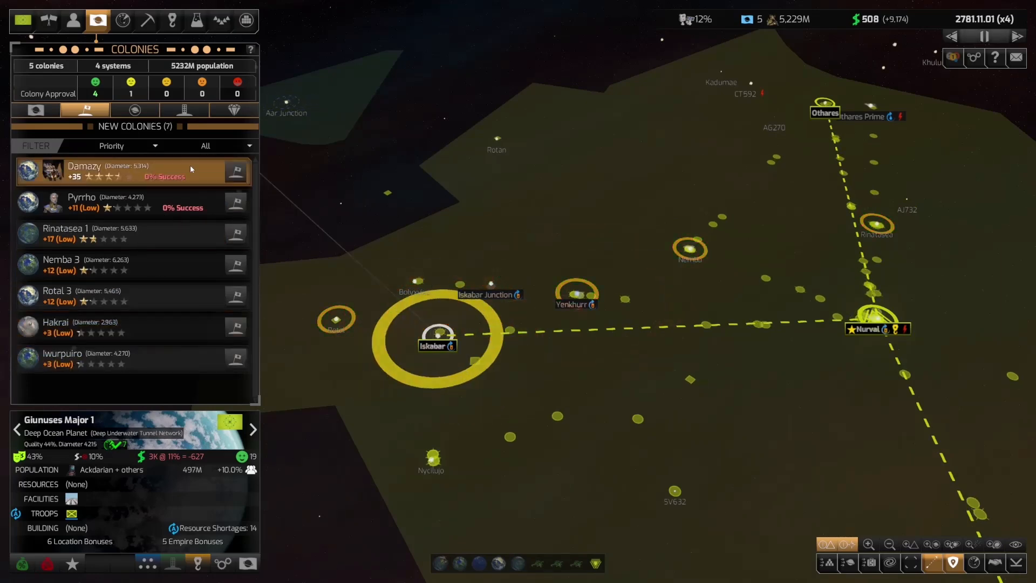
{"action": "left_click", "coordinate": [99, 203]}
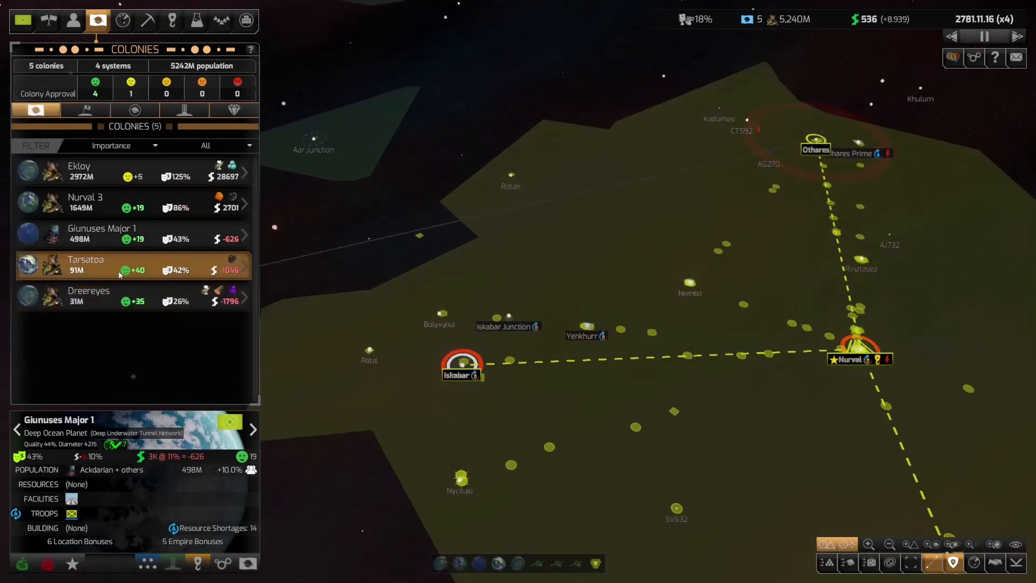
- Review Dreereyes' happy colony report, then list the 22 civilian passenger ships
{"action": "left_click", "coordinate": [86, 264]}
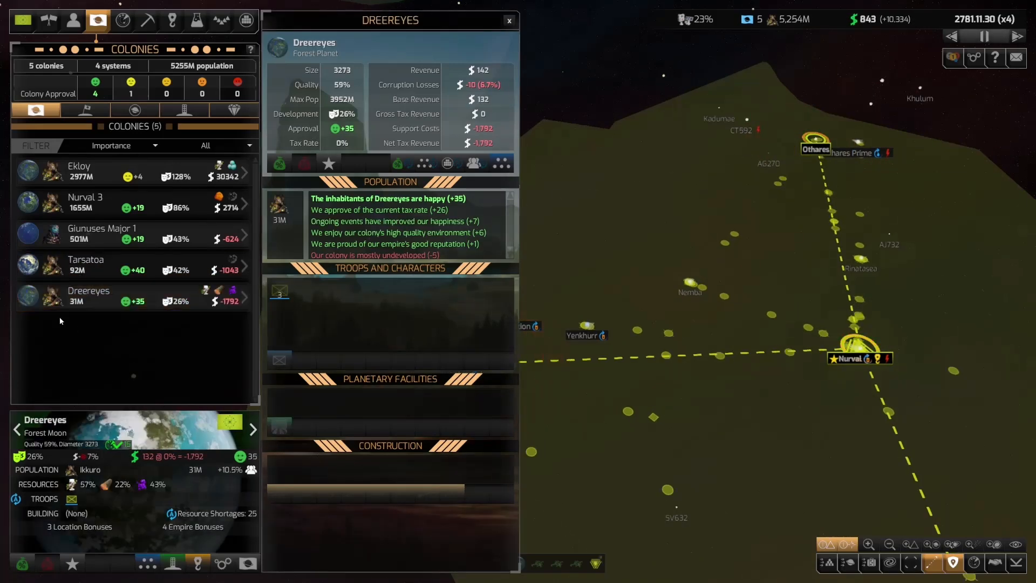
{"action": "left_click", "coordinate": [86, 297]}
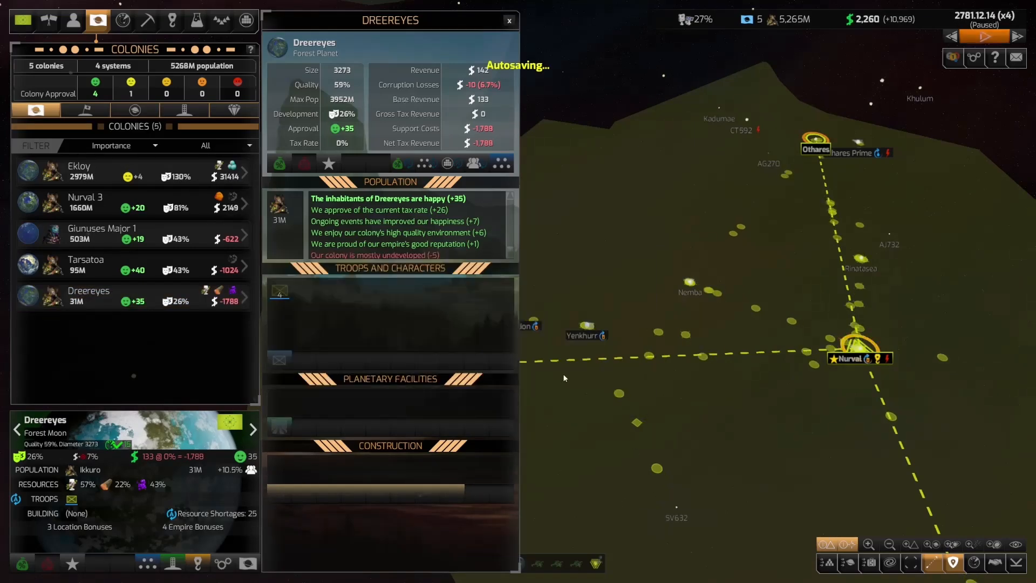
{"action": "left_click", "coordinate": [984, 36]}
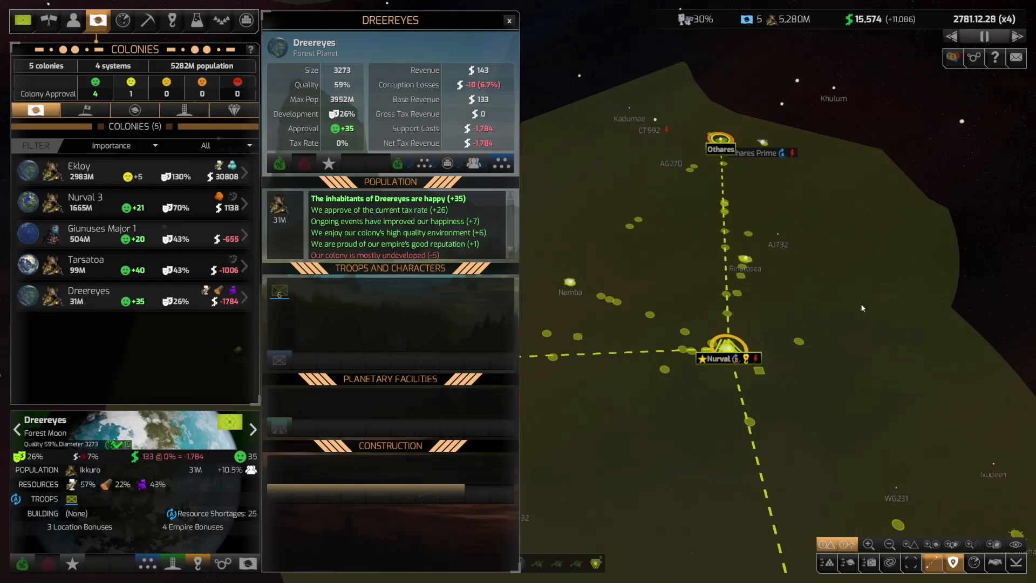
{"action": "left_click", "coordinate": [245, 20]}
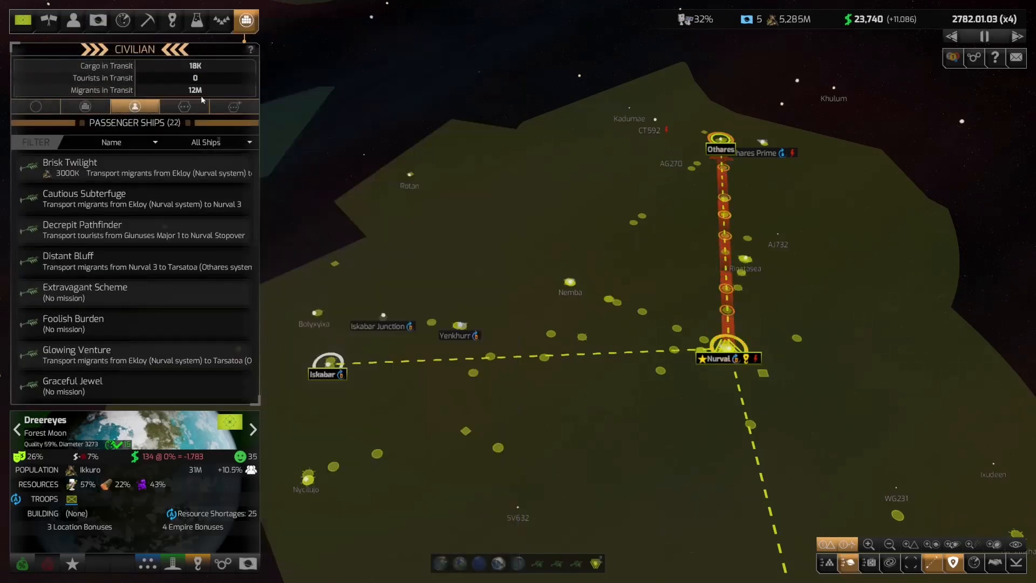
{"action": "mouse_move", "coordinate": [209, 88]}
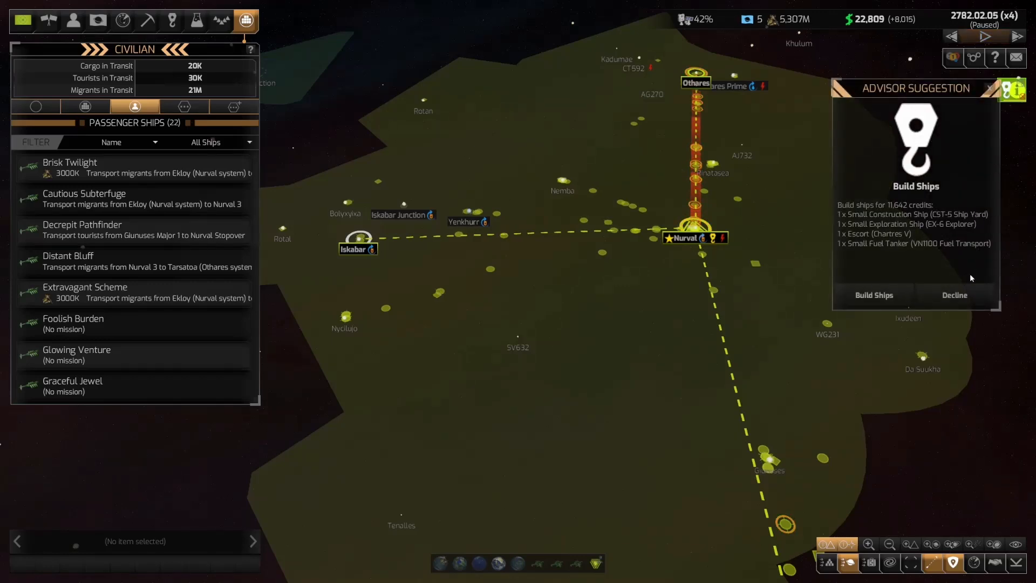
- Decline the advisor's ship-building suggestion and view finances: +10,959 cashflow, +29,469 private cashflow
{"action": "left_click", "coordinate": [97, 20]}
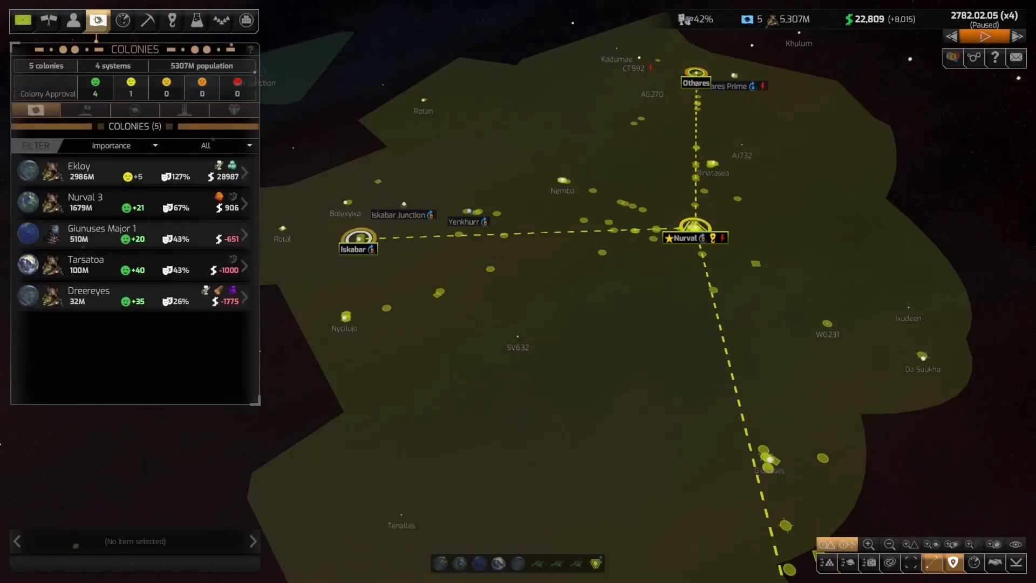
{"action": "left_click", "coordinate": [86, 264]}
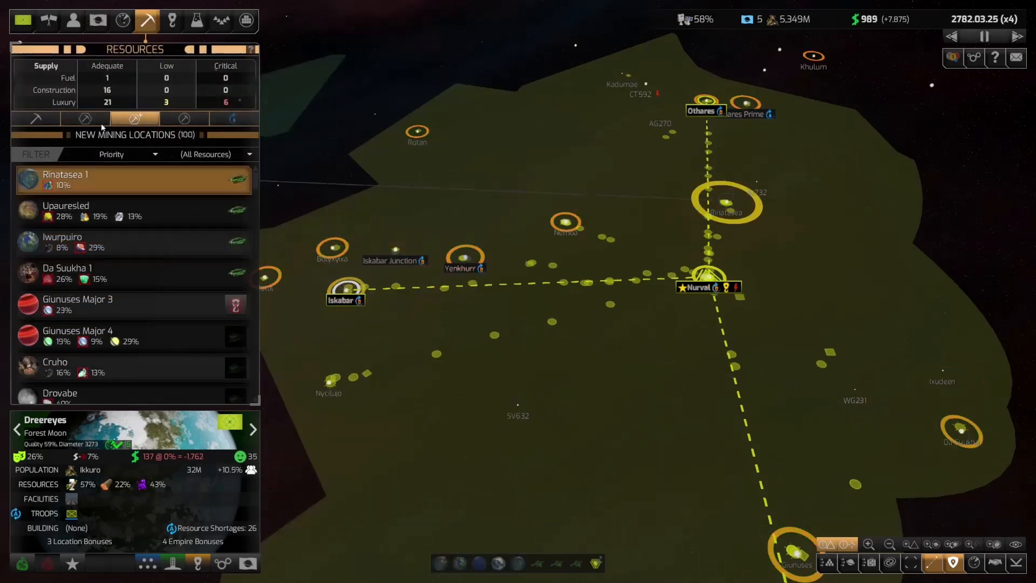
{"action": "left_click", "coordinate": [21, 20]}
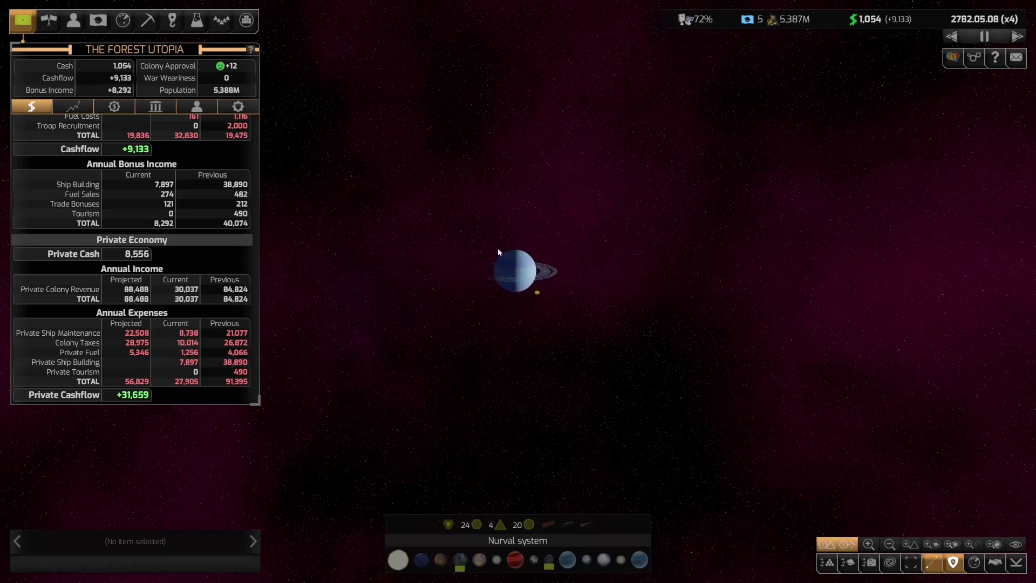
{"action": "left_click", "coordinate": [516, 271]}
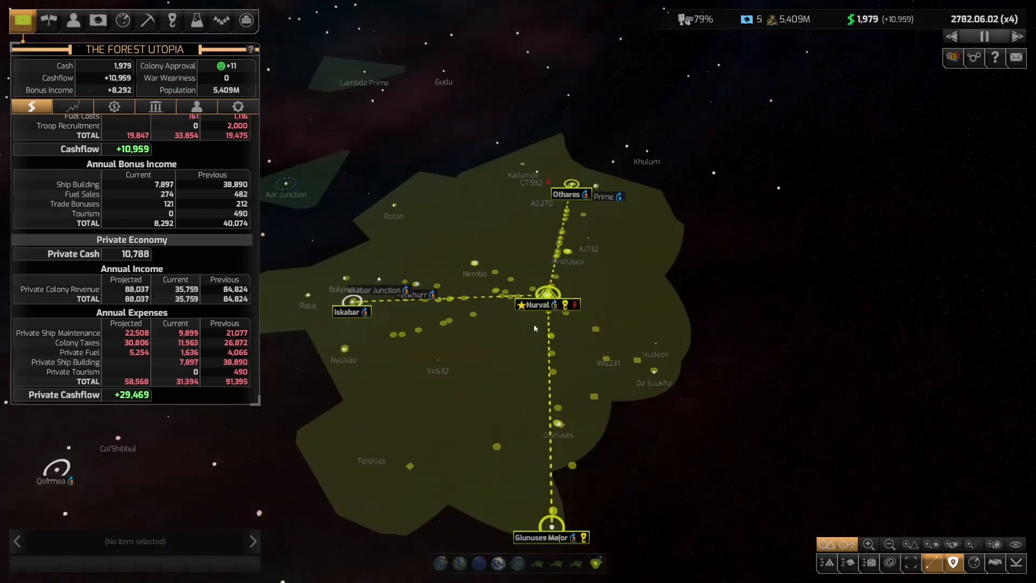
- Inspect queued Medical and Recreation Systems in the research tree, then list the five colonies
{"action": "left_click", "coordinate": [195, 20]}
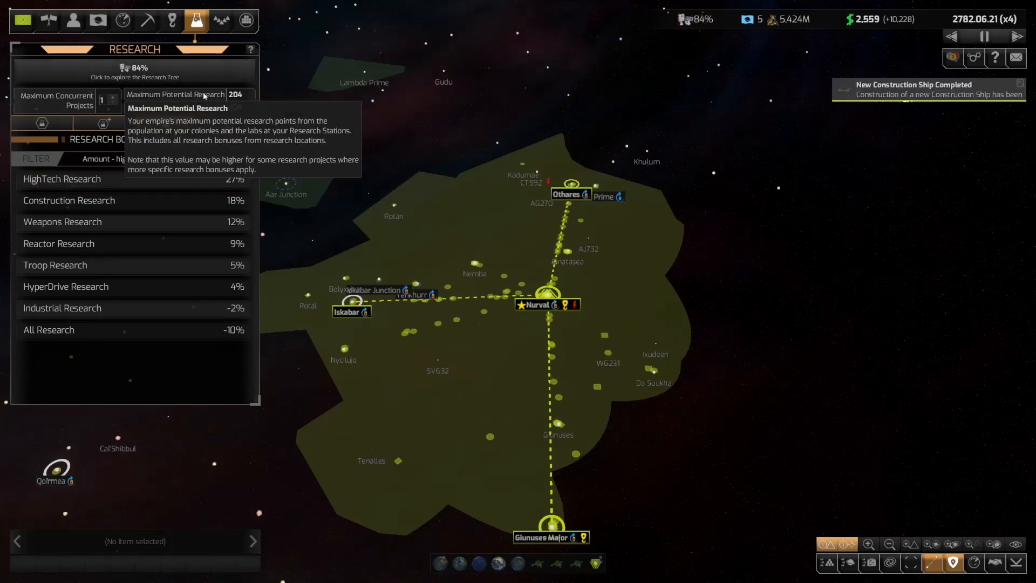
{"action": "left_click", "coordinate": [135, 72]}
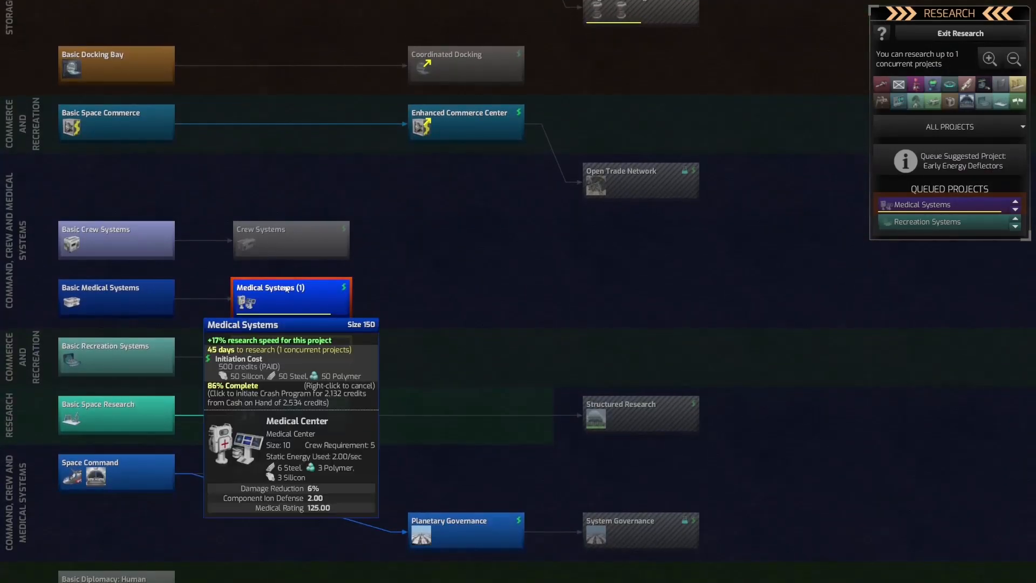
{"action": "mouse_move", "coordinate": [291, 355]}
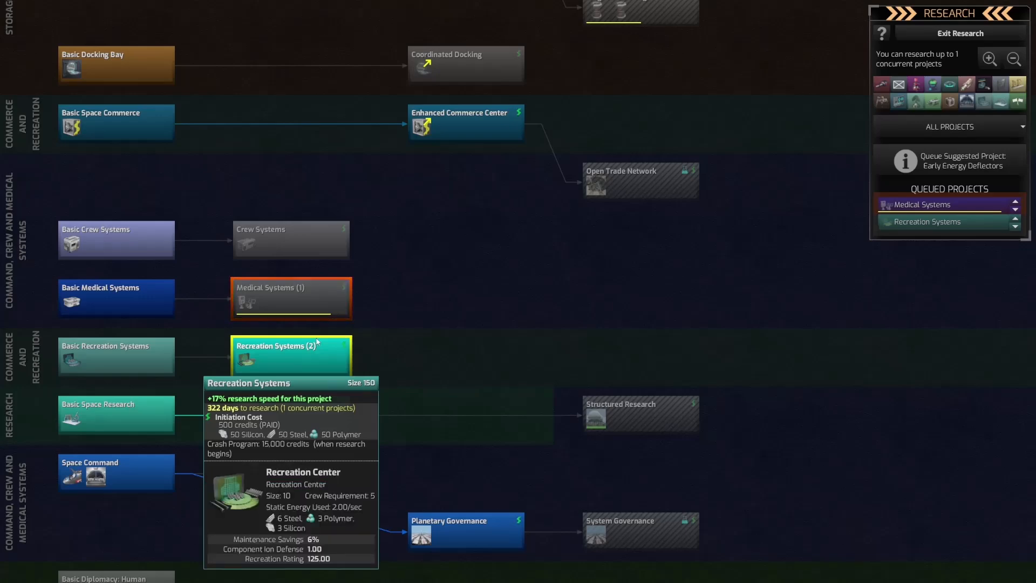
{"action": "left_click", "coordinate": [960, 33]}
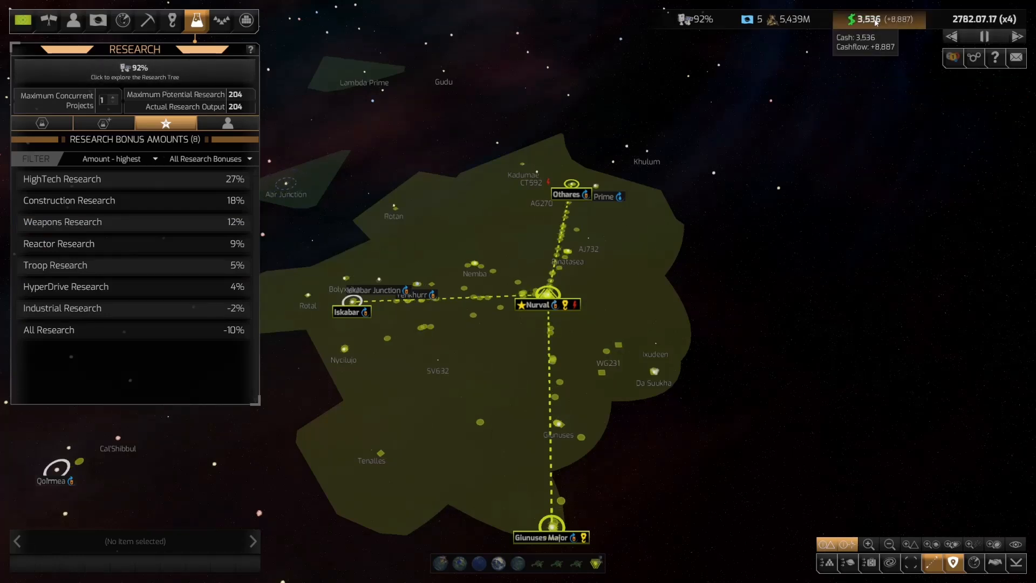
{"action": "left_click", "coordinate": [98, 20]}
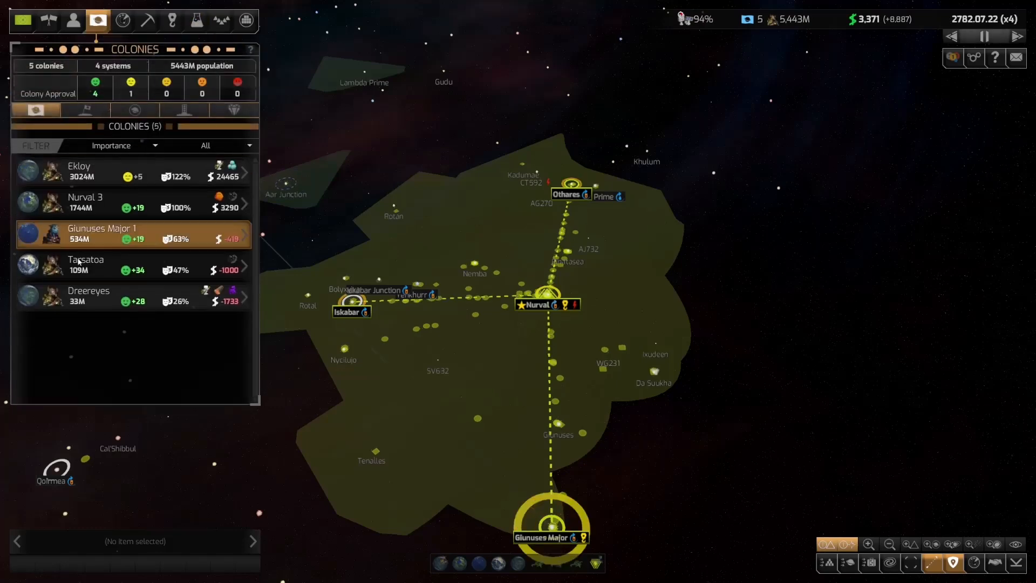
{"action": "left_click", "coordinate": [90, 295]}
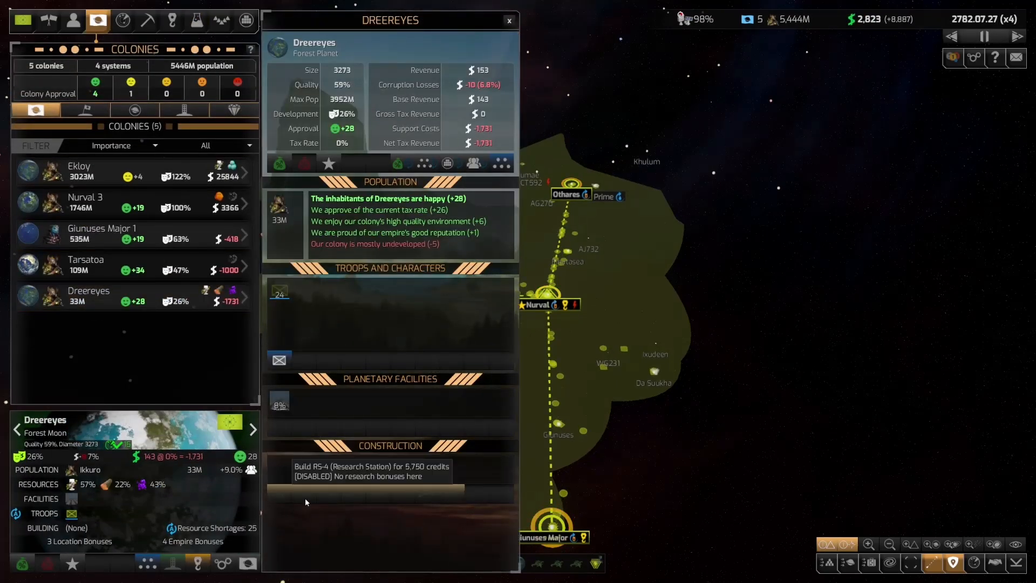
{"action": "left_click", "coordinate": [86, 265]}
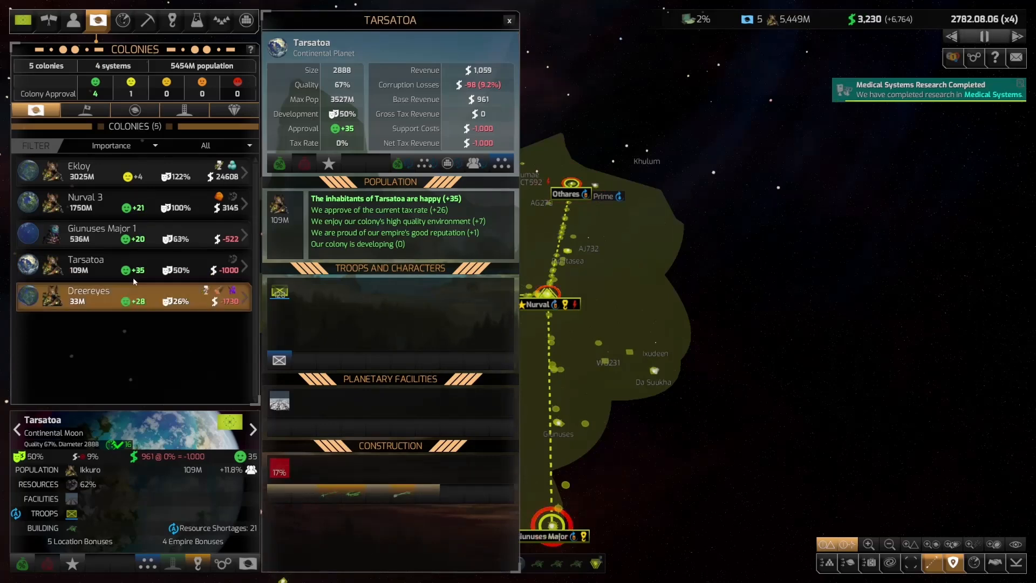
{"action": "left_click", "coordinate": [102, 232]}
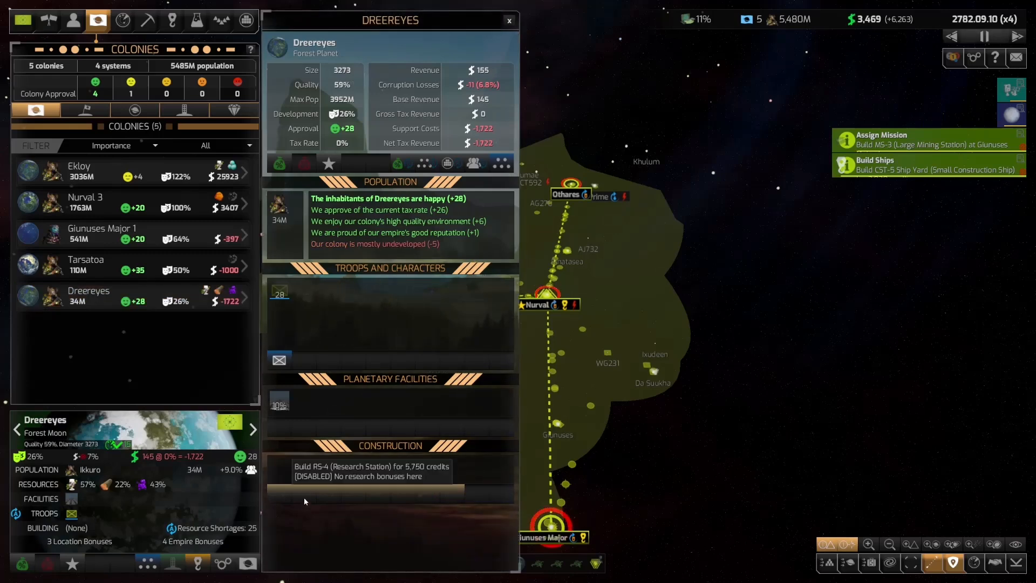
{"action": "left_click", "coordinate": [509, 20]}
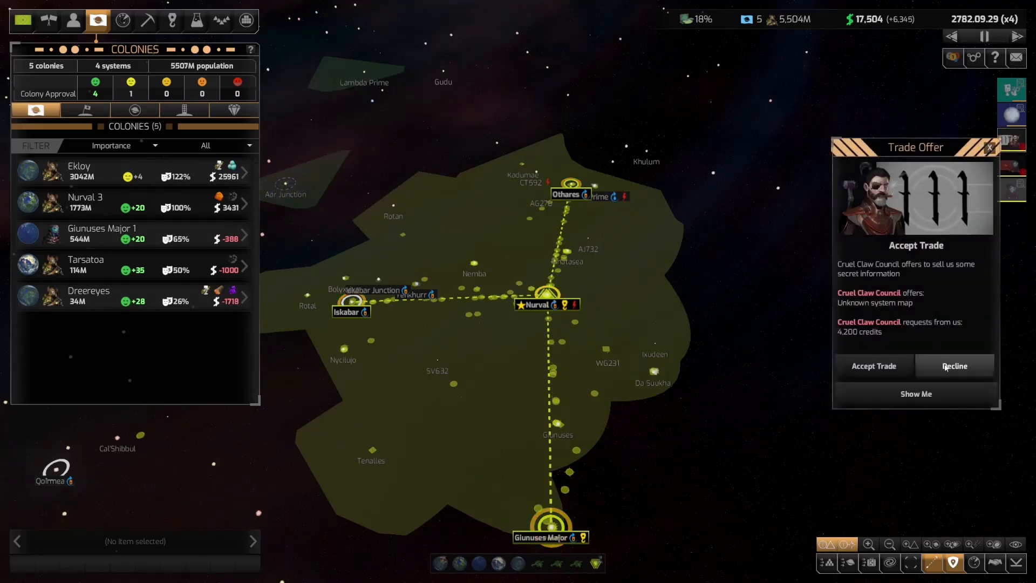
- Decline the pirate system-map trade offer and dismiss the Liberated of the Stars first-contact notice
{"action": "left_click", "coordinate": [954, 365]}
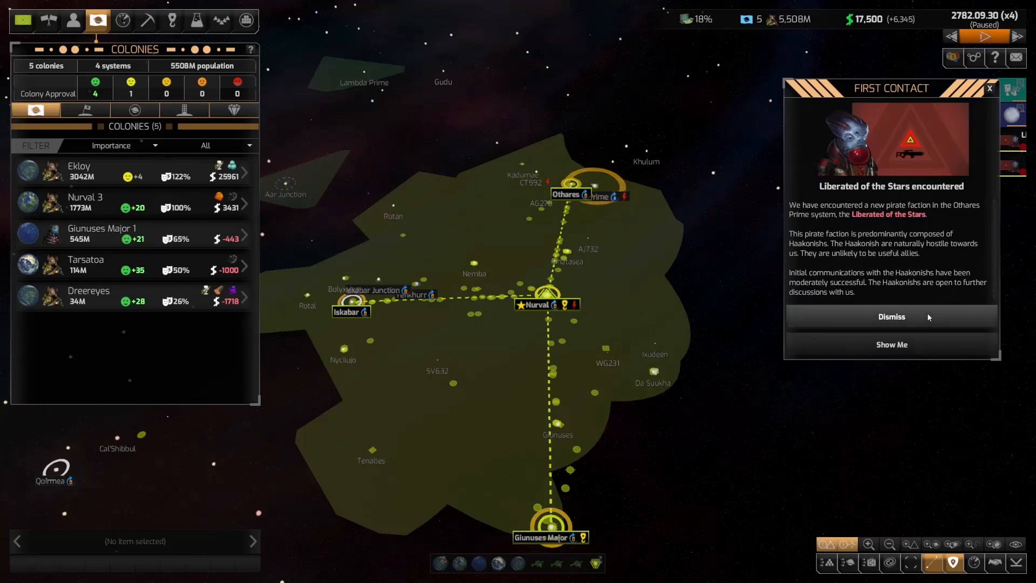
{"action": "left_click", "coordinate": [891, 315]}
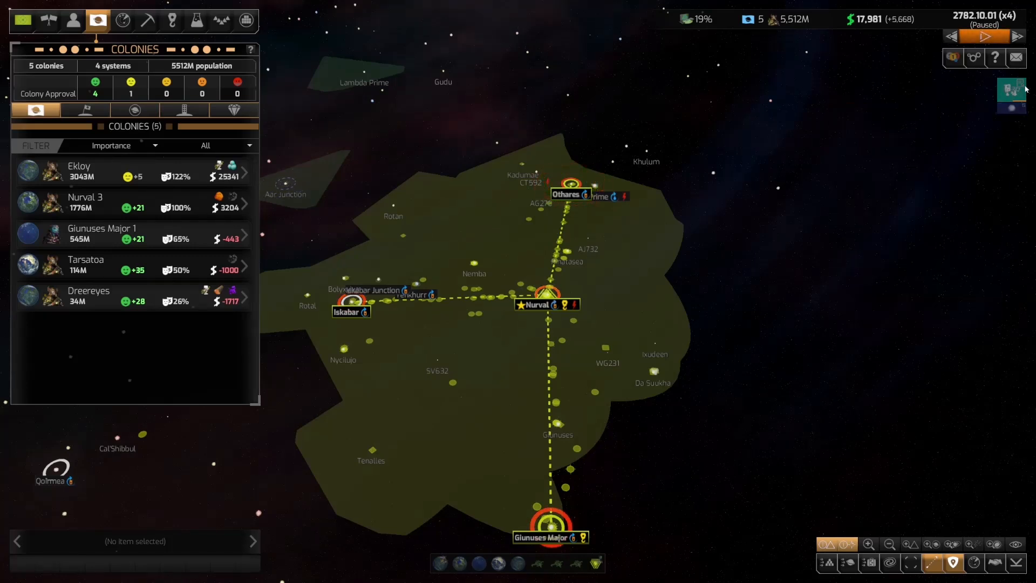
{"action": "left_click", "coordinate": [984, 36]}
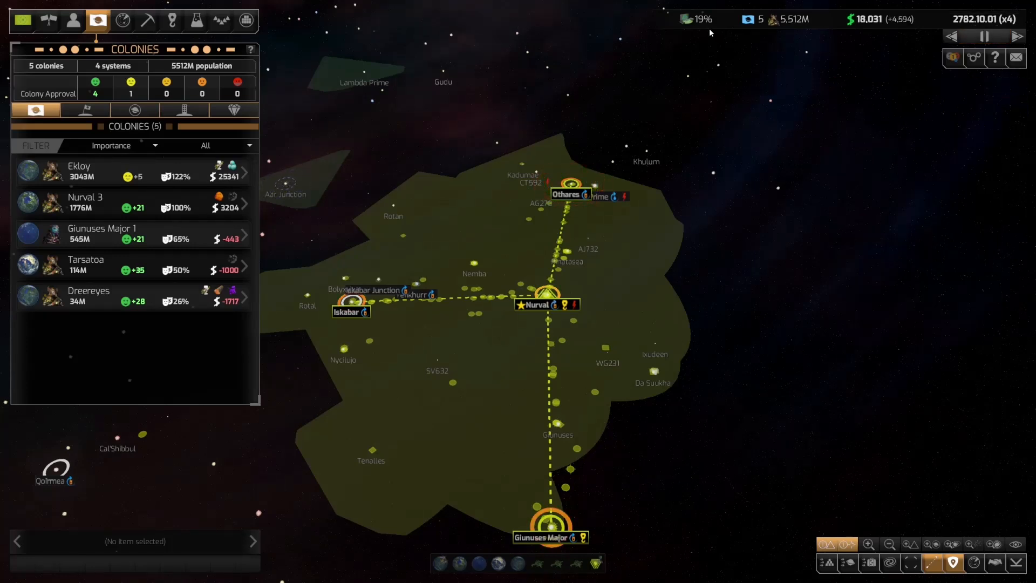
- Check Dreereyes' colony report, then list the eight candidate colony worlds led by Damazy
{"action": "left_click", "coordinate": [86, 264]}
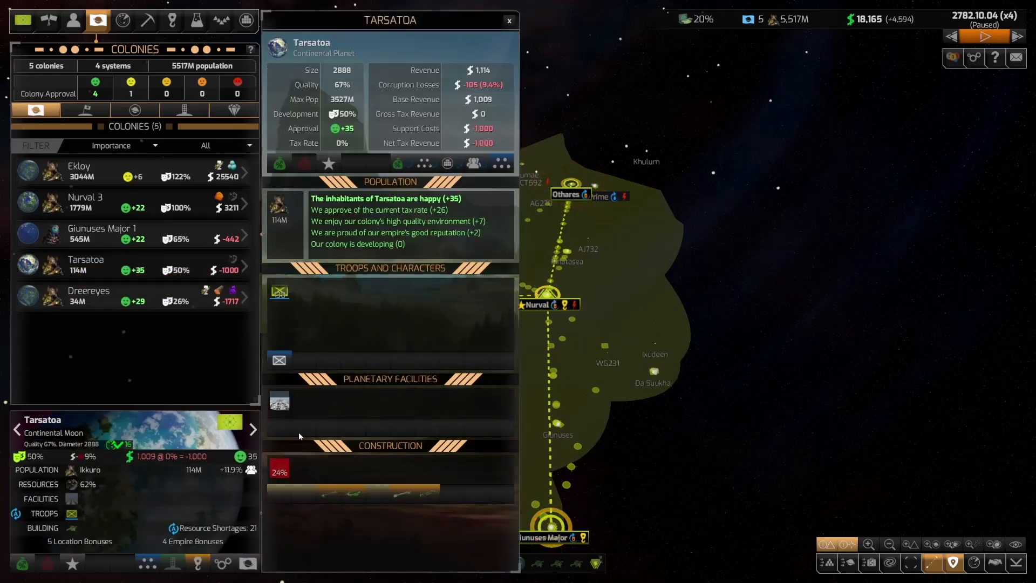
{"action": "left_click", "coordinate": [88, 295]}
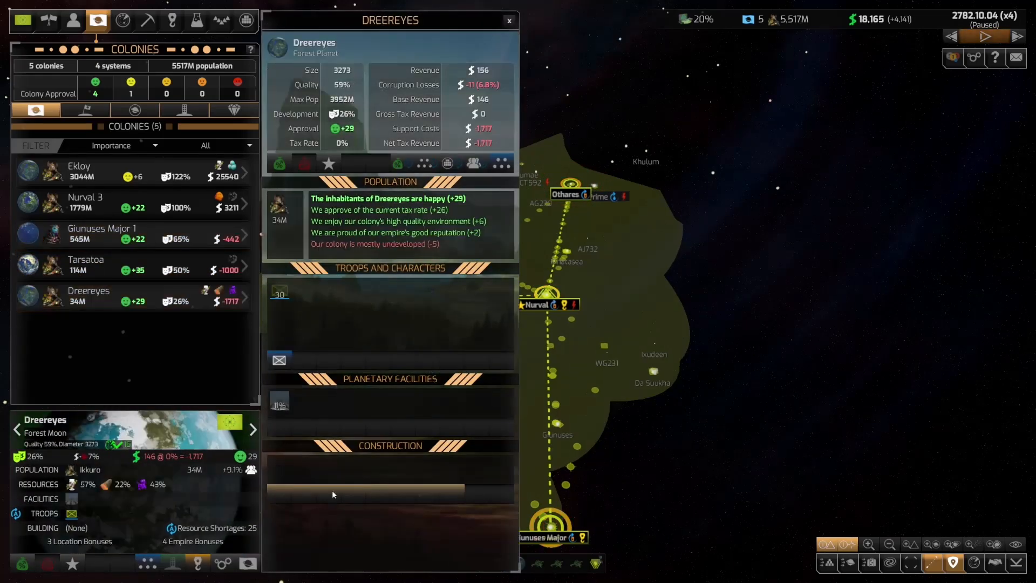
{"action": "left_click", "coordinate": [102, 233]}
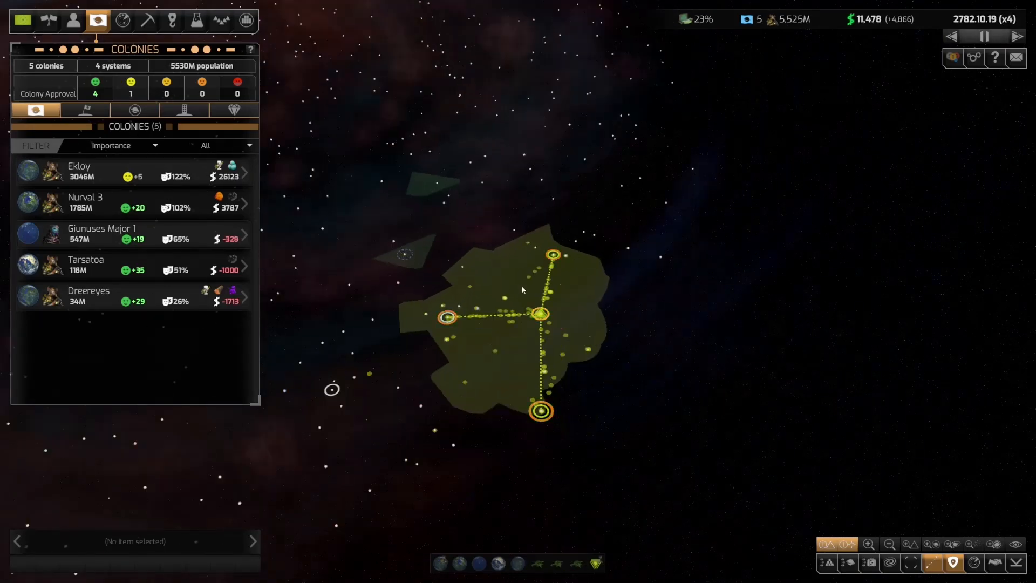
{"action": "left_click", "coordinate": [84, 110]}
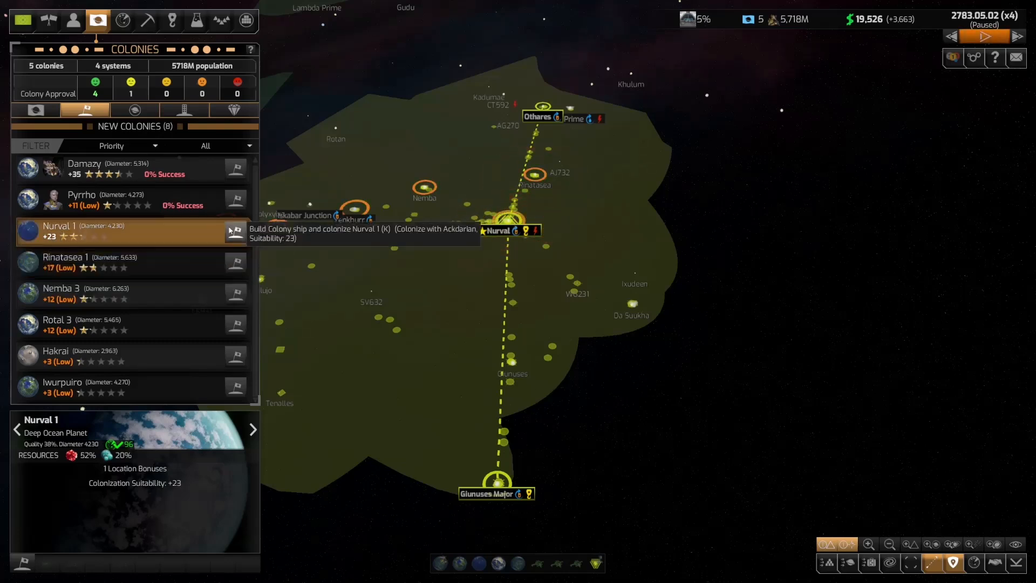
- Queue Nurval 1 for colonization and view Giunuses Major 1's colony report
{"action": "left_click", "coordinate": [235, 232]}
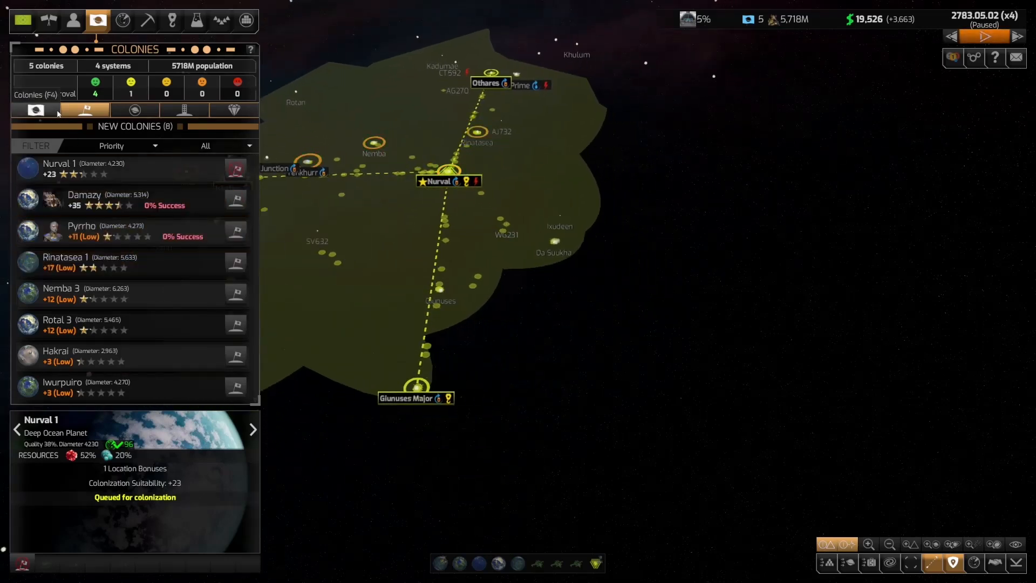
{"action": "left_click", "coordinate": [35, 110]}
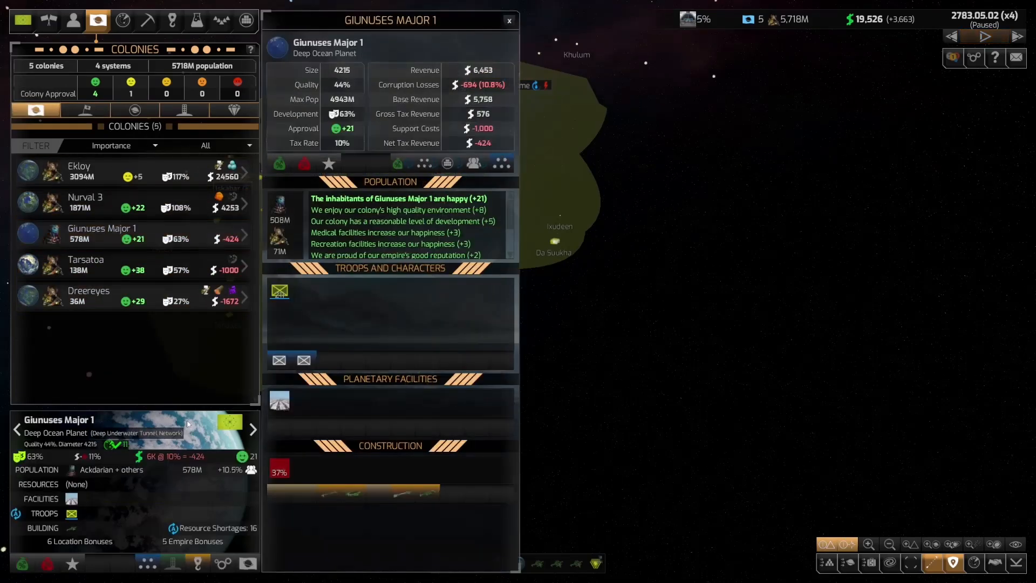
{"action": "left_click", "coordinate": [985, 36]}
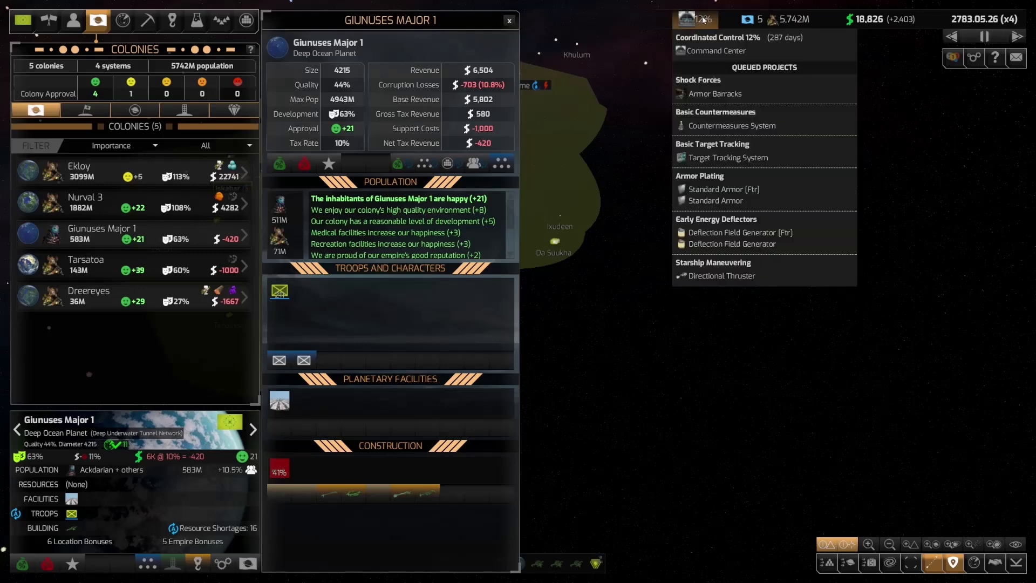
{"action": "left_click", "coordinate": [509, 20]}
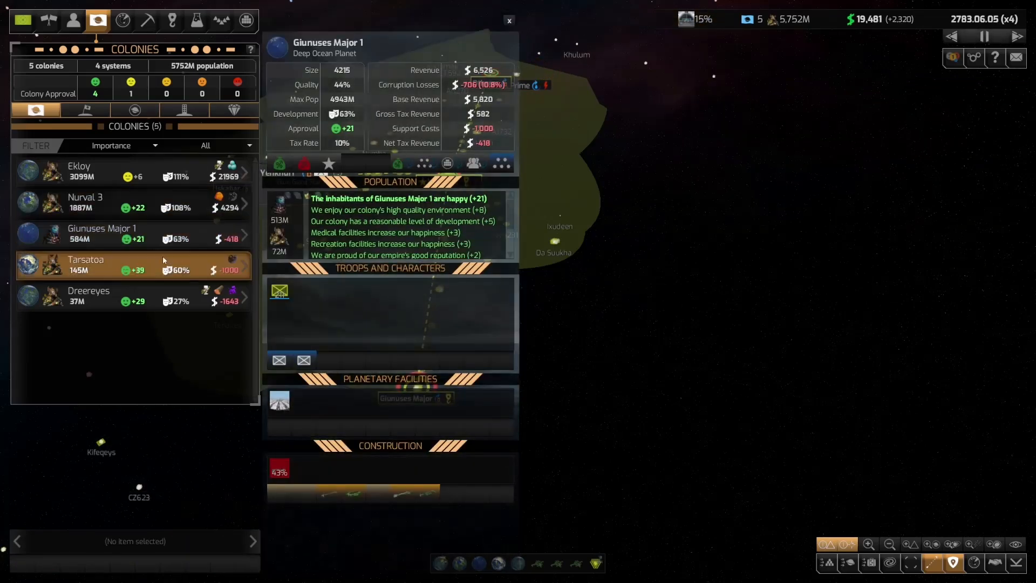
- Queue Crew Systems with costs paid as the eighth research project, then exit the tree
{"action": "left_click", "coordinate": [197, 20]}
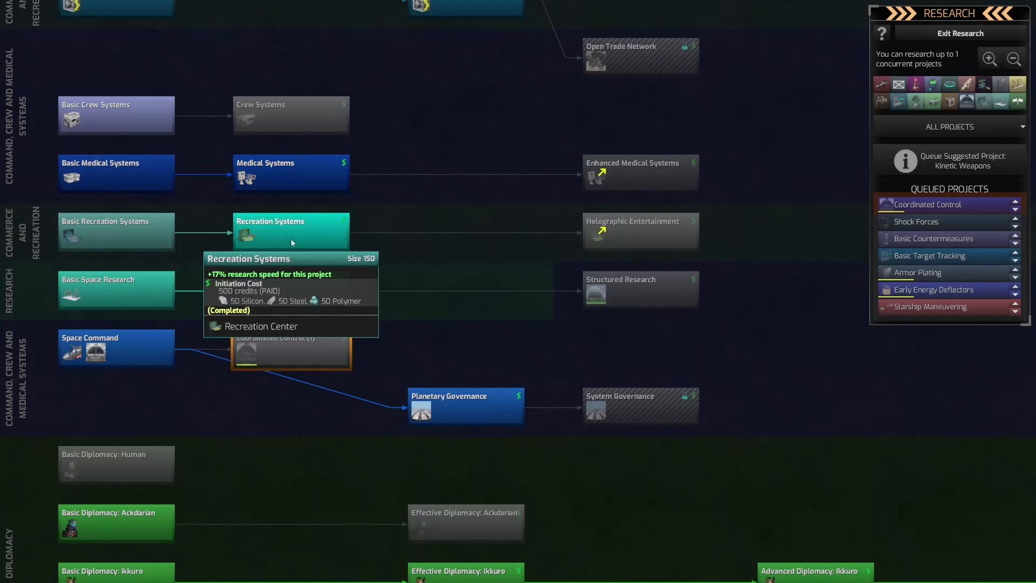
{"action": "left_click", "coordinate": [289, 115]}
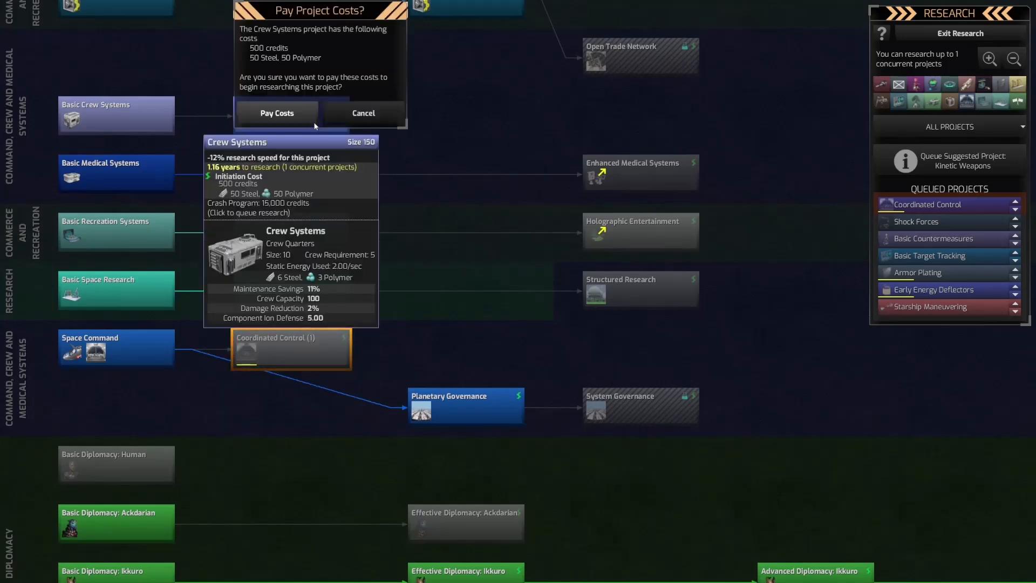
{"action": "left_click", "coordinate": [277, 113]}
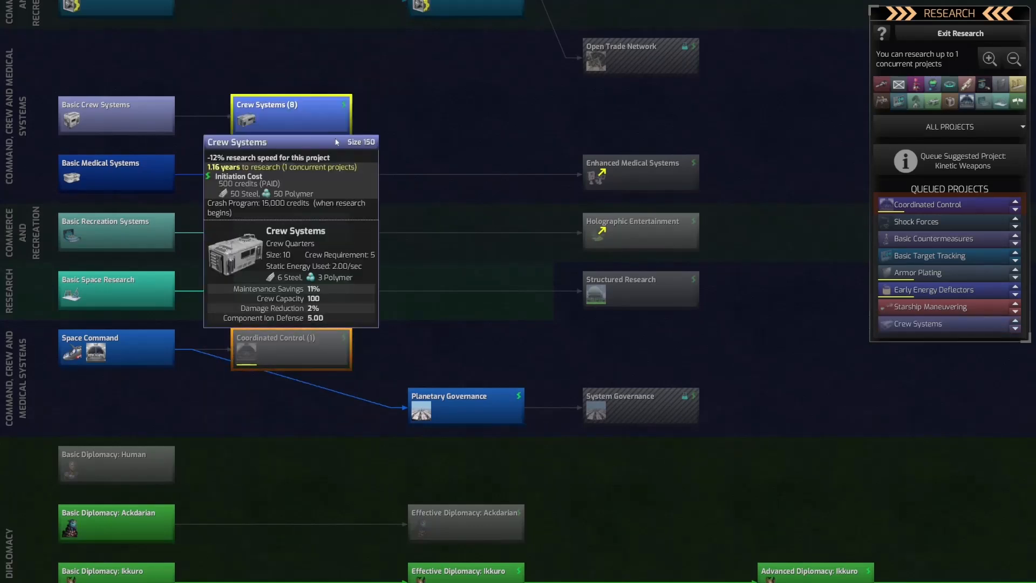
{"action": "mouse_move", "coordinate": [481, 256]}
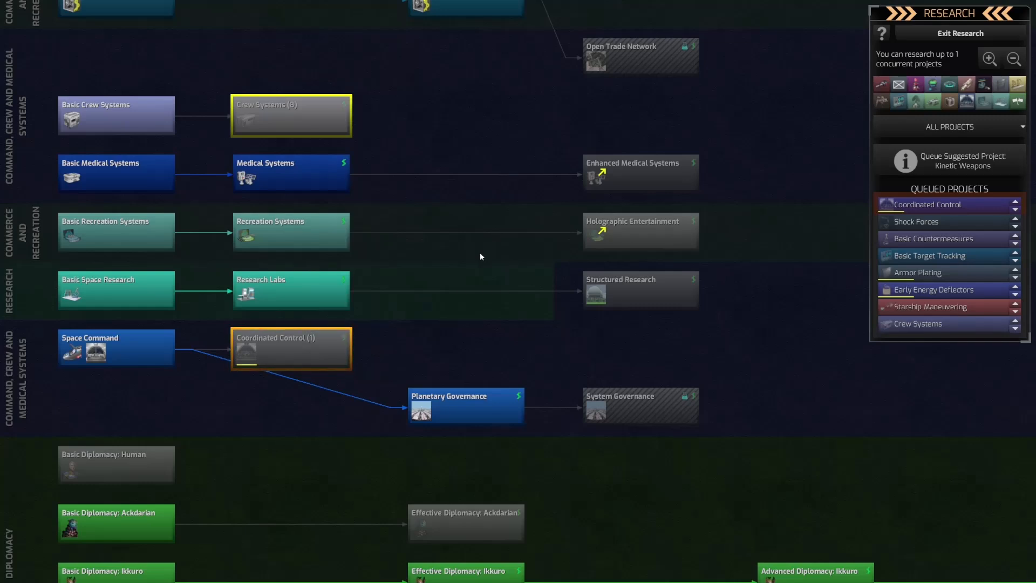
{"action": "mouse_move", "coordinate": [639, 173]}
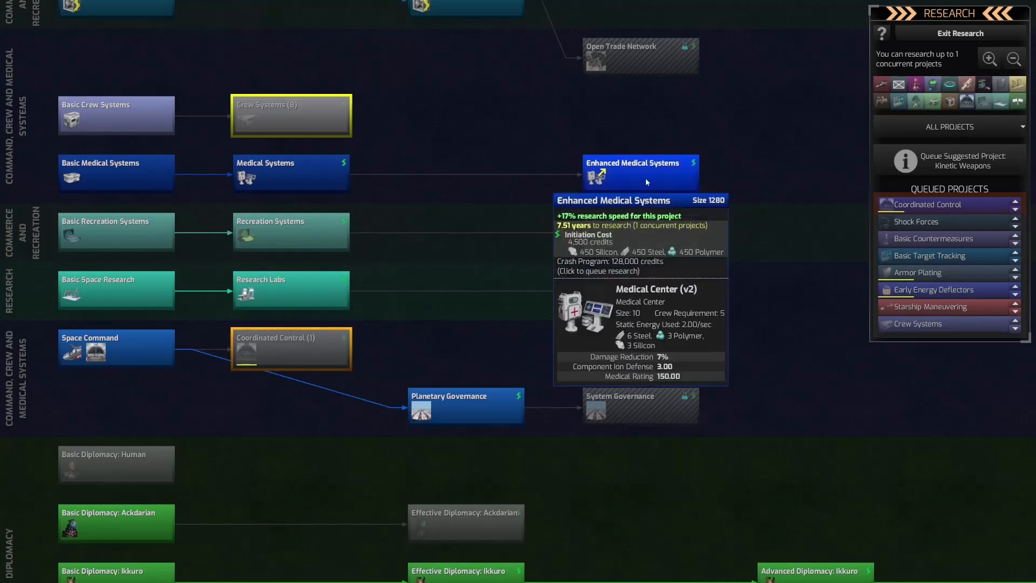
{"action": "mouse_move", "coordinate": [687, 371]}
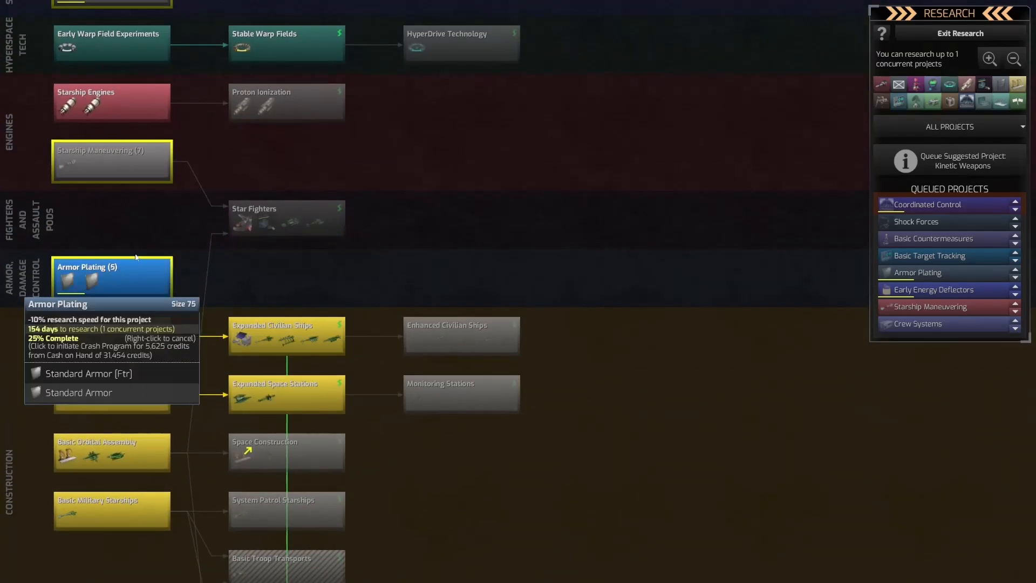
{"action": "scroll", "scroll_direction": "down", "scroll_amount": 3}
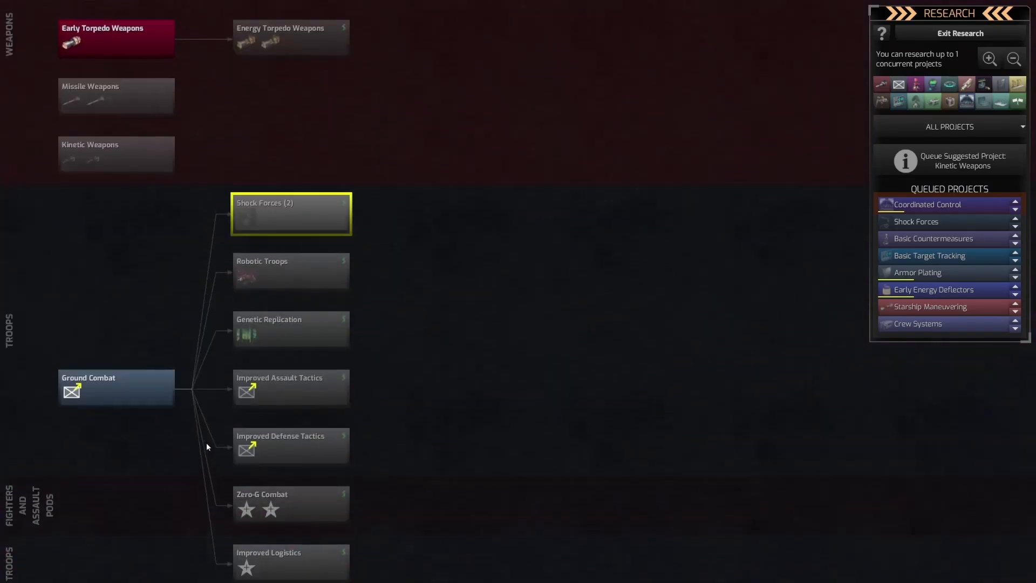
{"action": "mouse_move", "coordinate": [291, 213]}
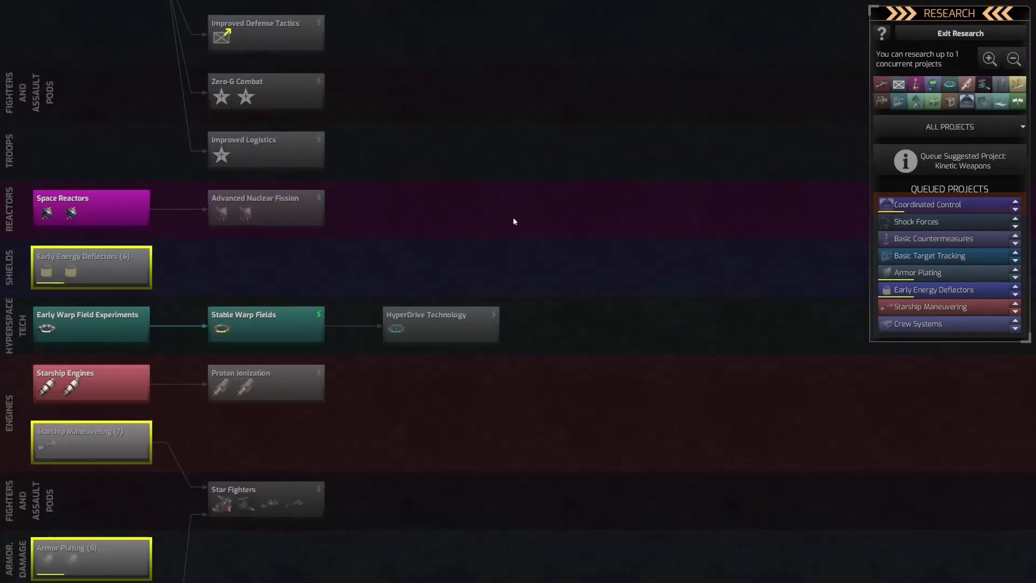
{"action": "left_click", "coordinate": [960, 33]}
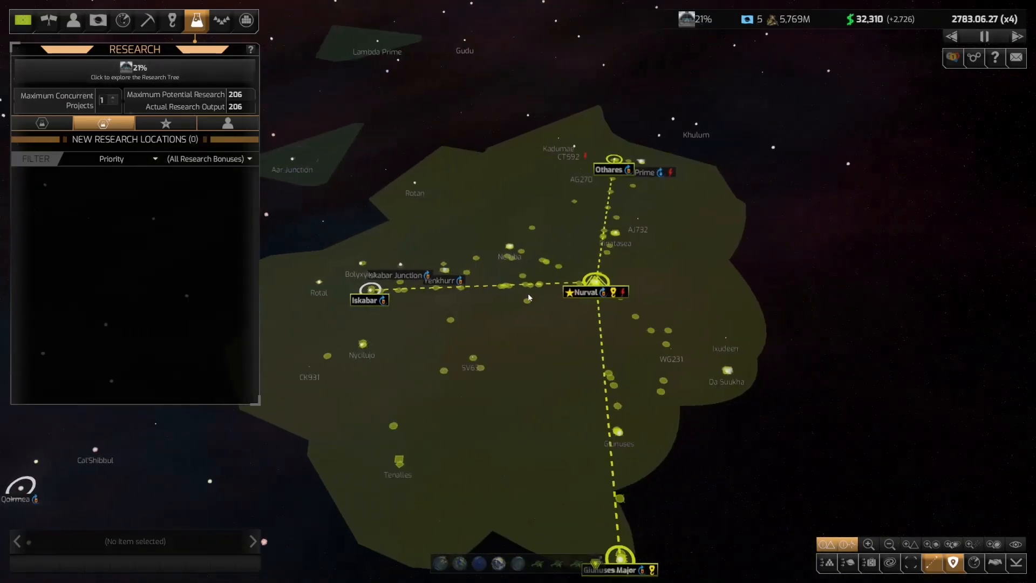
- Check mining sites, Dreereyes' details and candidate planets, ending on ship construction overview
{"action": "left_click", "coordinate": [587, 292]}
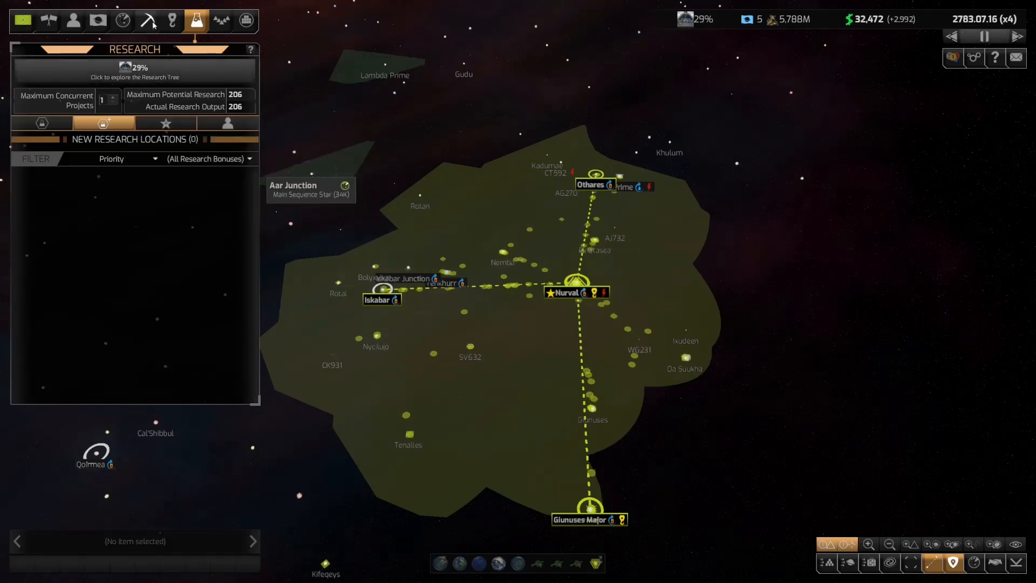
{"action": "left_click", "coordinate": [148, 20]}
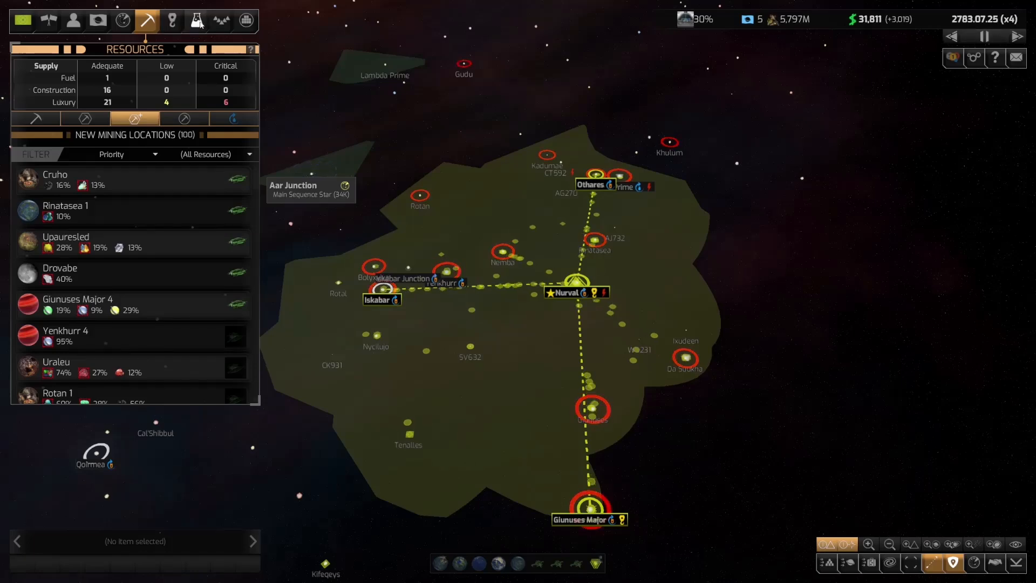
{"action": "left_click", "coordinate": [97, 20]}
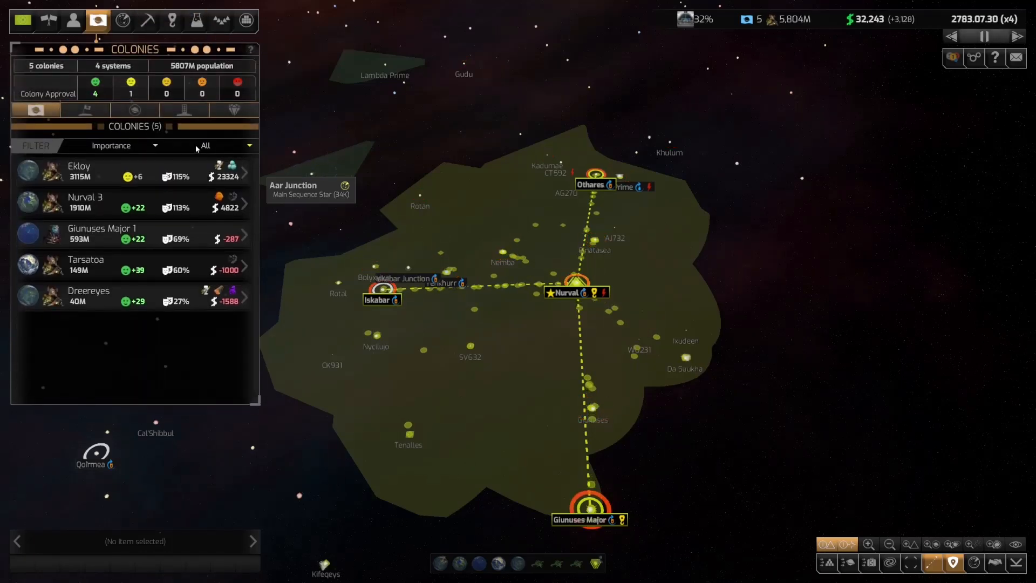
{"action": "left_click", "coordinate": [89, 295]}
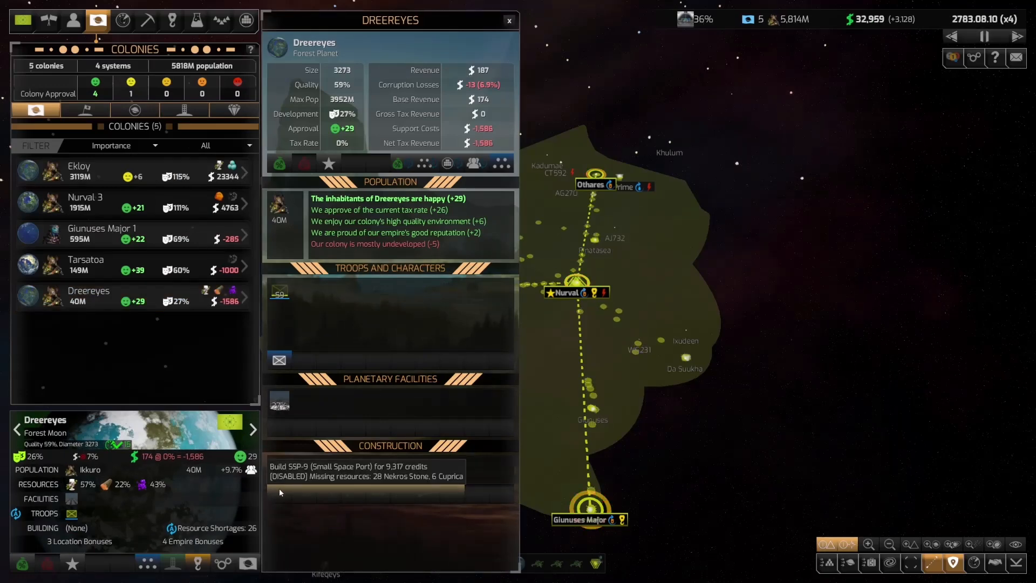
{"action": "left_click", "coordinate": [509, 20]}
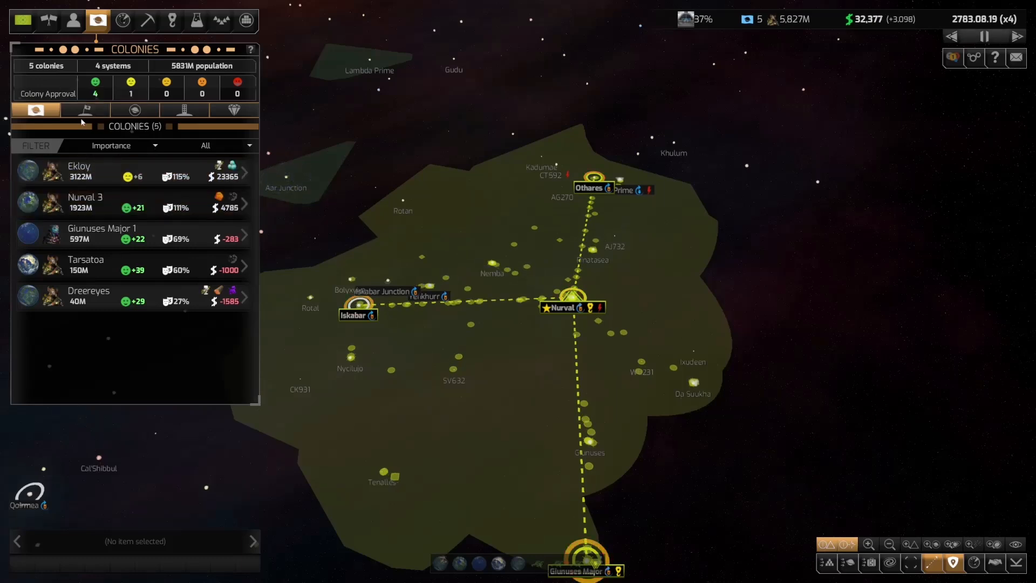
{"action": "left_click", "coordinate": [84, 109]}
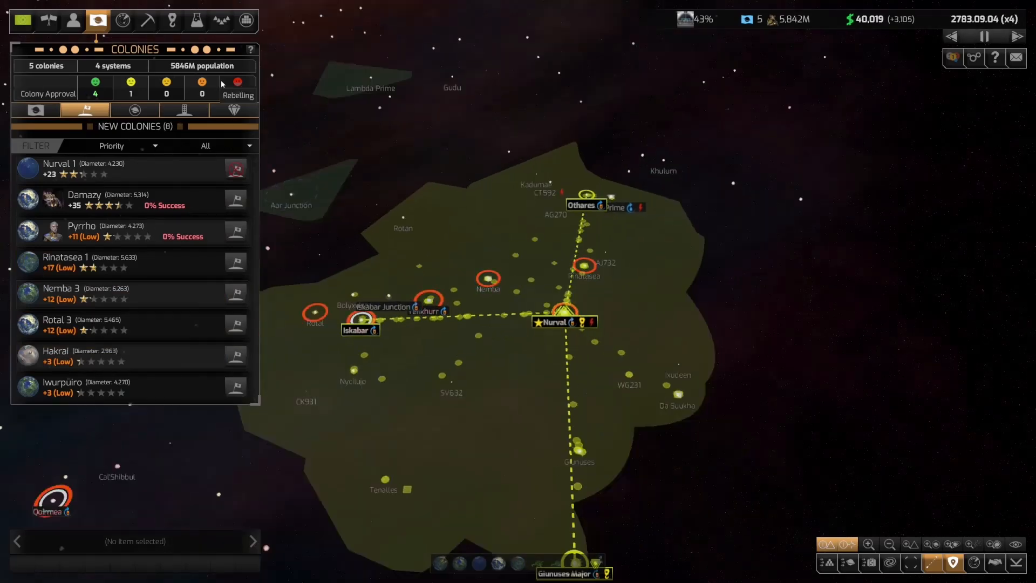
{"action": "left_click", "coordinate": [171, 20]}
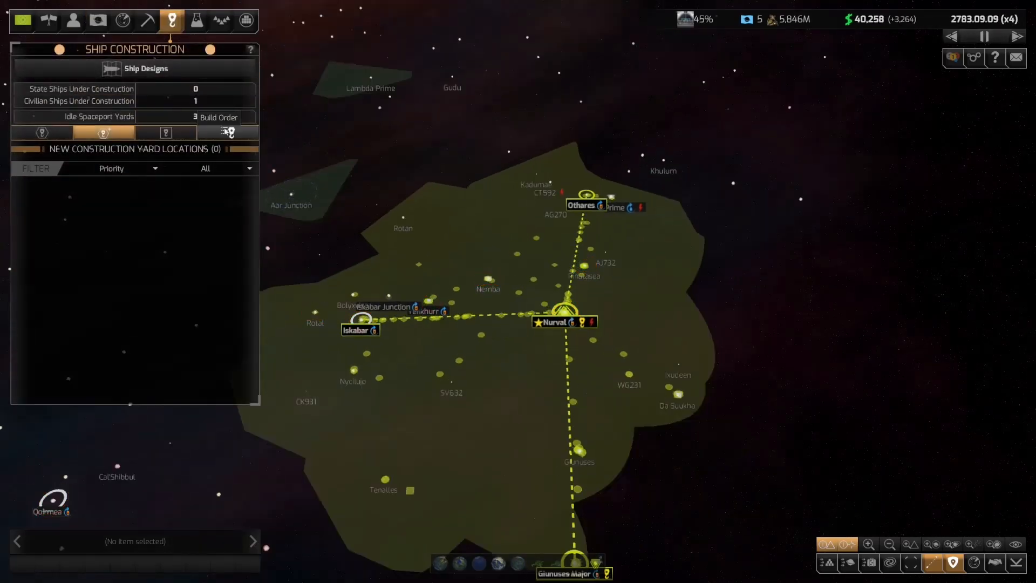
- Purchase five EX-6 Explorers and view the 15-ship exploration overview
{"action": "left_click", "coordinate": [227, 133]}
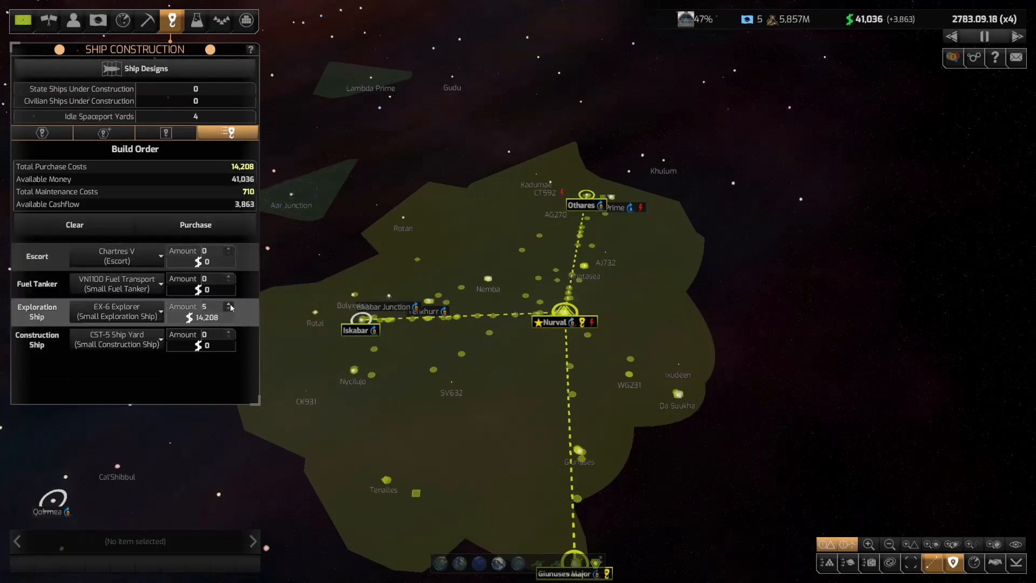
{"action": "left_click", "coordinate": [195, 224]}
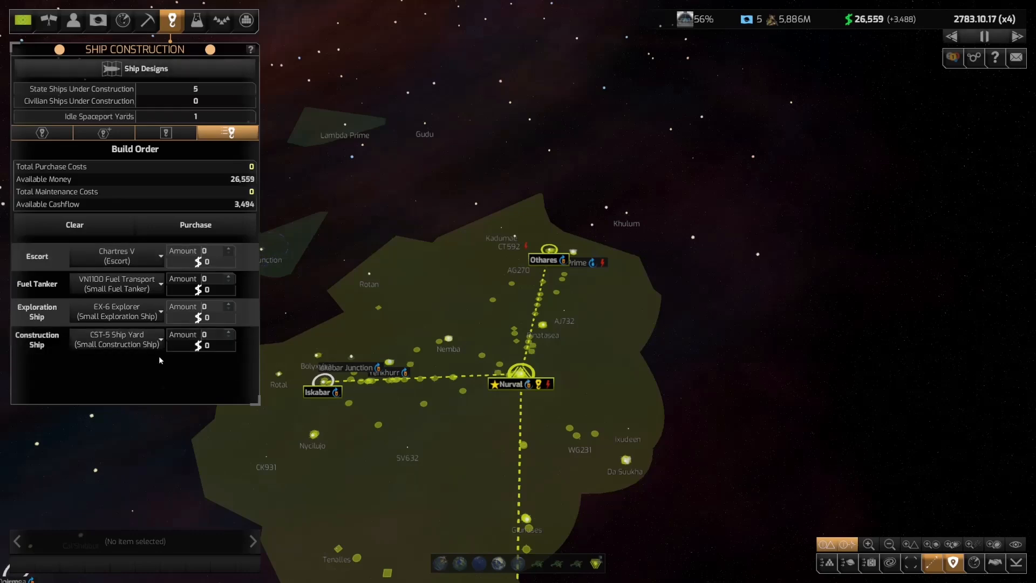
{"action": "left_click", "coordinate": [122, 20]}
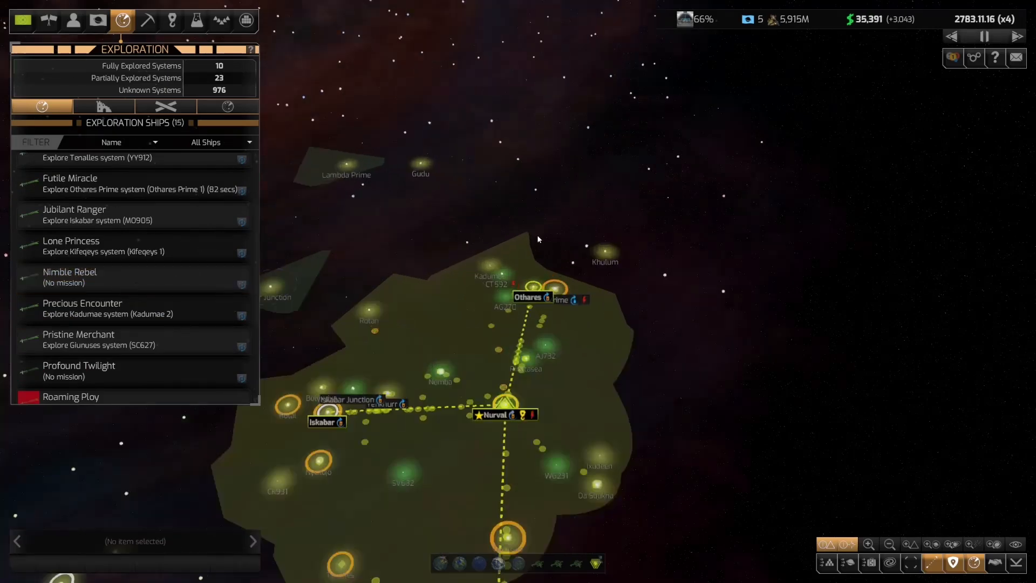
- Open Liberated of the Stars' pirate relations: neutral (-7) with 125-credit monthly protection
{"action": "left_click", "coordinate": [98, 20]}
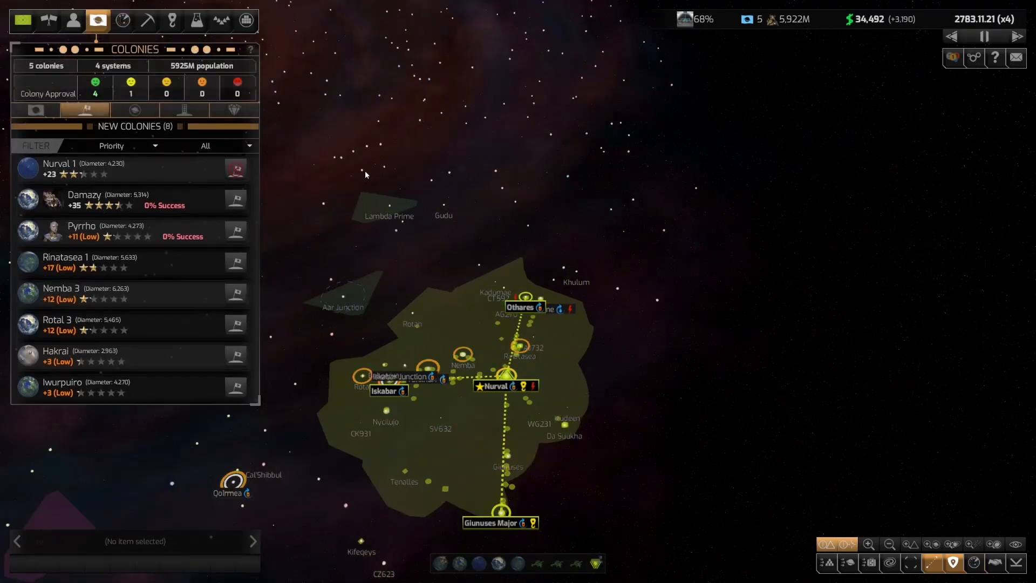
{"action": "mouse_move", "coordinate": [462, 356]}
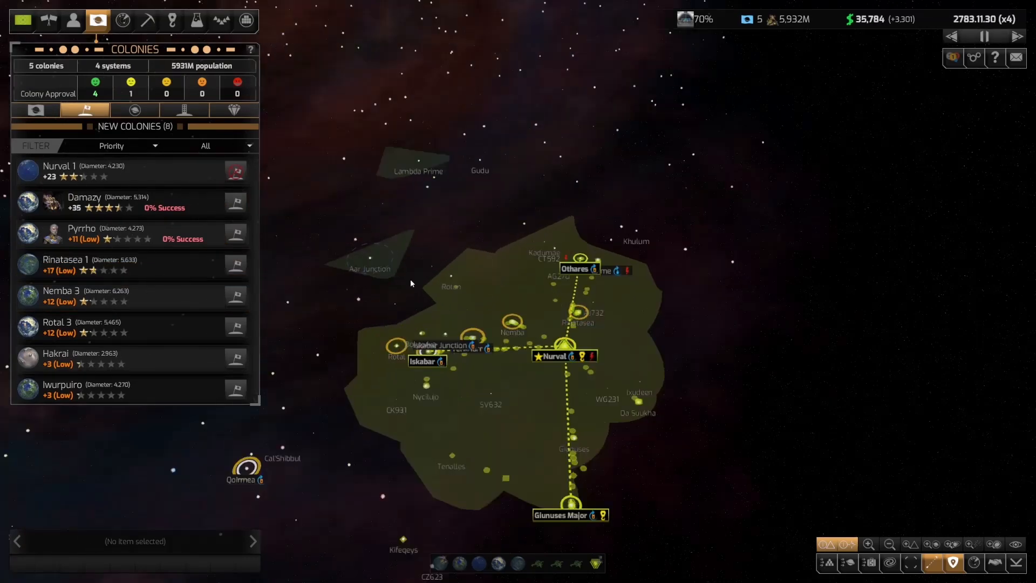
{"action": "left_click", "coordinate": [47, 20]}
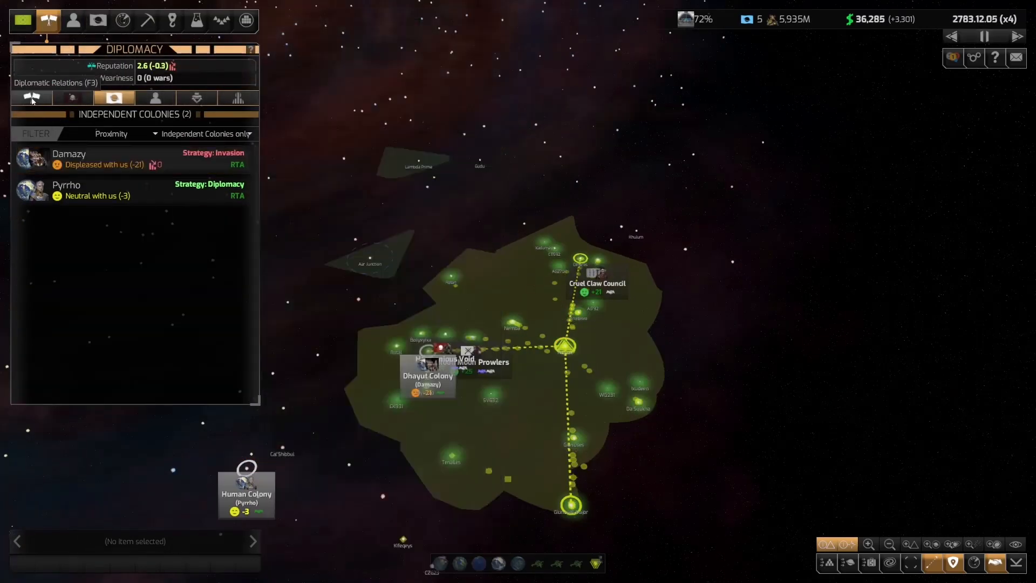
{"action": "left_click", "coordinate": [73, 97]}
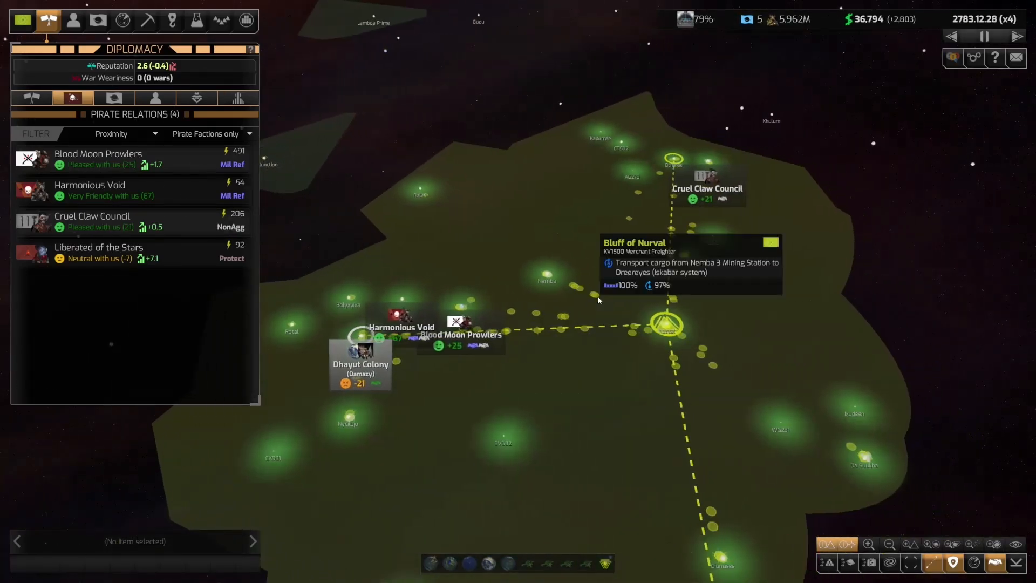
{"action": "left_click", "coordinate": [99, 253]}
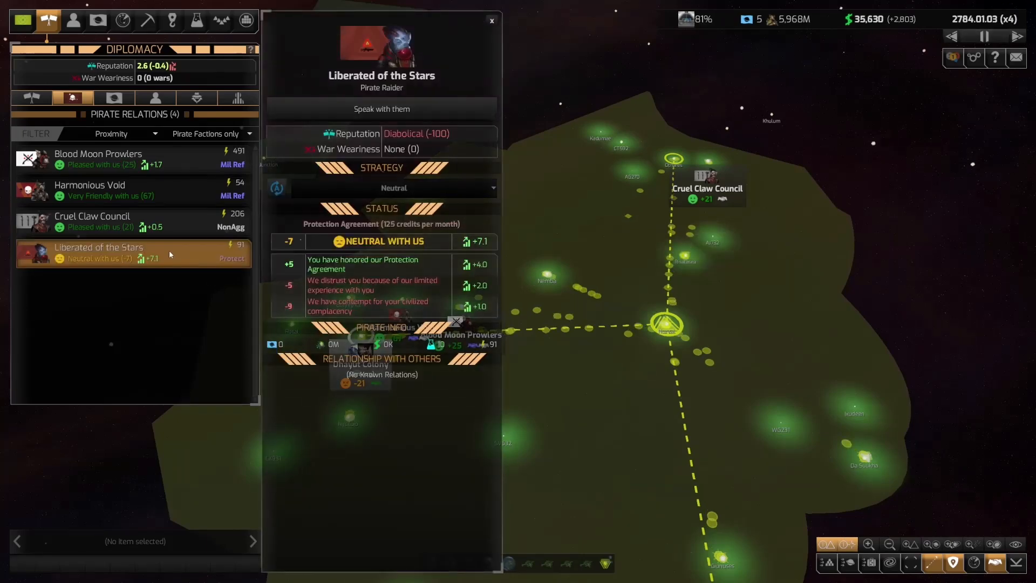
- Gift money to Liberated of the Stars and propose a tech deal including Basic Target Tracking
{"action": "left_click", "coordinate": [380, 109]}
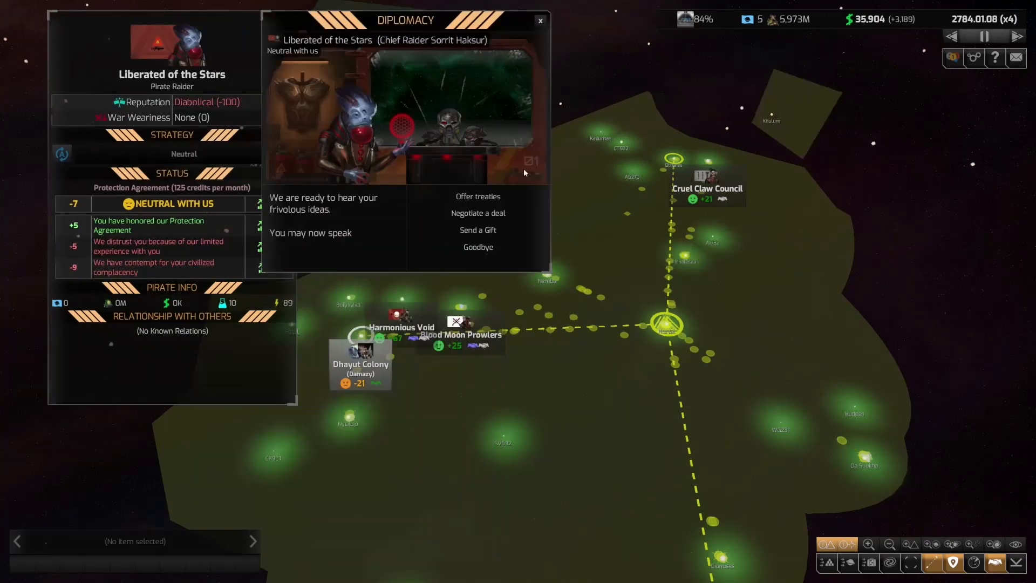
{"action": "left_click", "coordinate": [478, 213]}
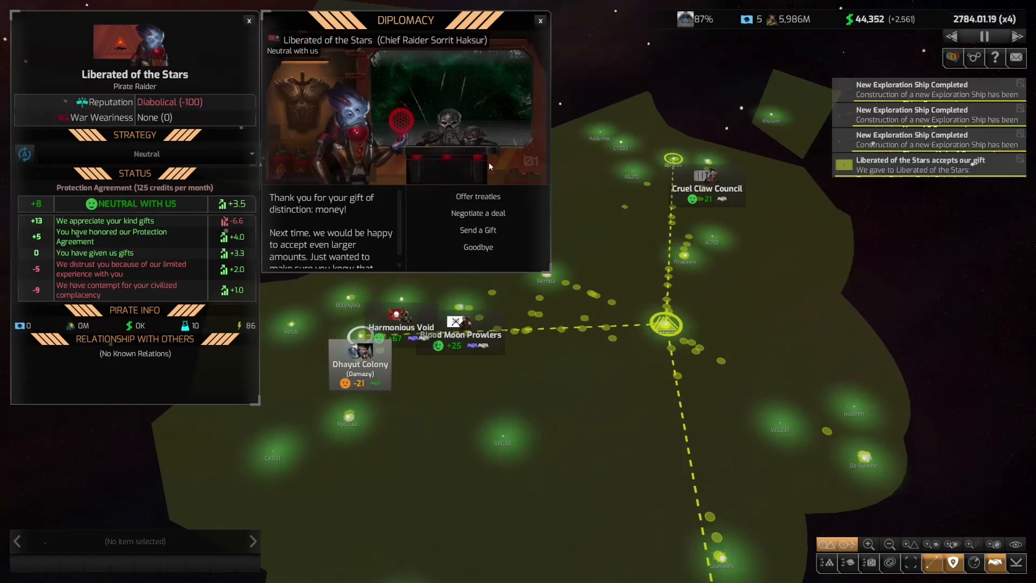
{"action": "left_click", "coordinate": [478, 212]}
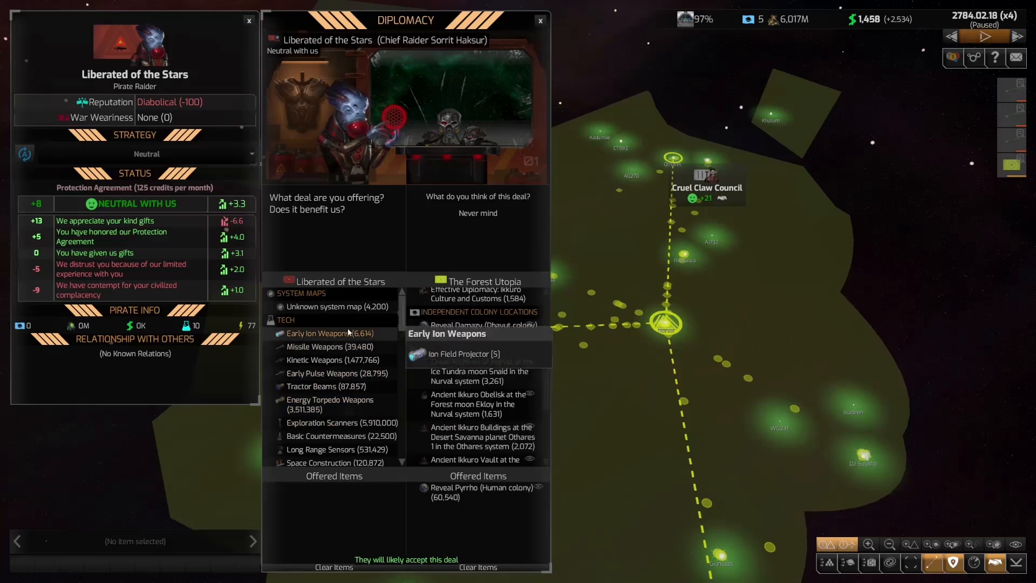
{"action": "left_click", "coordinate": [324, 327]}
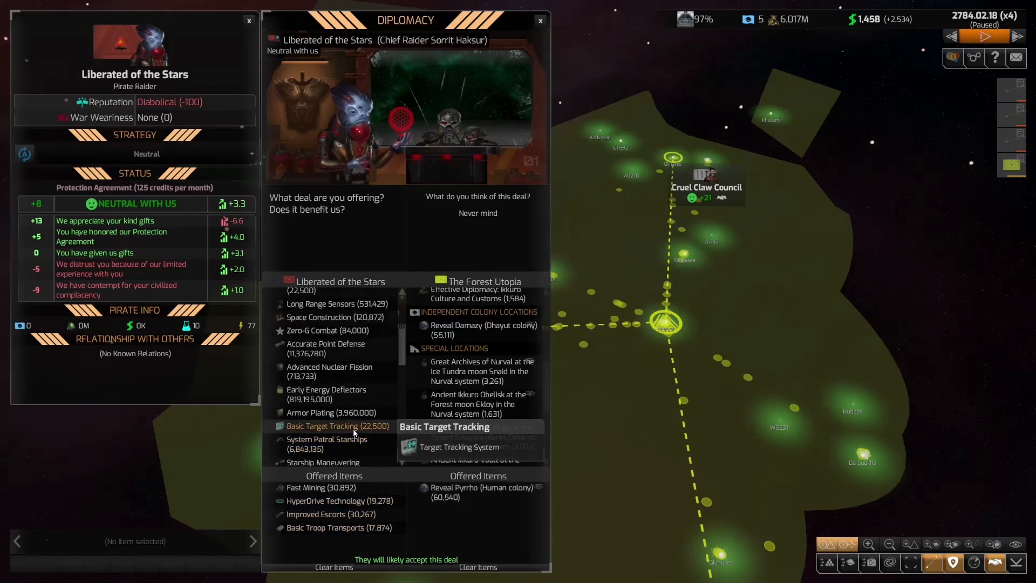
{"action": "left_click", "coordinate": [337, 426]}
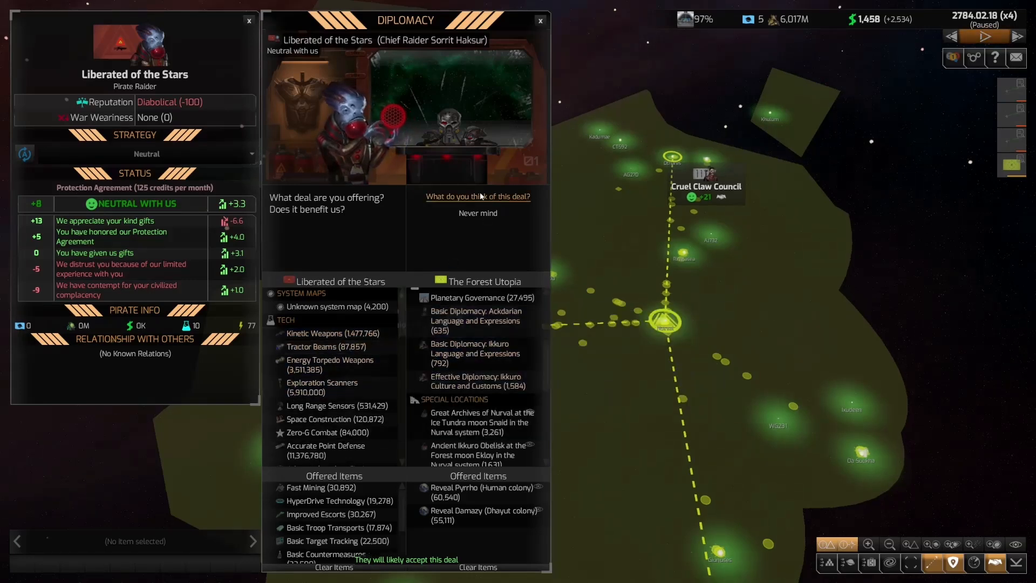
{"action": "left_click", "coordinate": [478, 196]}
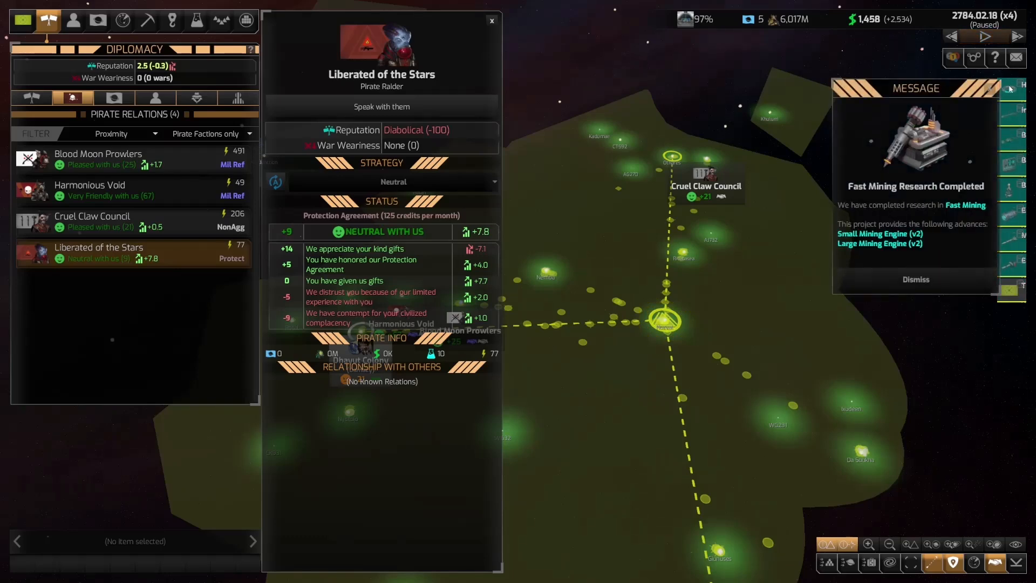
- Dismiss the Fast Mining notice, view Harmonious Void's deal screen, then open talks with Cruel Claw Council
{"action": "left_click", "coordinate": [915, 279]}
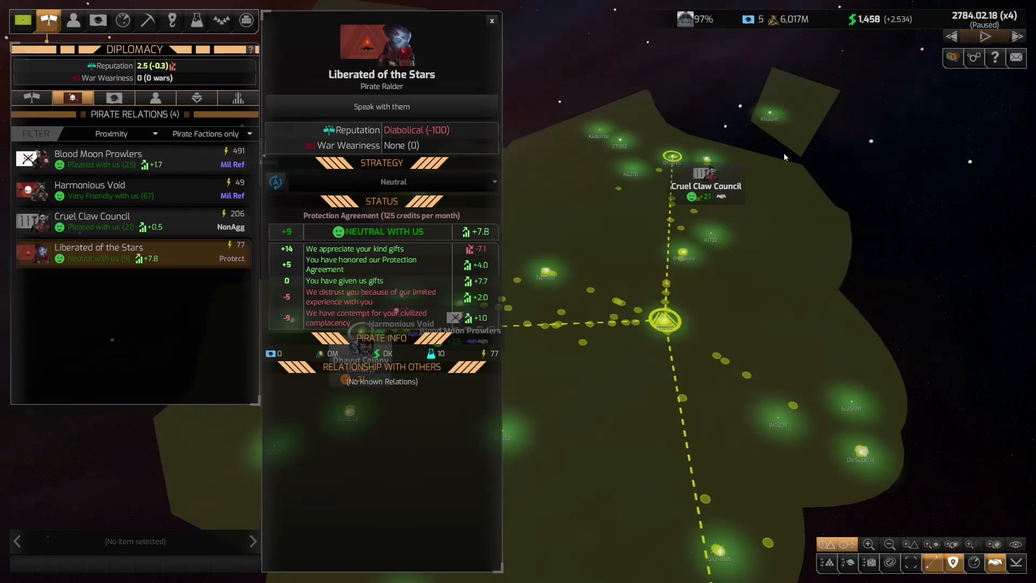
{"action": "left_click", "coordinate": [89, 186]}
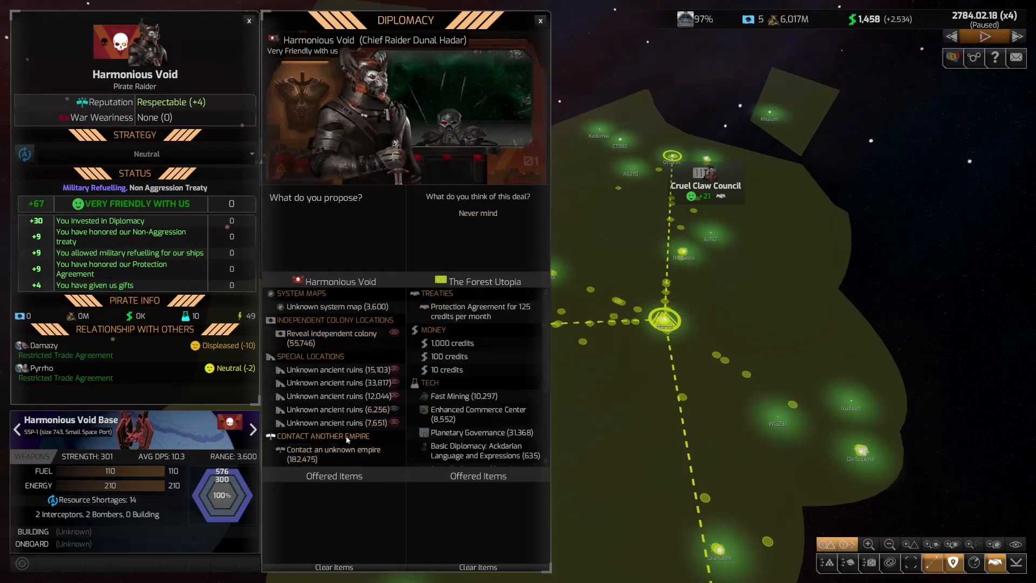
{"action": "mouse_move", "coordinate": [330, 377]}
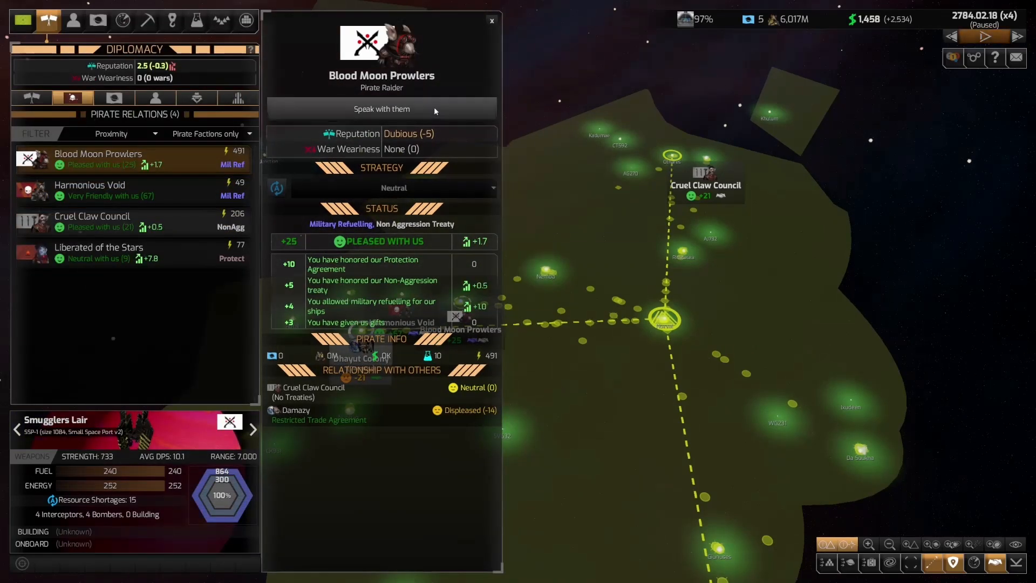
{"action": "left_click", "coordinate": [380, 109]}
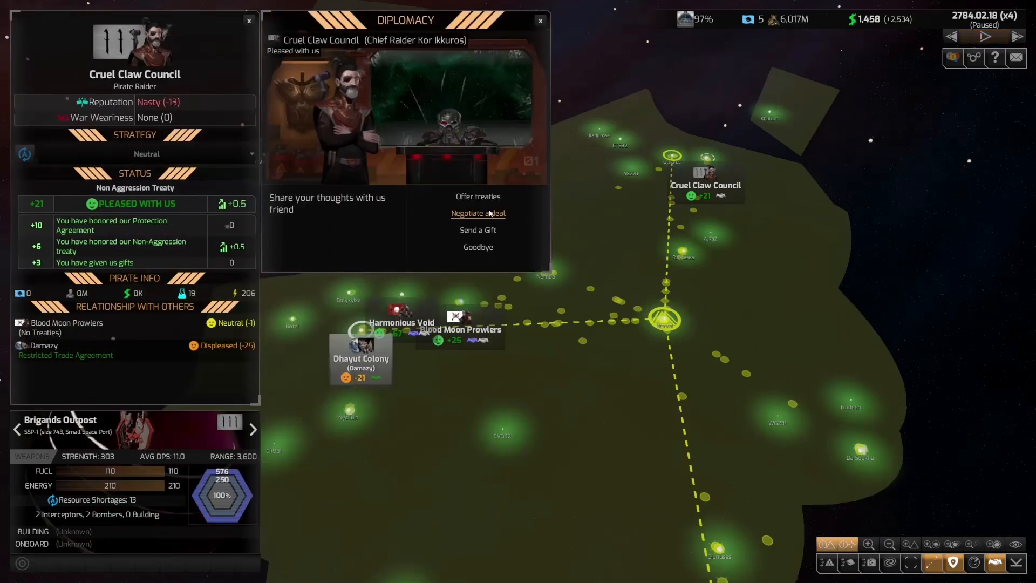
- Draft a deal with Cruel Claw Council requesting Star Fighters and scroll the offer lists
{"action": "left_click", "coordinate": [478, 213]}
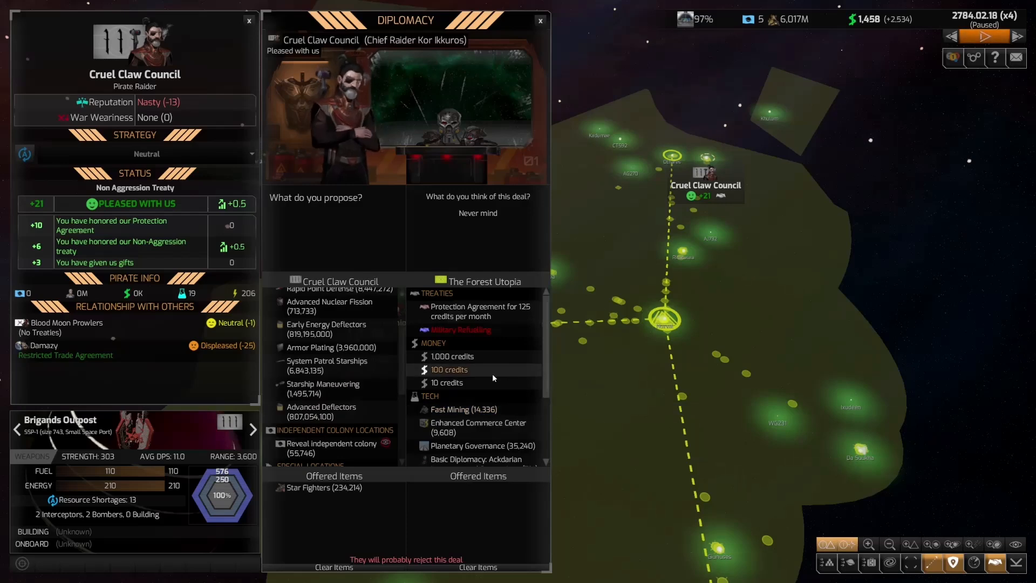
{"action": "scroll", "scroll_direction": "down", "scroll_amount": 3}
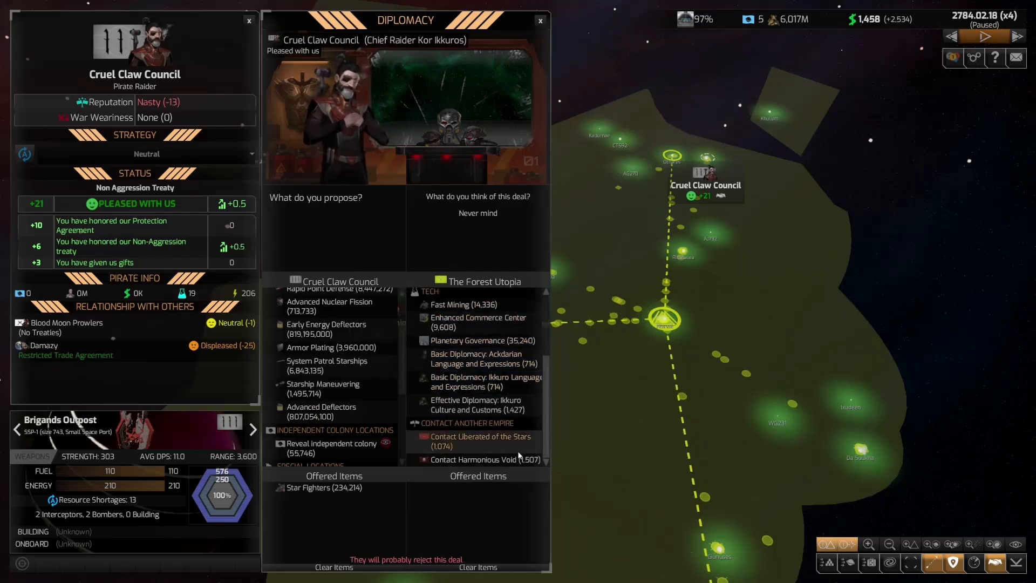
{"action": "mouse_move", "coordinate": [477, 341]}
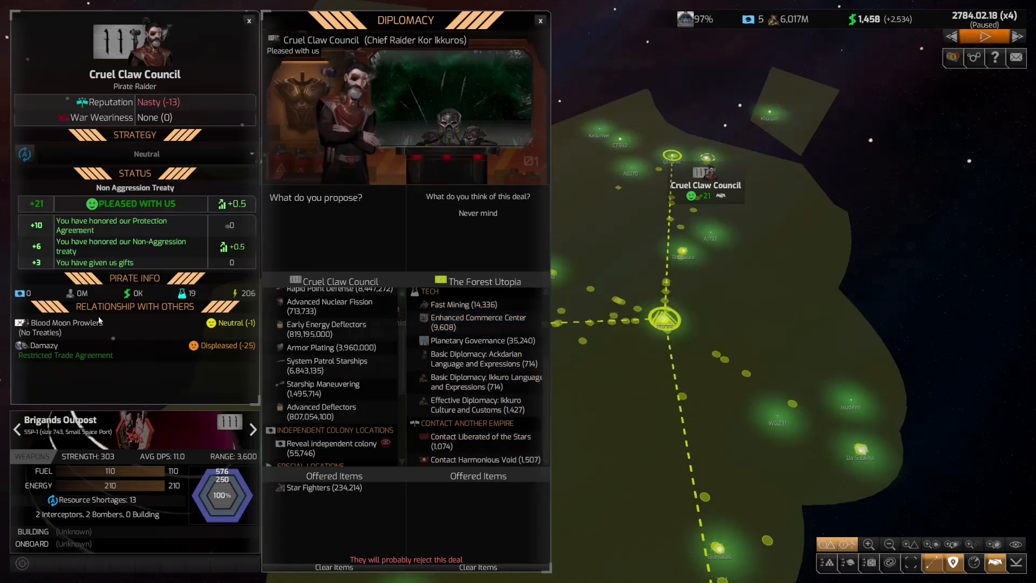
{"action": "mouse_move", "coordinate": [474, 404]}
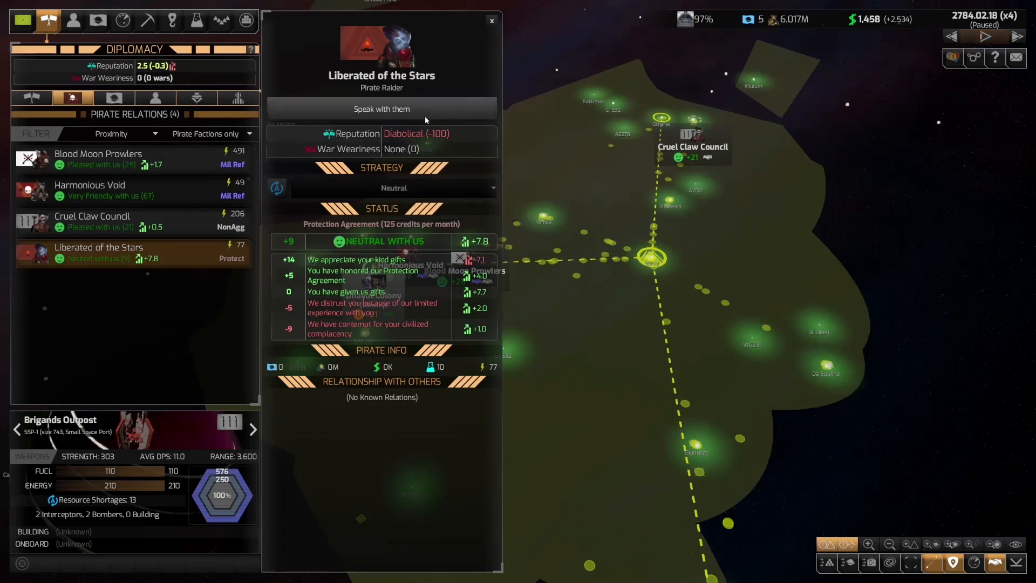
- Open a new deal with Liberated of the Stars and scroll through the offer lists
{"action": "left_click", "coordinate": [380, 109]}
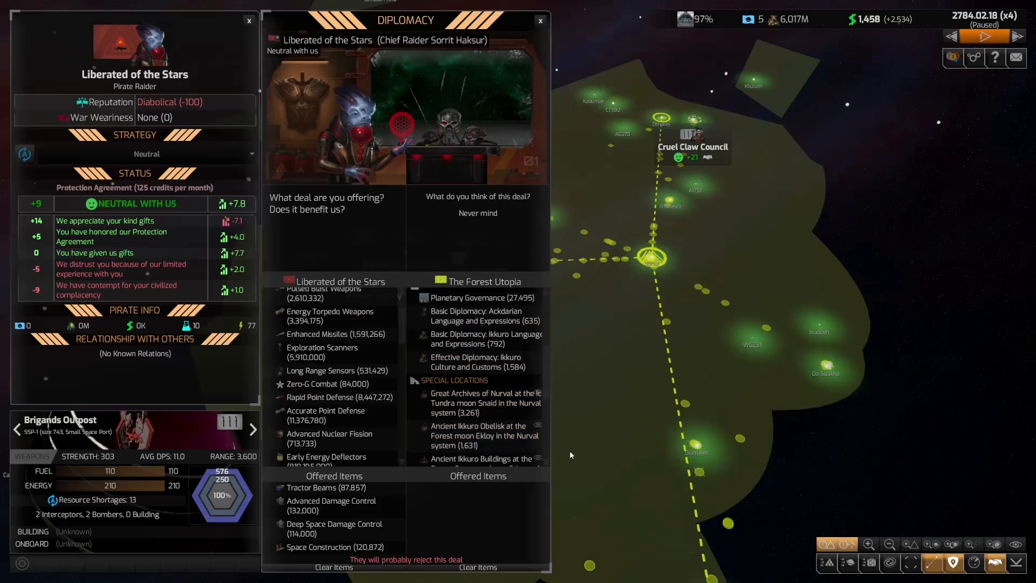
{"action": "scroll", "scroll_direction": "down", "scroll_amount": 3}
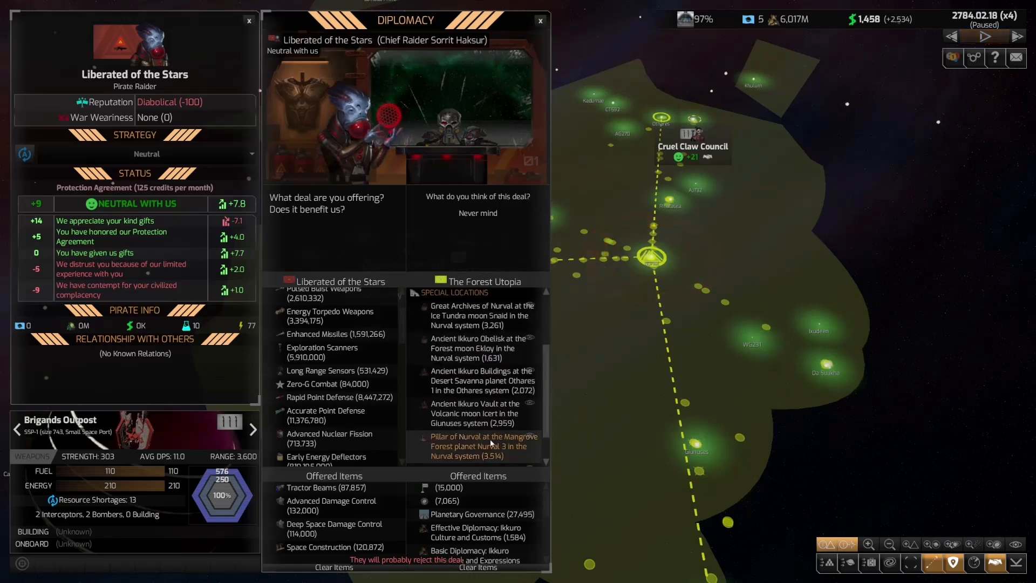
{"action": "scroll", "scroll_direction": "down", "scroll_amount": 3}
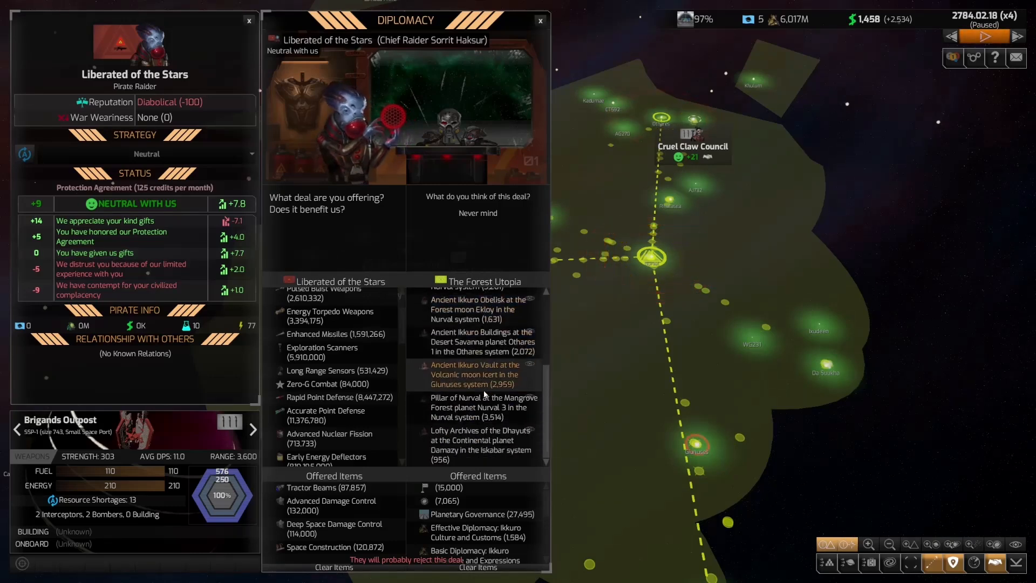
{"action": "mouse_move", "coordinate": [330, 546]}
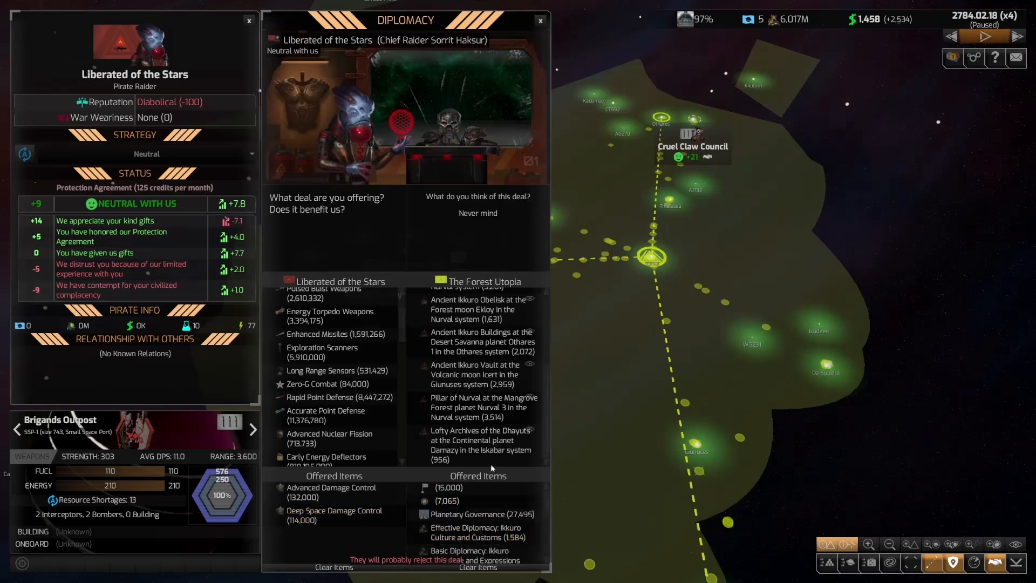
{"action": "scroll", "scroll_direction": "down", "scroll_amount": 3}
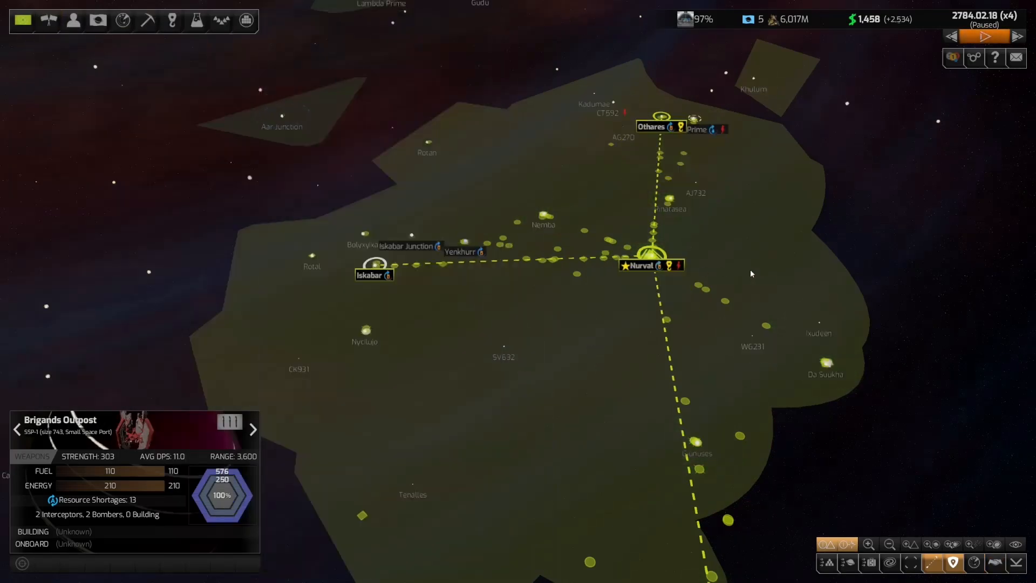
- Browse the research tree's tech categories and six queued projects, then exit to the galaxy map
{"action": "left_click", "coordinate": [695, 19]}
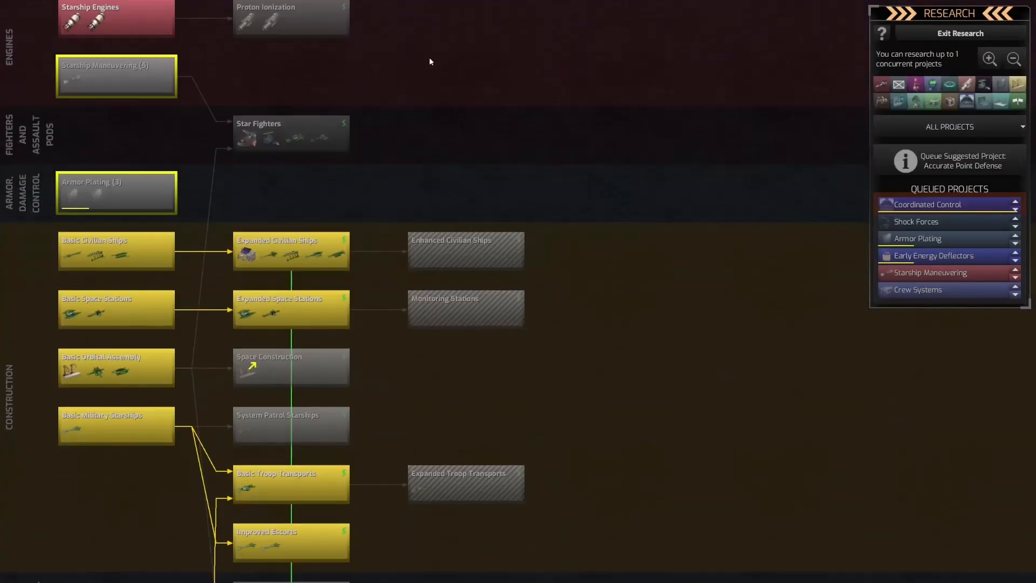
{"action": "scroll", "scroll_direction": "down", "scroll_amount": 3}
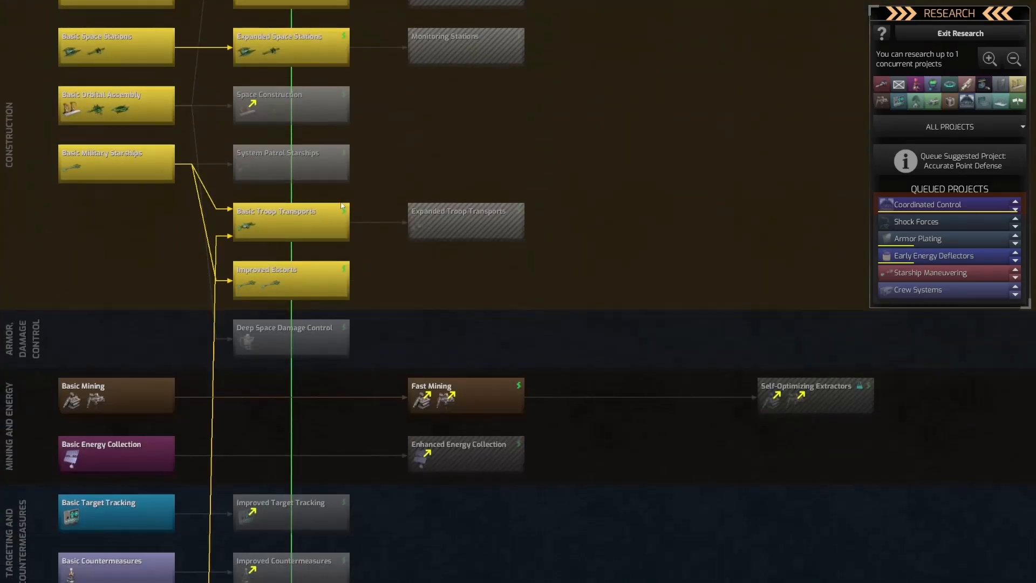
{"action": "scroll", "scroll_direction": "down", "scroll_amount": 3}
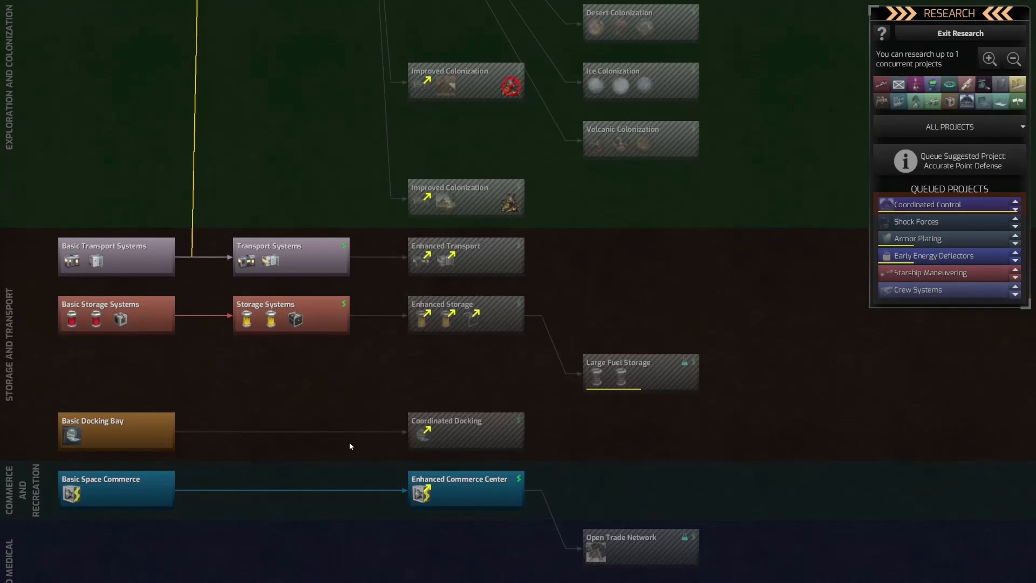
{"action": "scroll", "scroll_direction": "down", "scroll_amount": 3}
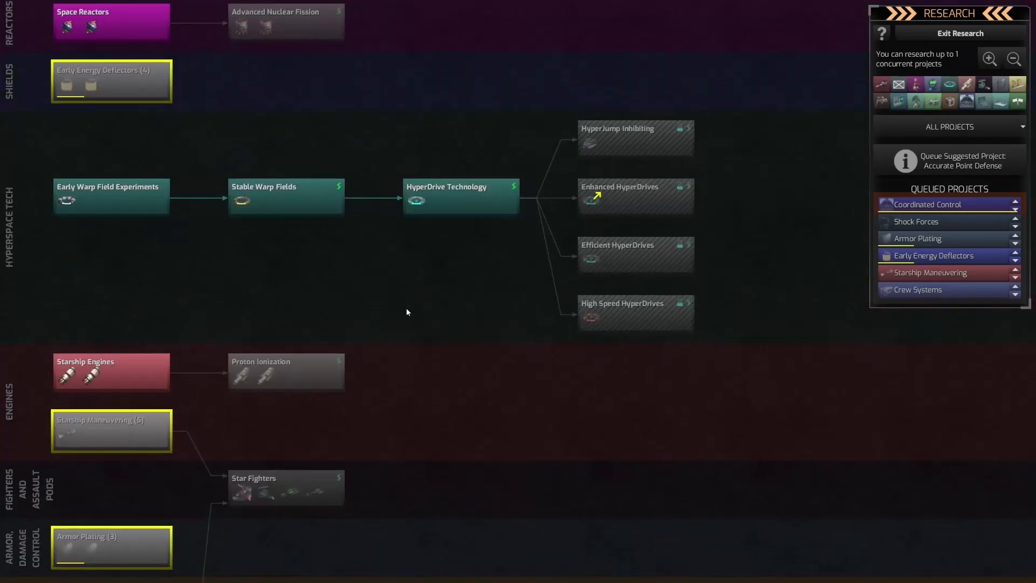
{"action": "scroll", "scroll_direction": "down", "scroll_amount": 3}
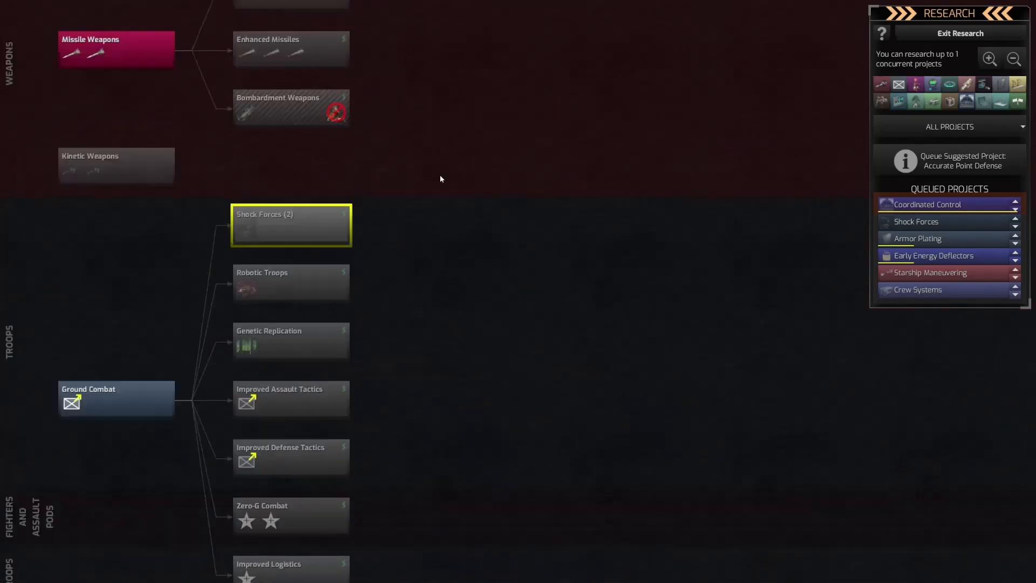
{"action": "left_click", "coordinate": [960, 32]}
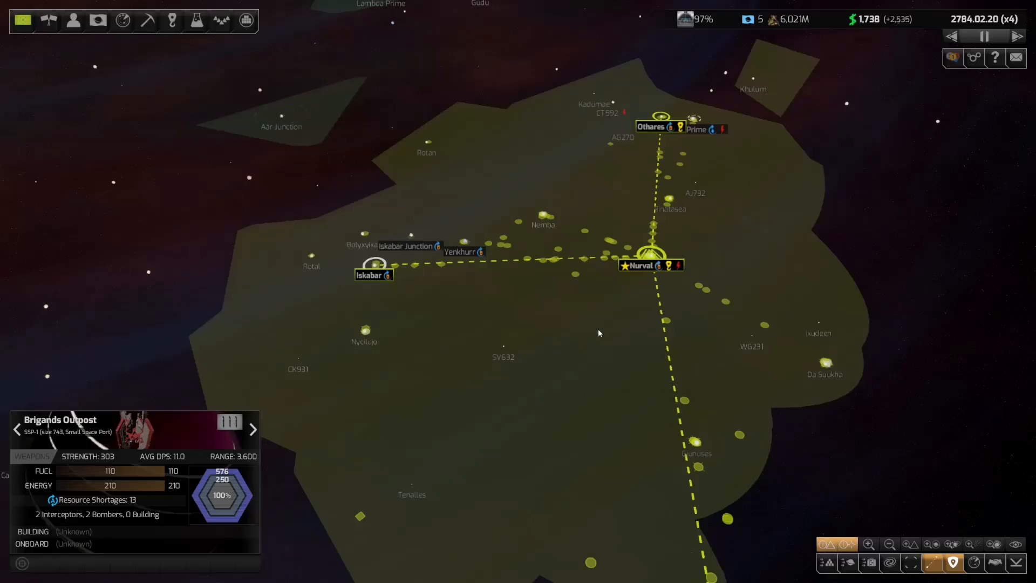
- Dismiss the pirate outpost details, resume time, and view the 100 new mining locations
{"action": "left_click", "coordinate": [984, 36]}
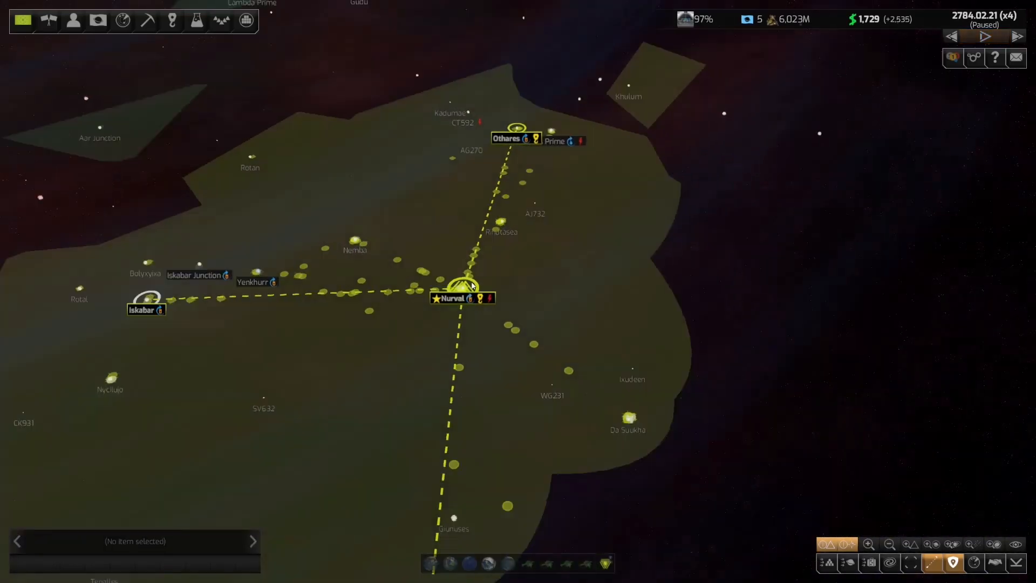
{"action": "left_click", "coordinate": [984, 36]}
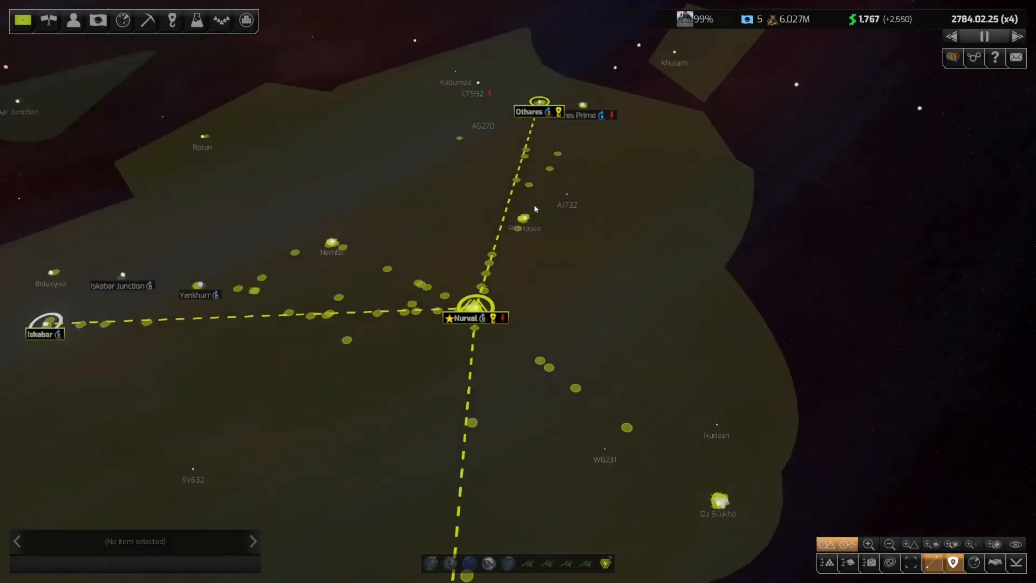
{"action": "left_click", "coordinate": [695, 18]}
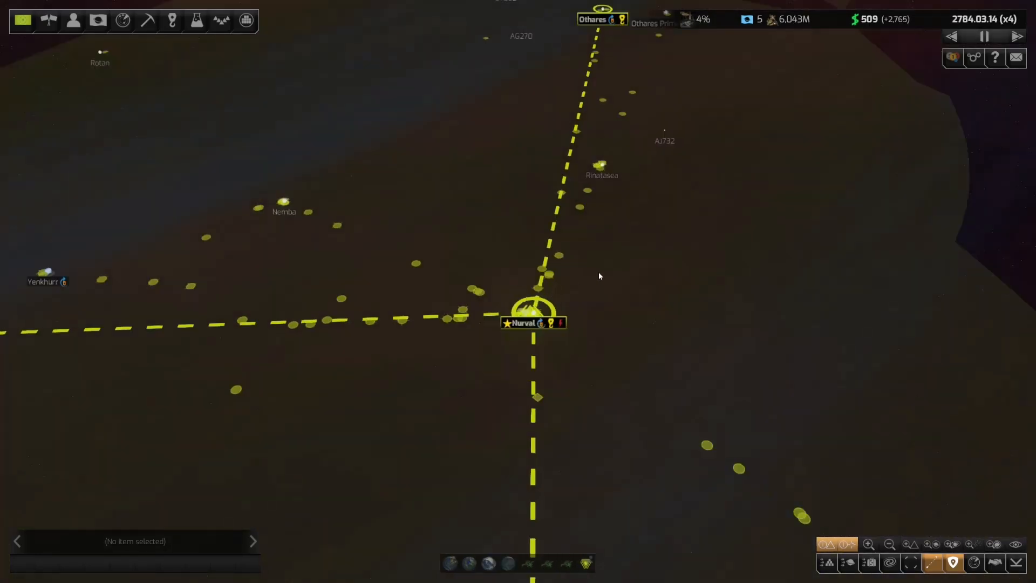
{"action": "left_click", "coordinate": [195, 20]}
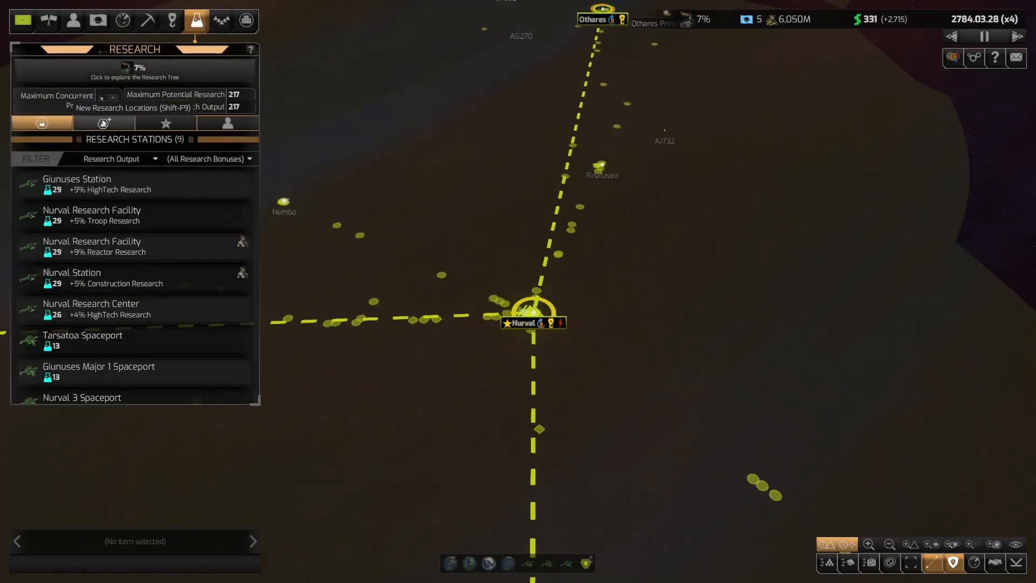
{"action": "left_click", "coordinate": [147, 20]}
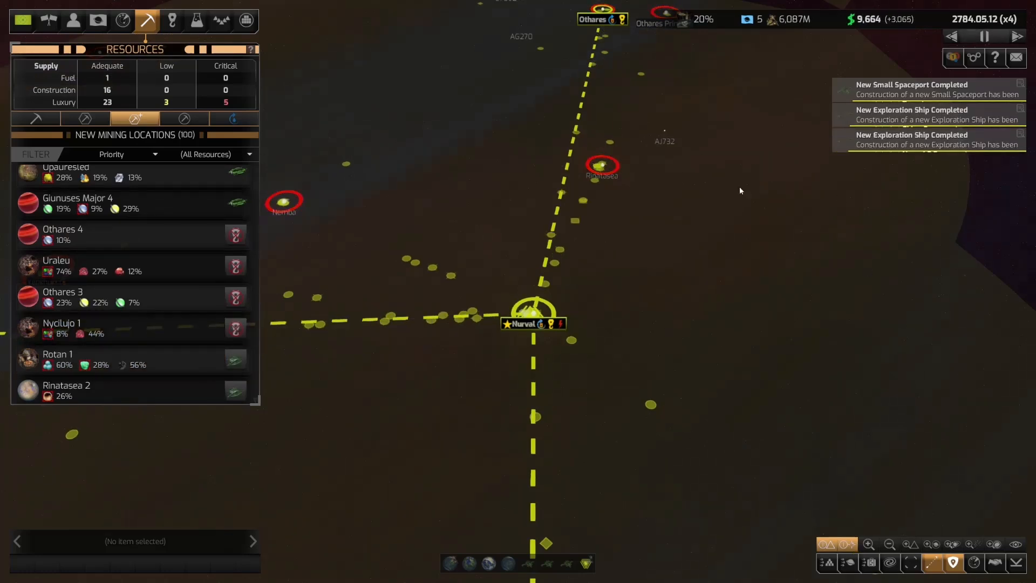
- Close the non-aggression treaty offer and list eight candidate colony worlds, led by Nurval 1
{"action": "left_click", "coordinate": [196, 20]}
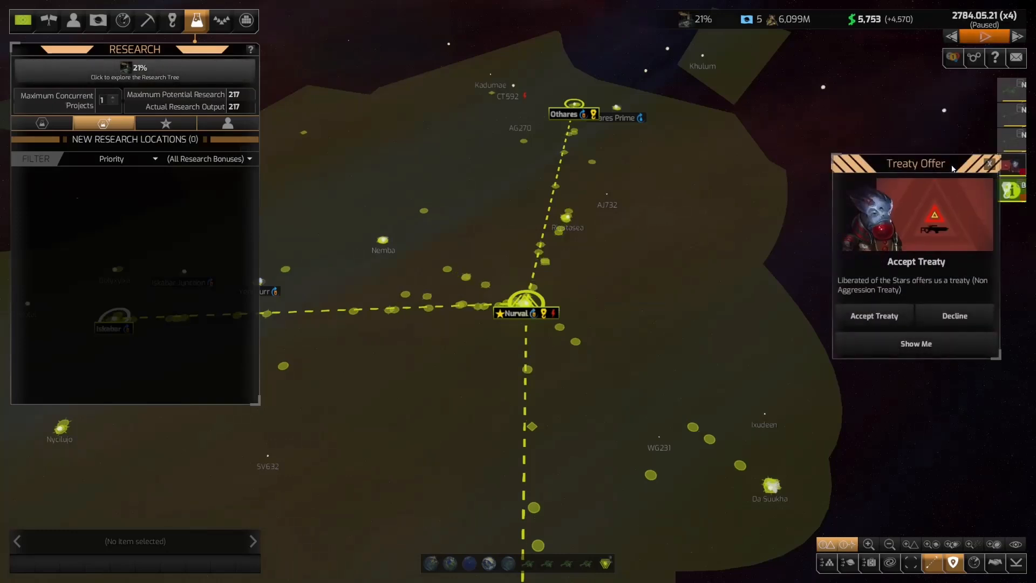
{"action": "left_click", "coordinate": [874, 316]}
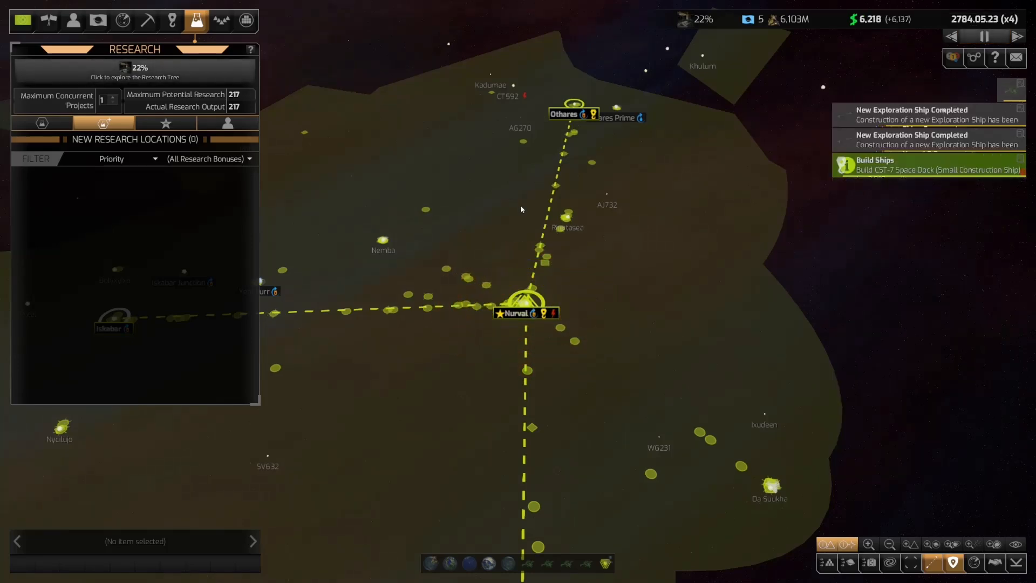
{"action": "left_click", "coordinate": [97, 20]}
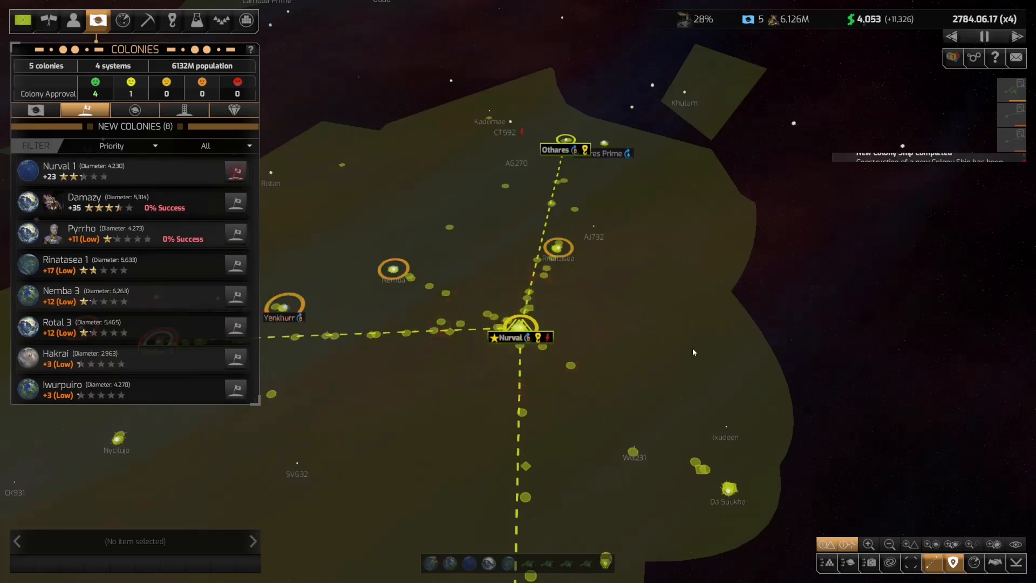
- Select colony ship Vain Trailblazer, then list the five colonies with population and income
{"action": "left_click", "coordinate": [133, 110]}
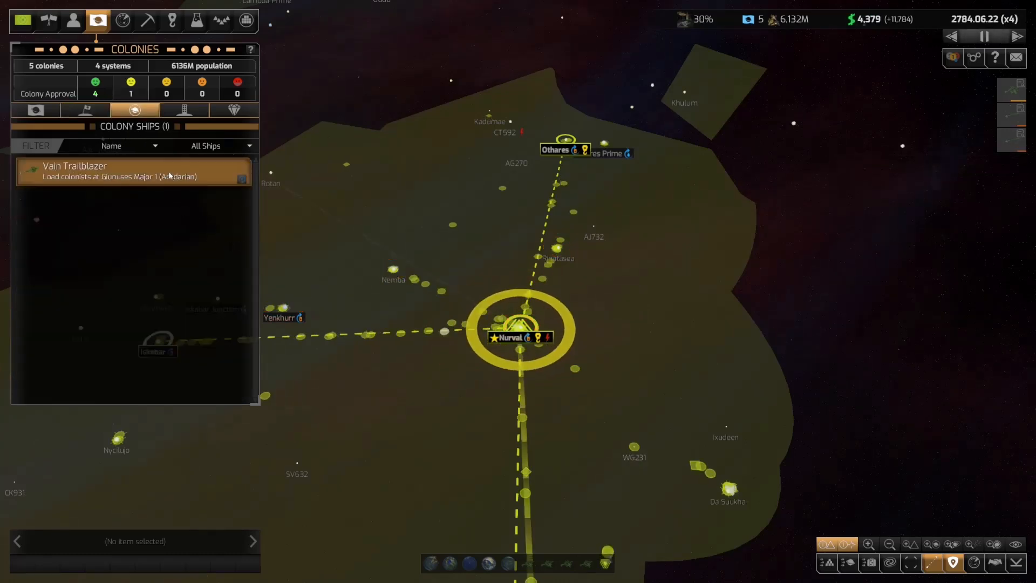
{"action": "left_click", "coordinate": [74, 170]}
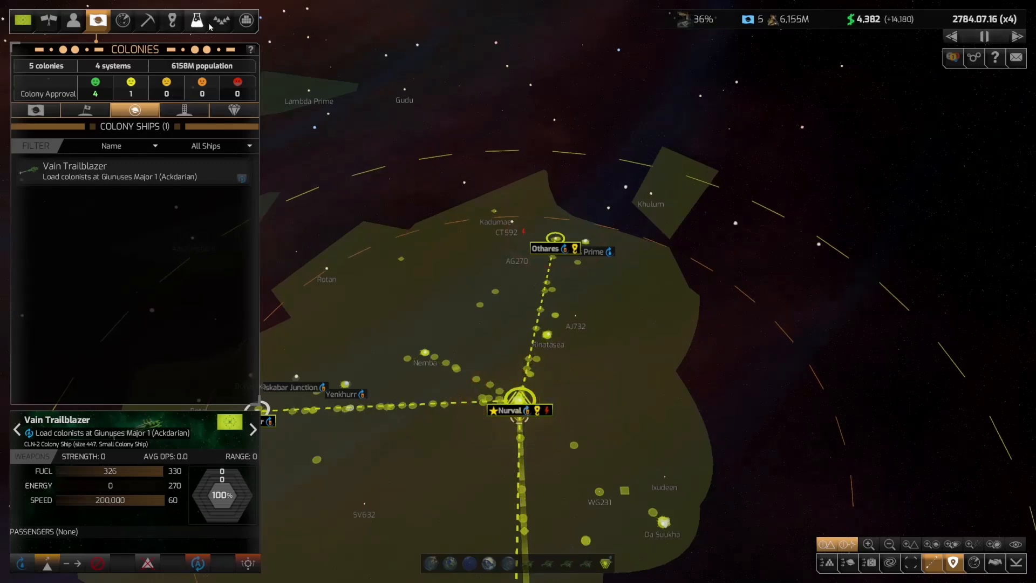
{"action": "left_click", "coordinate": [196, 21]}
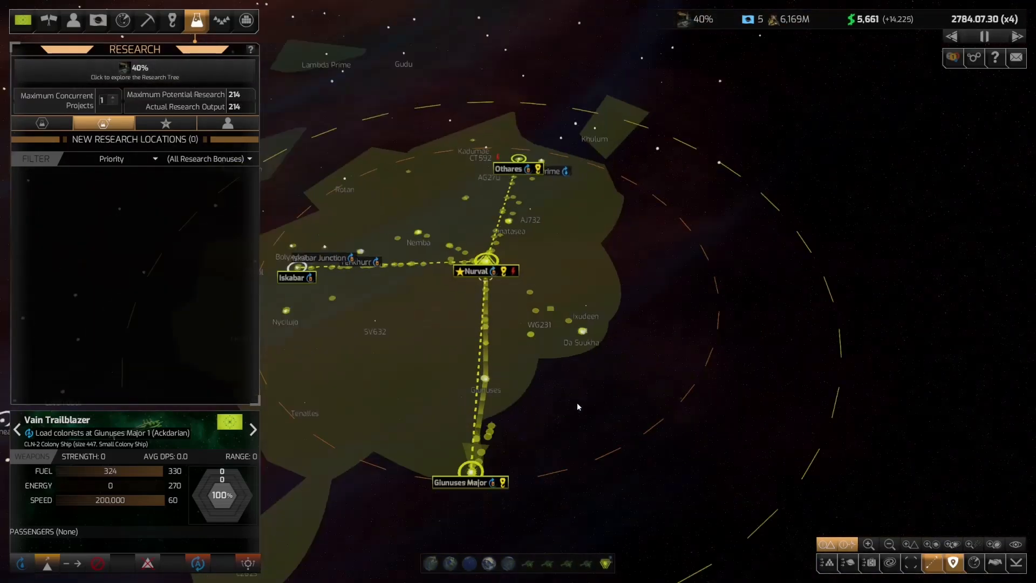
{"action": "left_click", "coordinate": [97, 21]}
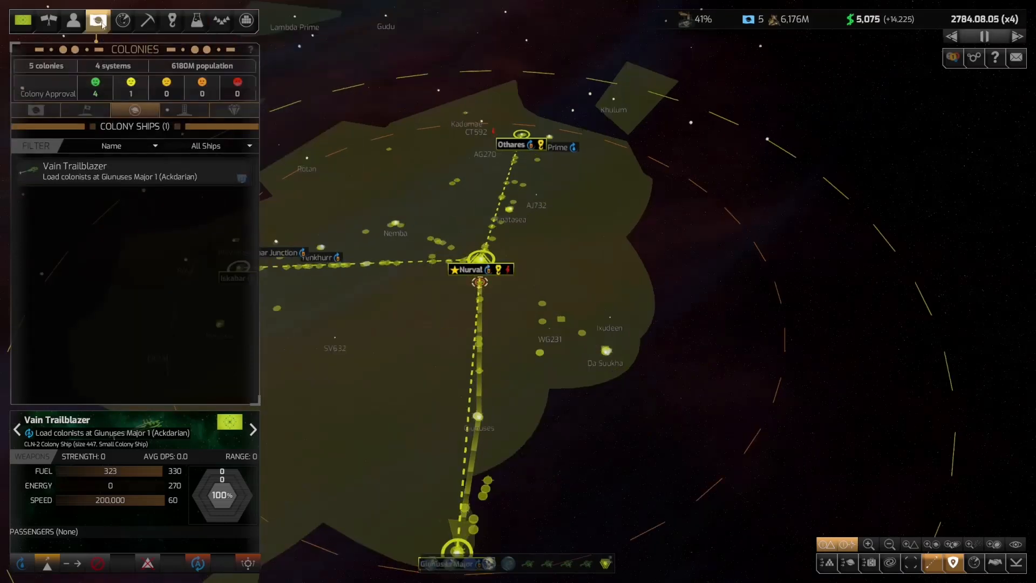
{"action": "left_click", "coordinate": [85, 110]}
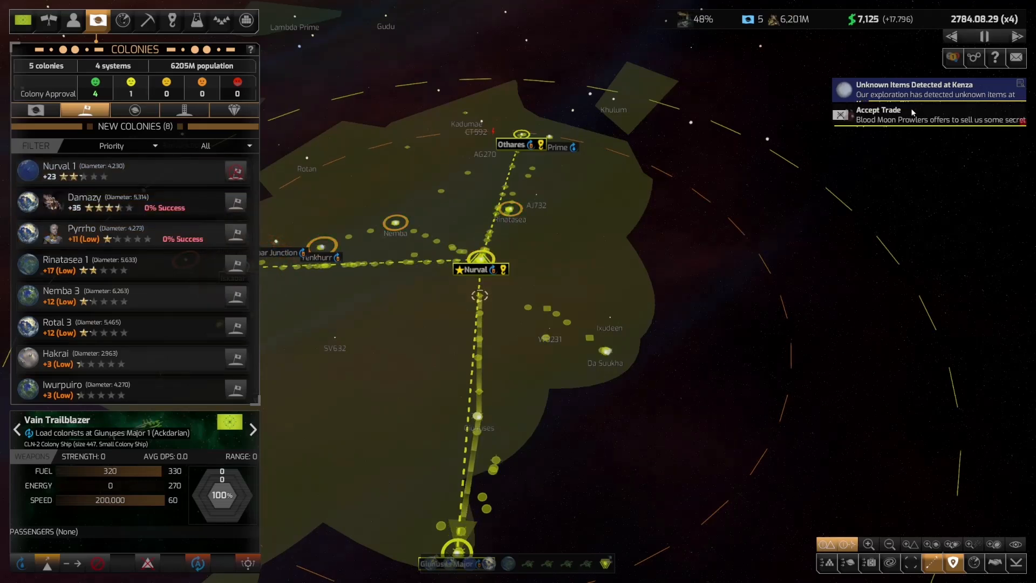
{"action": "left_click", "coordinate": [879, 114]}
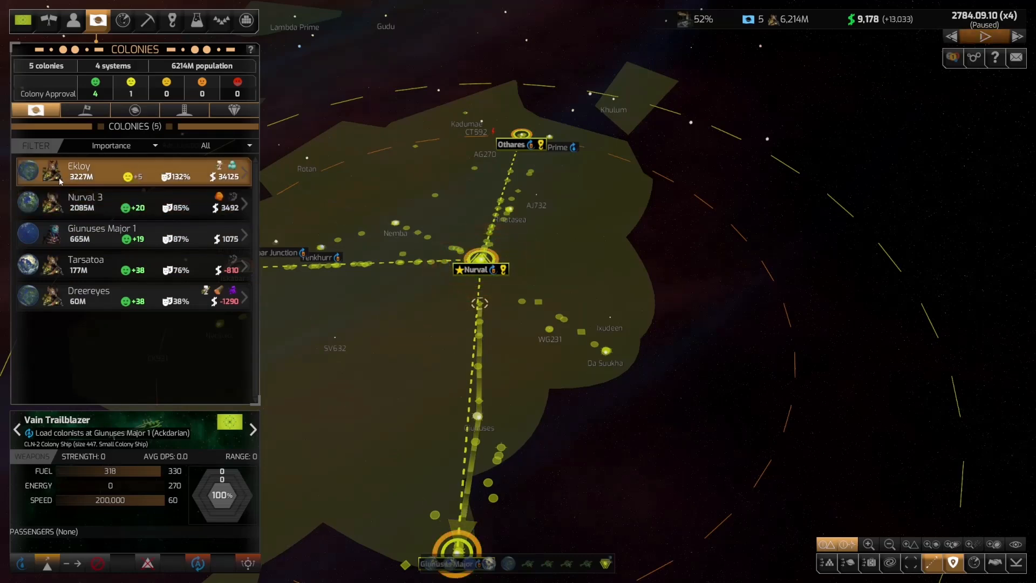
- Compare the Nurval 3, Dreereyes and Giunuses Major 1 colony details
{"action": "left_click", "coordinate": [85, 201]}
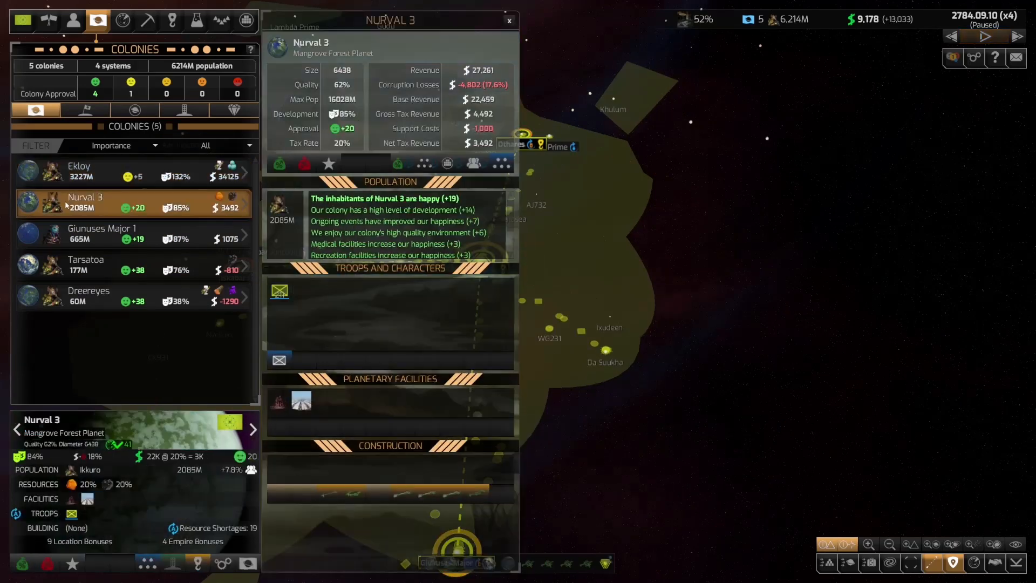
{"action": "left_click", "coordinate": [99, 265]}
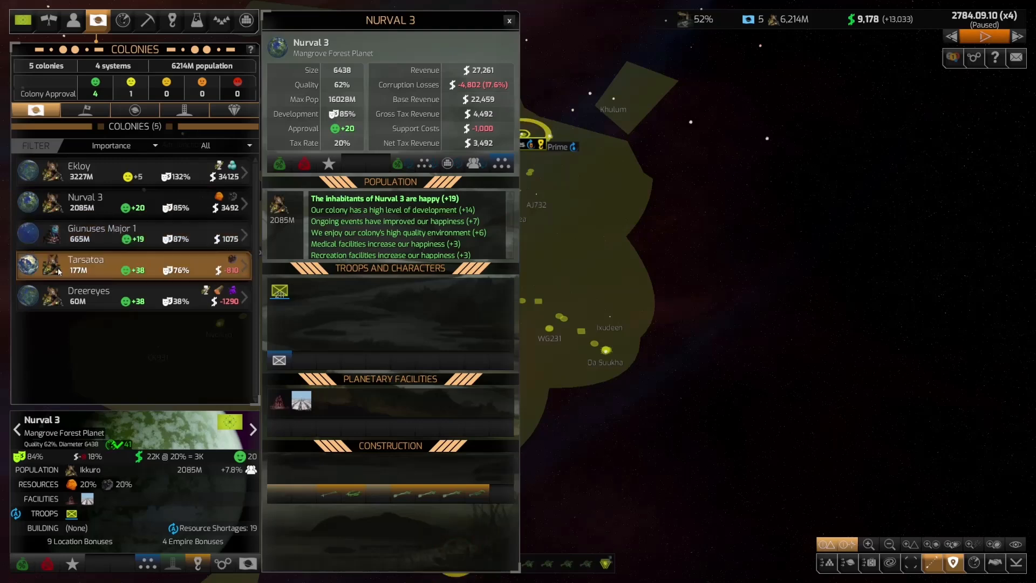
{"action": "left_click", "coordinate": [99, 297]}
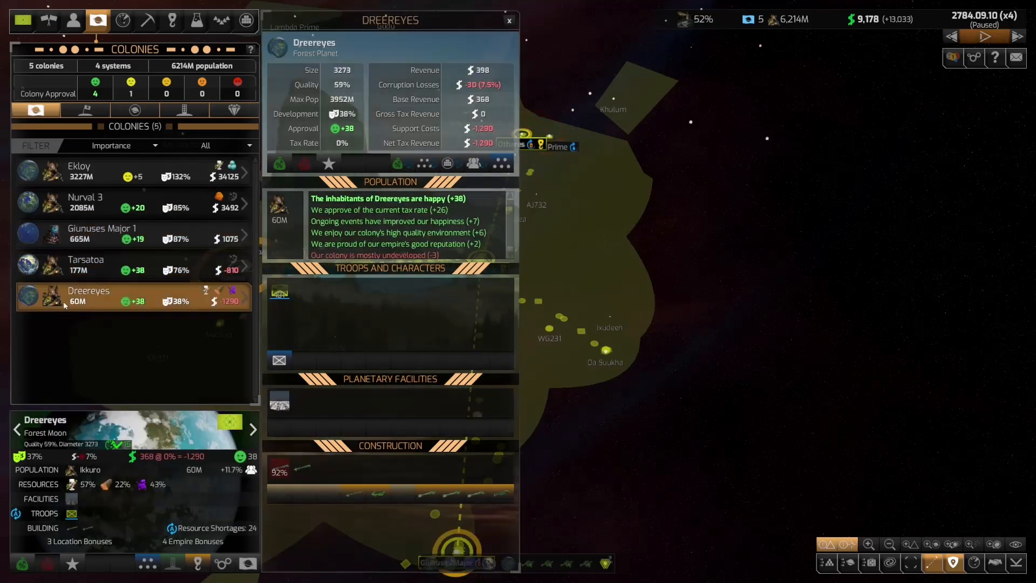
{"action": "left_click", "coordinate": [103, 233]}
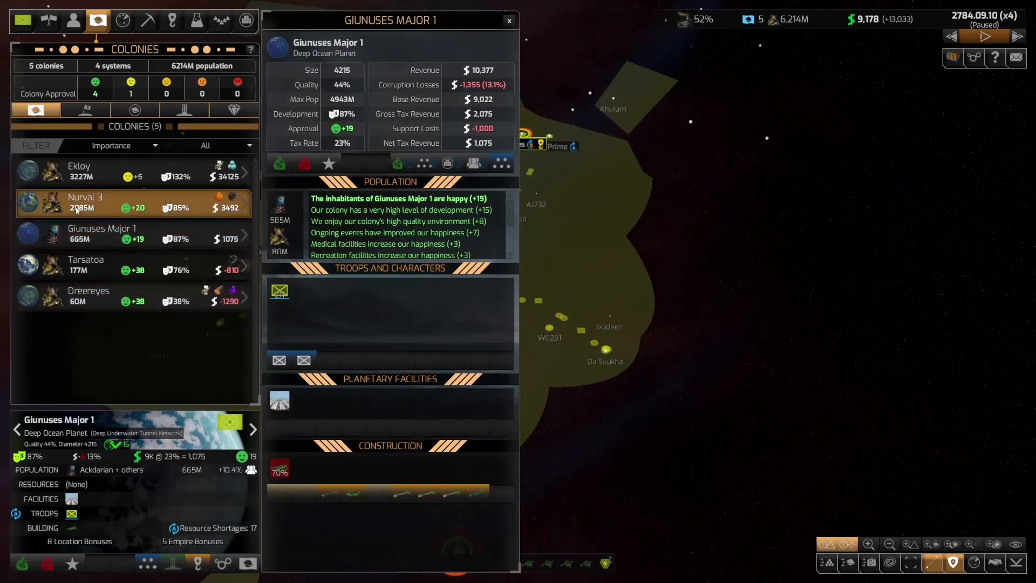
{"action": "left_click", "coordinate": [84, 201]}
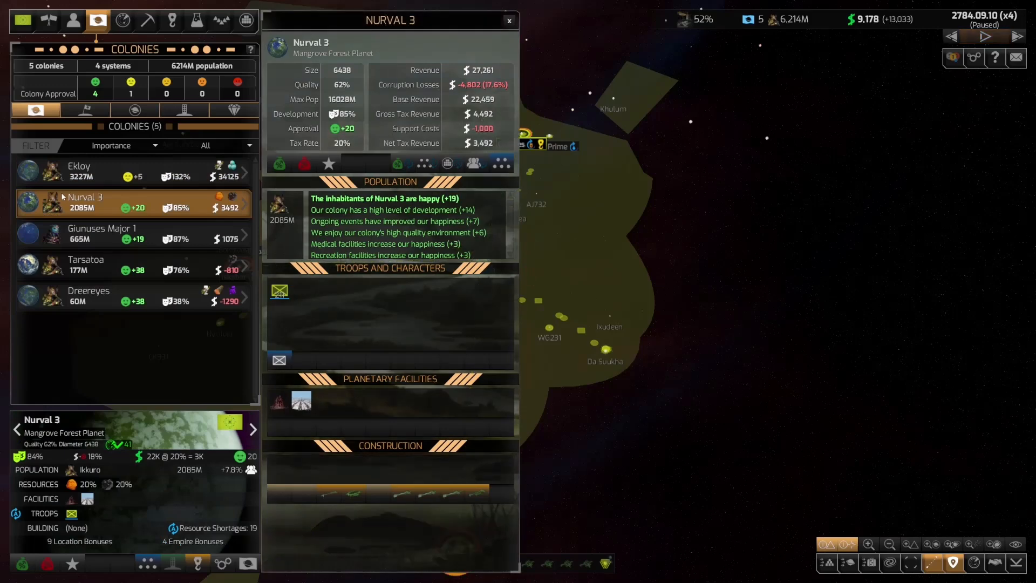
{"action": "left_click", "coordinate": [89, 296]}
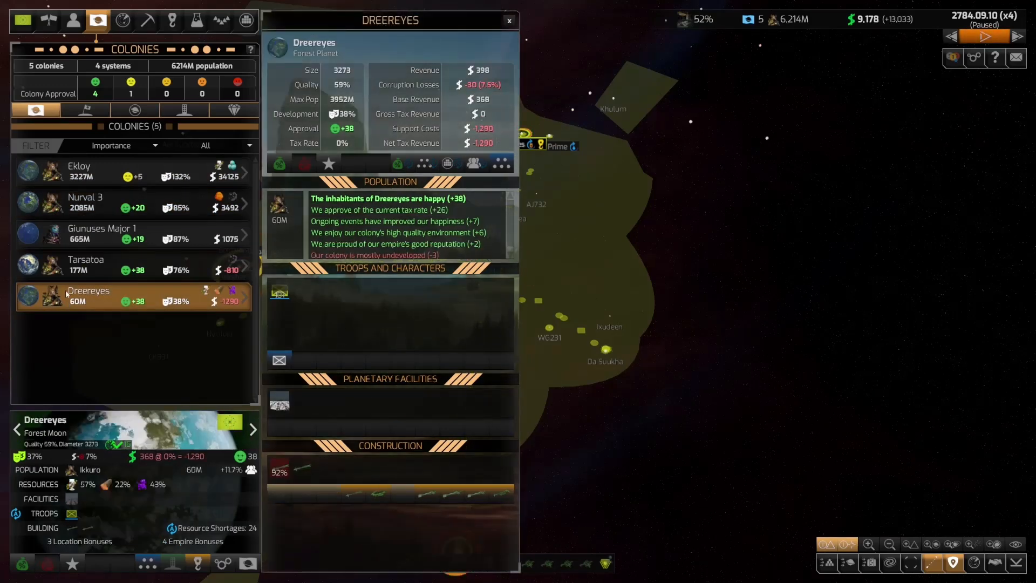
- Check Tarsatoa and Ekloy, return to Nurval 3's details, then bring up the research tree
{"action": "left_click", "coordinate": [85, 202]}
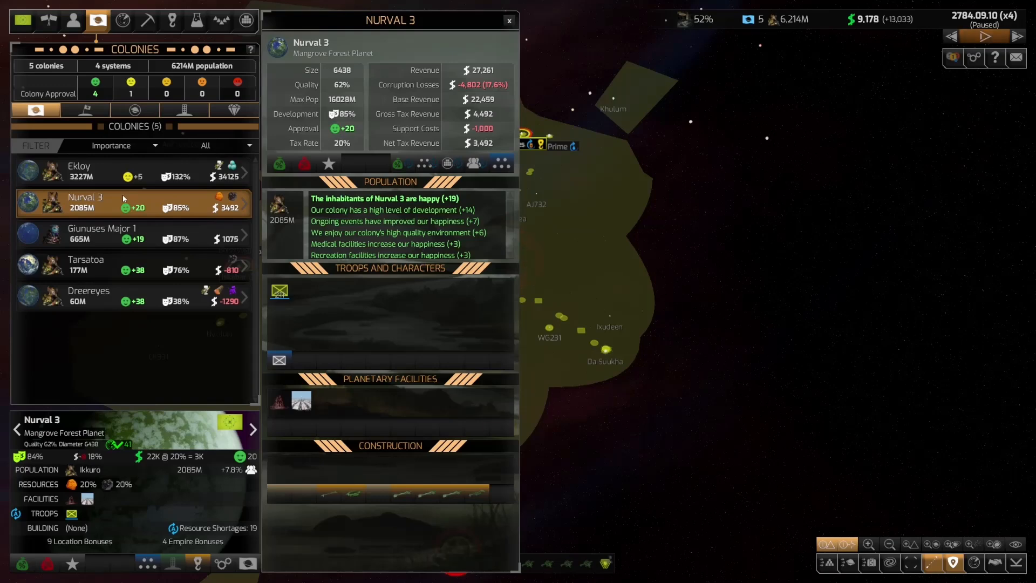
{"action": "left_click", "coordinate": [86, 264]}
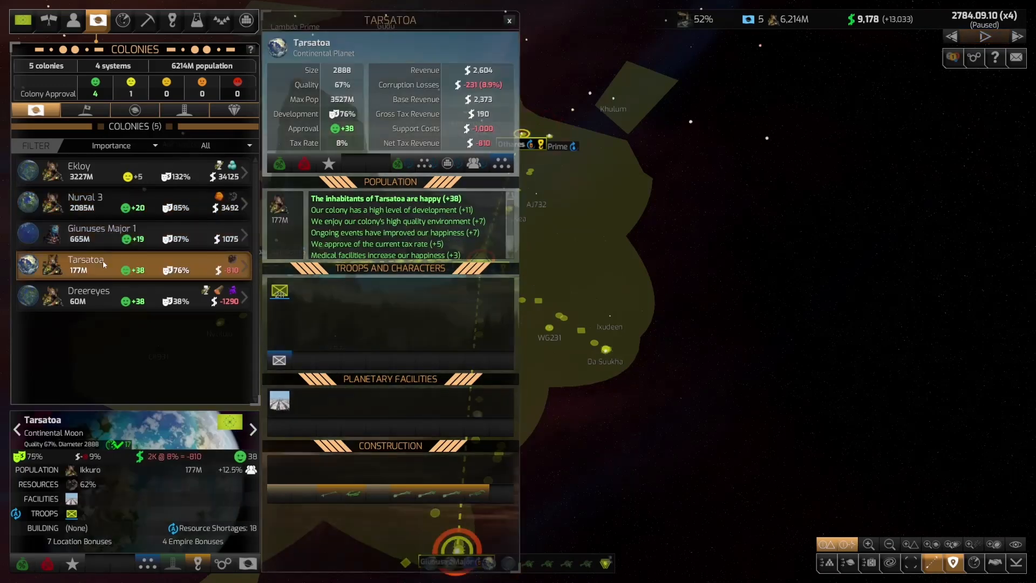
{"action": "left_click", "coordinate": [78, 170]}
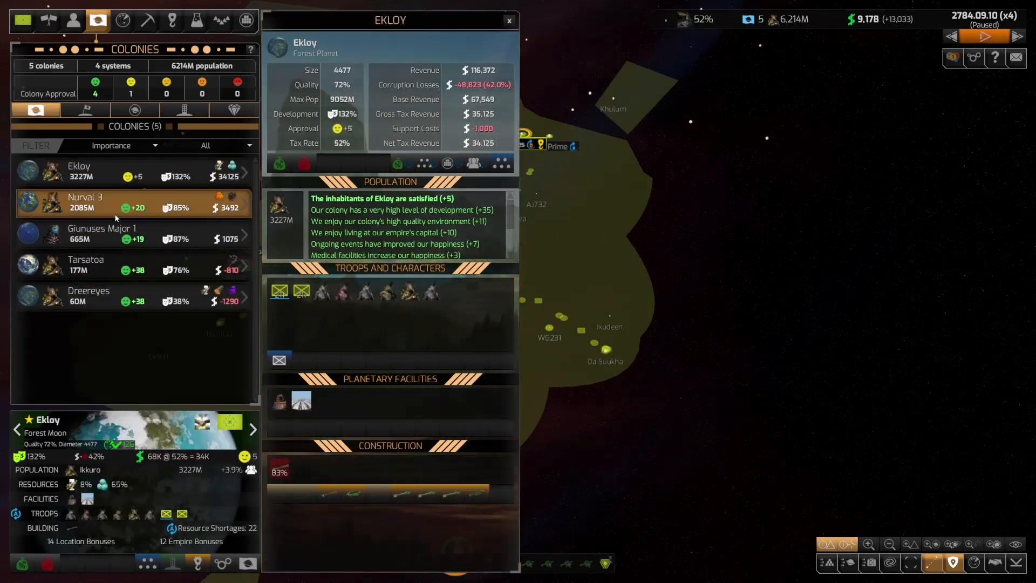
{"action": "left_click", "coordinate": [85, 202]}
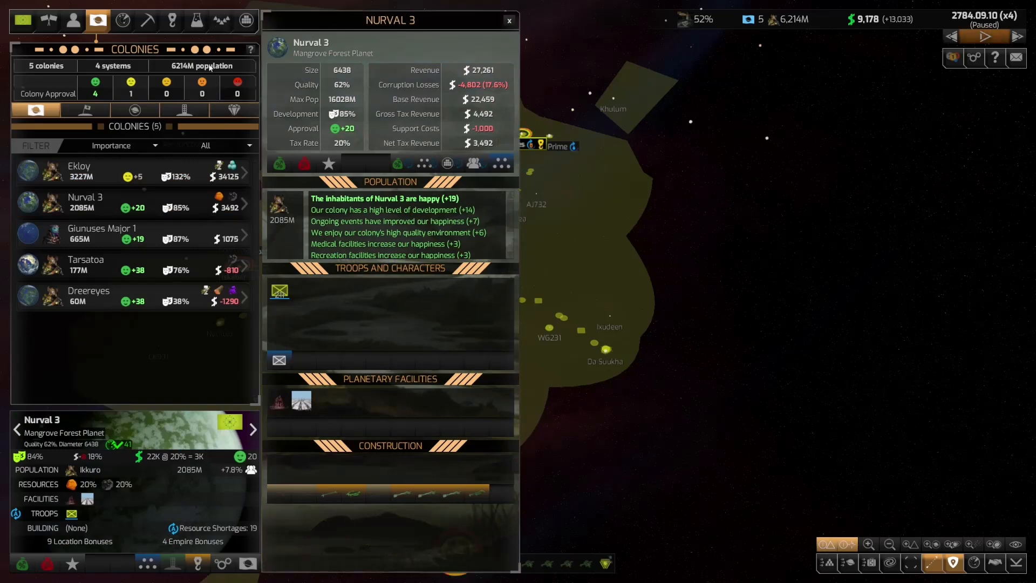
{"action": "left_click", "coordinate": [509, 20]}
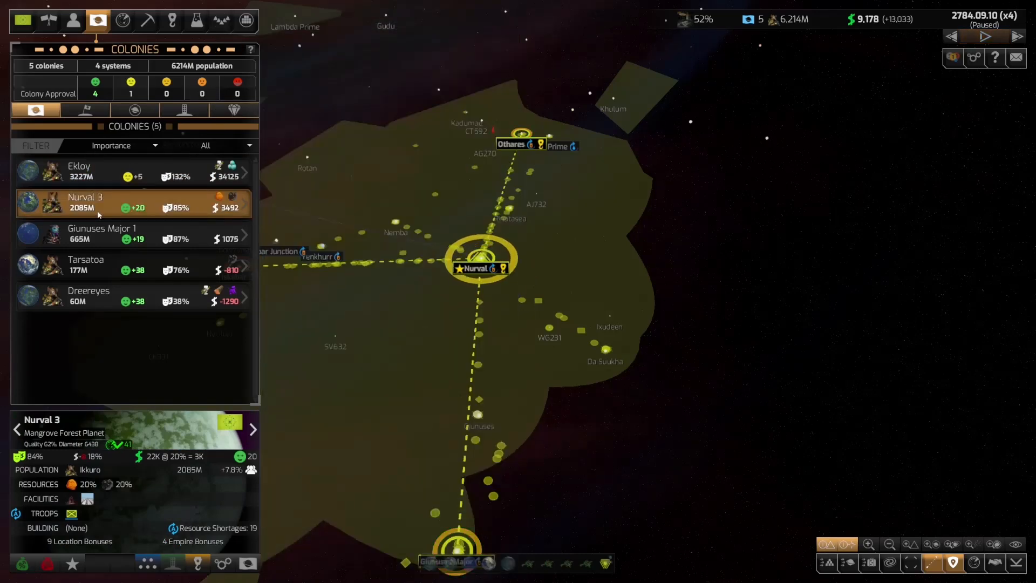
{"action": "left_click", "coordinate": [195, 20]}
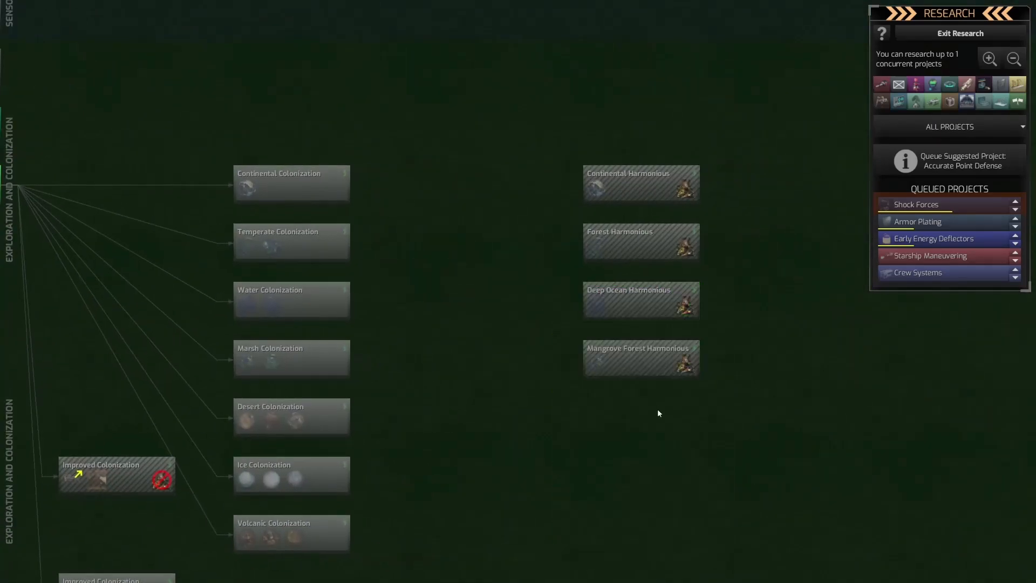
{"action": "mouse_move", "coordinate": [291, 358]}
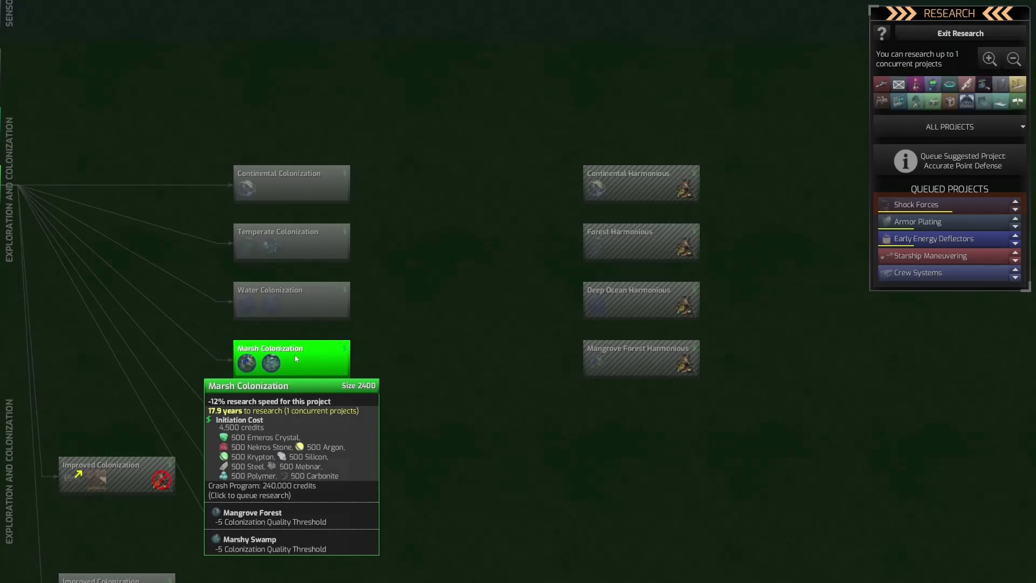
{"action": "mouse_move", "coordinate": [316, 364]}
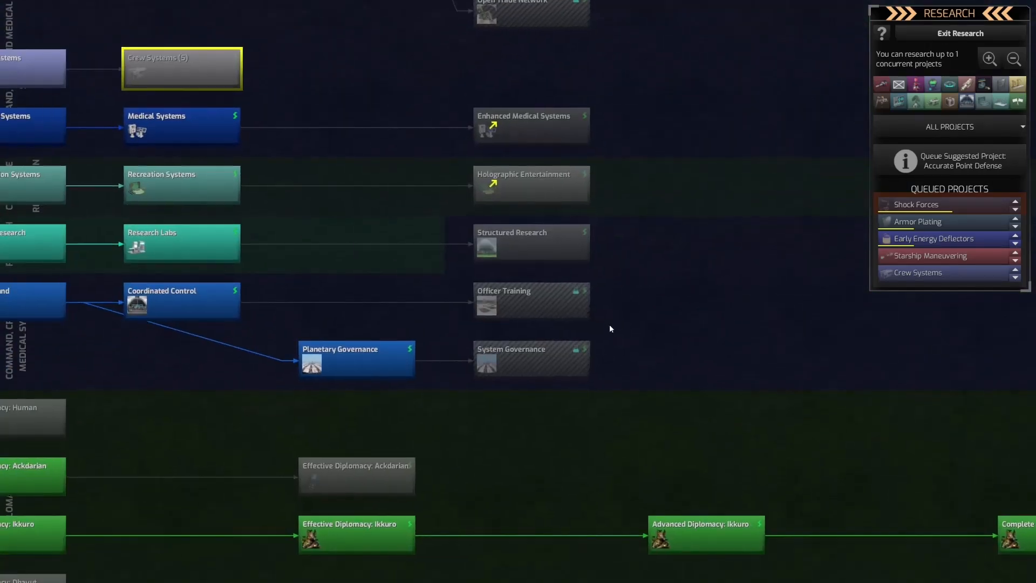
{"action": "mouse_move", "coordinate": [530, 300]}
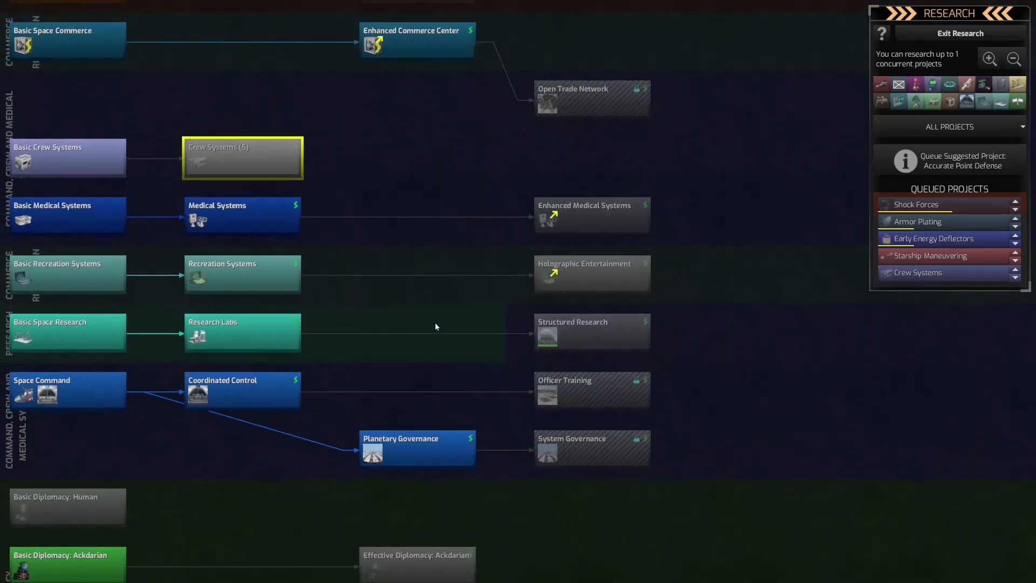
{"action": "mouse_move", "coordinate": [588, 333]}
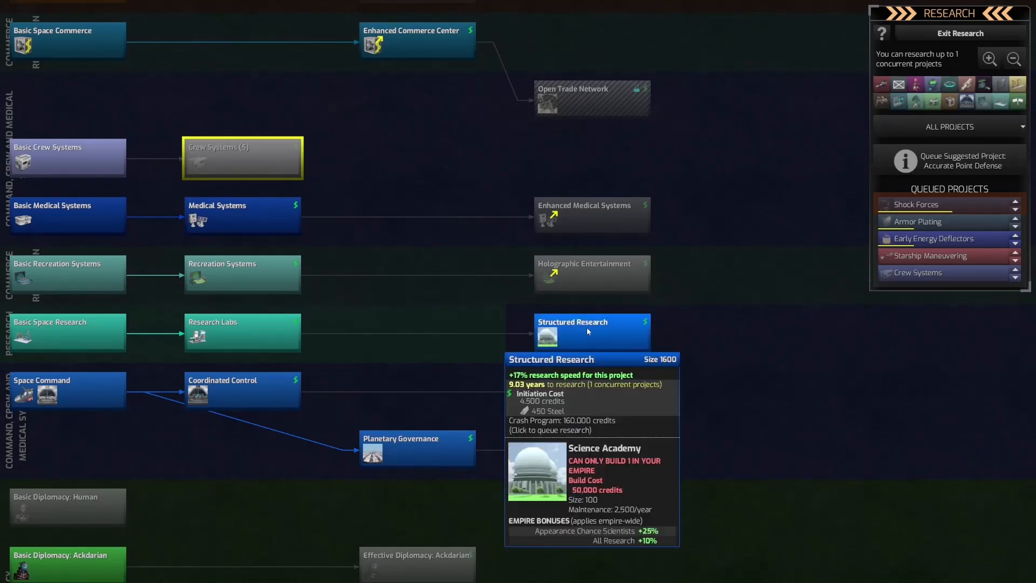
- Queue Structured Research as the sixth project, paying 4,500 credits and 450 Steel
{"action": "left_click", "coordinate": [592, 330]}
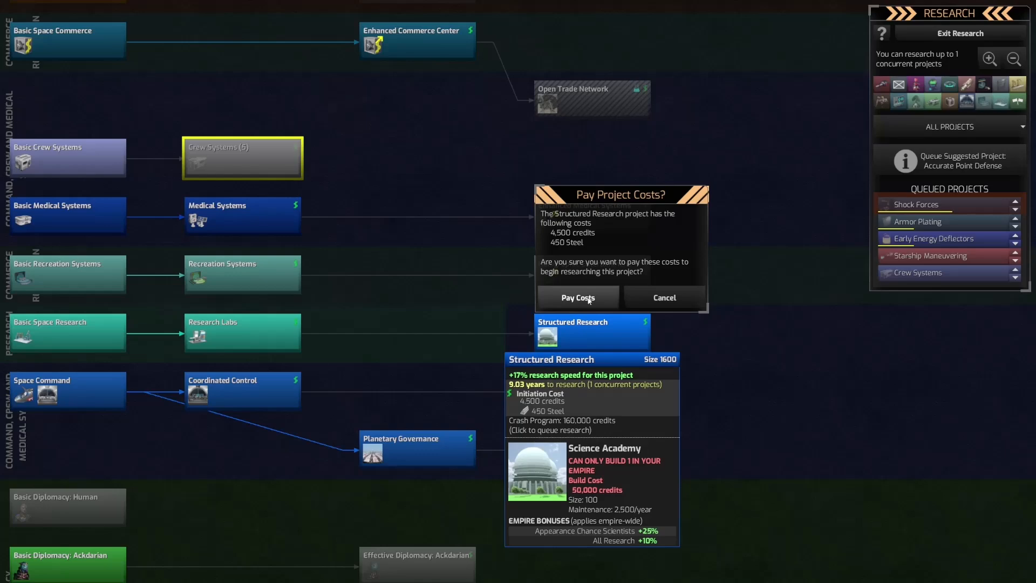
{"action": "left_click", "coordinate": [577, 298]}
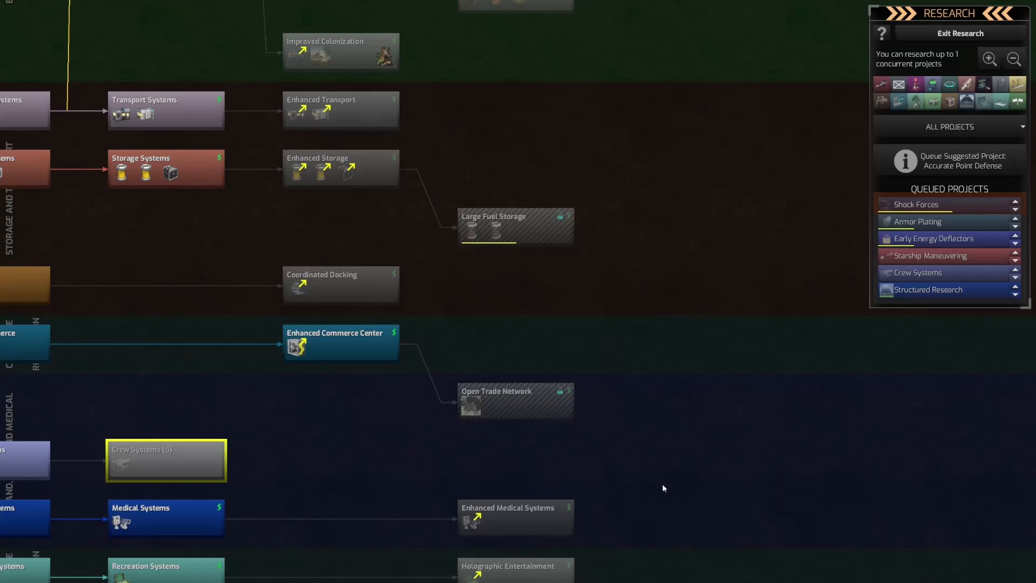
- Exit research and open the Victory Conditions Progress report, led by The Forest Utopia
{"action": "scroll", "scroll_direction": "down", "scroll_amount": 3}
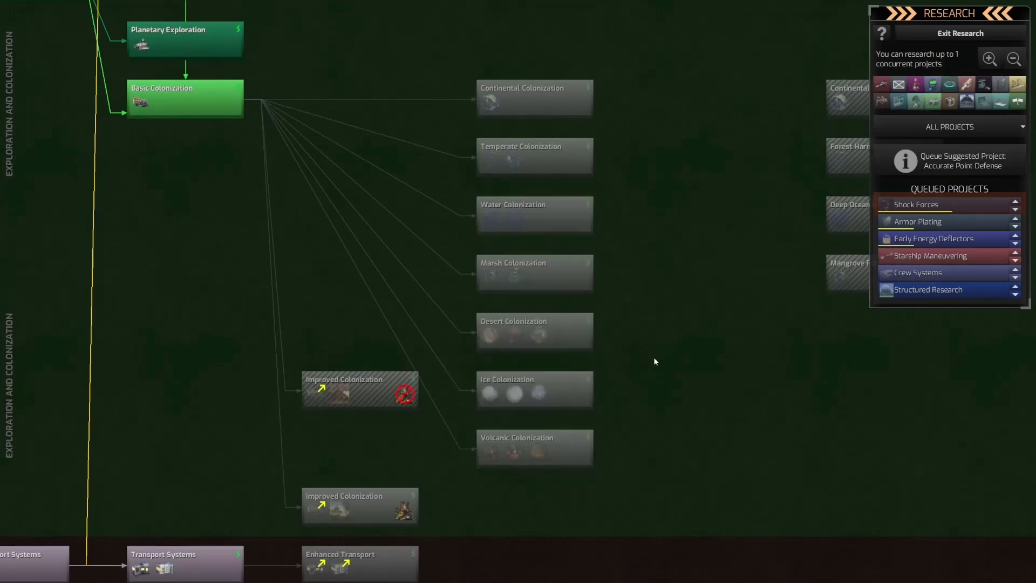
{"action": "left_click", "coordinate": [960, 33]}
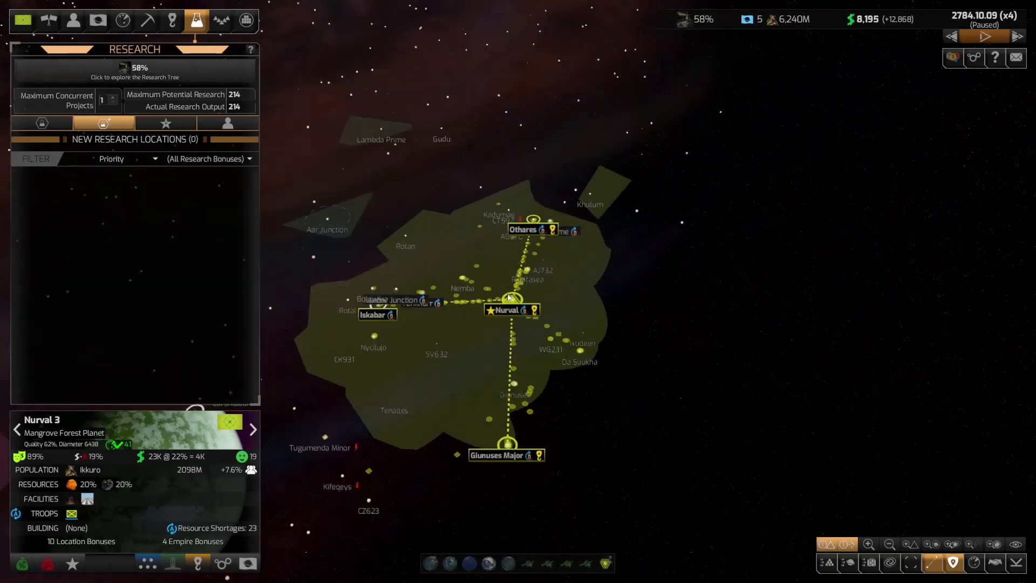
{"action": "left_click", "coordinate": [97, 21]}
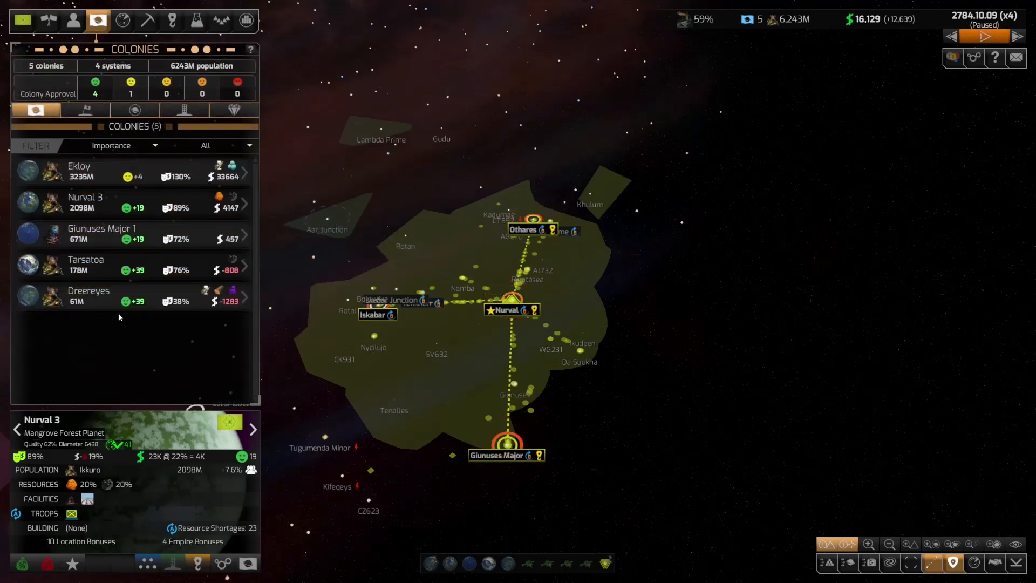
{"action": "left_click", "coordinate": [85, 109]}
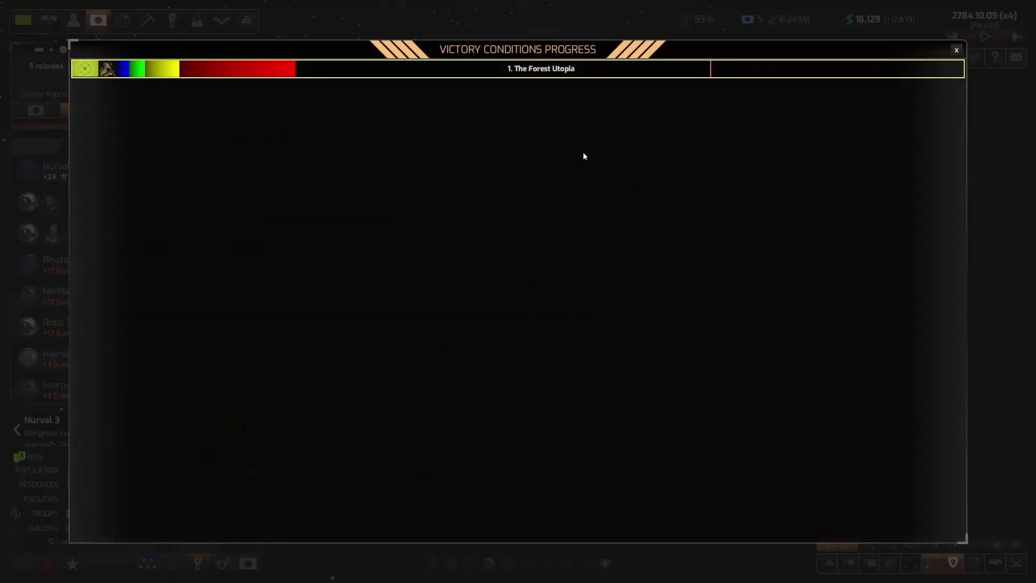
- Expand The Forest Utopia victory breakdown, review its 21% progress, then close the overview
{"action": "left_click", "coordinate": [542, 68]}
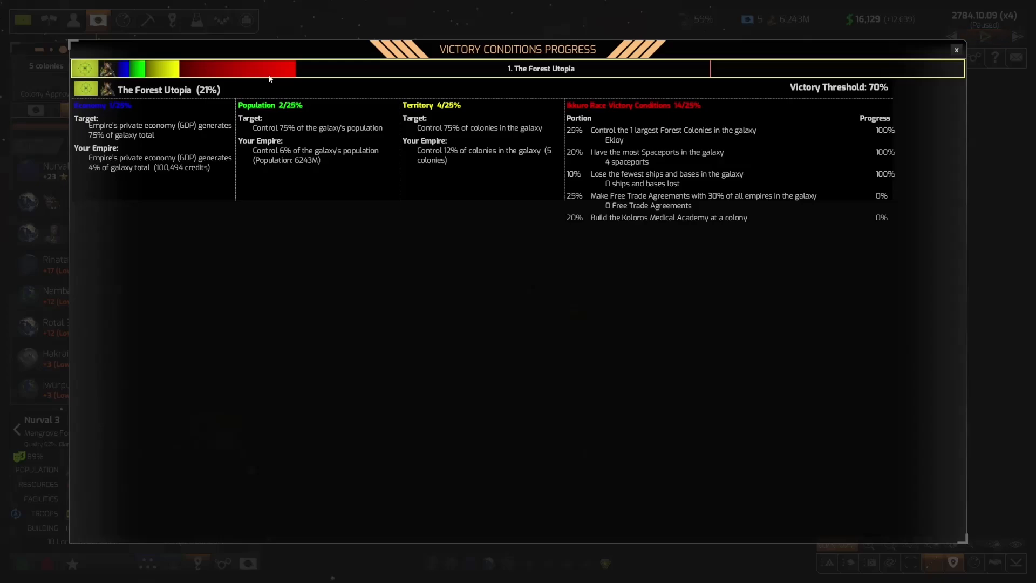
{"action": "left_click", "coordinate": [956, 50]}
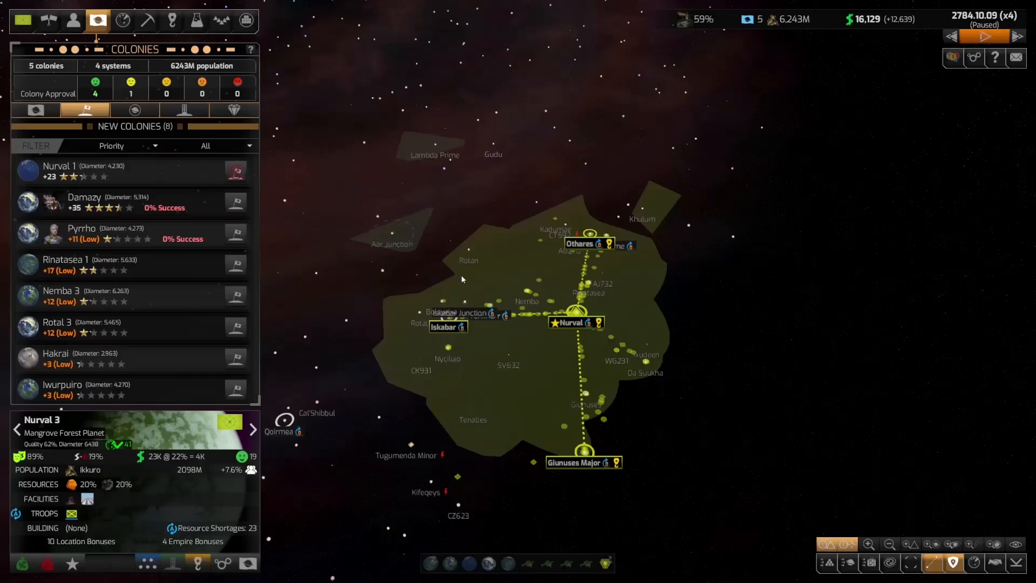
- Return to the empire's own colonies and review the Nurval 3 and Ekloy colony reports
{"action": "left_click", "coordinate": [36, 109]}
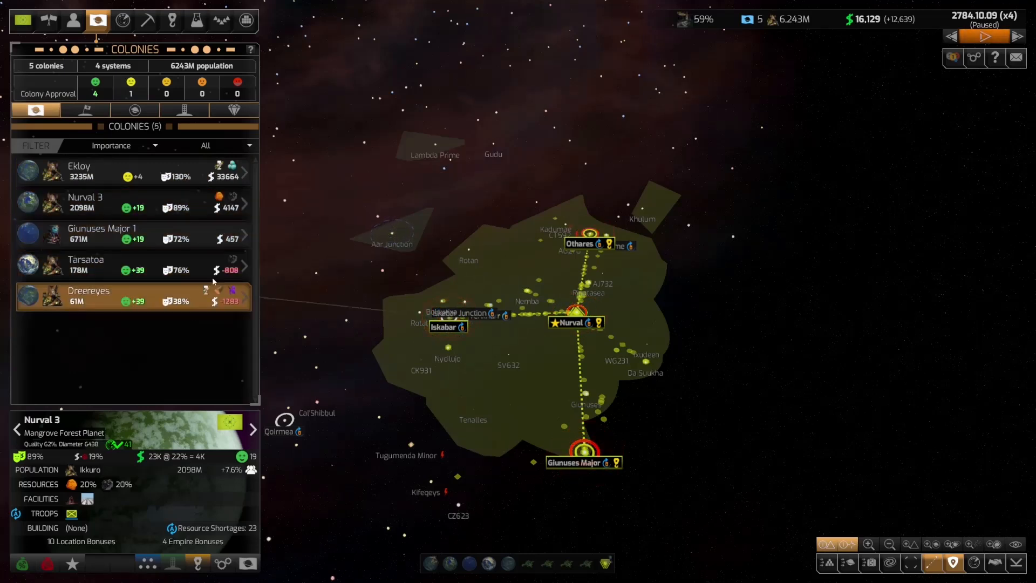
{"action": "left_click", "coordinate": [86, 204]}
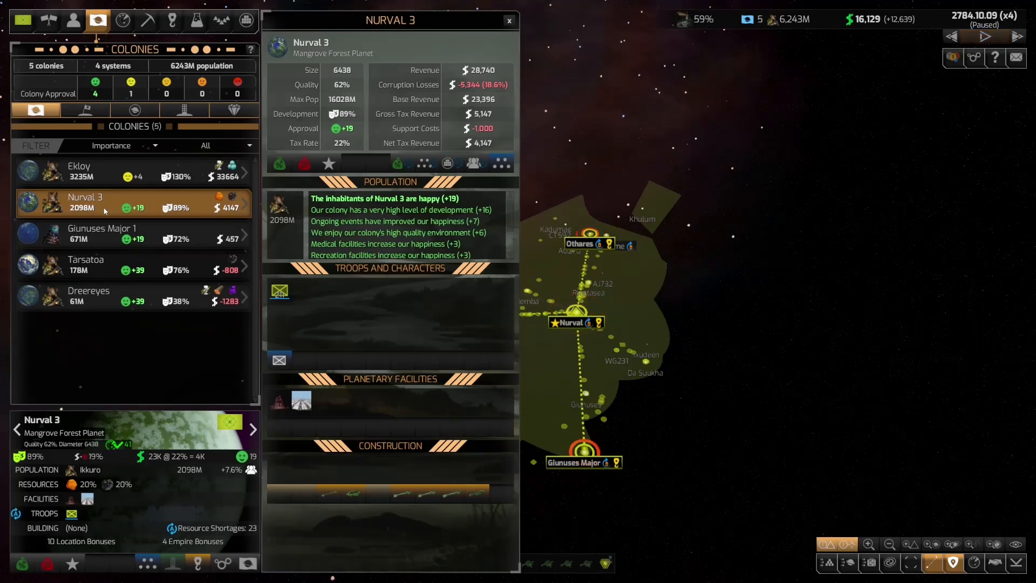
{"action": "left_click", "coordinate": [986, 36]}
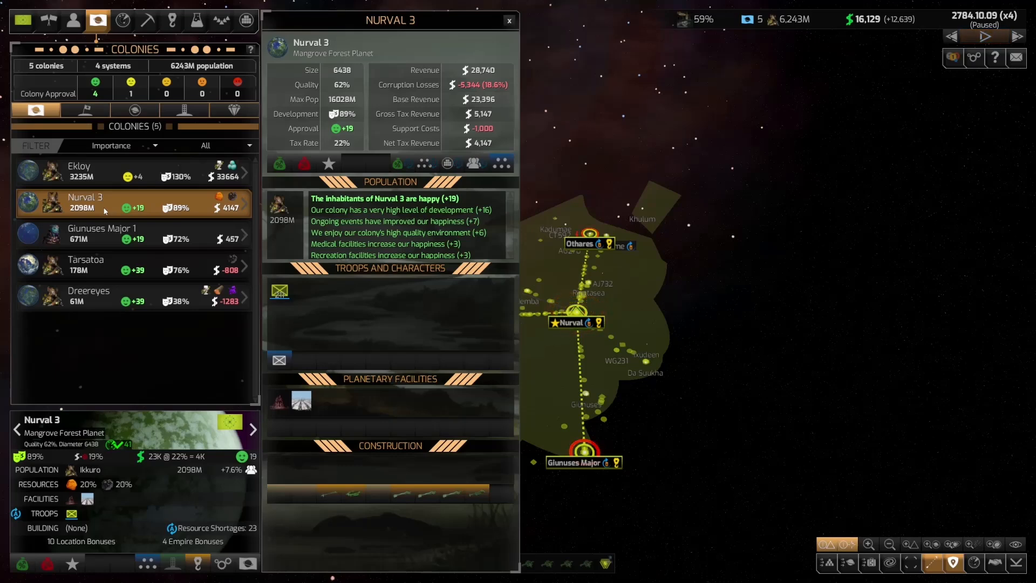
{"action": "left_click", "coordinate": [984, 36]}
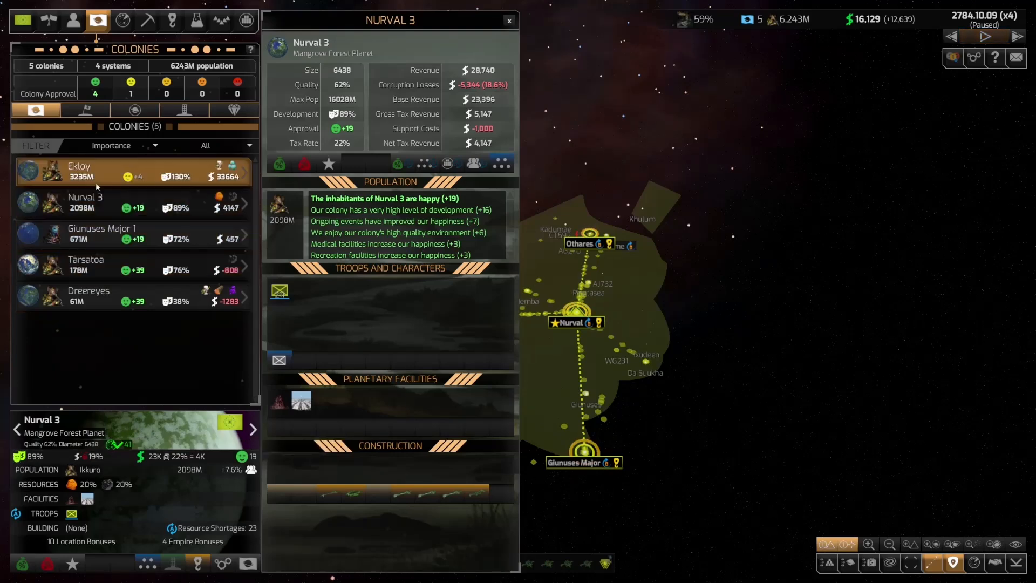
{"action": "left_click", "coordinate": [79, 170]}
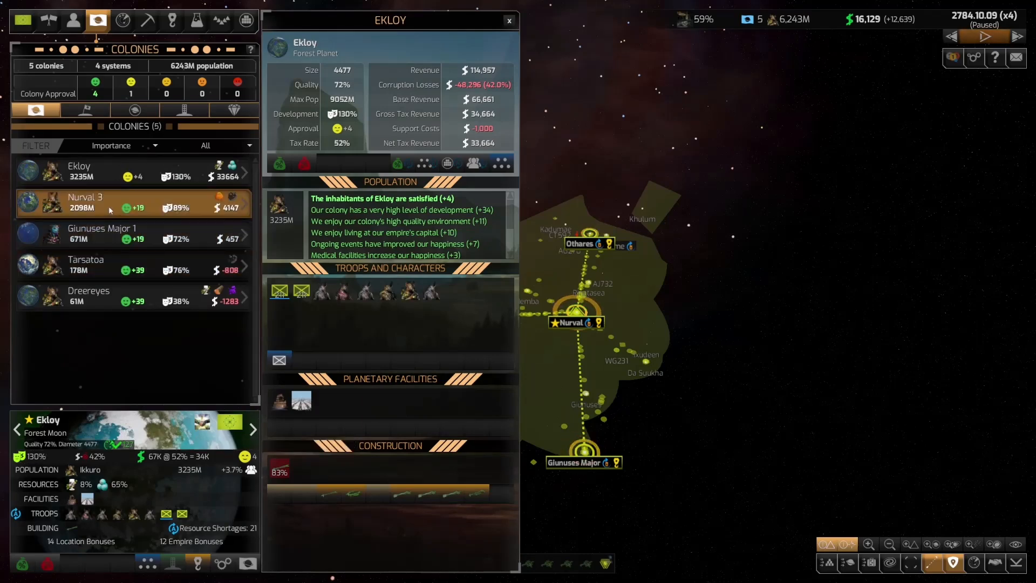
{"action": "left_click", "coordinate": [85, 202]}
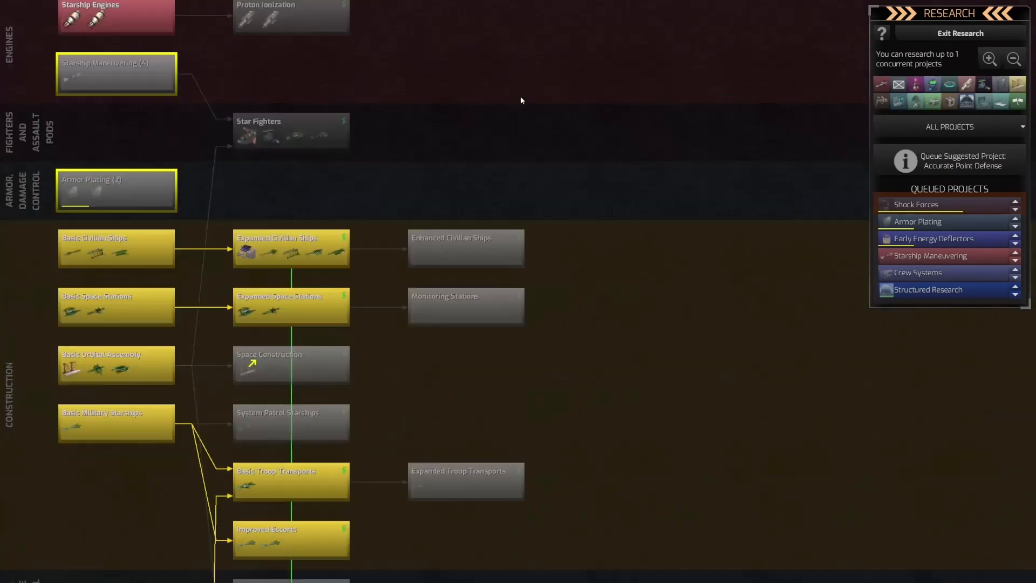
- Scroll through the research tree, then list the empire's eight research bonuses, HighTech Research at 27%
{"action": "scroll", "scroll_direction": "down", "scroll_amount": 3}
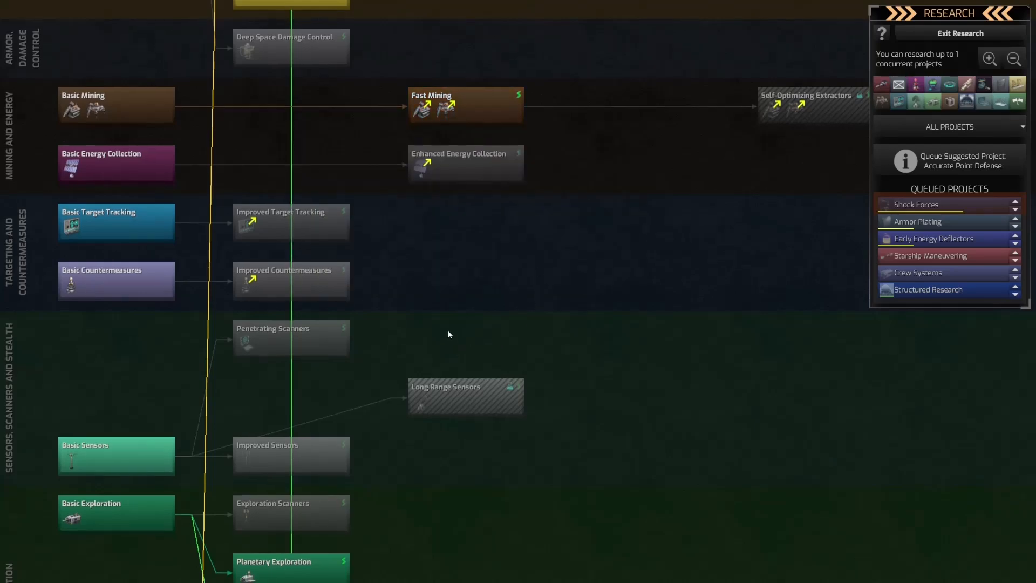
{"action": "scroll", "scroll_direction": "down", "scroll_amount": 3}
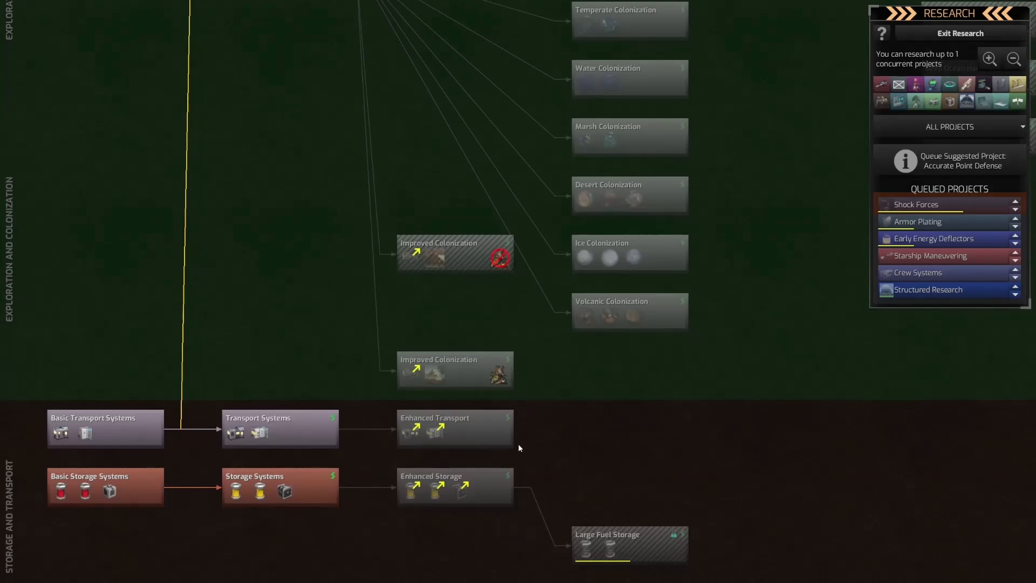
{"action": "scroll", "scroll_direction": "down", "scroll_amount": 3}
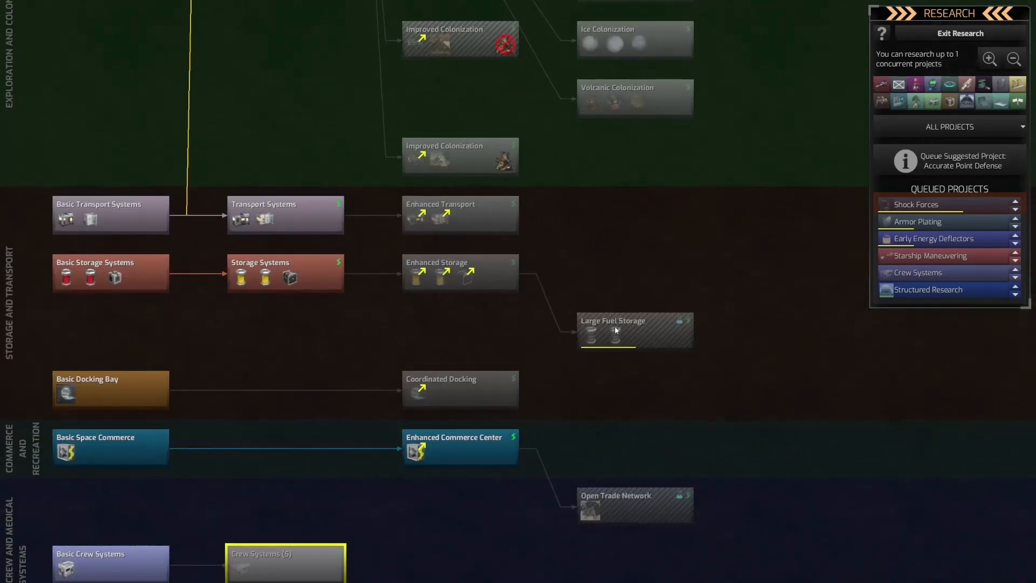
{"action": "mouse_move", "coordinate": [460, 390]}
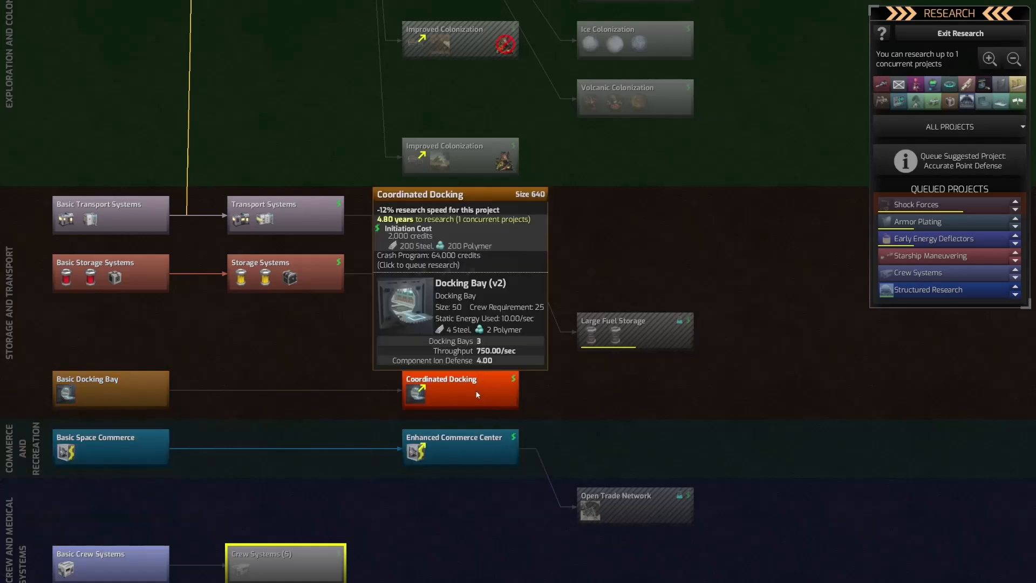
{"action": "mouse_move", "coordinate": [130, 406]}
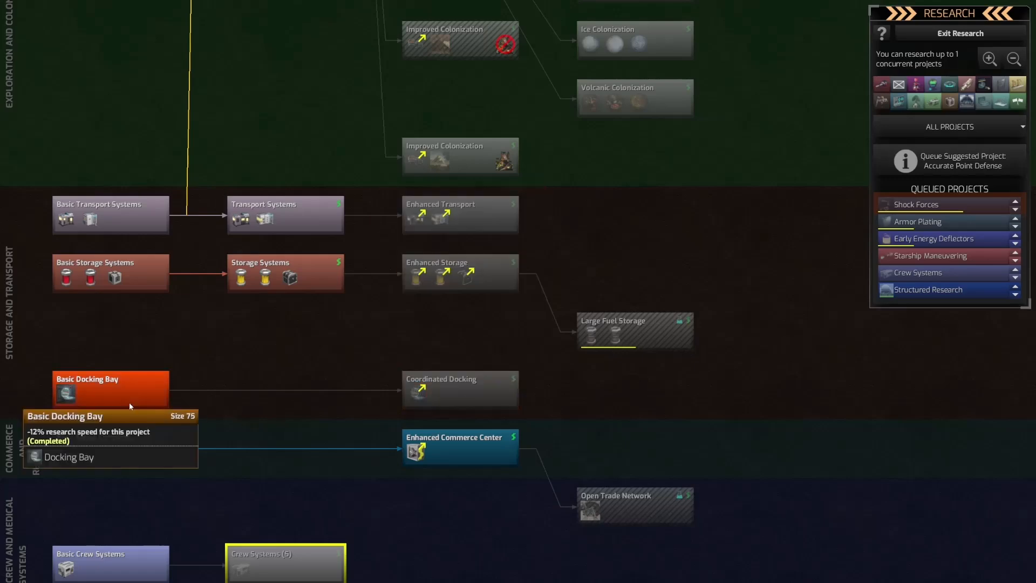
{"action": "mouse_move", "coordinate": [469, 393]}
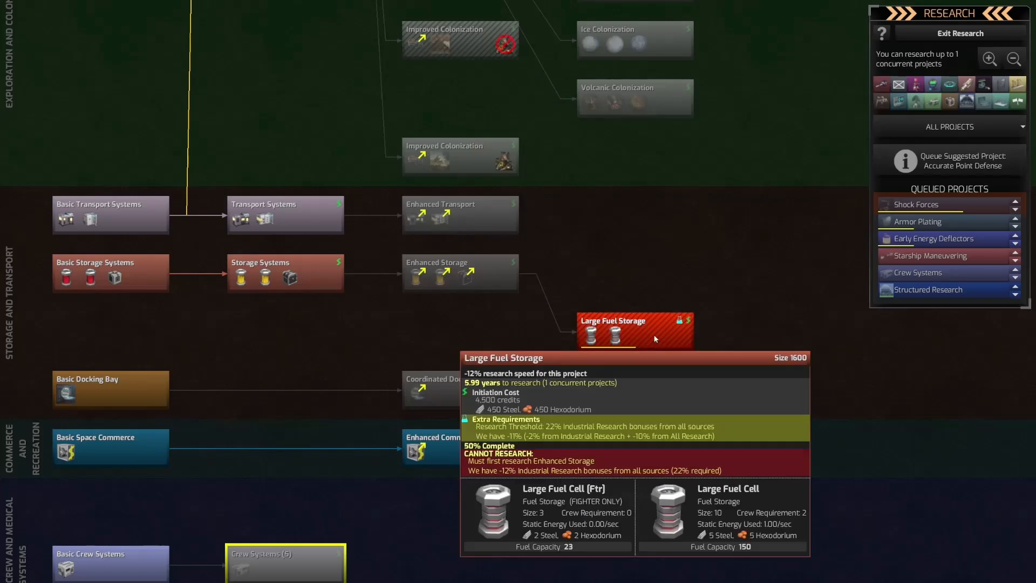
{"action": "mouse_move", "coordinate": [648, 321]}
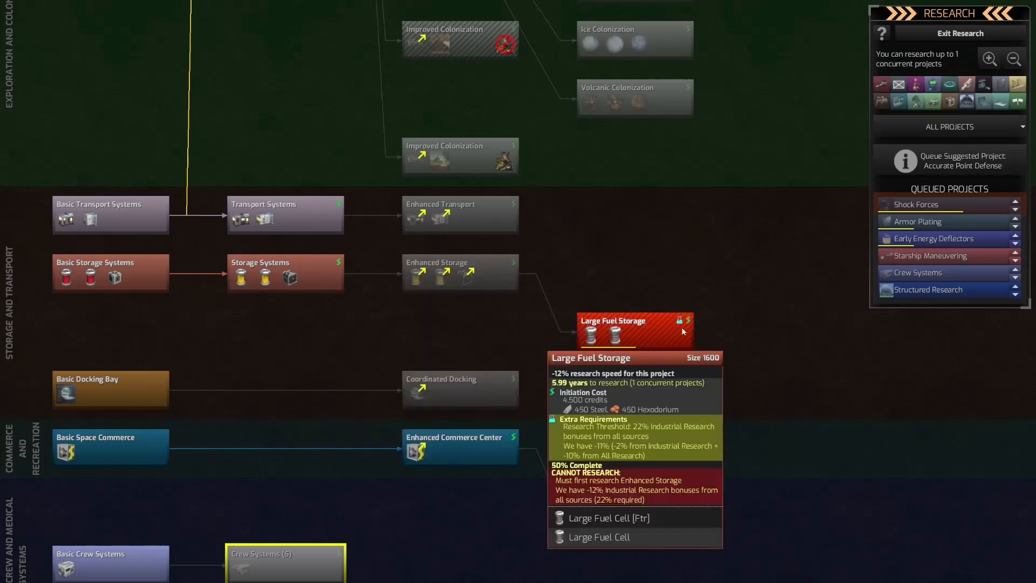
{"action": "mouse_move", "coordinate": [461, 272]}
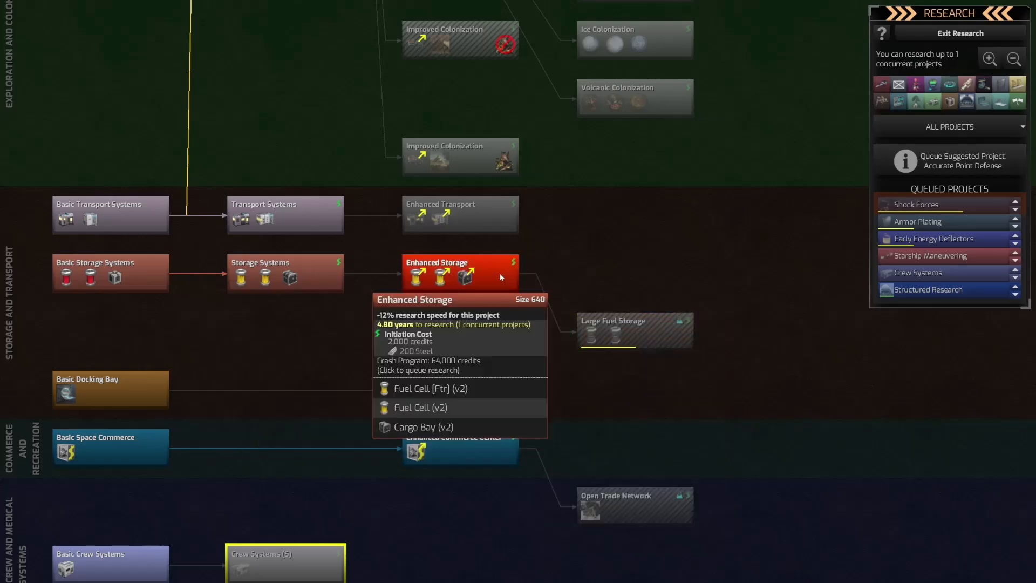
{"action": "mouse_move", "coordinate": [460, 215]}
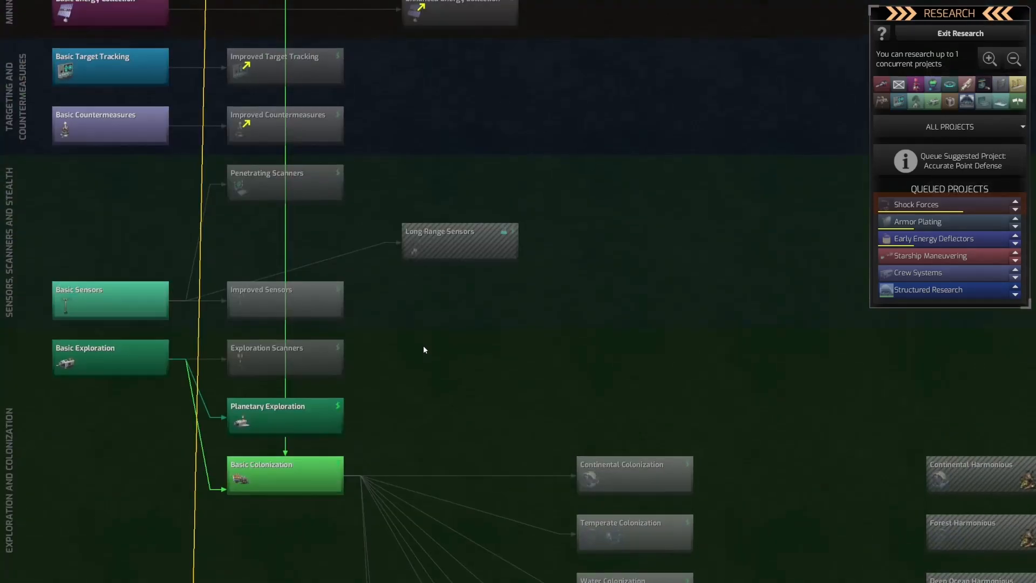
{"action": "scroll", "scroll_direction": "down", "scroll_amount": 3}
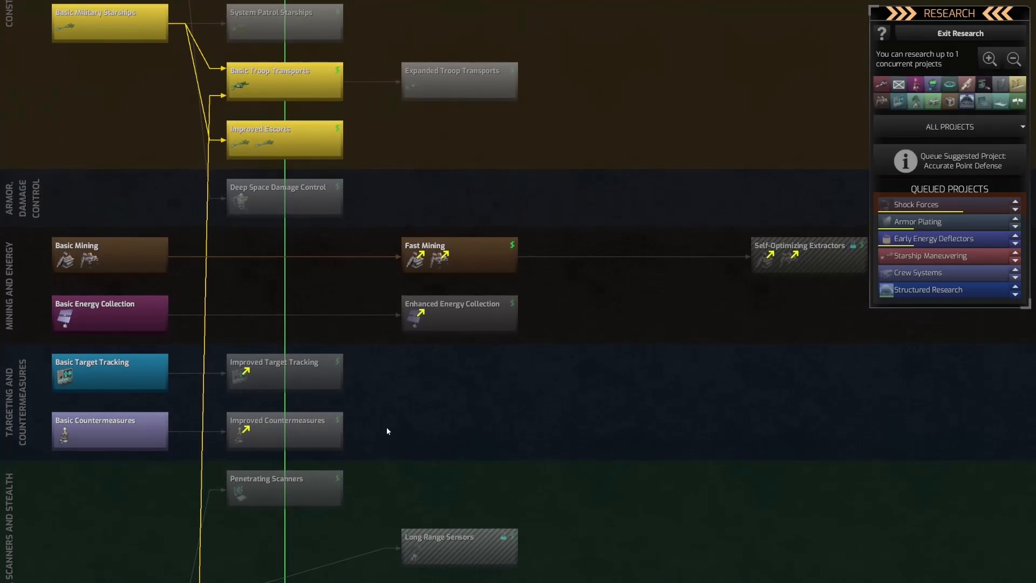
{"action": "mouse_move", "coordinate": [454, 322]}
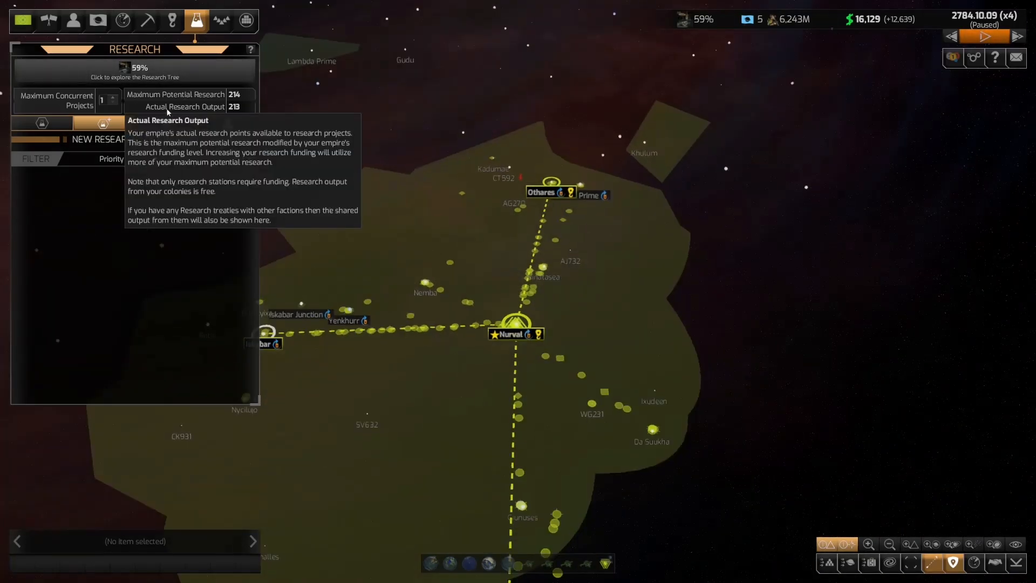
{"action": "left_click", "coordinate": [165, 124]}
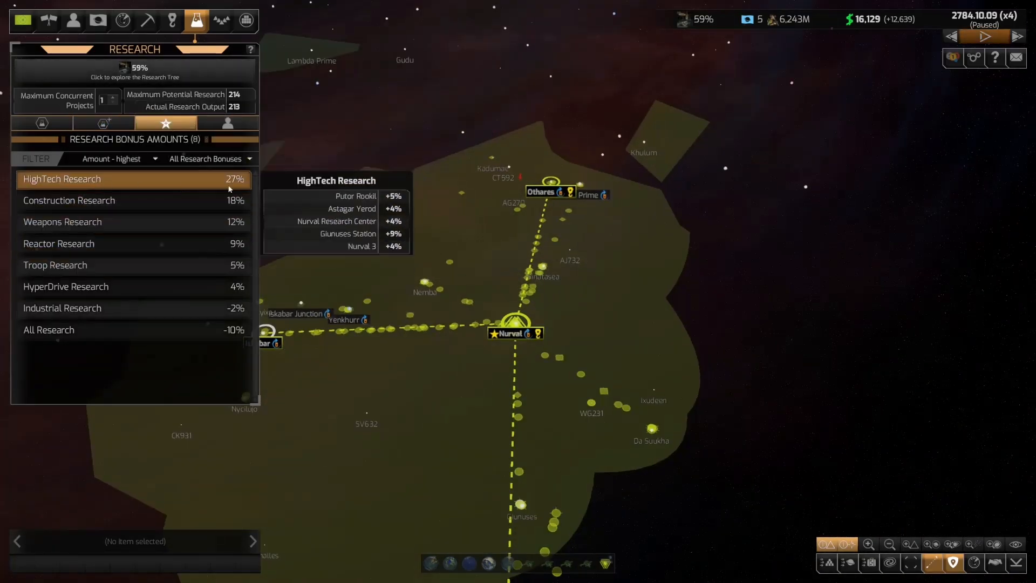